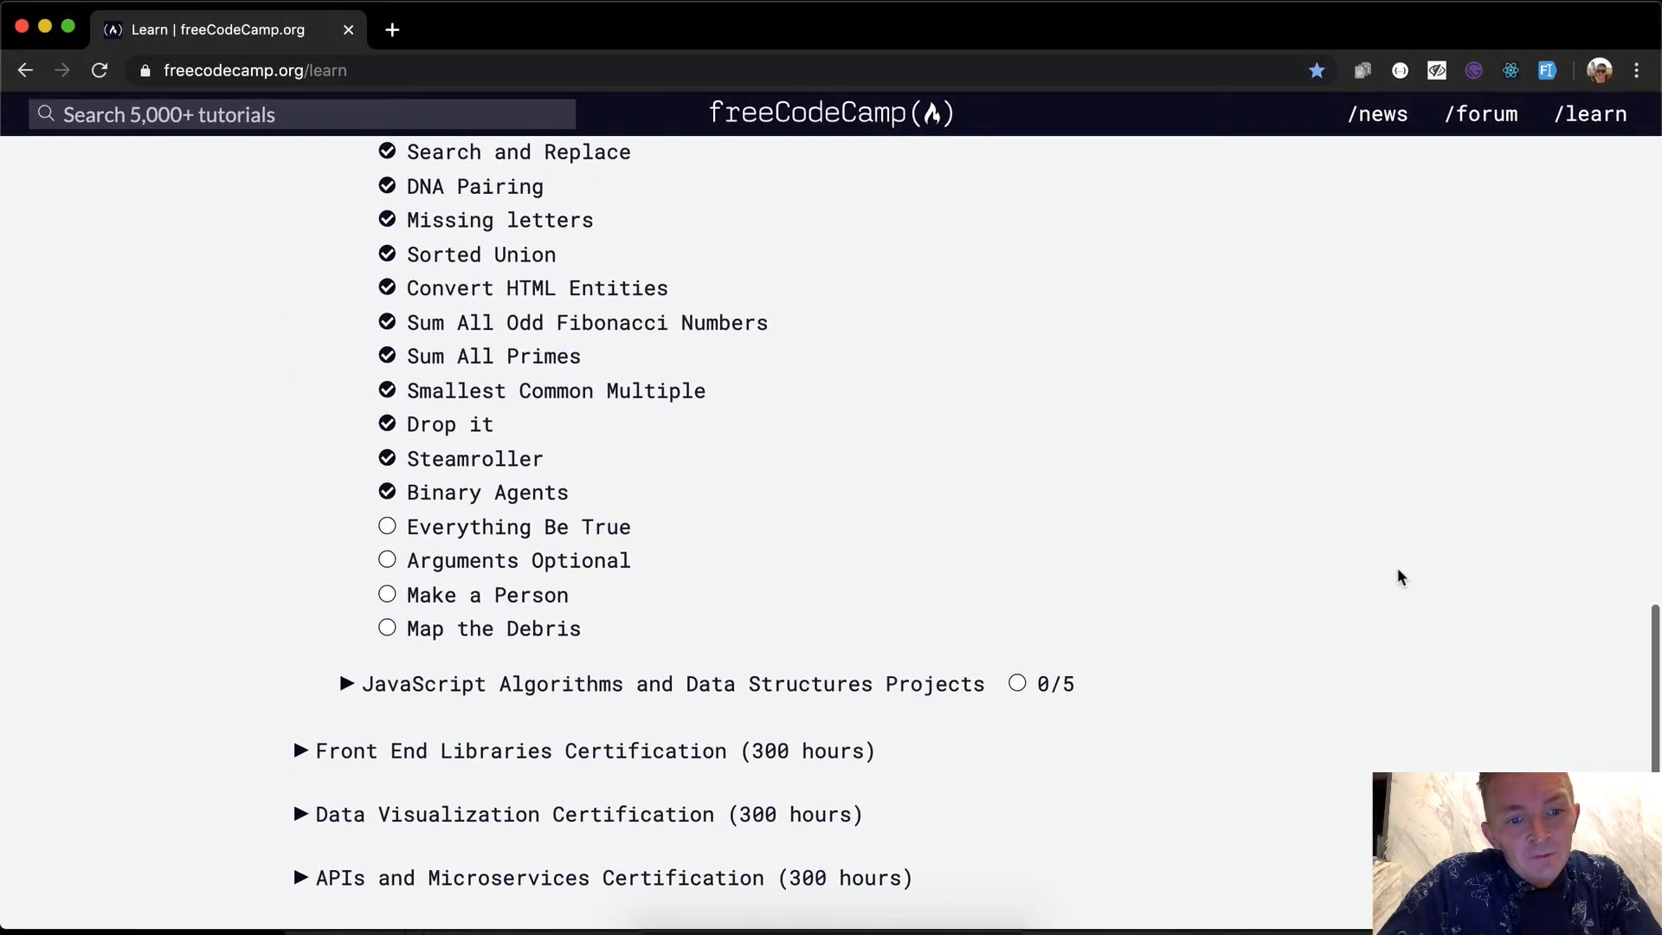
Open the Everything Be True challenge and place the cursor in the starter truthCheck code
{"action": "left_click", "coordinate": [517, 526]}
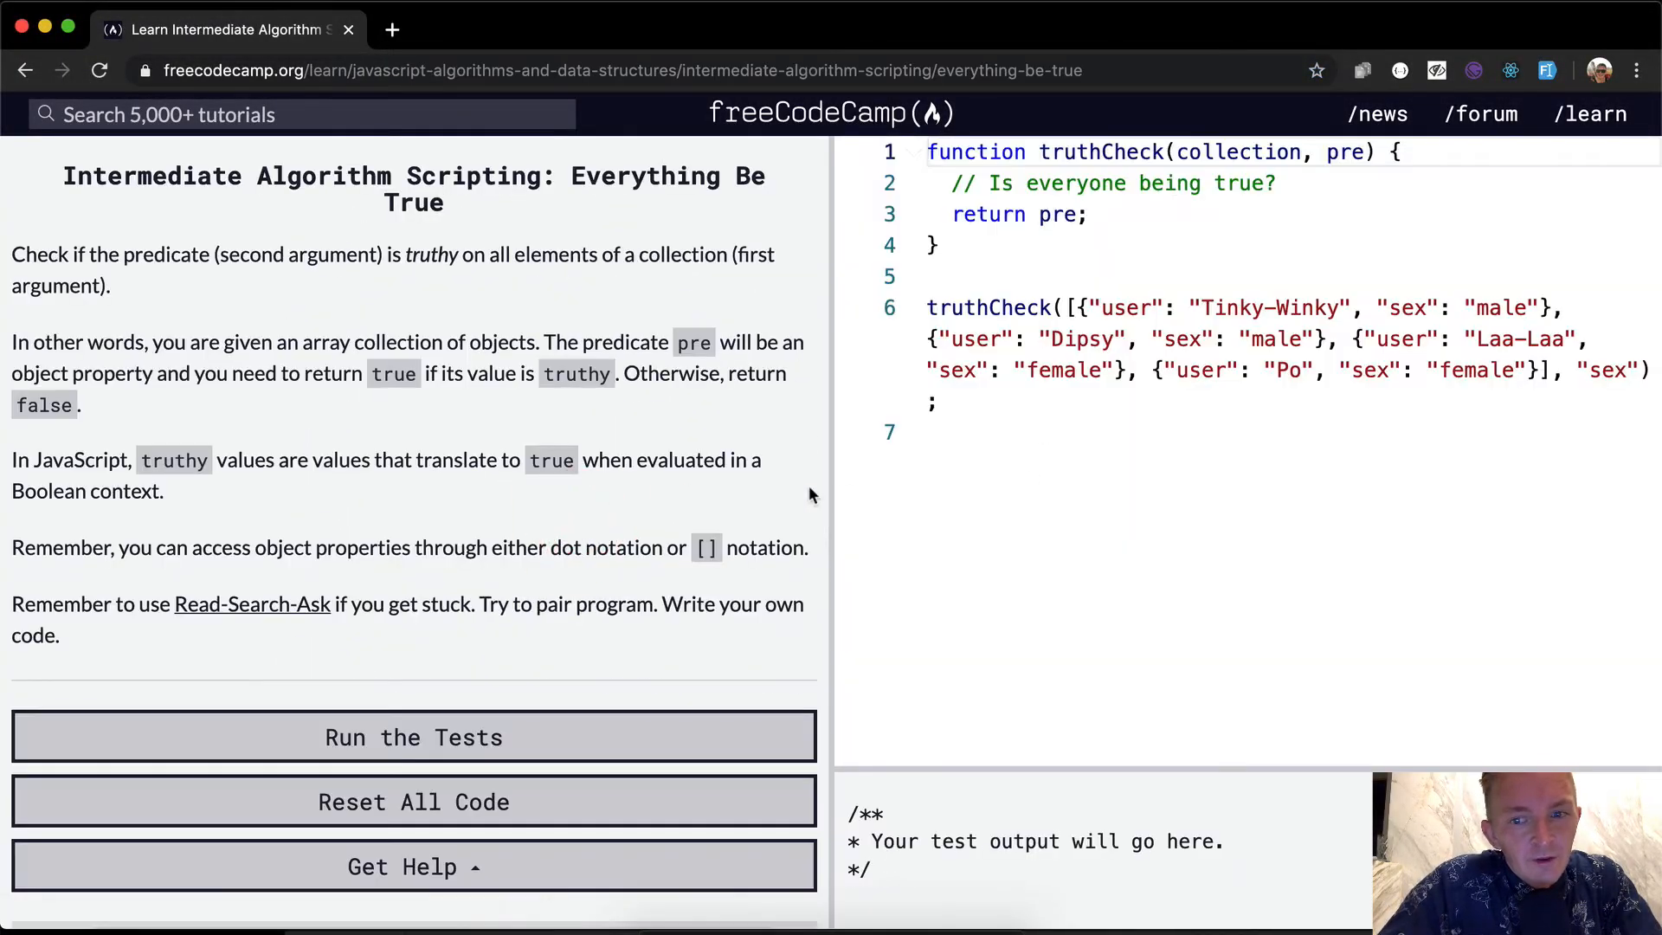
{"action": "left_click", "coordinate": [933, 431]}
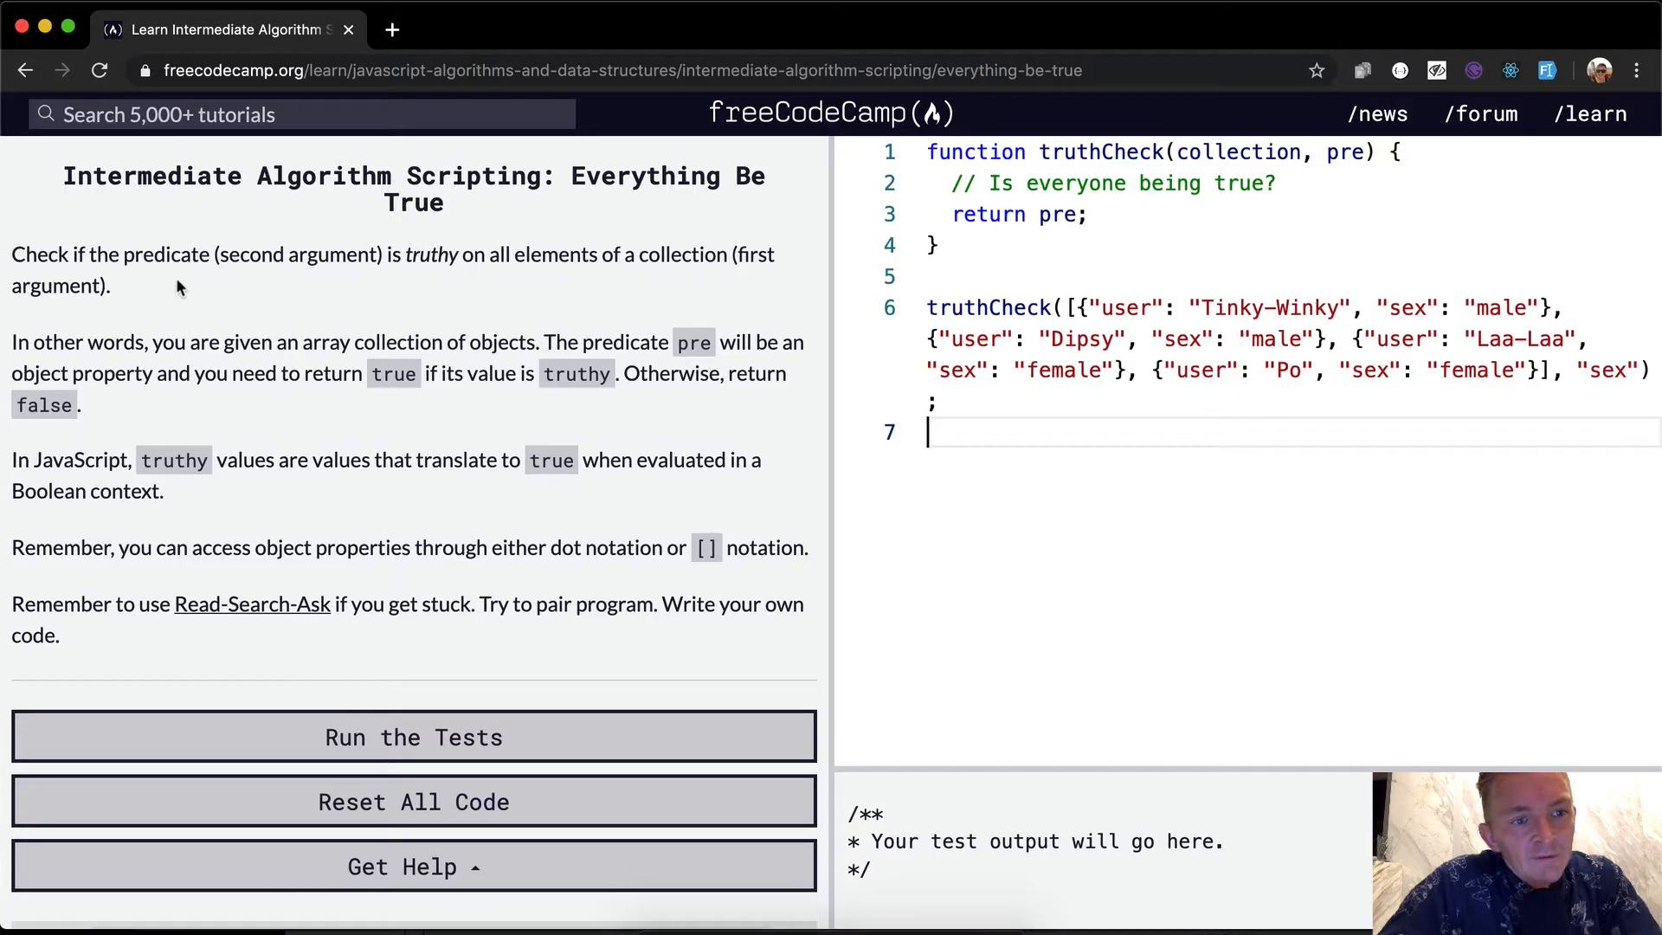
{"action": "mouse_move", "coordinate": [434, 277]}
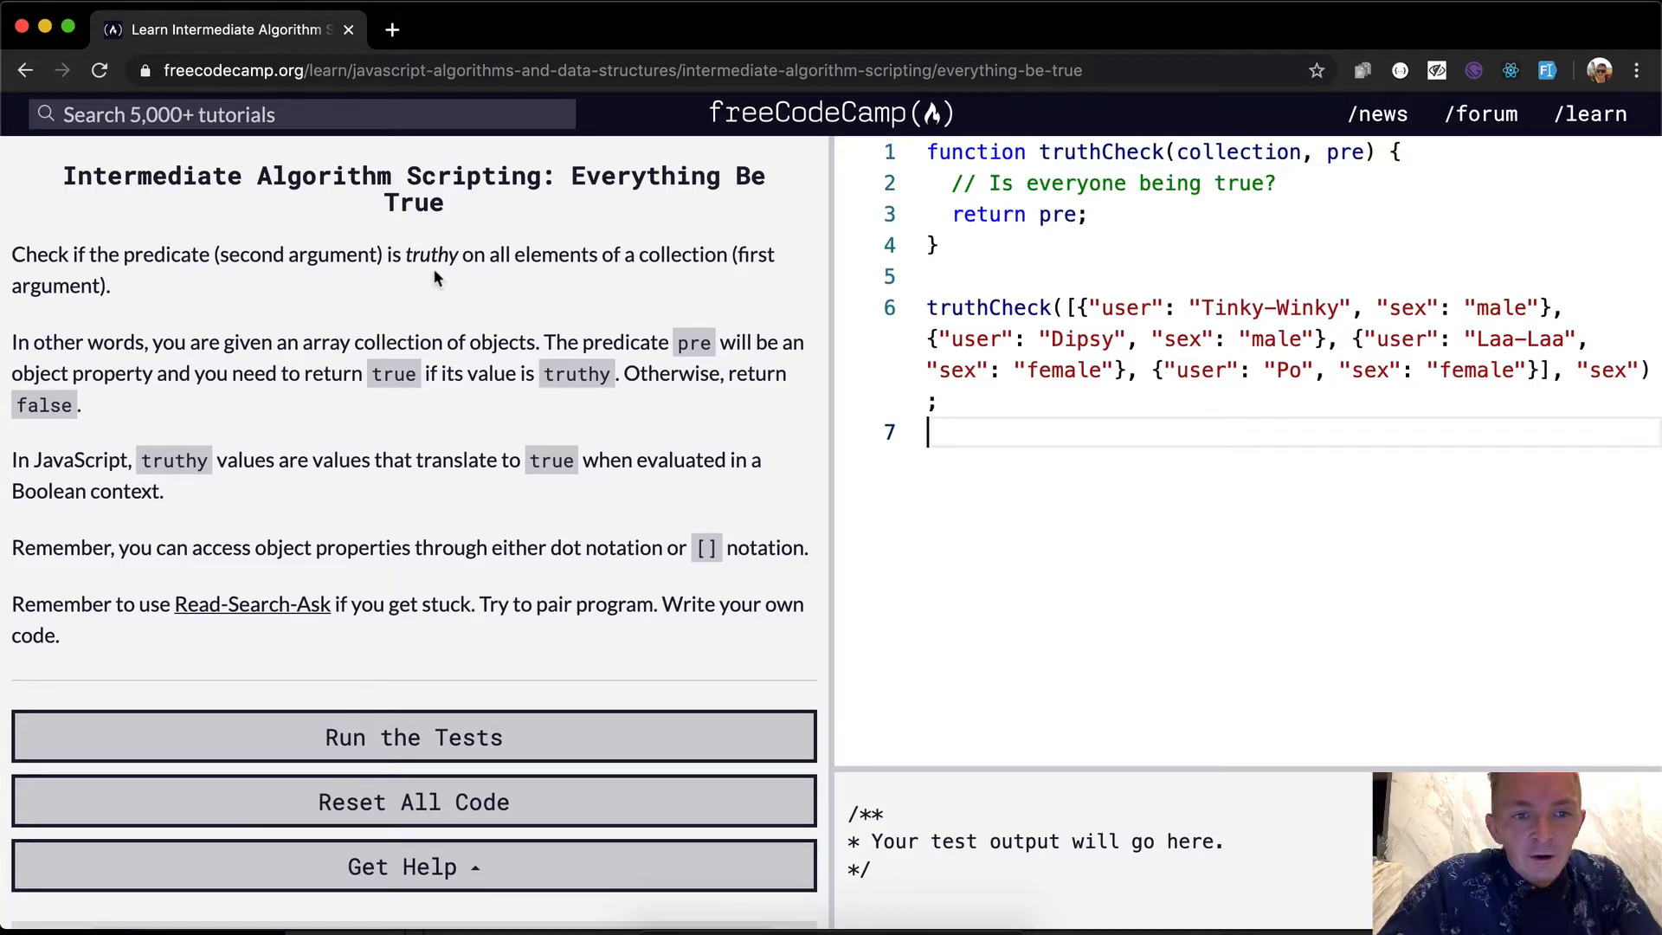
{"action": "mouse_move", "coordinate": [609, 267]}
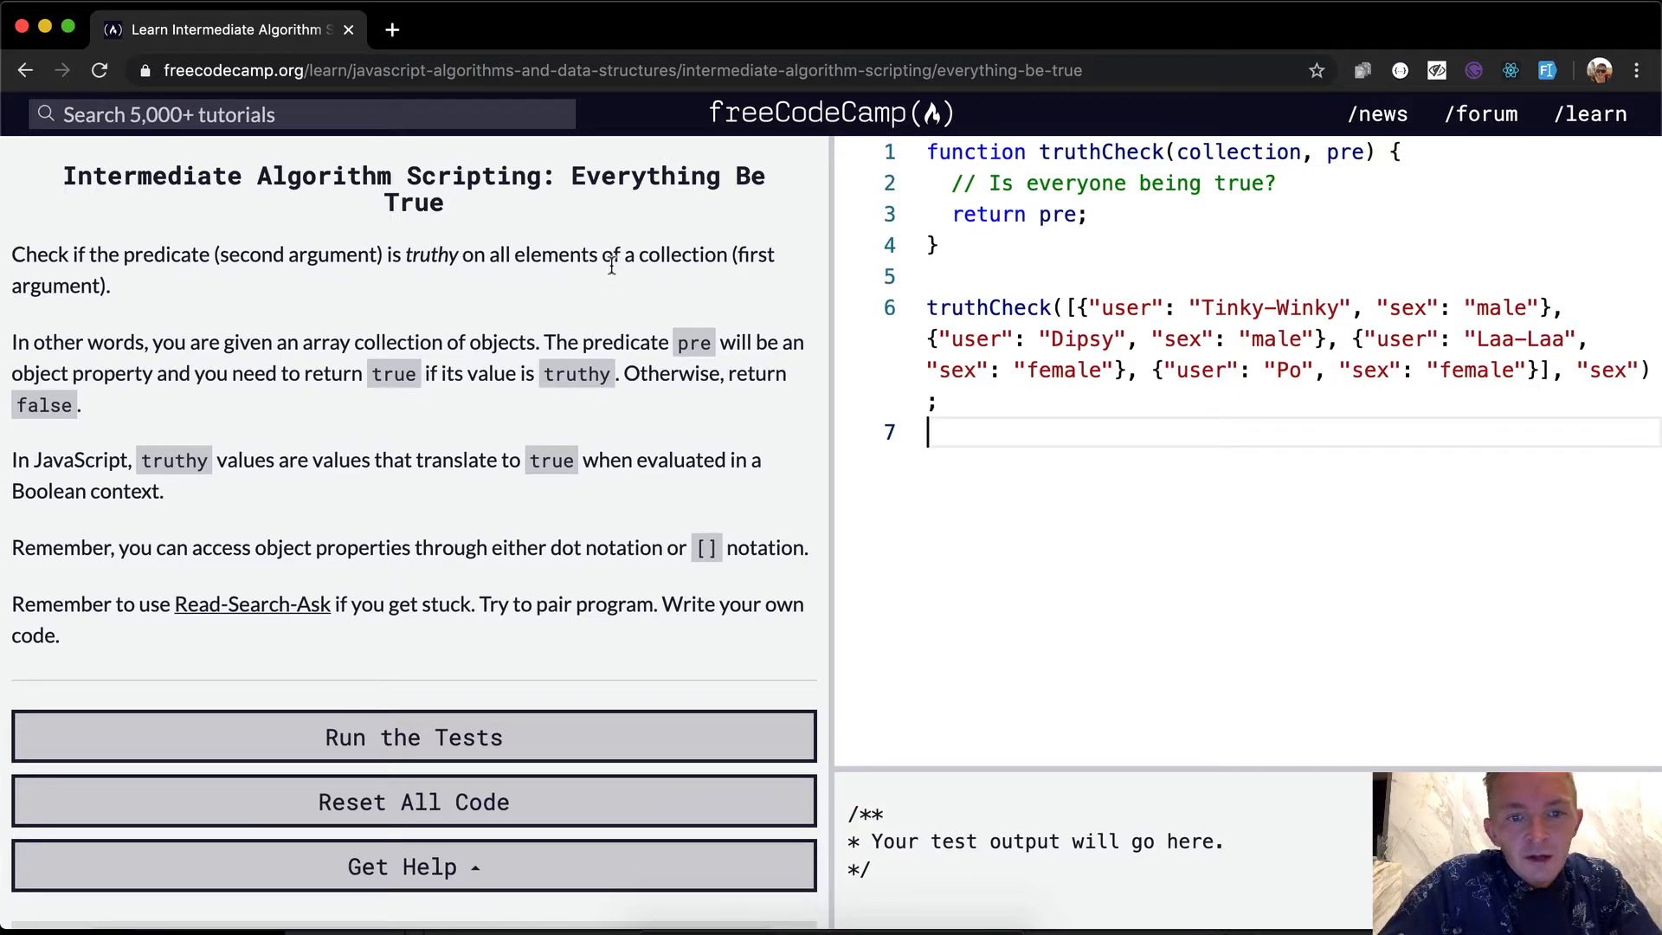
{"action": "mouse_move", "coordinate": [191, 329]}
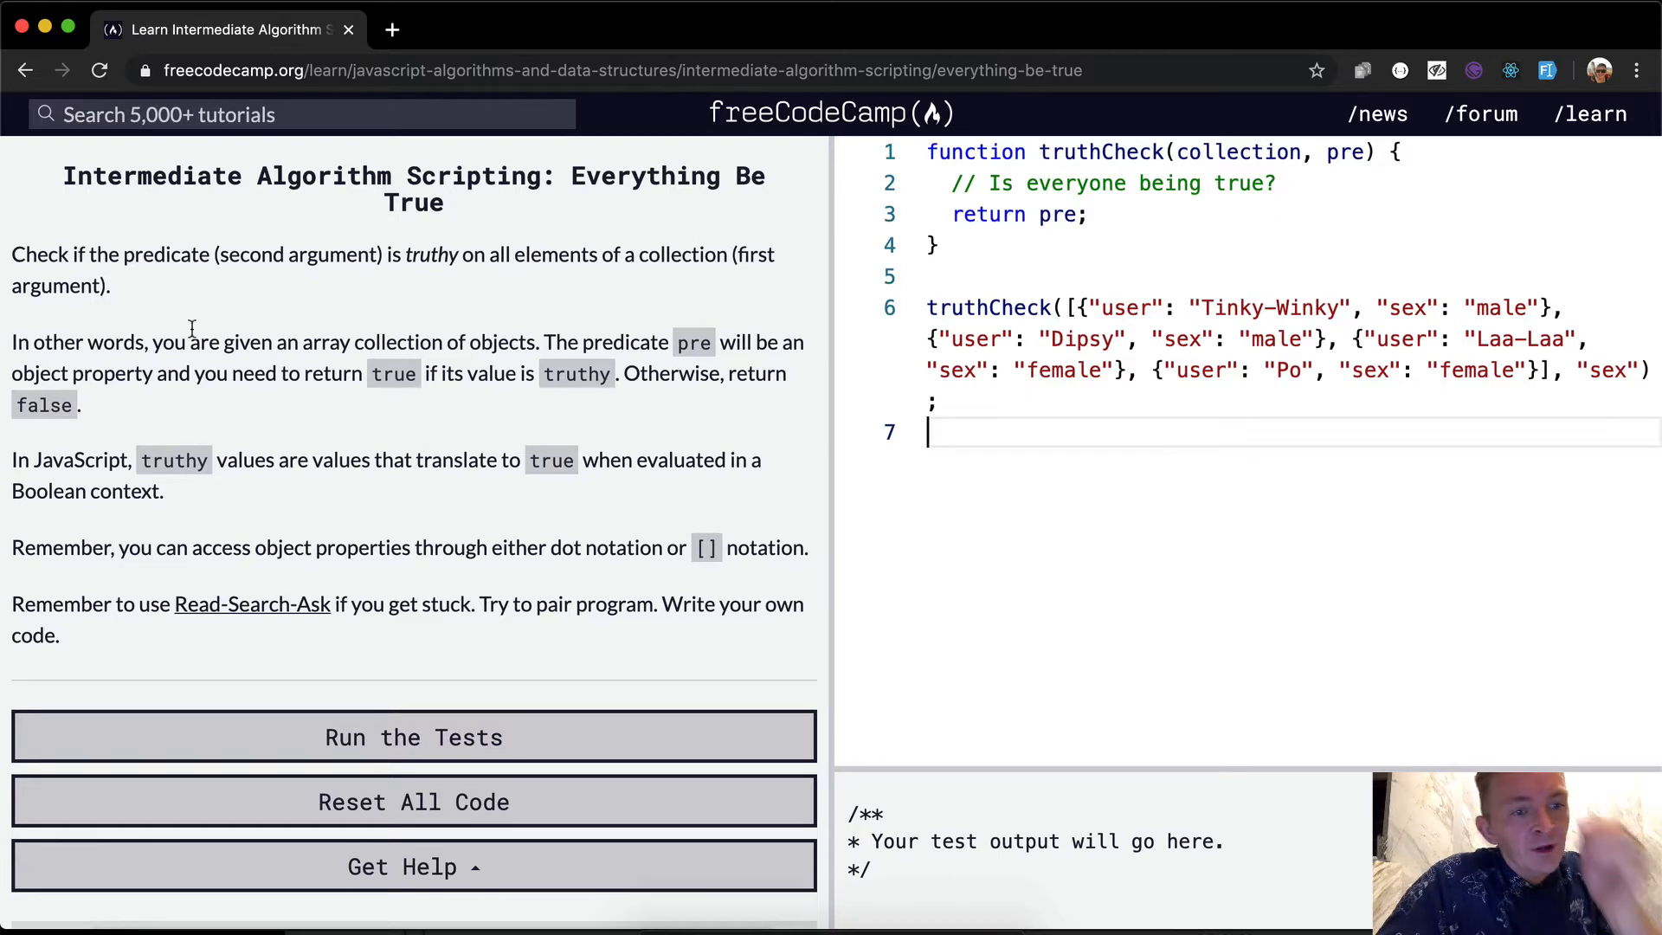
{"action": "mouse_move", "coordinate": [294, 362]}
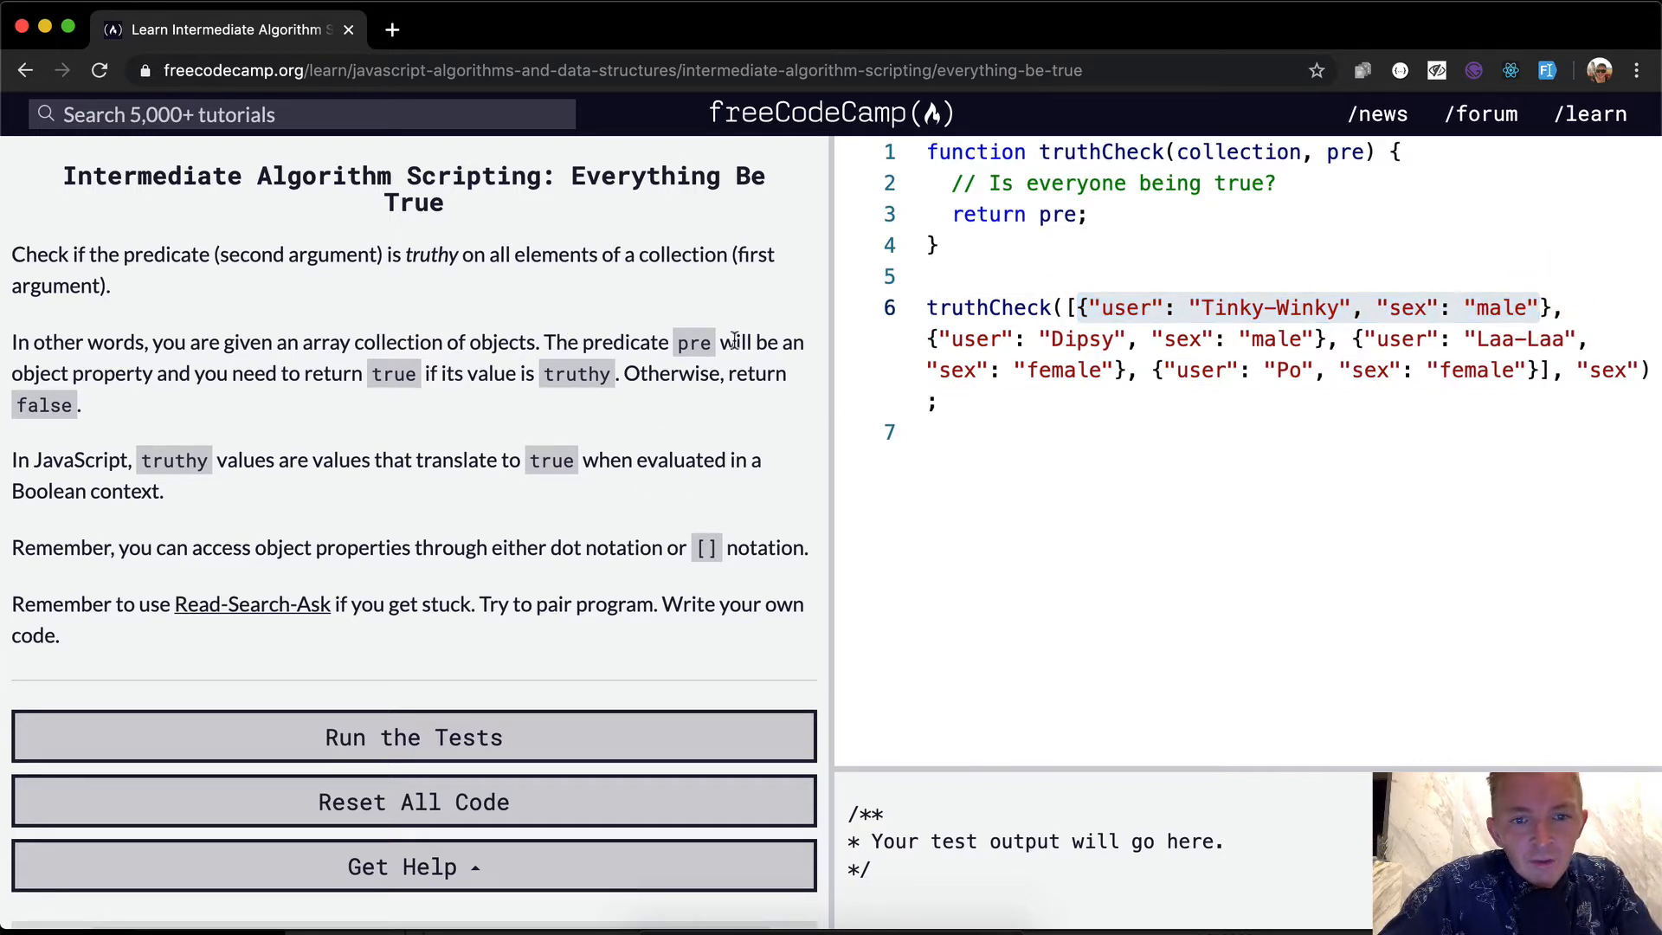
{"action": "mouse_move", "coordinate": [180, 373]}
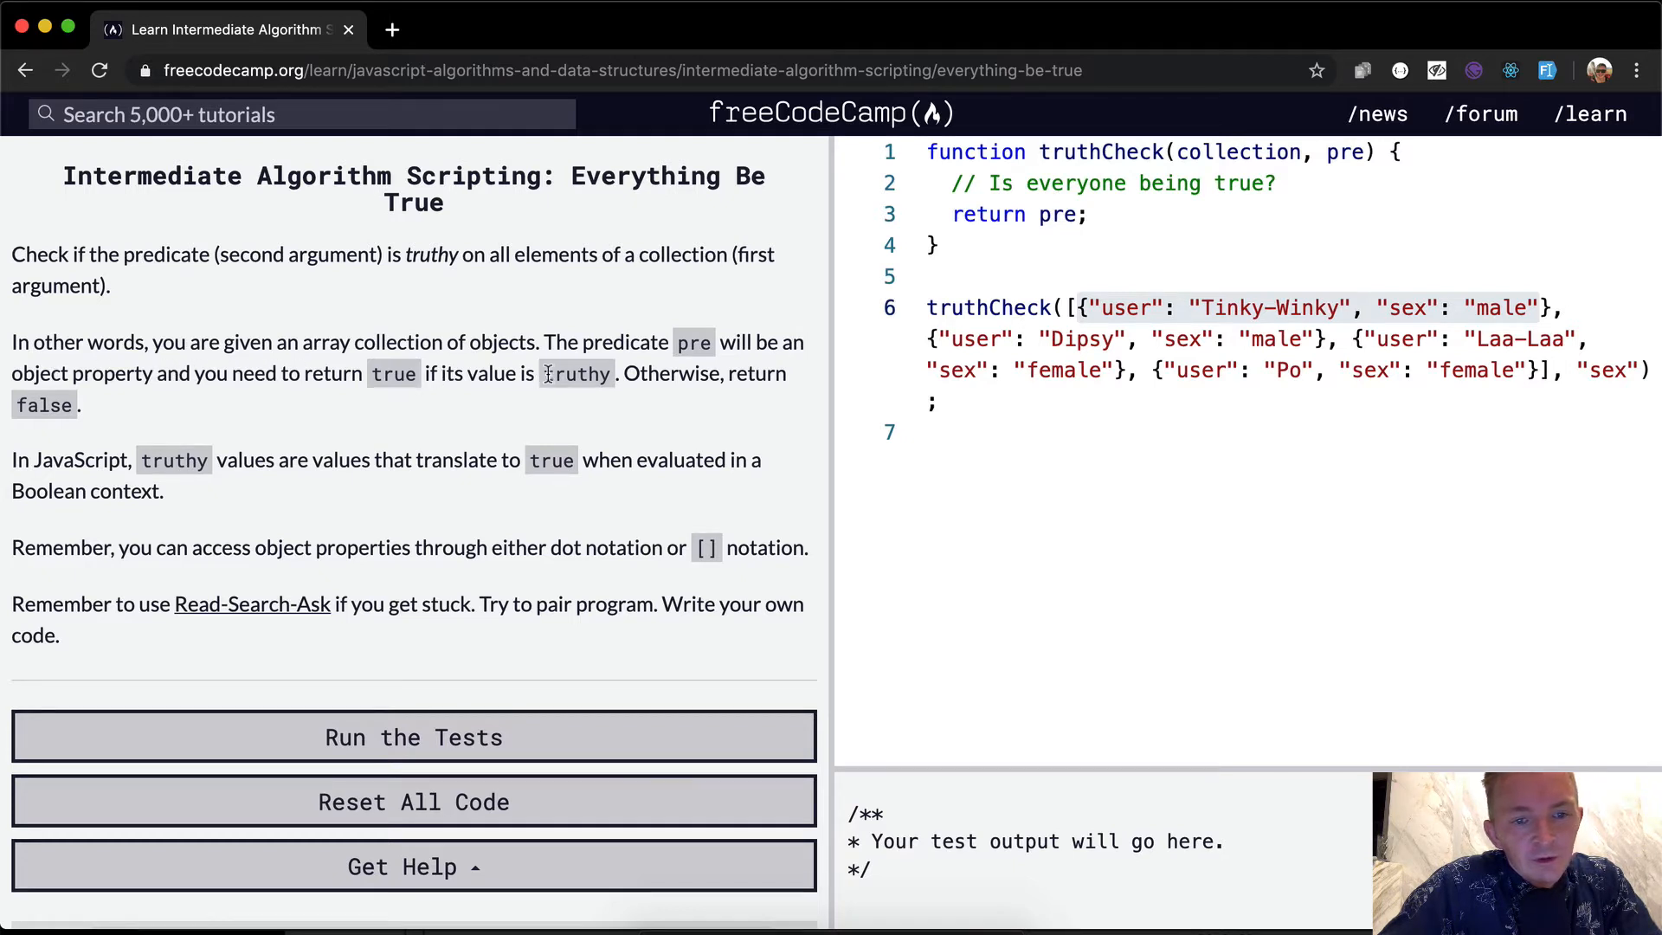
{"action": "mouse_move", "coordinate": [80, 464]}
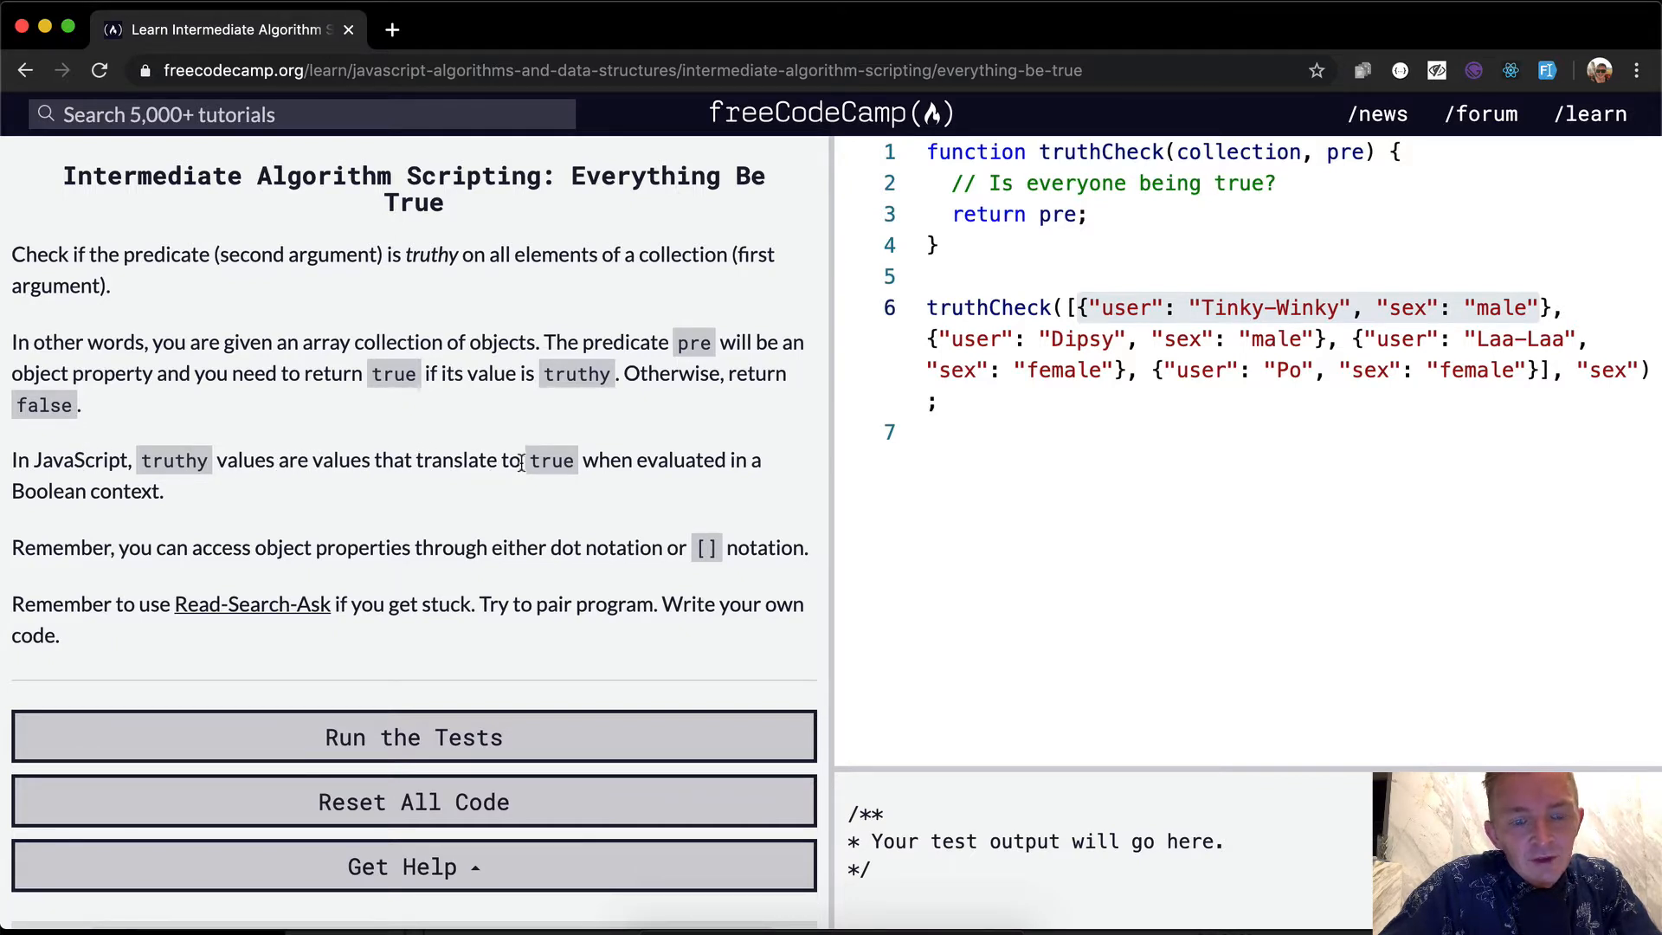
{"action": "mouse_move", "coordinate": [151, 492]}
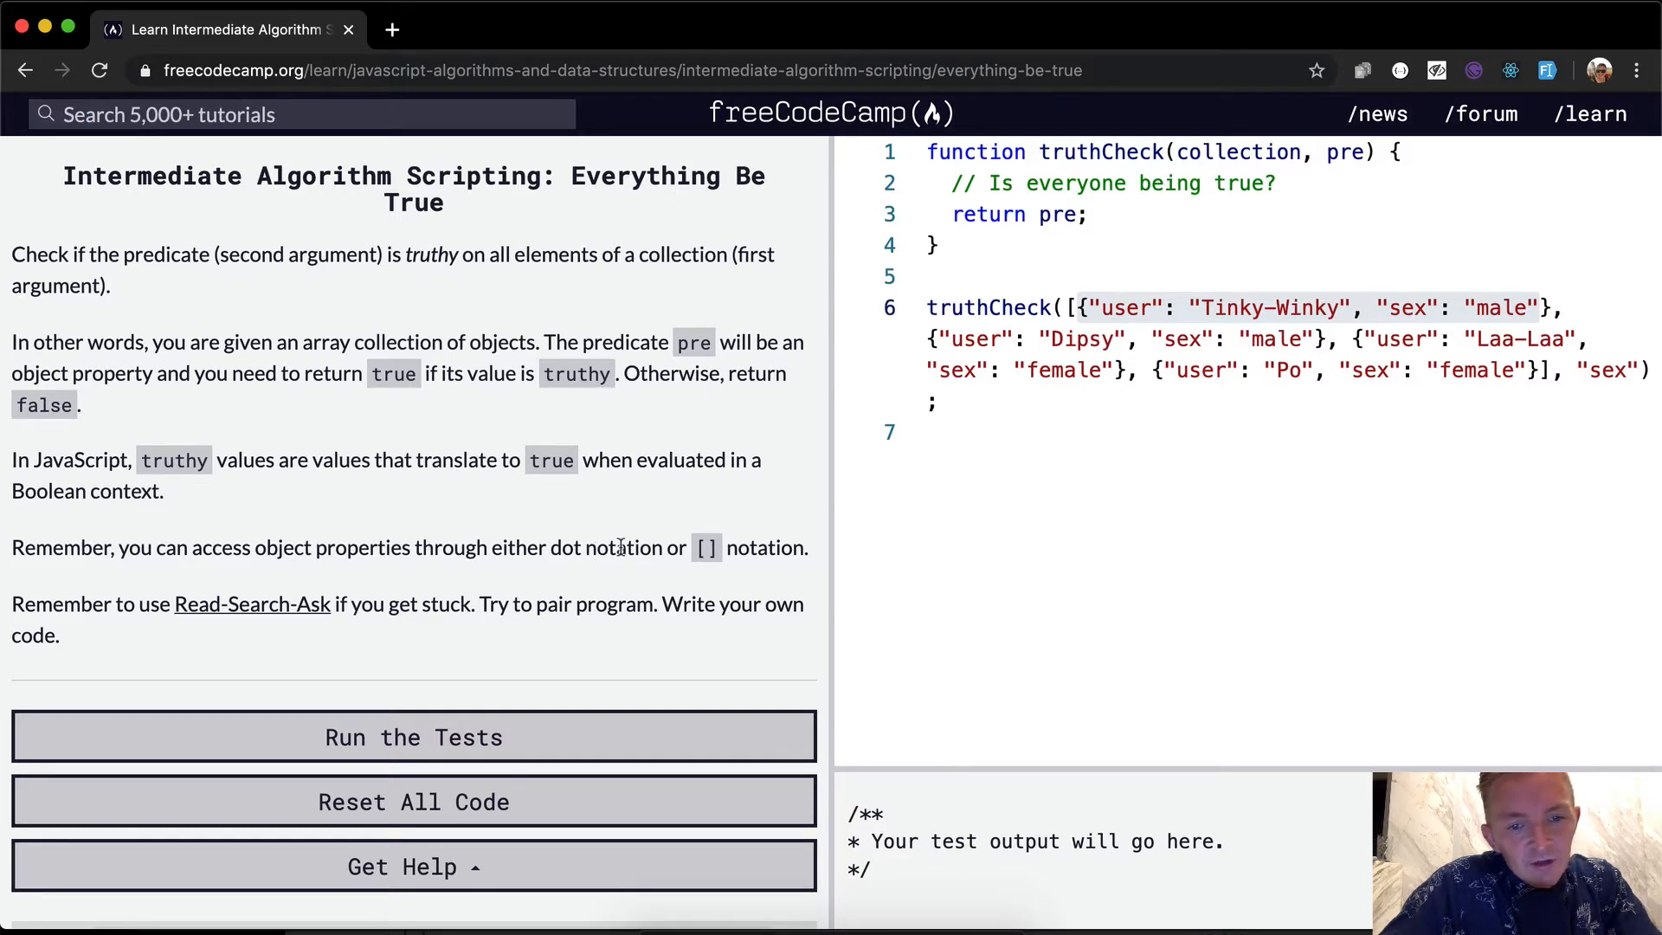
{"action": "mouse_move", "coordinate": [730, 551]}
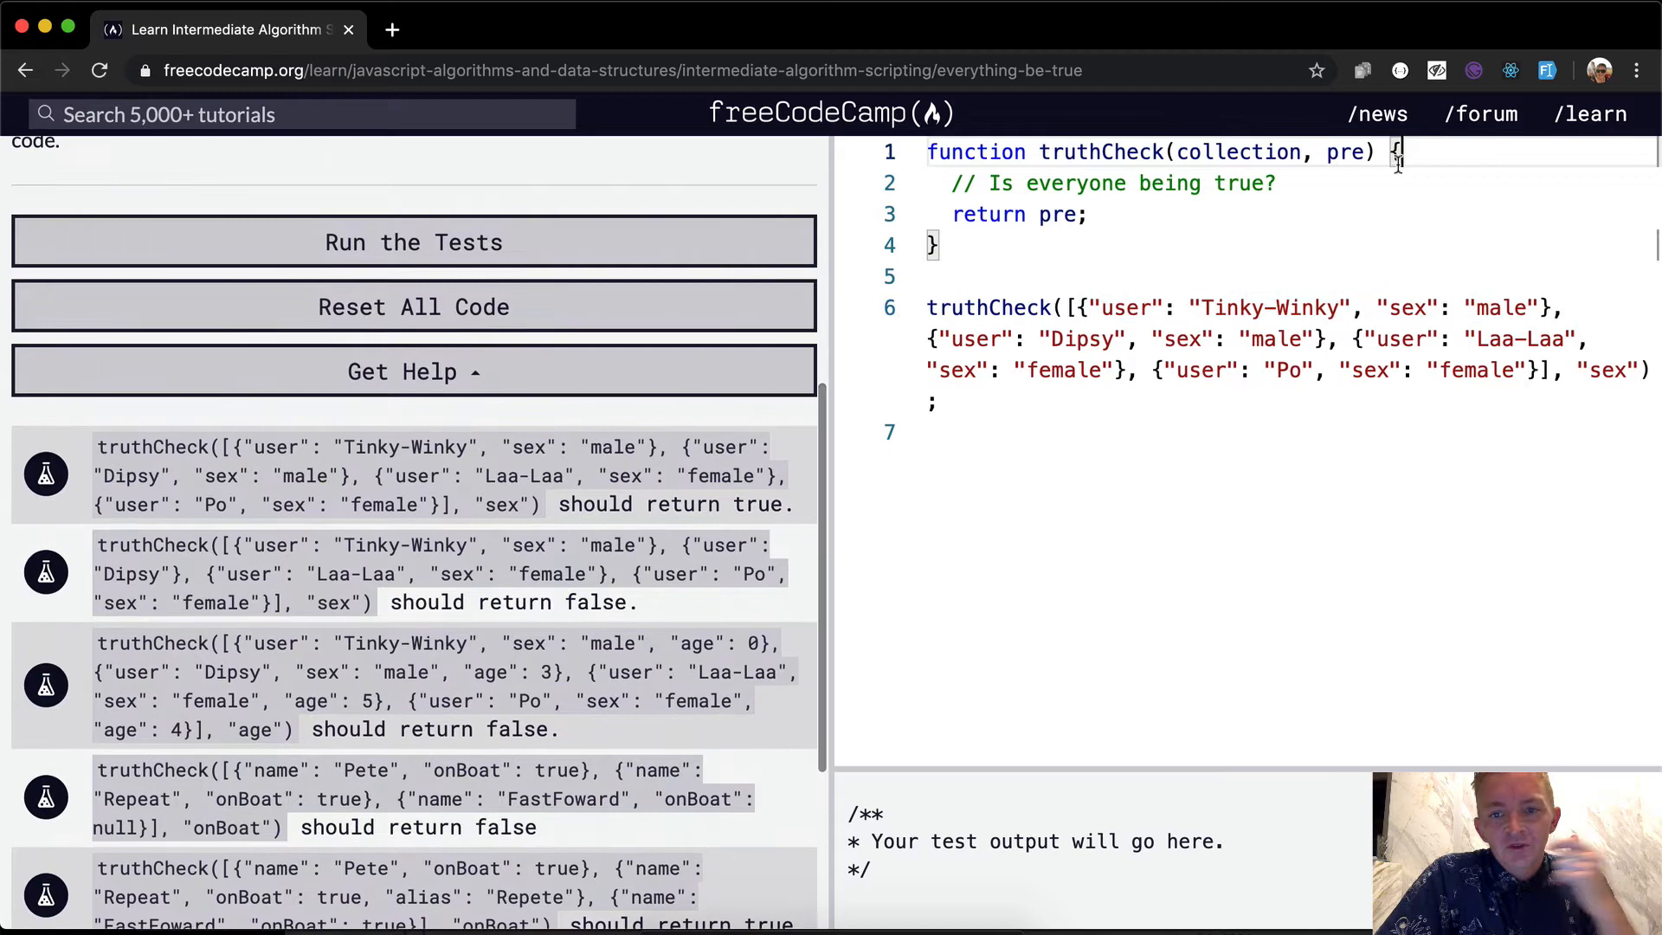
Replace the starter comment with a for loop over collection logging collection[i]
{"action": "double_click", "coordinate": [1612, 371]}
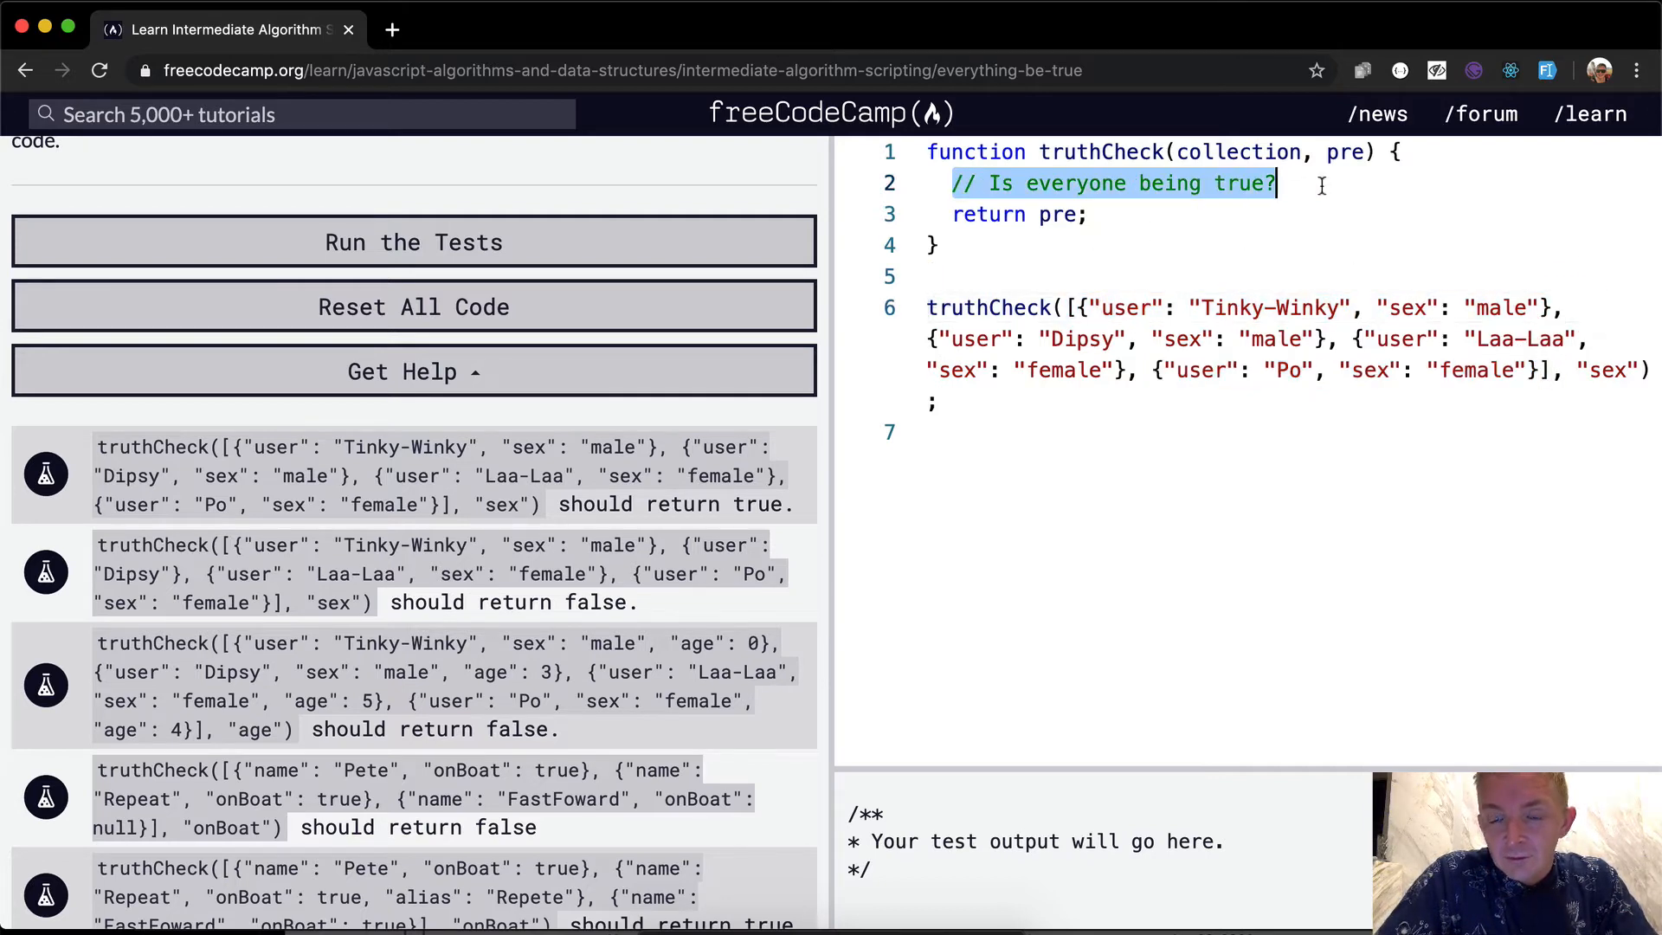
{"action": "key", "text": "Backspace"}
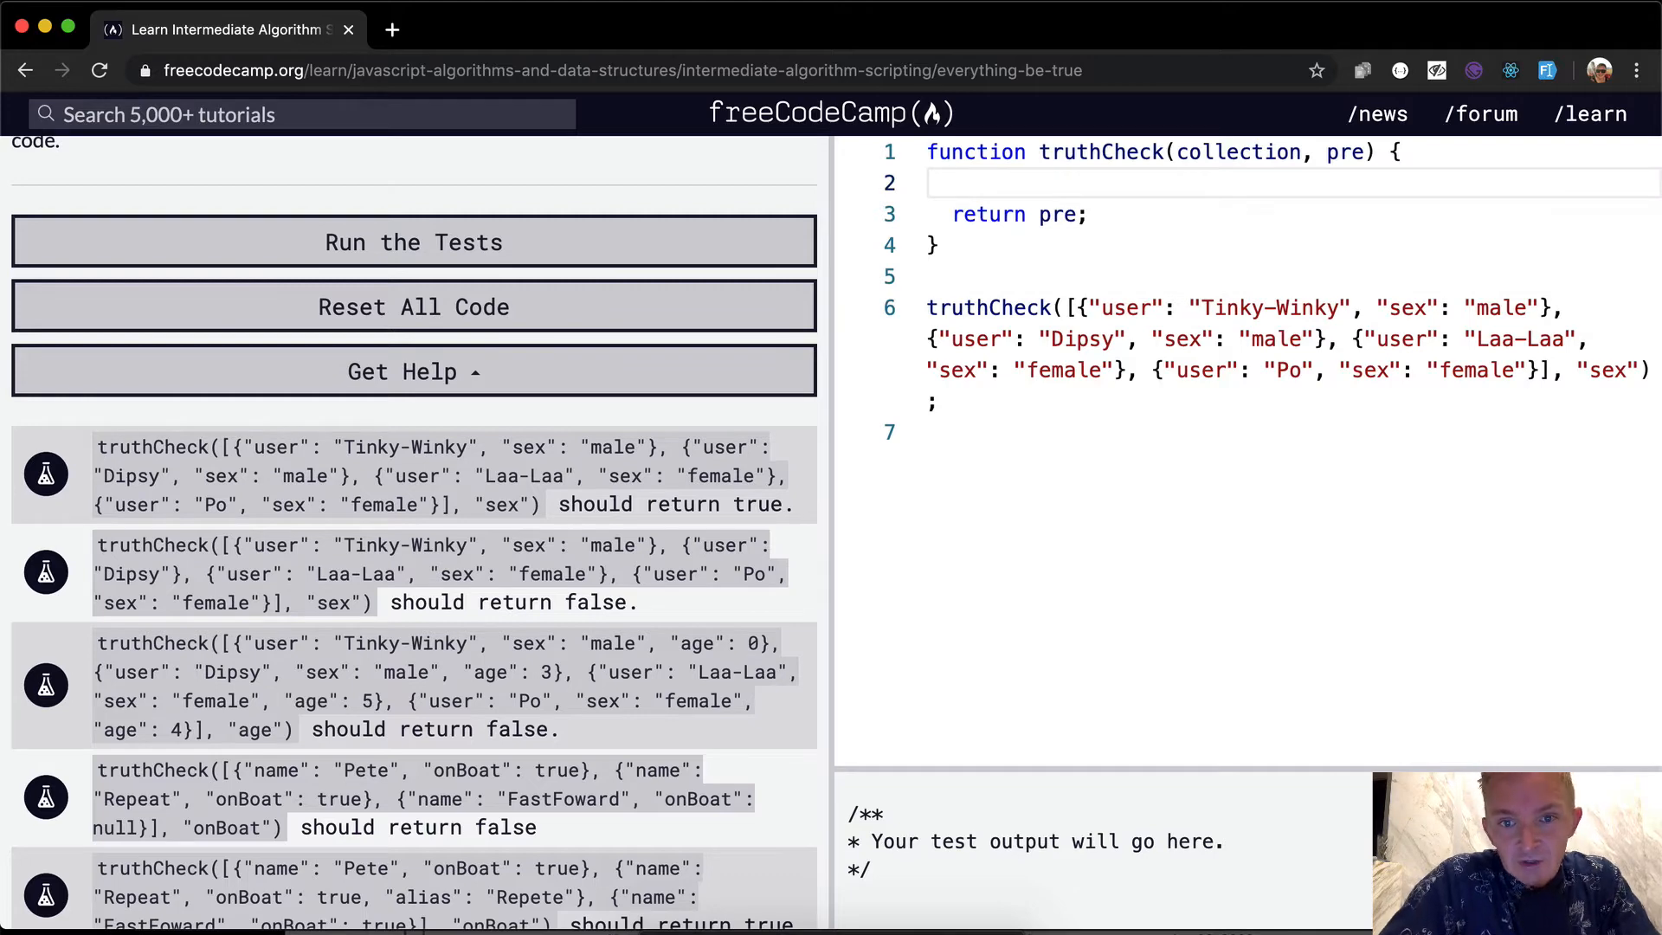
{"action": "type", "text": "co"}
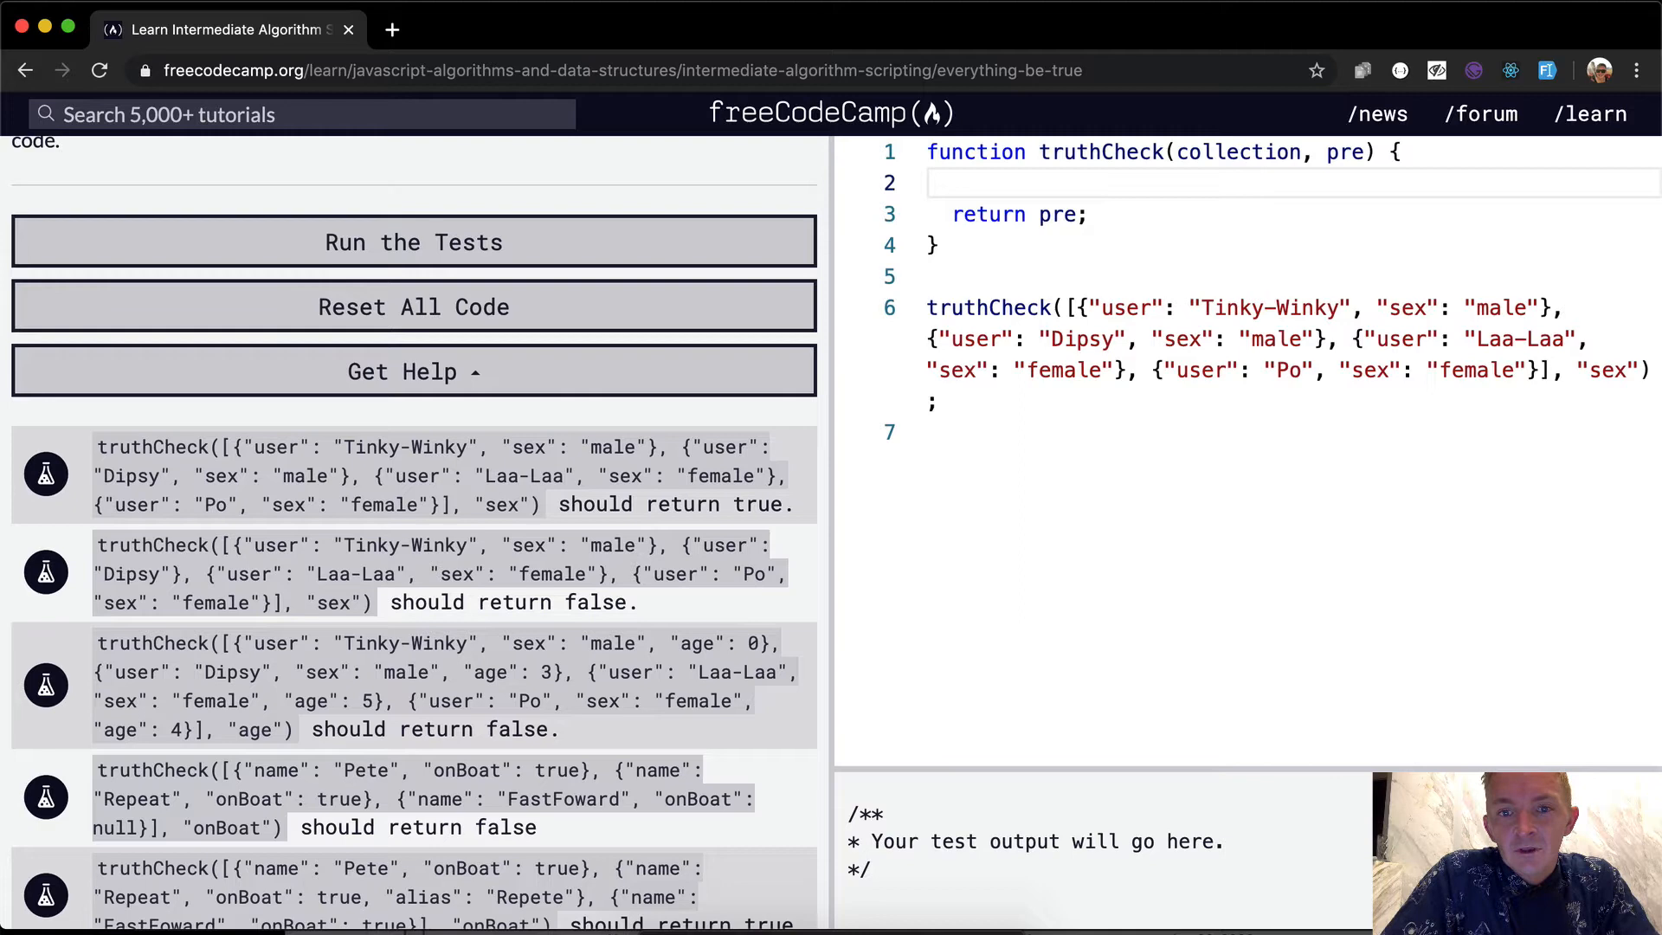
{"action": "type", "text": "for (let i = 0; i <"}
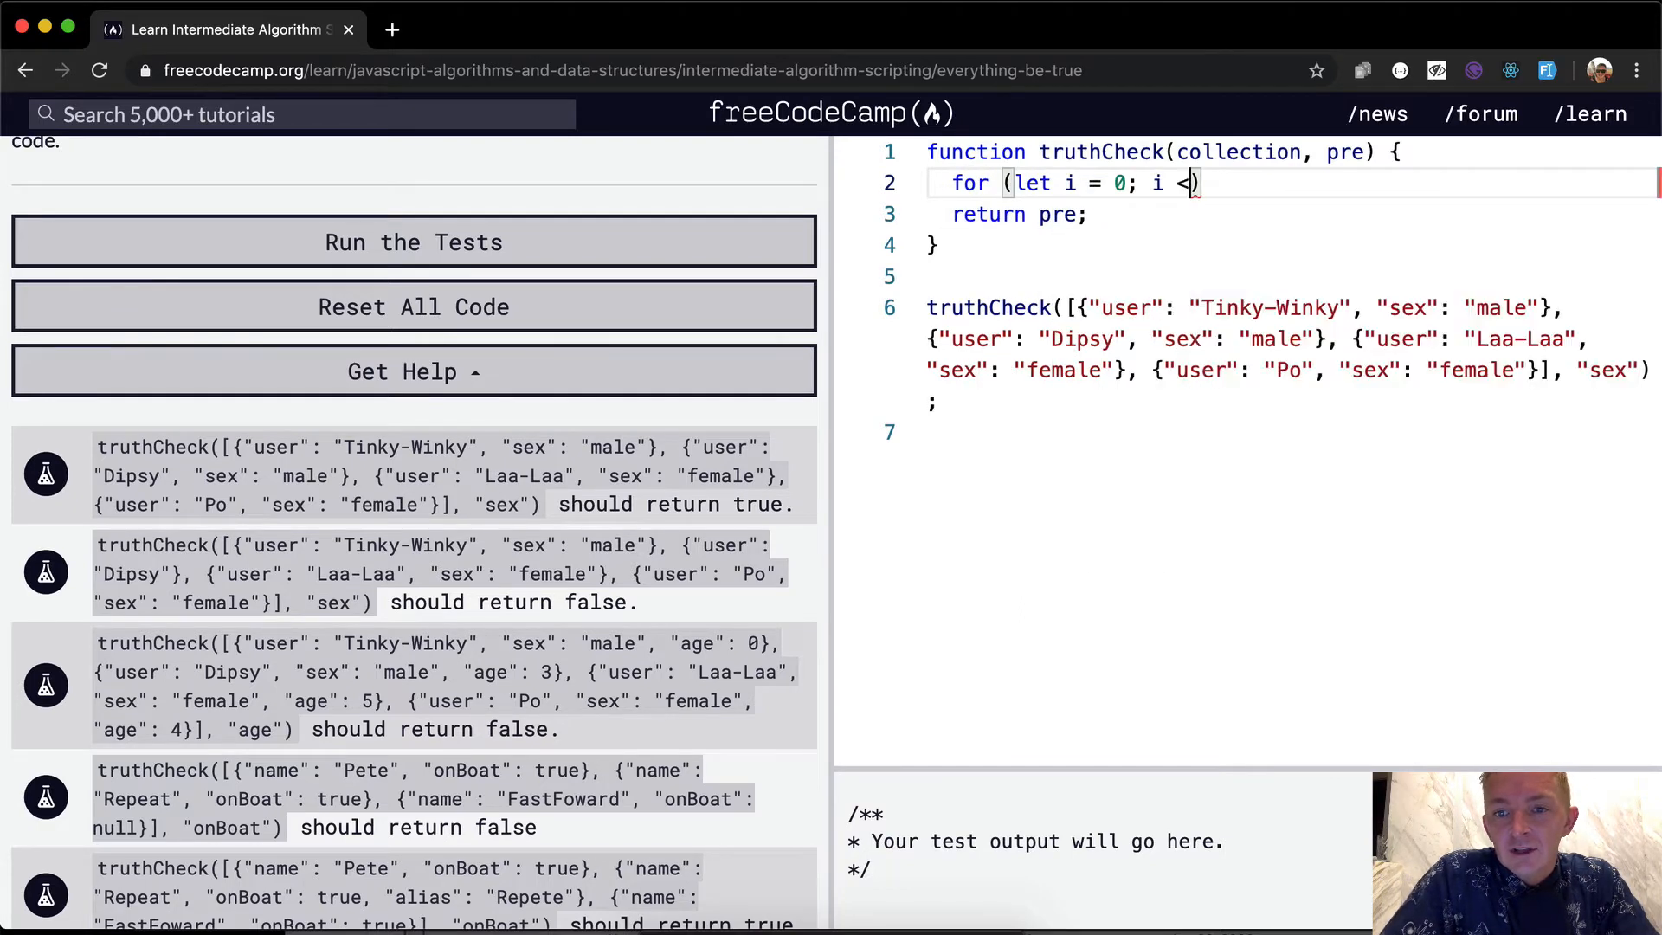
{"action": "type", "text": "collection.length; i +="}
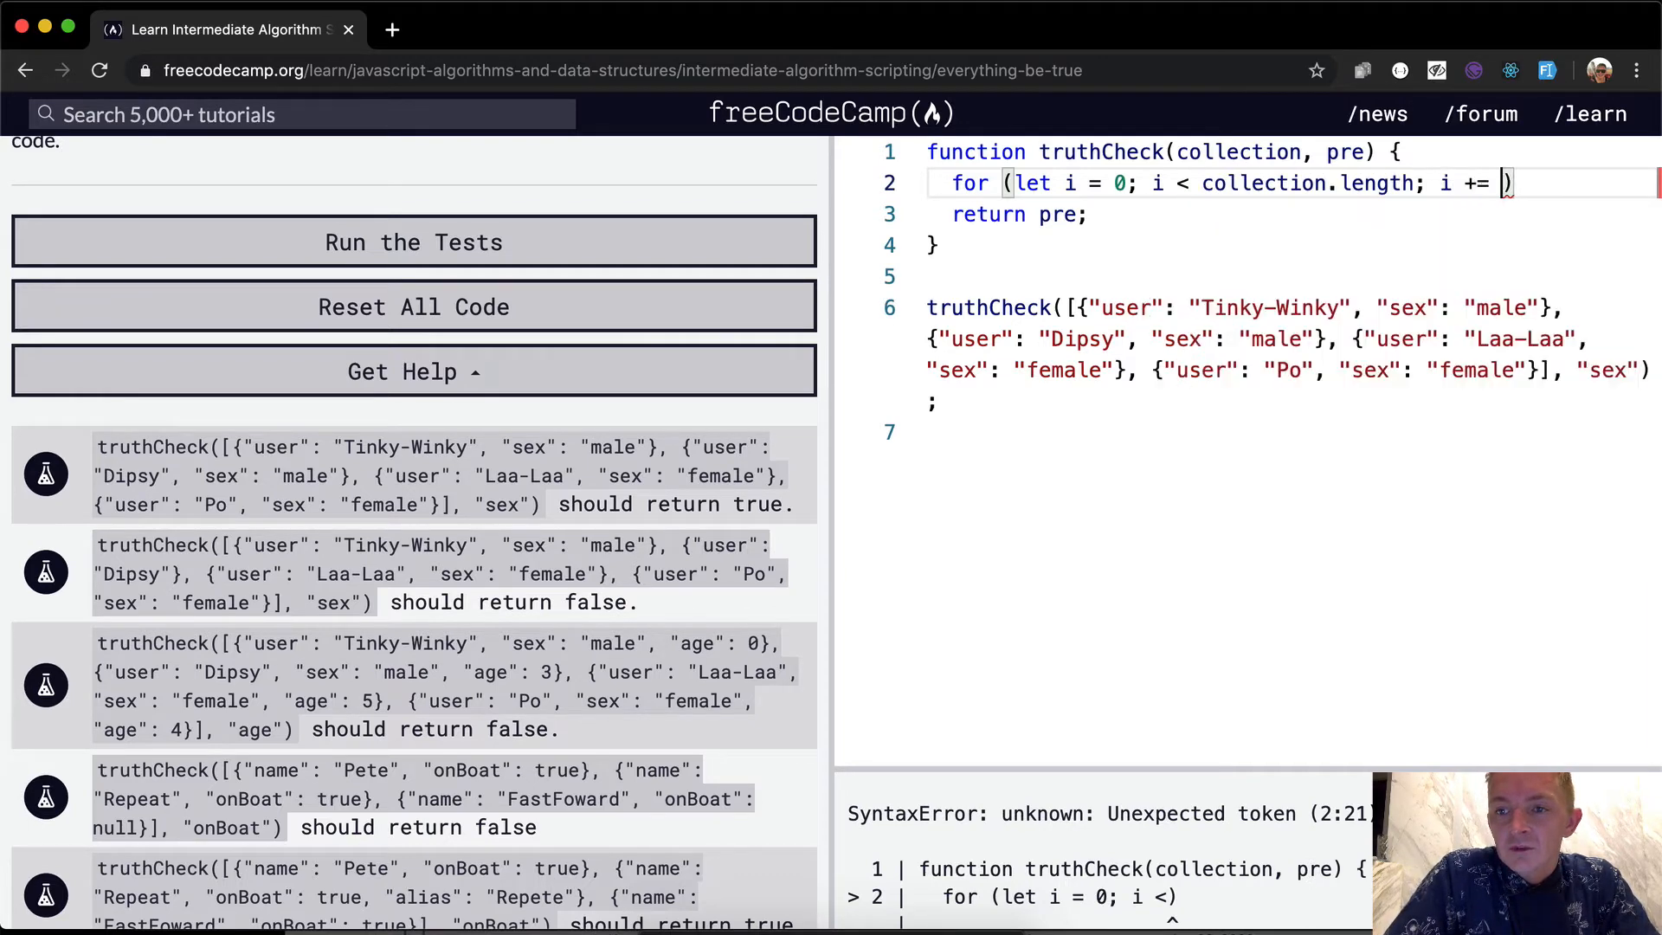
{"action": "type", "text": "1) {"}
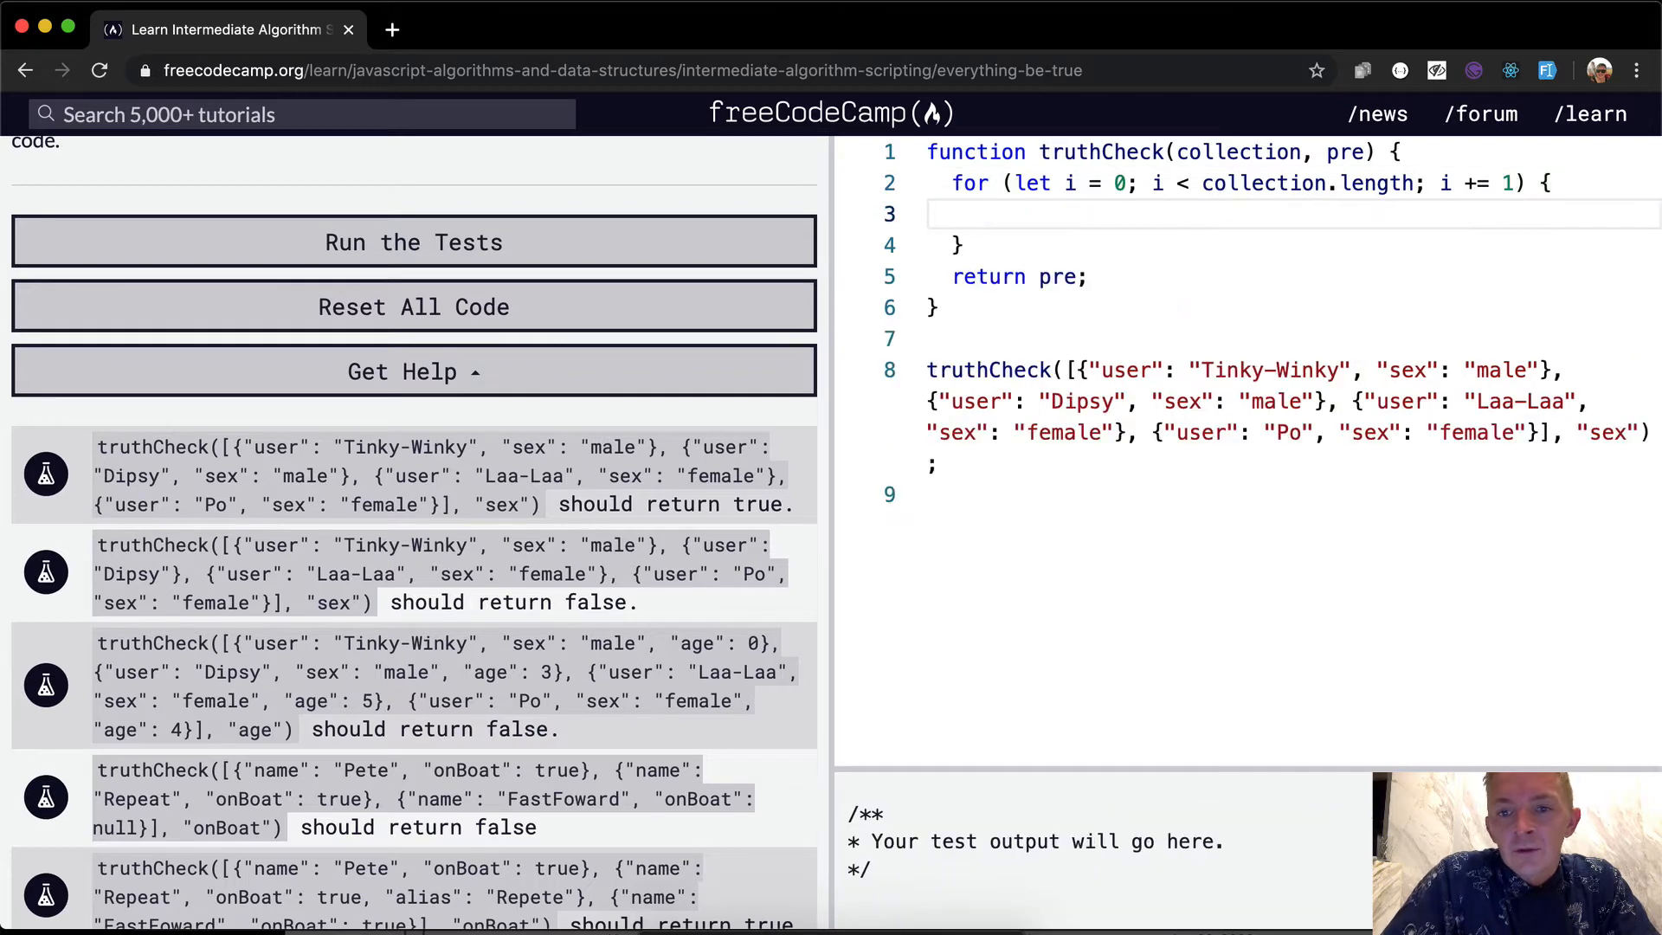
{"action": "type", "text": "cc"}
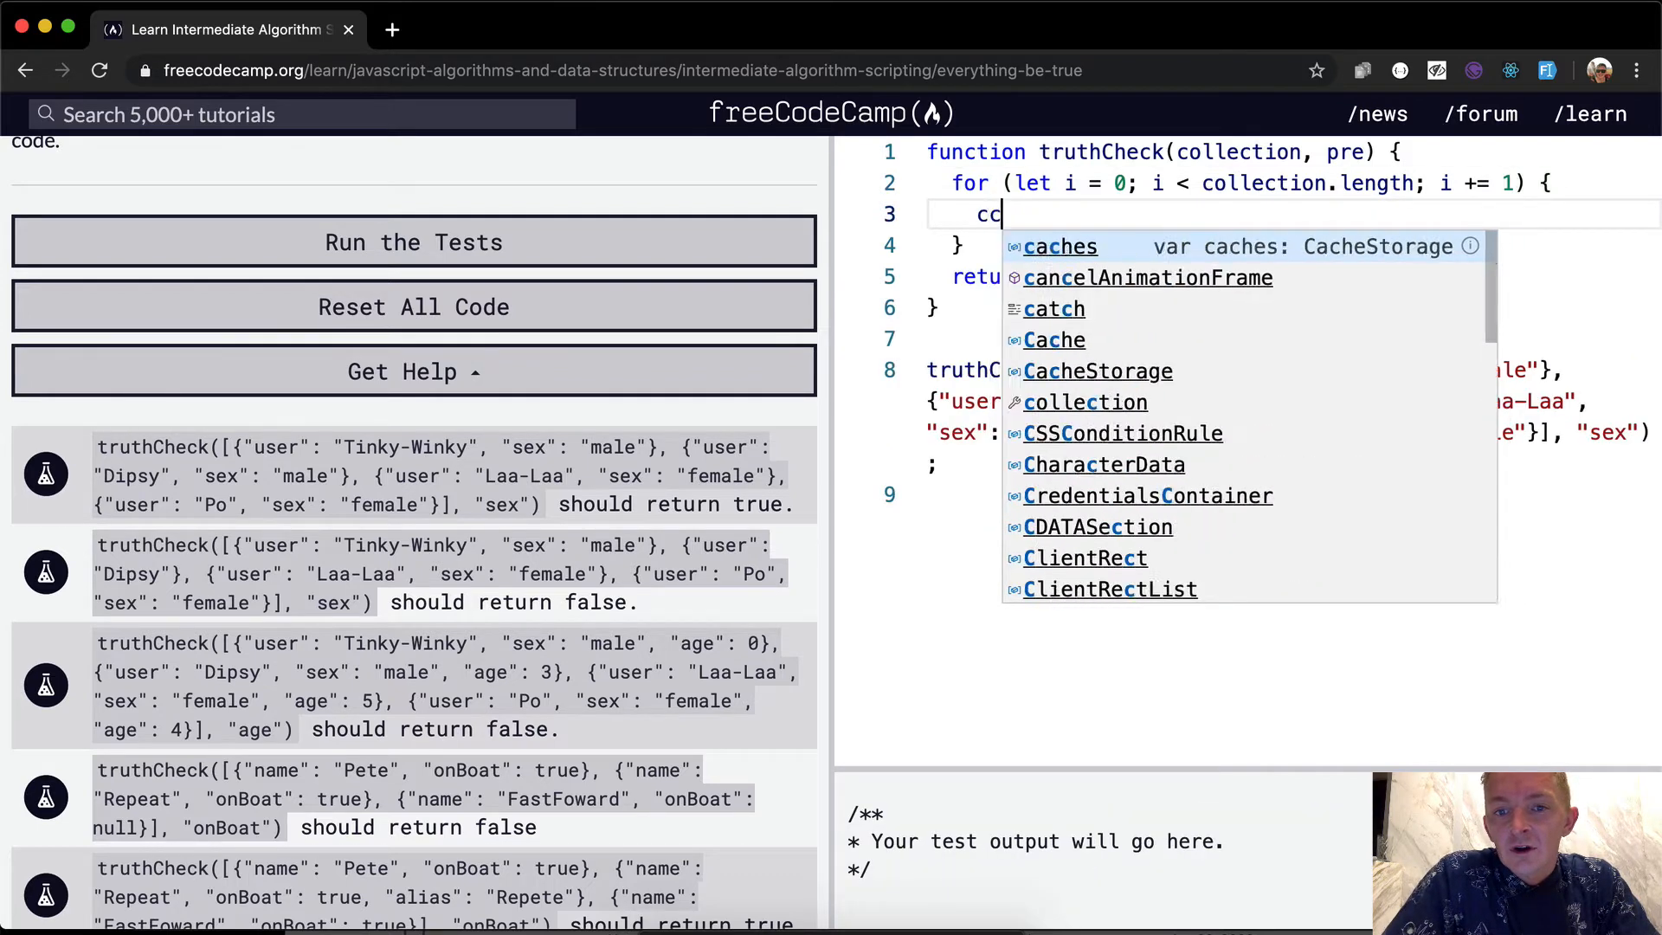
{"action": "type", "text": "onsole.log"}
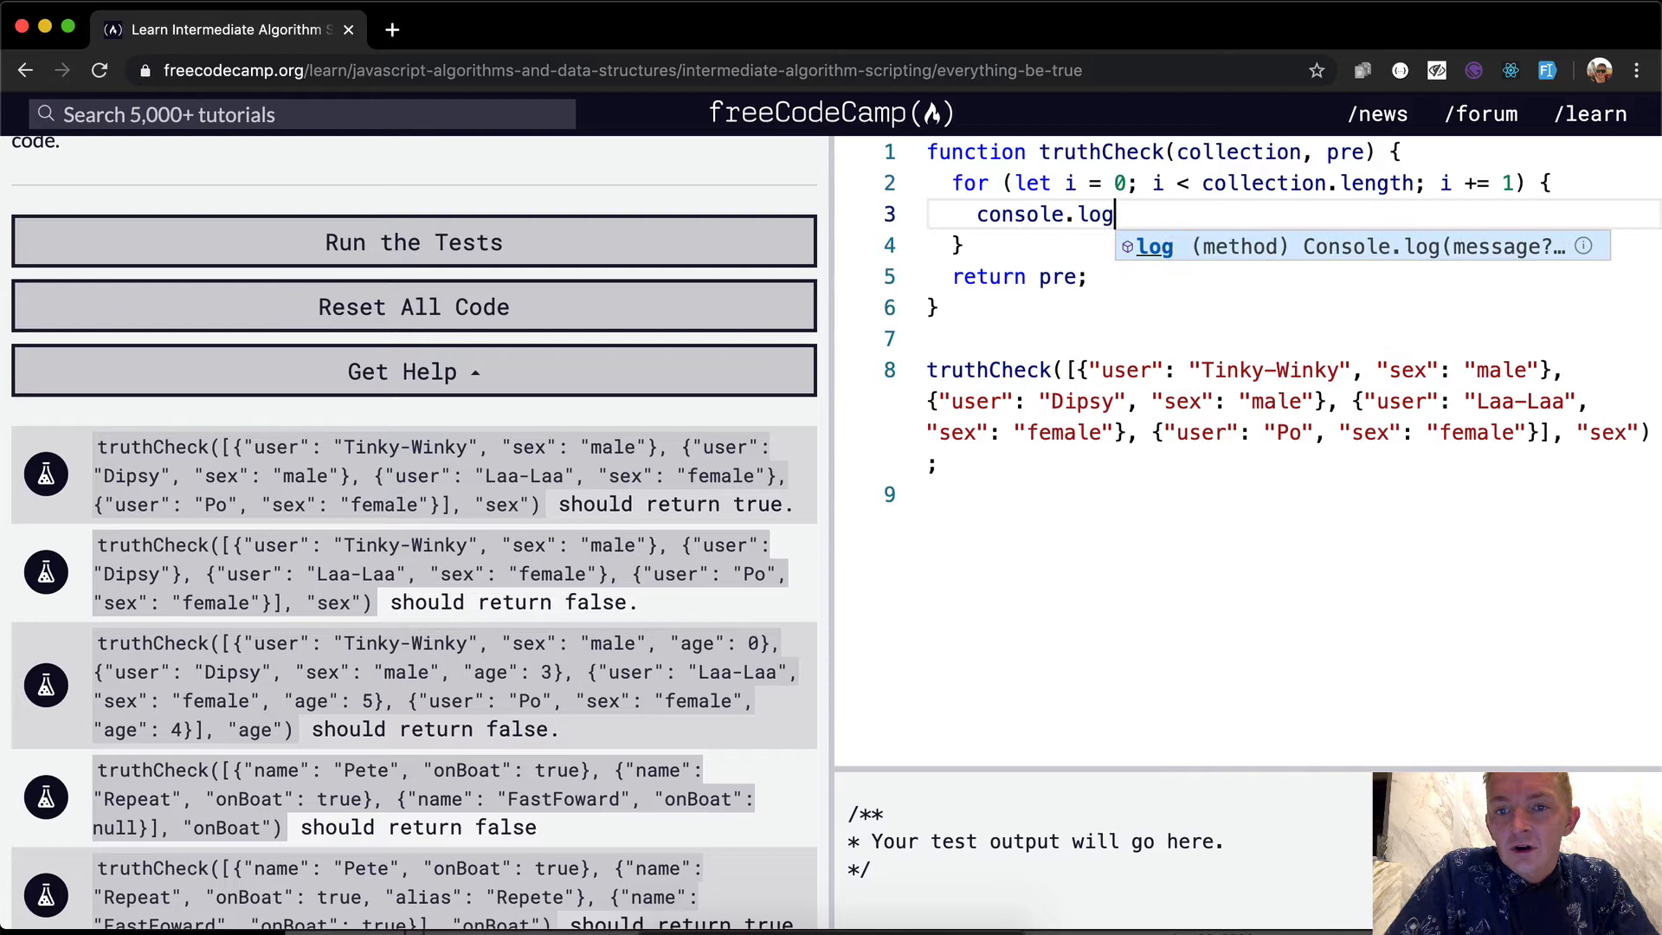
{"action": "type", "text": "(collection[]);"}
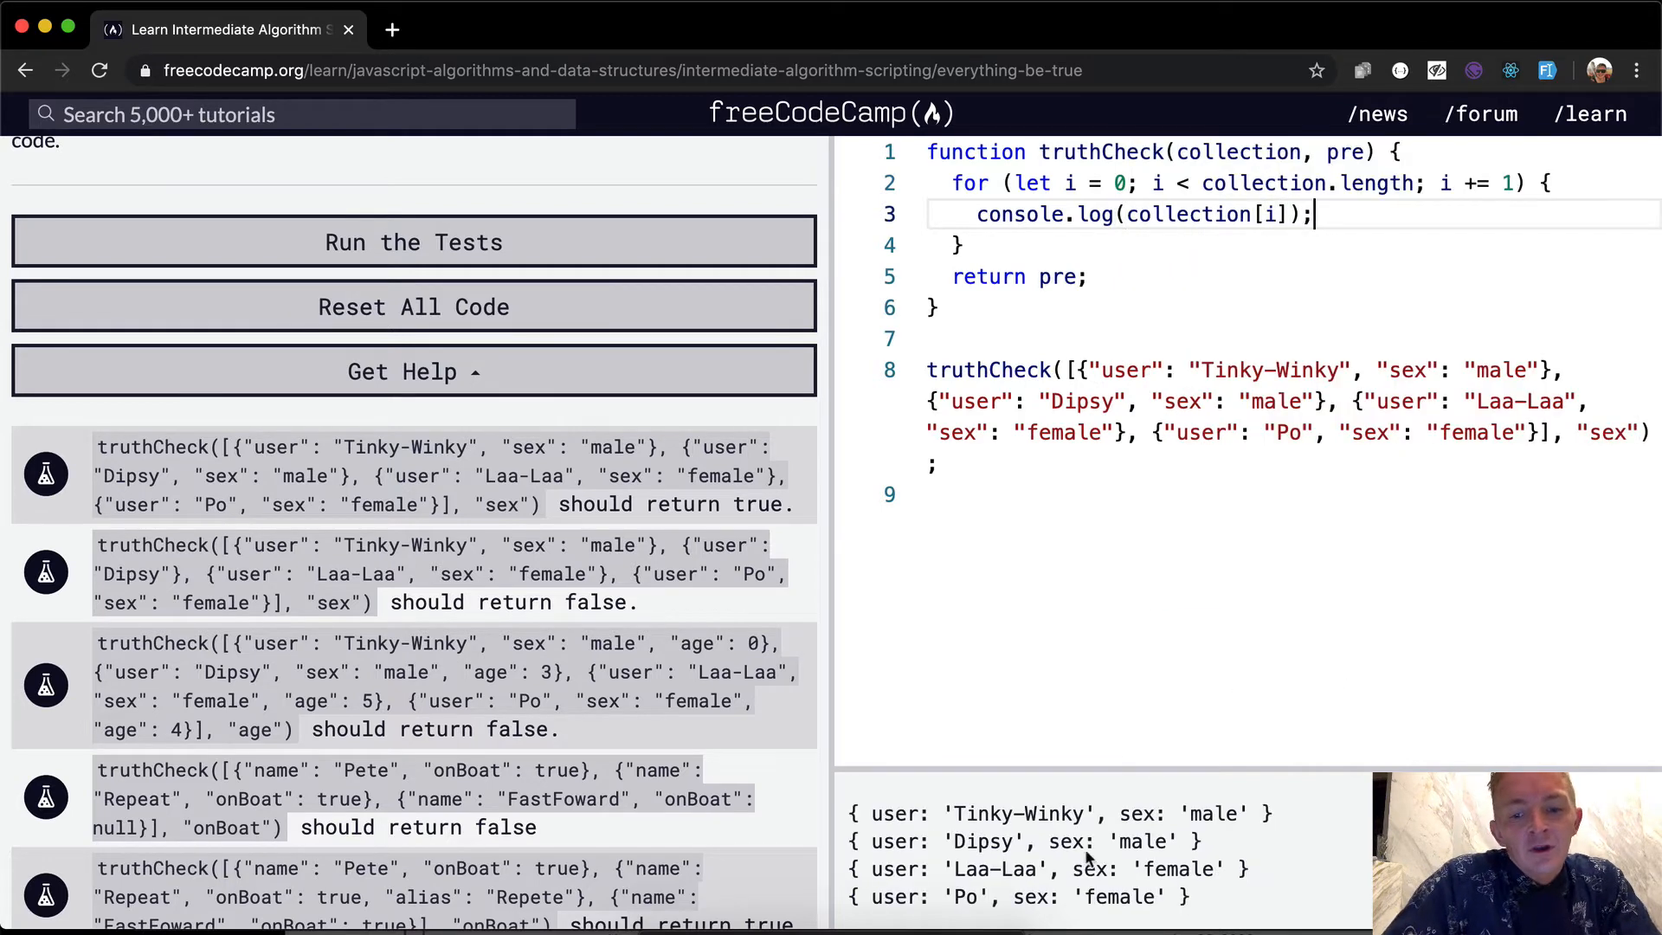
{"action": "mouse_move", "coordinate": [1160, 855]}
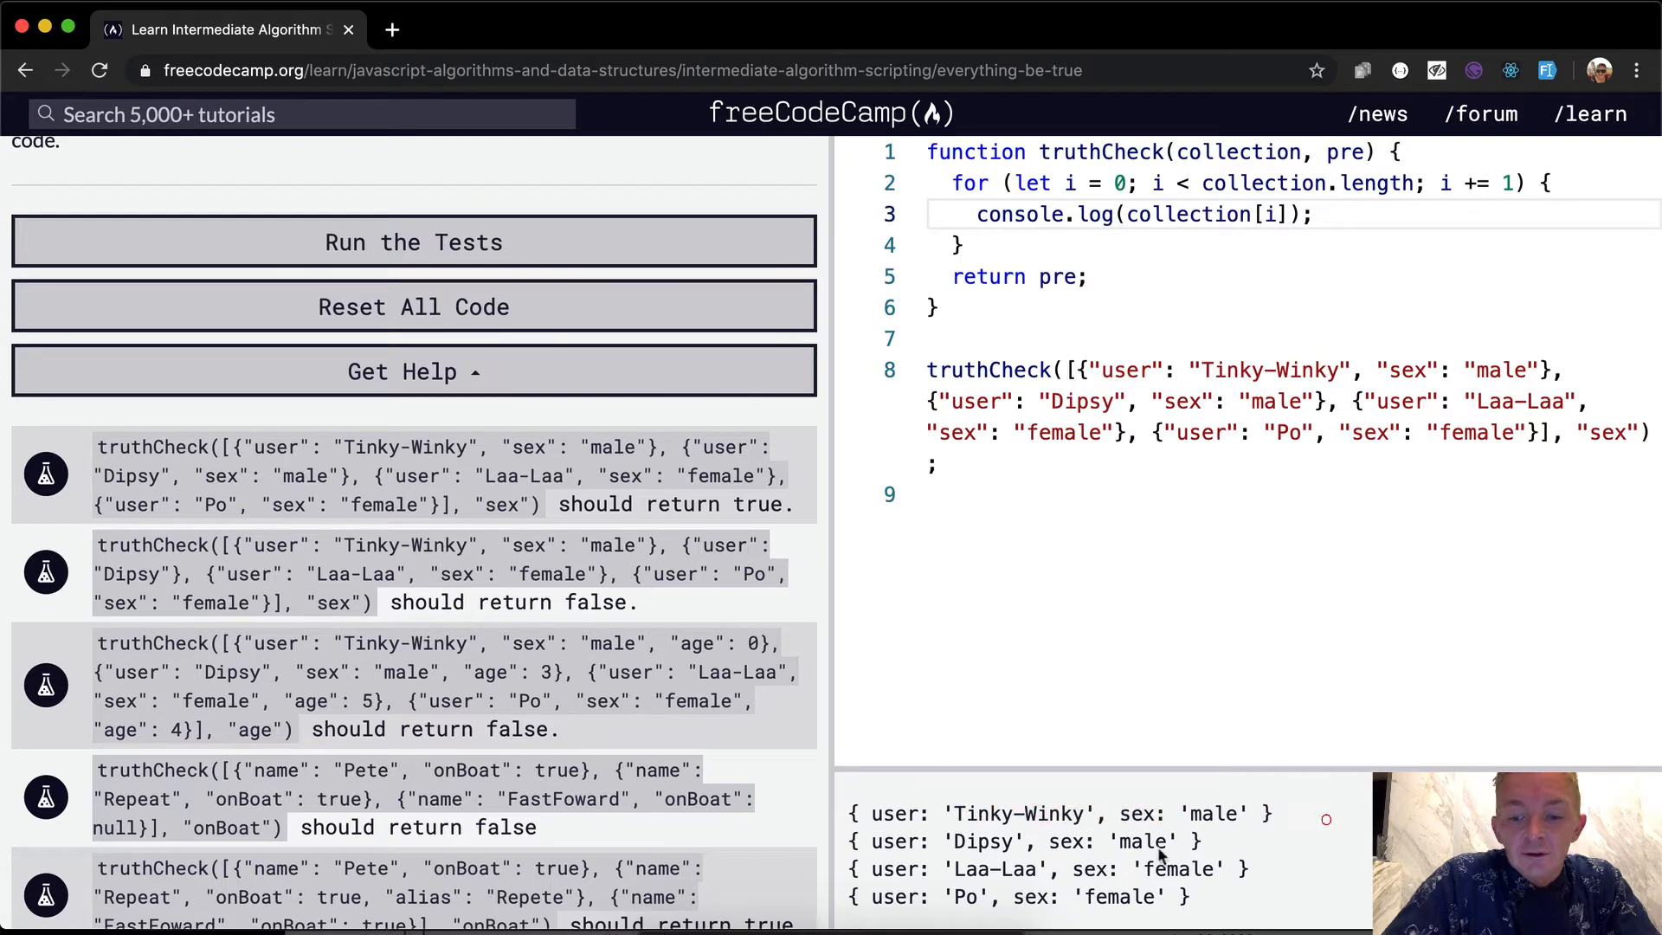
{"action": "mouse_move", "coordinate": [1324, 857]}
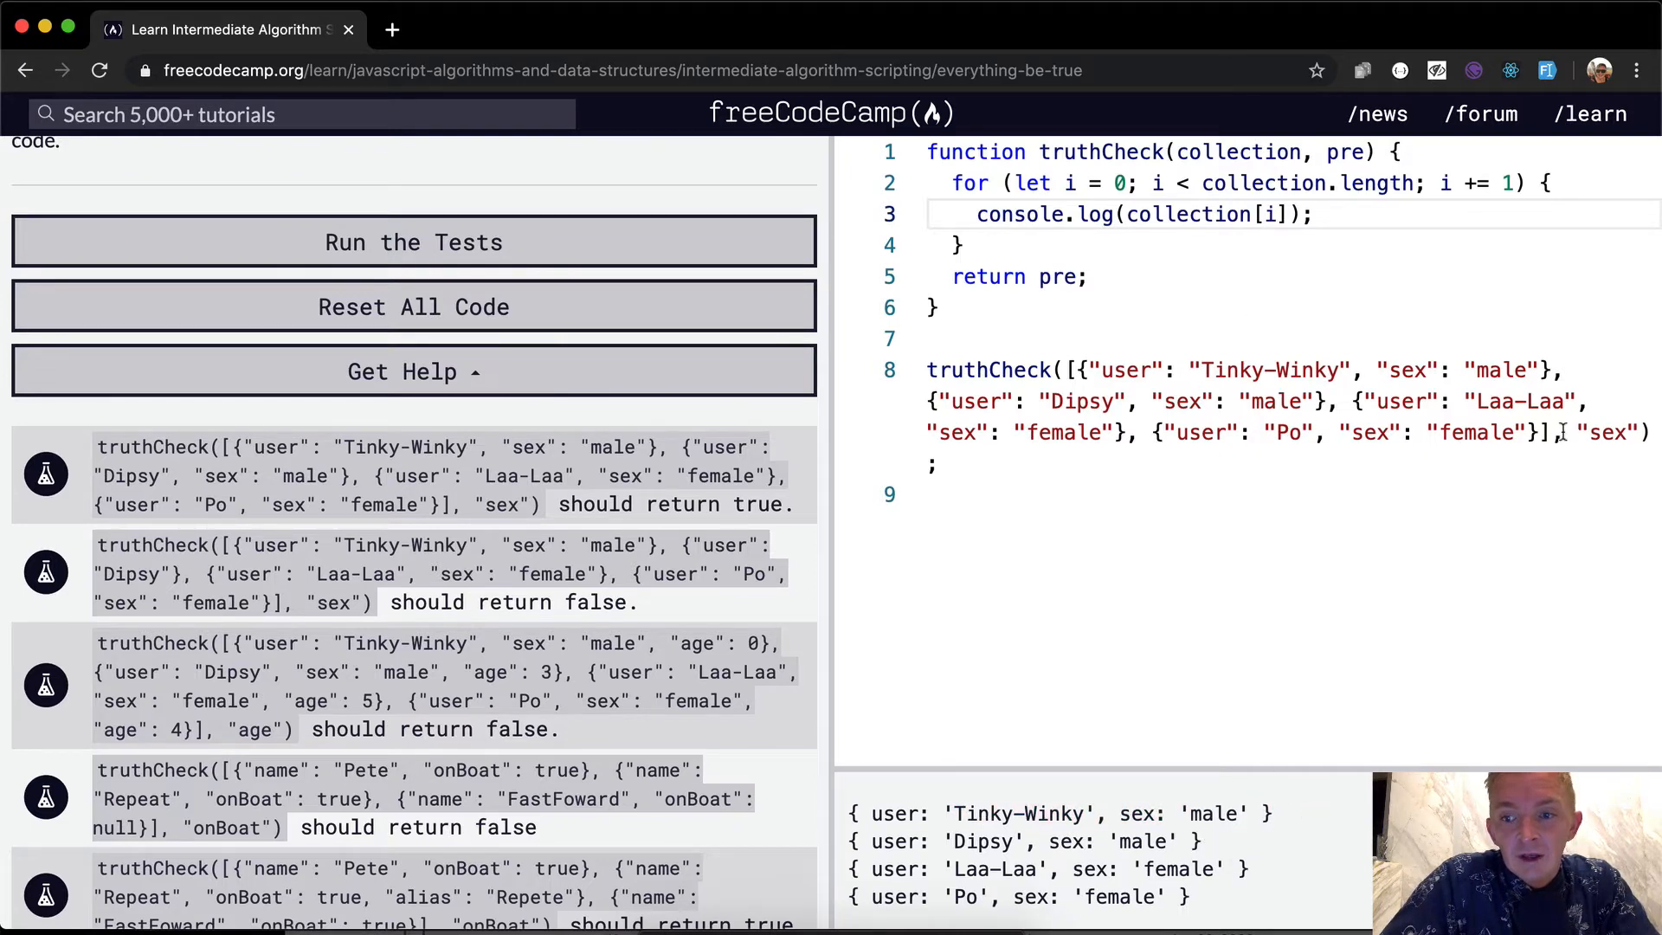
Index the logged object with [pre] so the console shows male, male, female, female
{"action": "double_click", "coordinate": [1341, 152]}
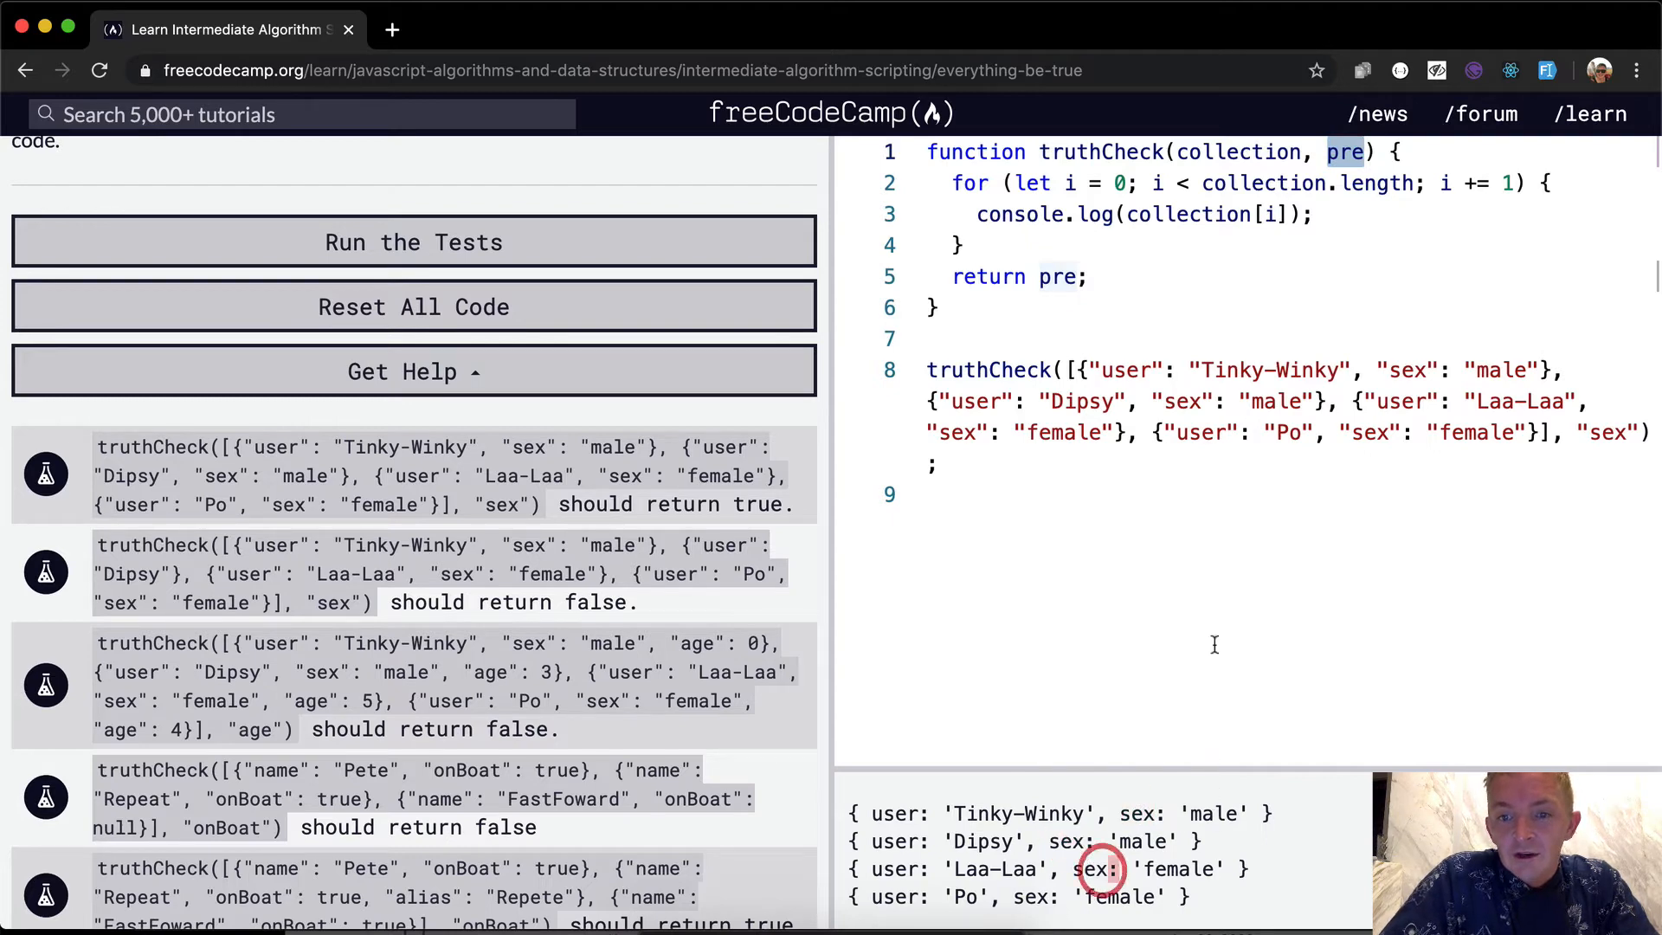
{"action": "type", "text": "[]"}
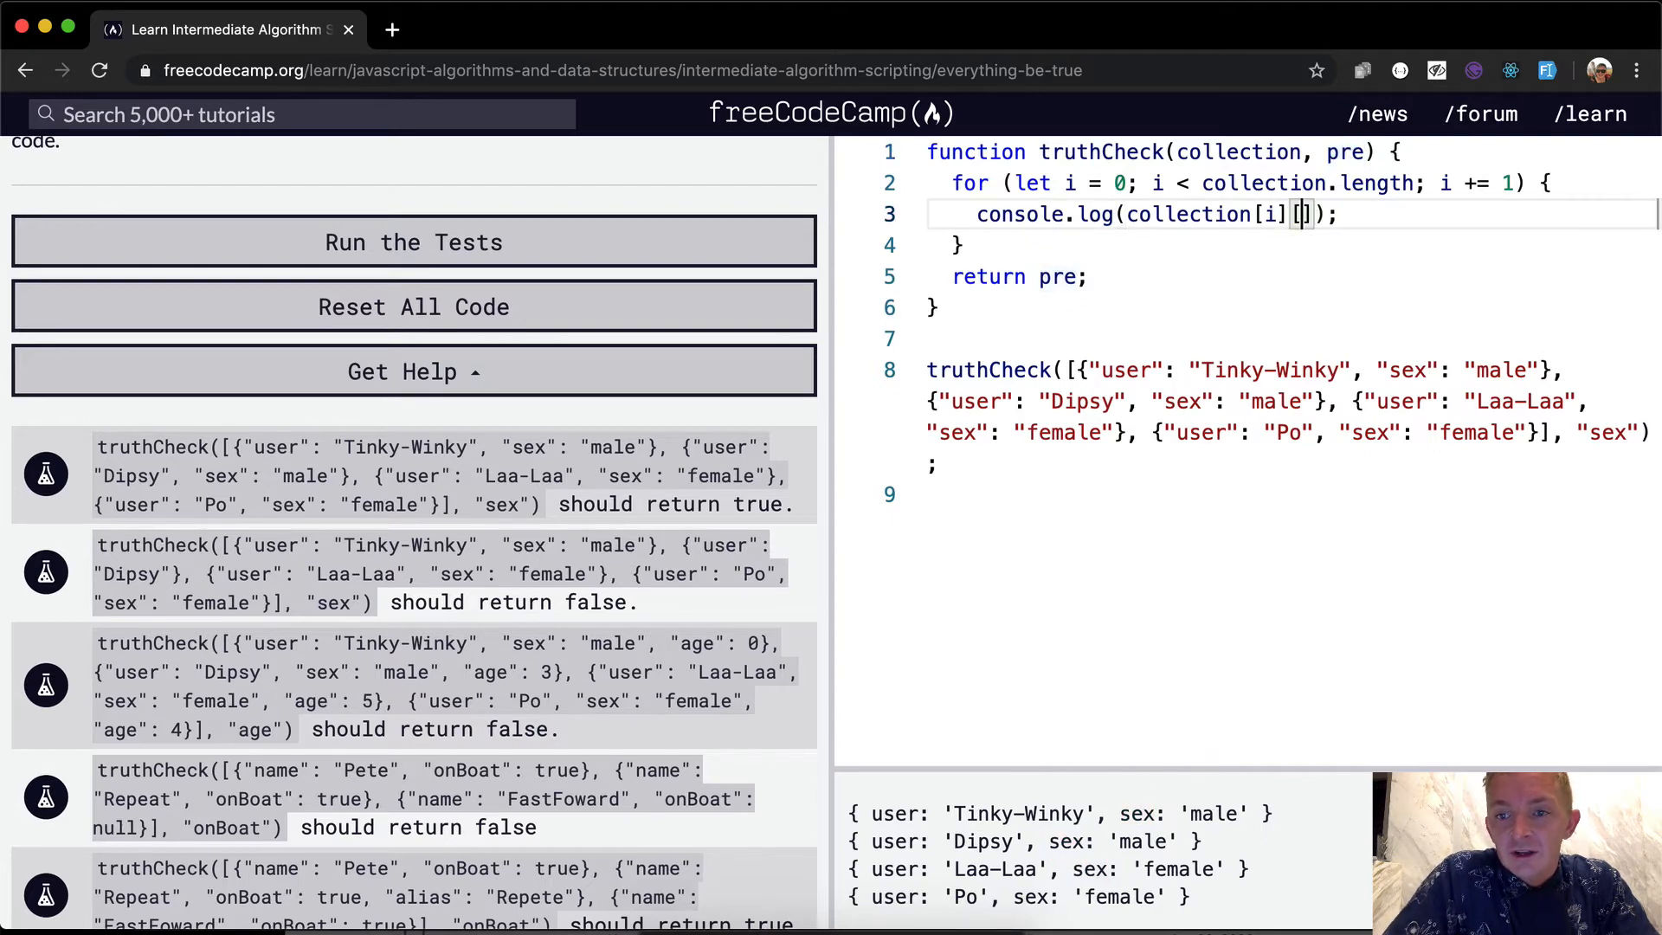
{"action": "type", "text": "pre"}
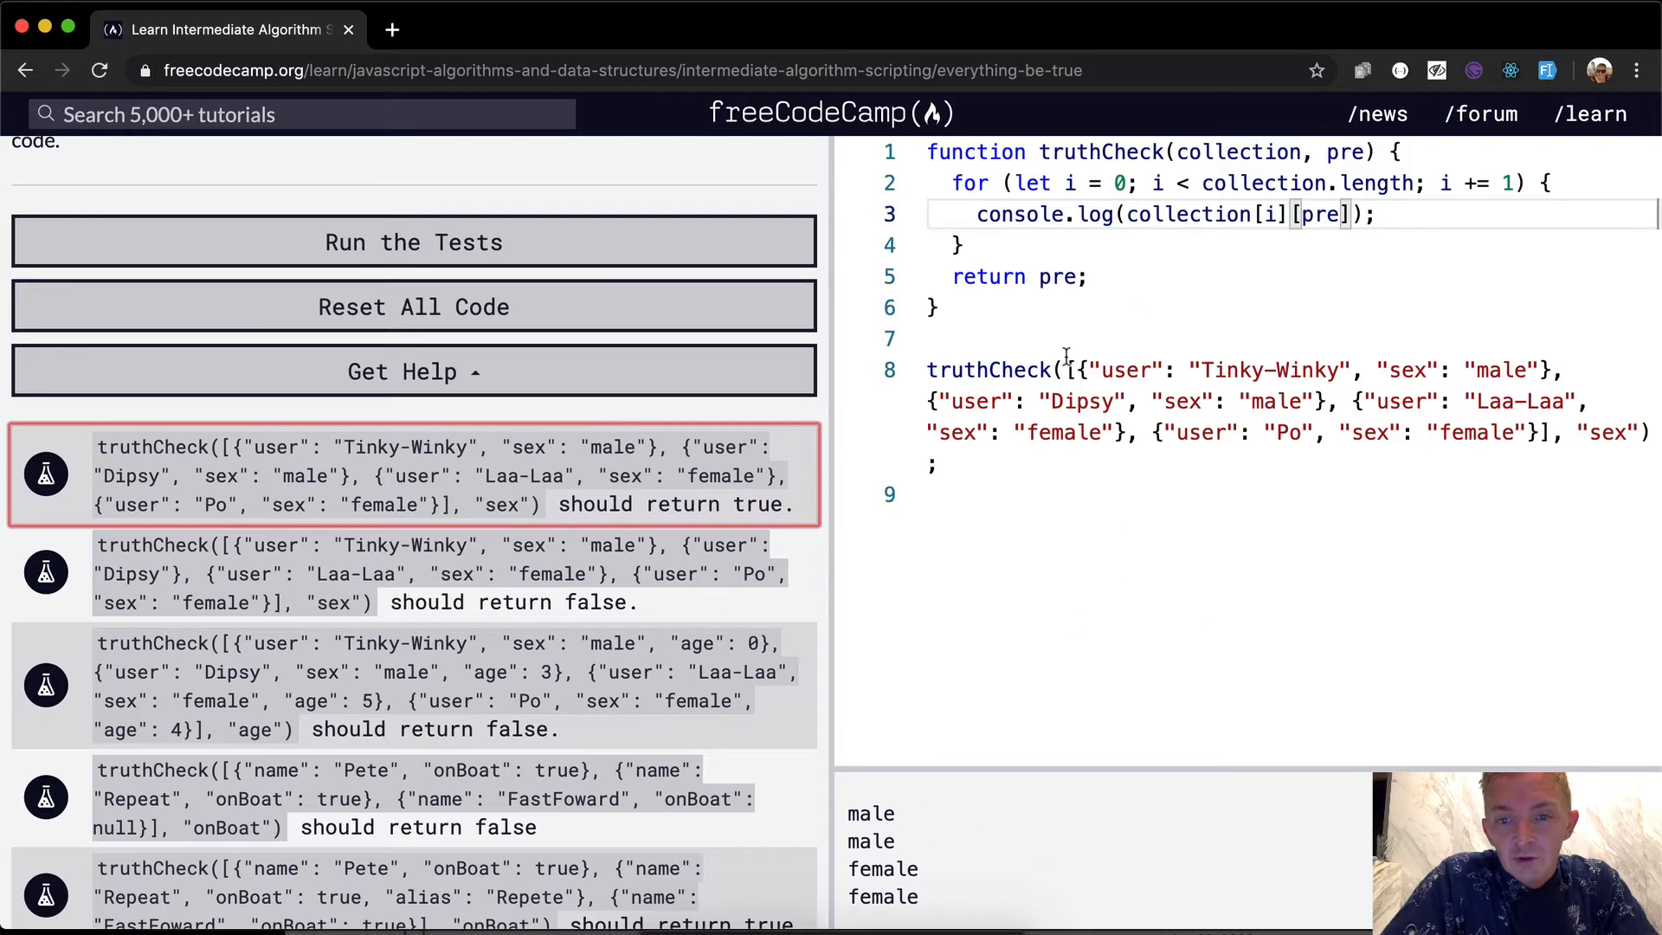
{"action": "left_click", "coordinate": [1378, 214]}
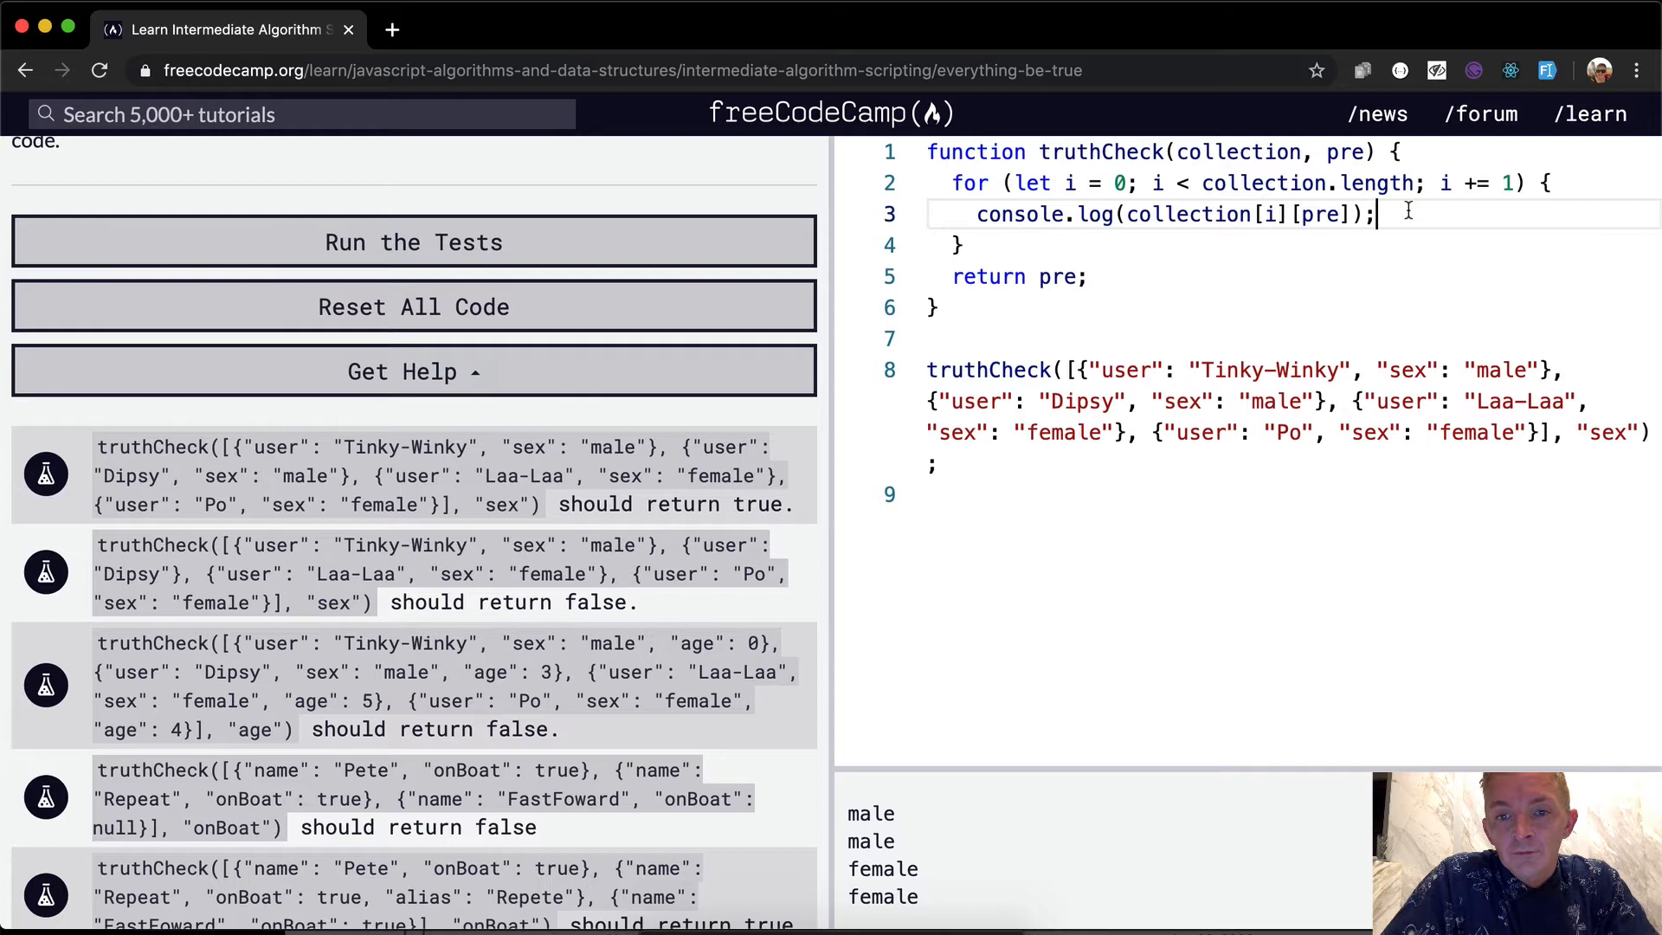
Start truthCheck with let result = true and return result, then run the tests
{"action": "key", "text": "Backspace"}
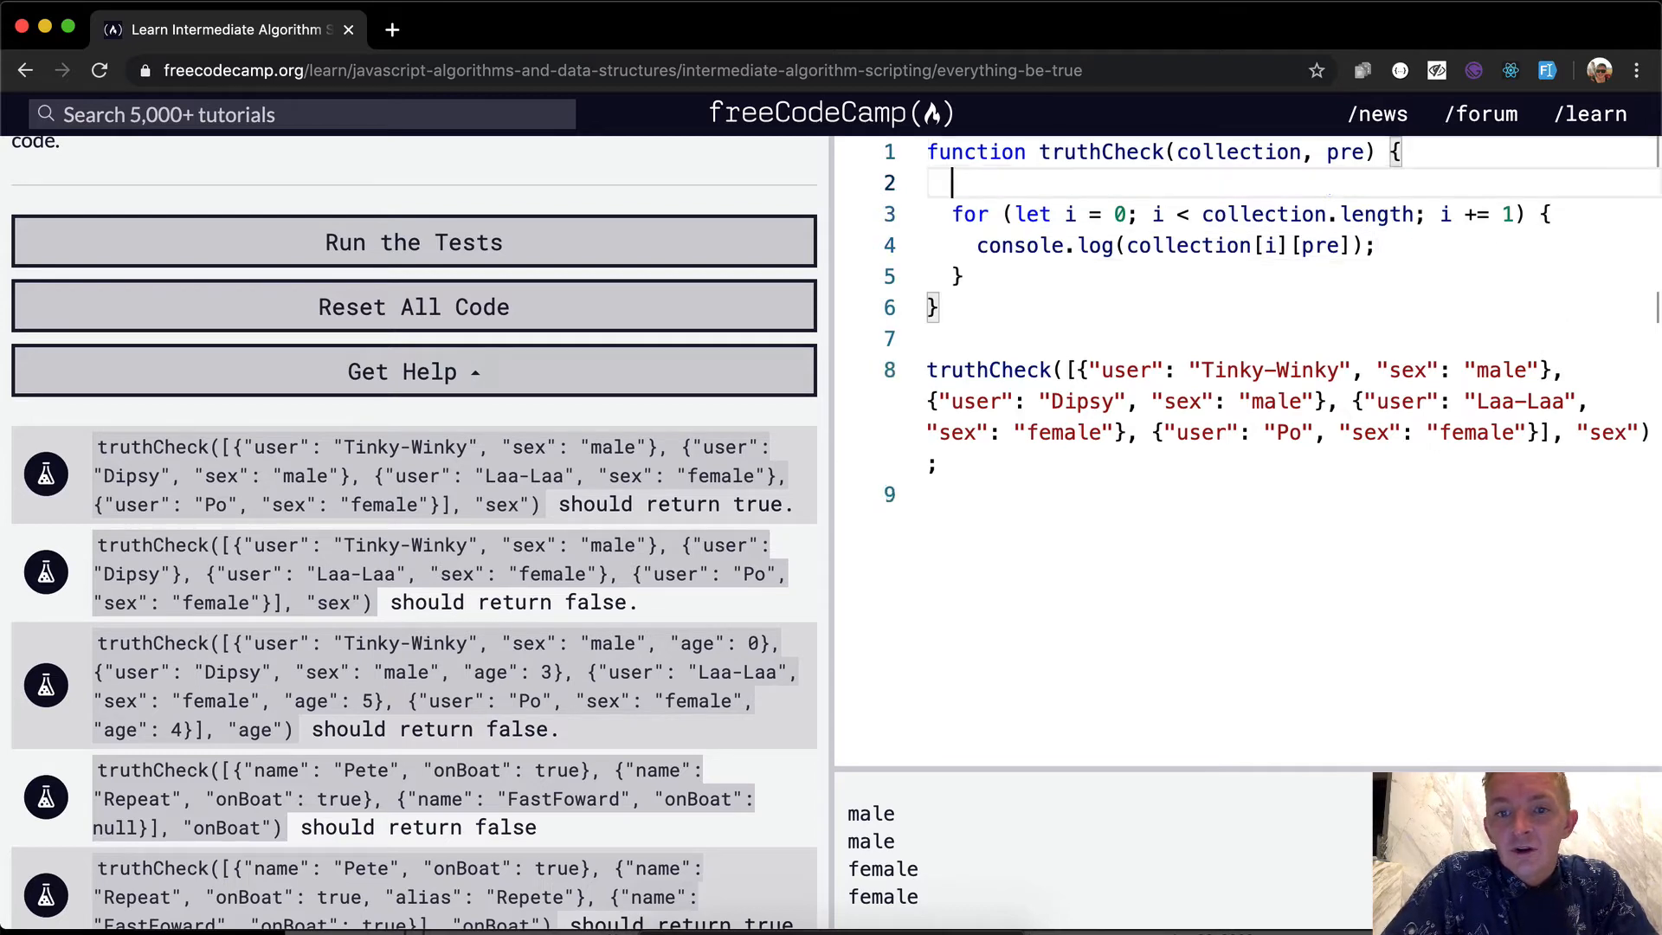
{"action": "type", "text": "let result ="}
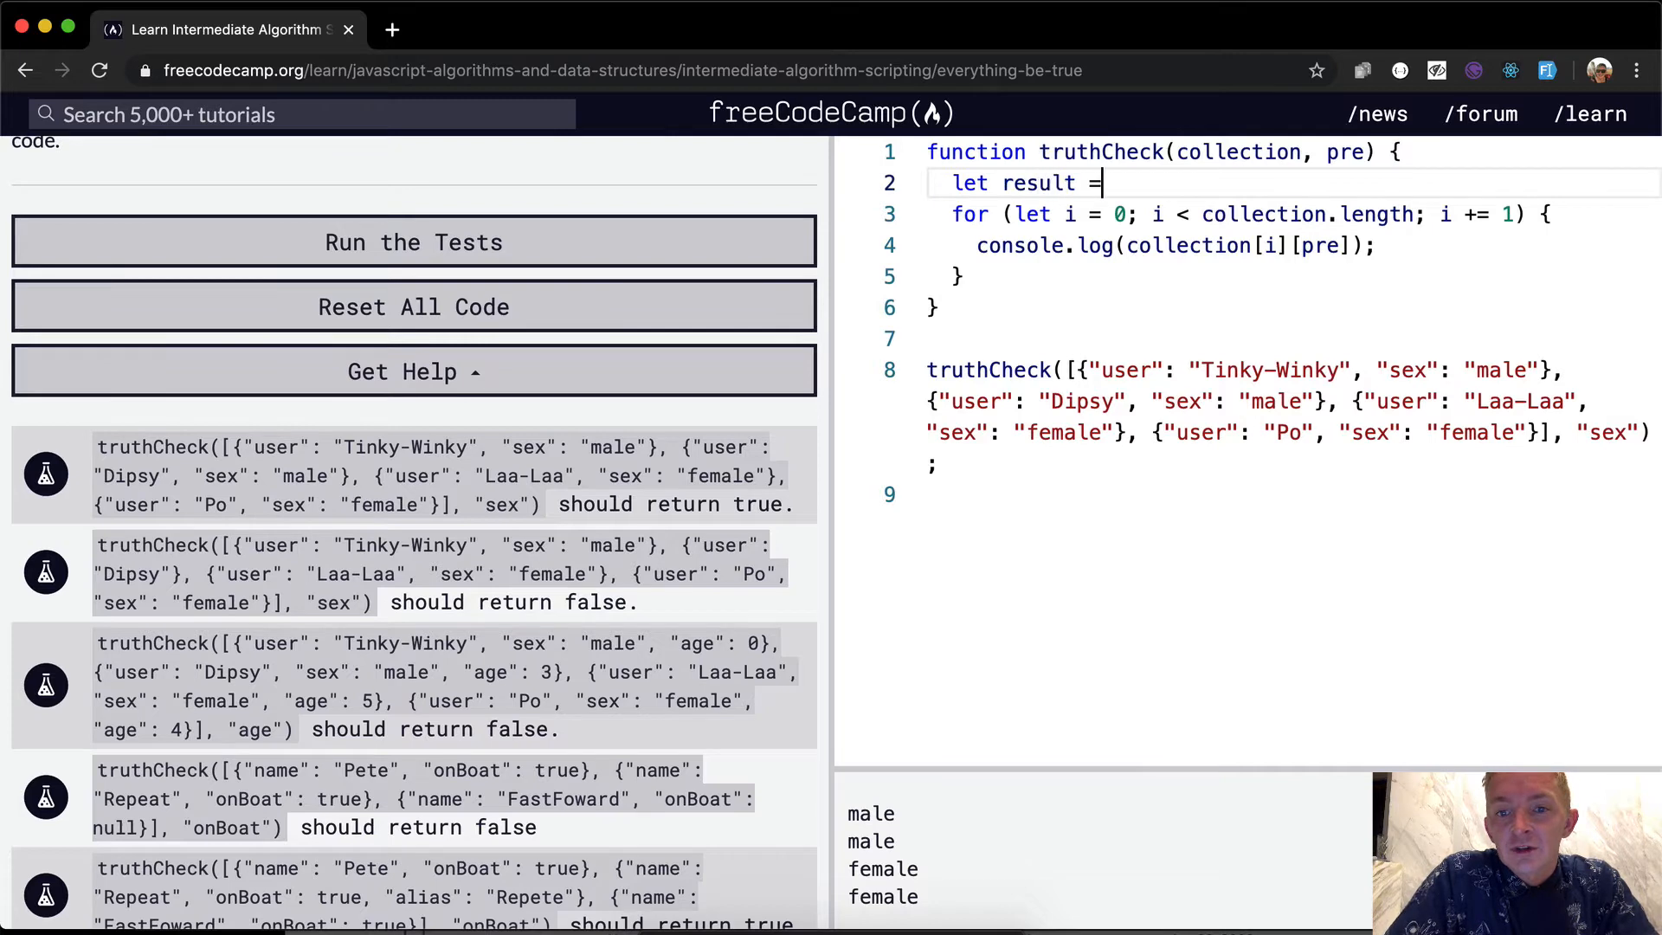
{"action": "type", "text": "true;"}
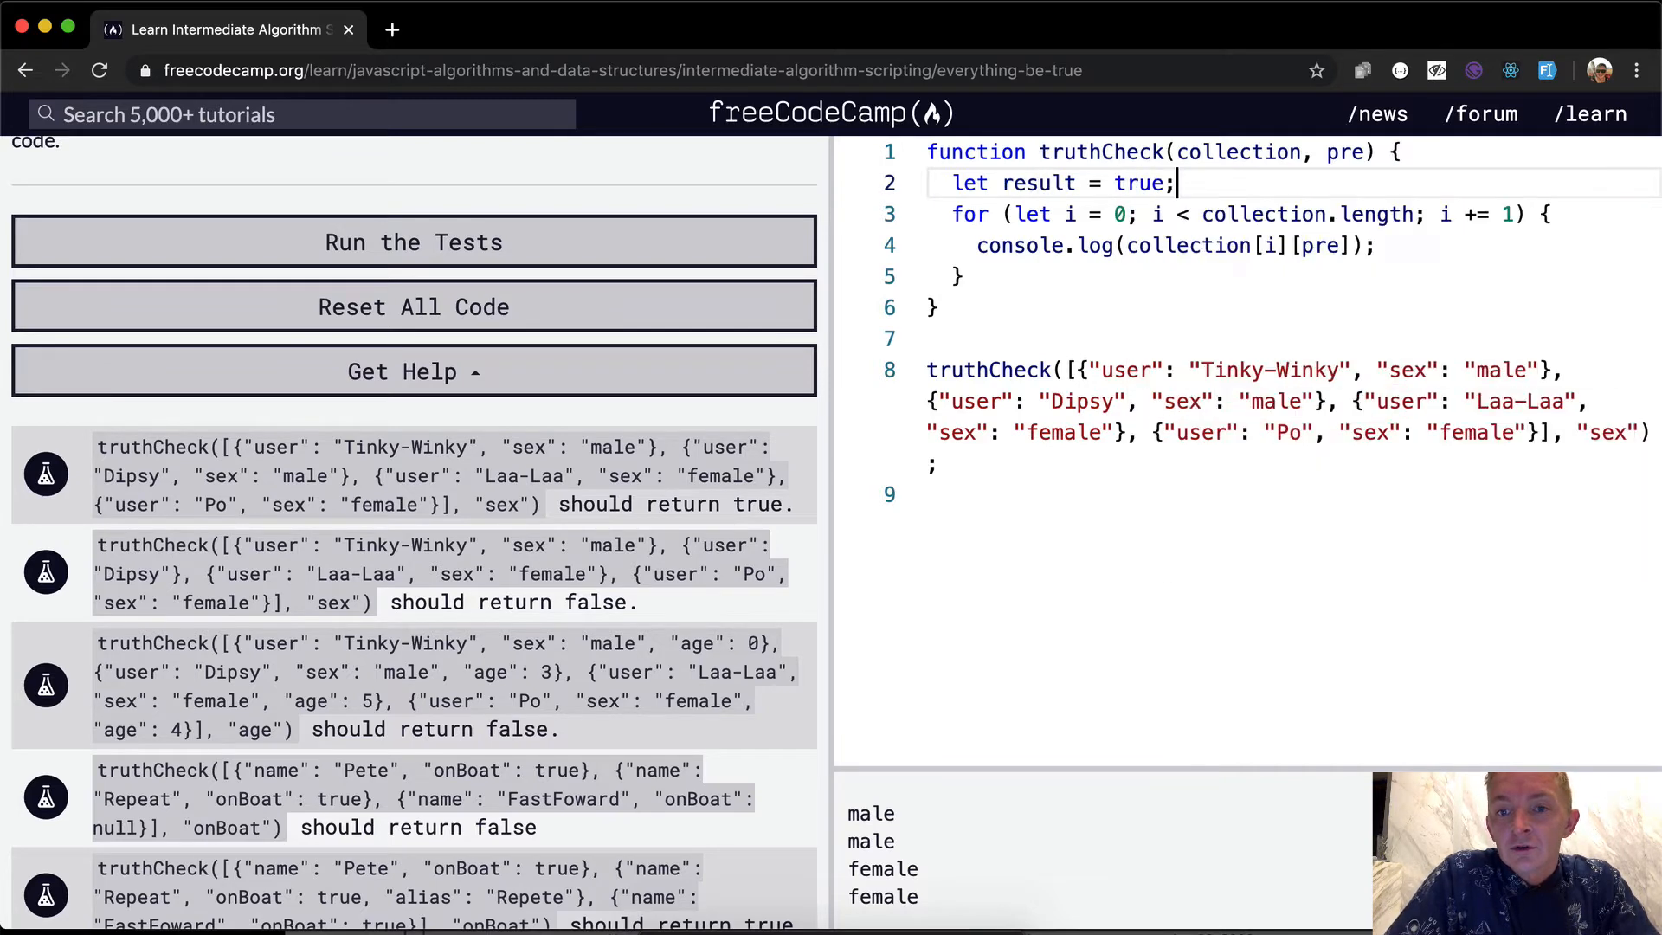
{"action": "type", "text": "return result;"}
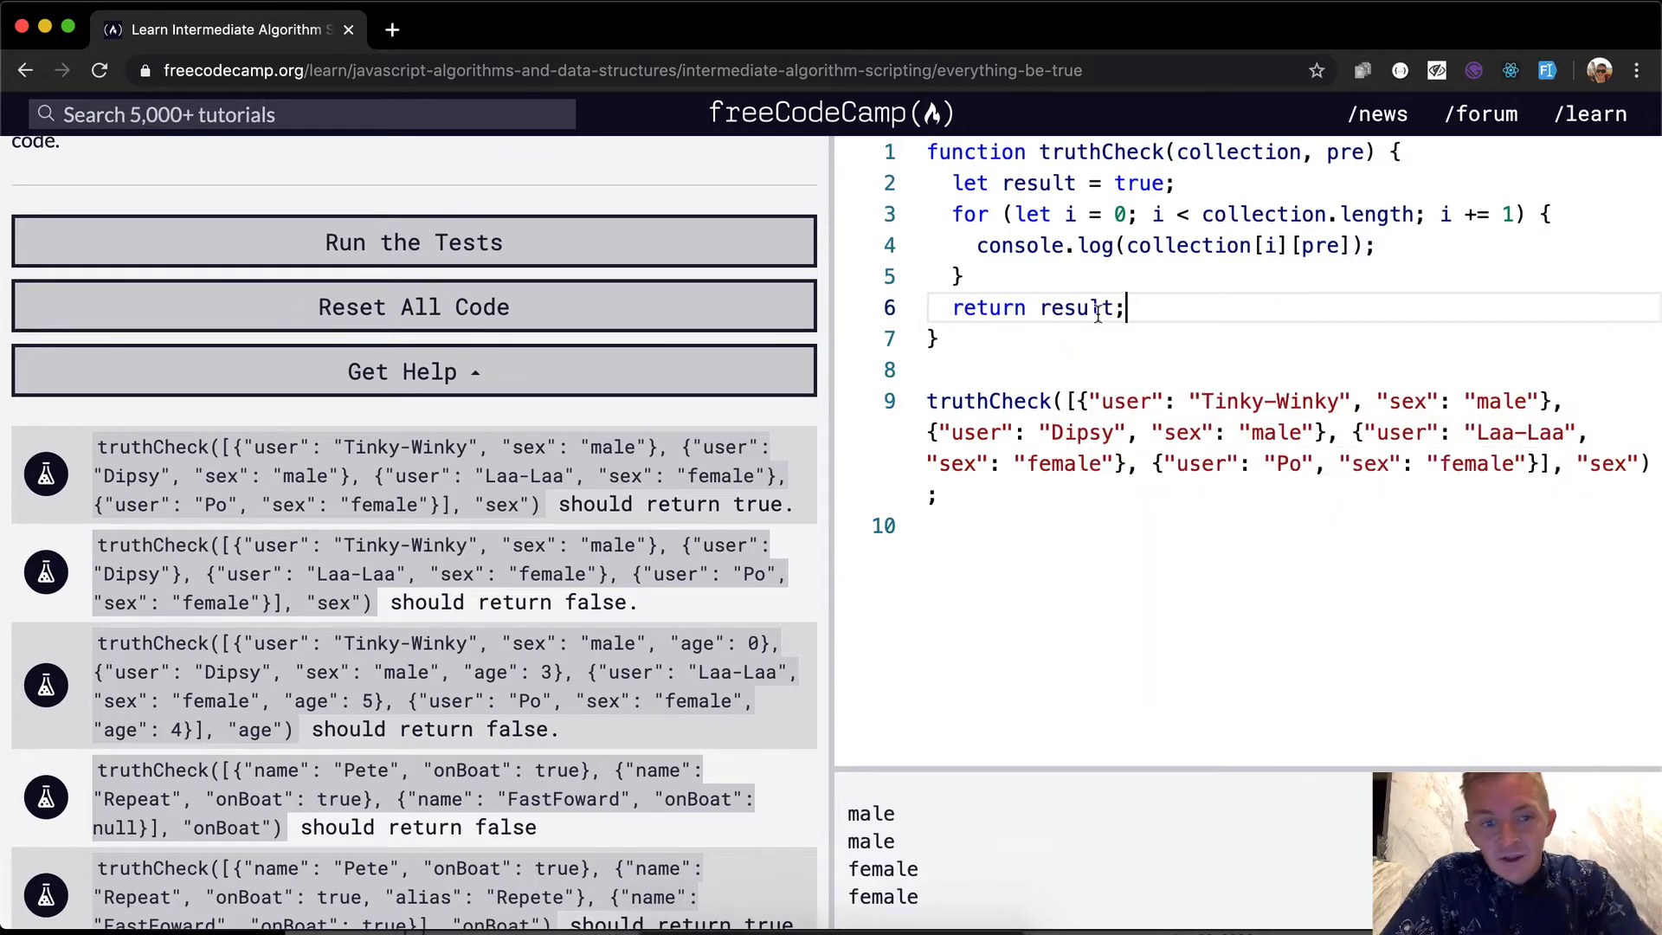
{"action": "left_click", "coordinate": [414, 243]}
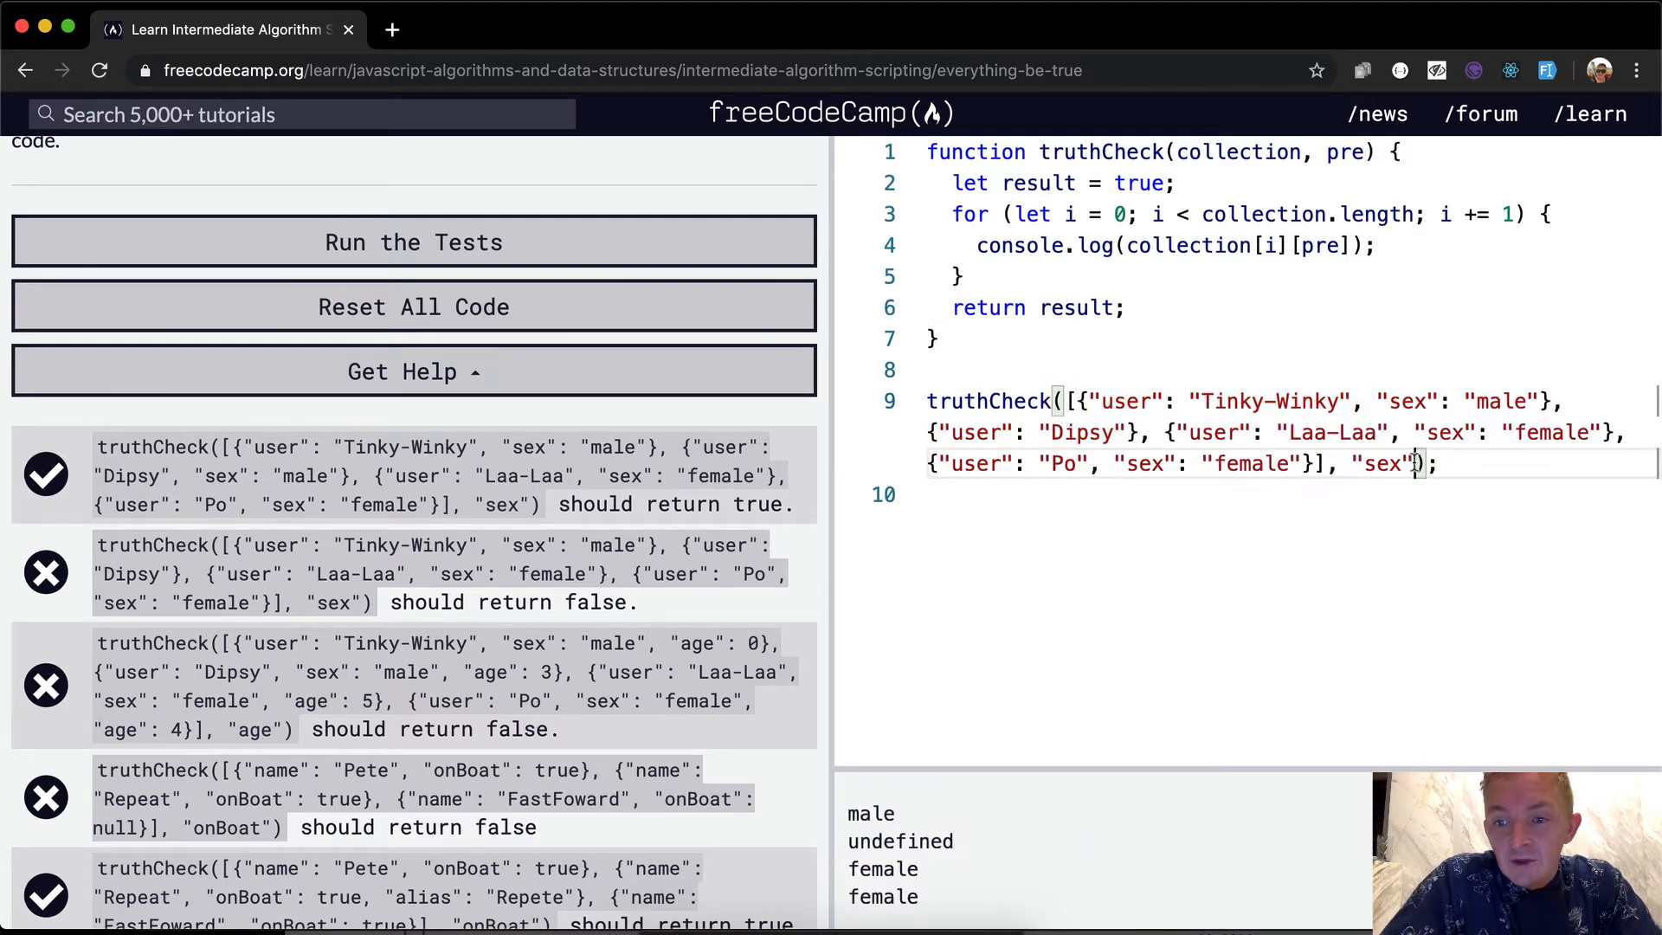
{"action": "mouse_move", "coordinate": [601, 594]}
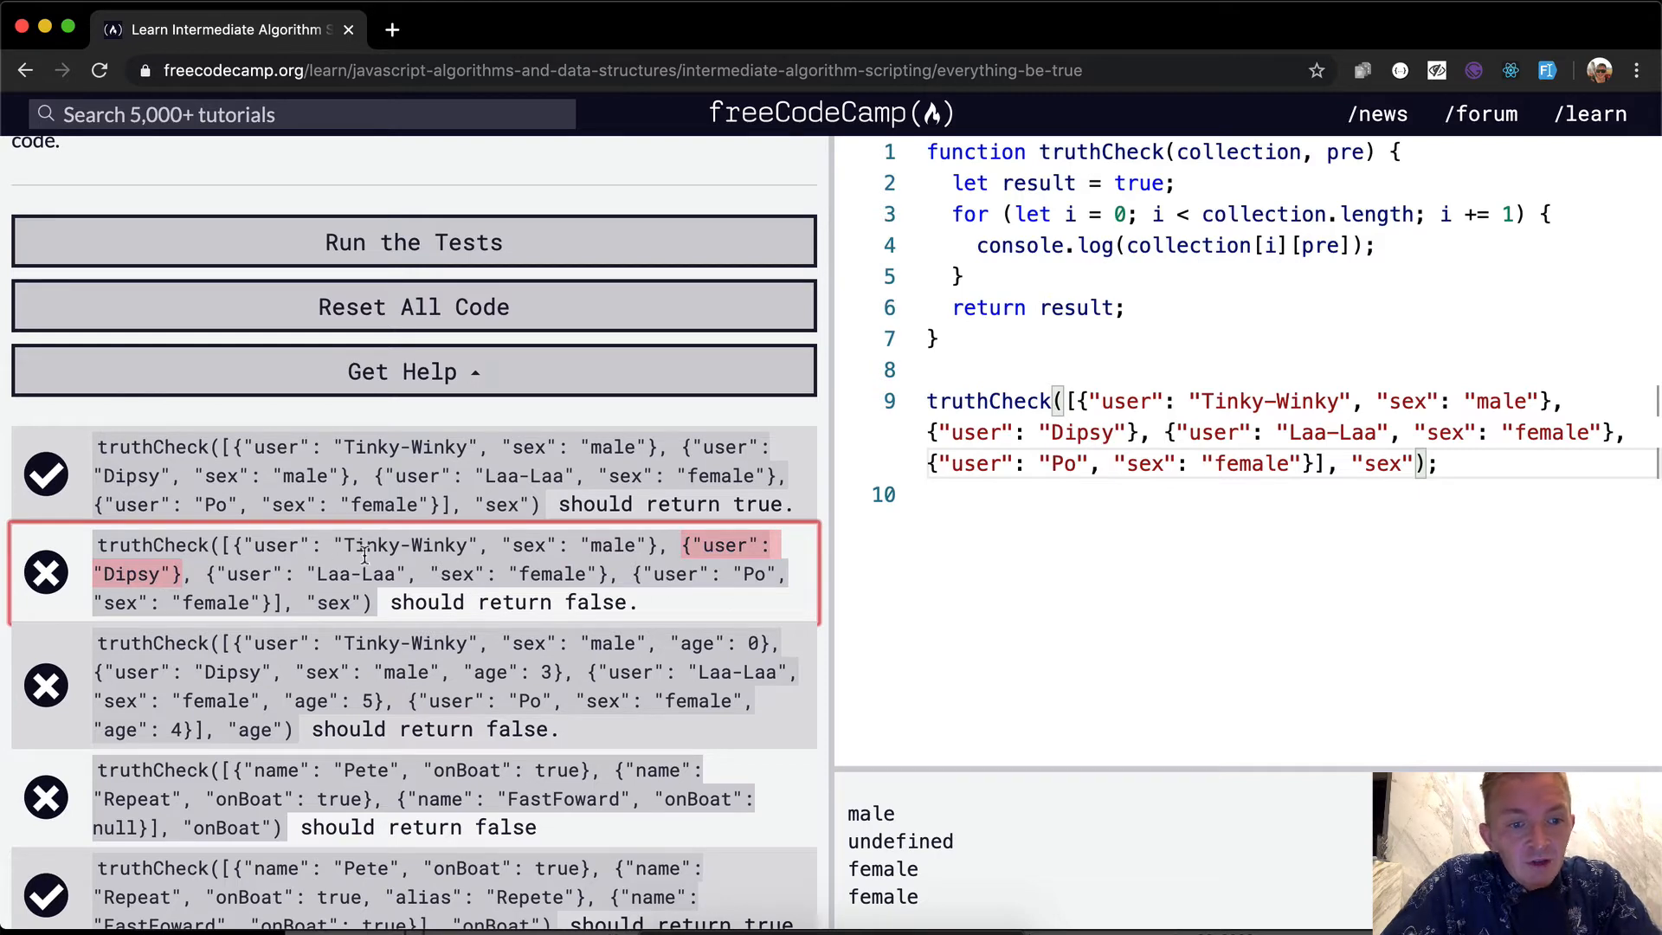
Add if (collection[i][pre] === undefined) { result = false; } inside the loop
{"action": "left_click", "coordinate": [959, 275]}
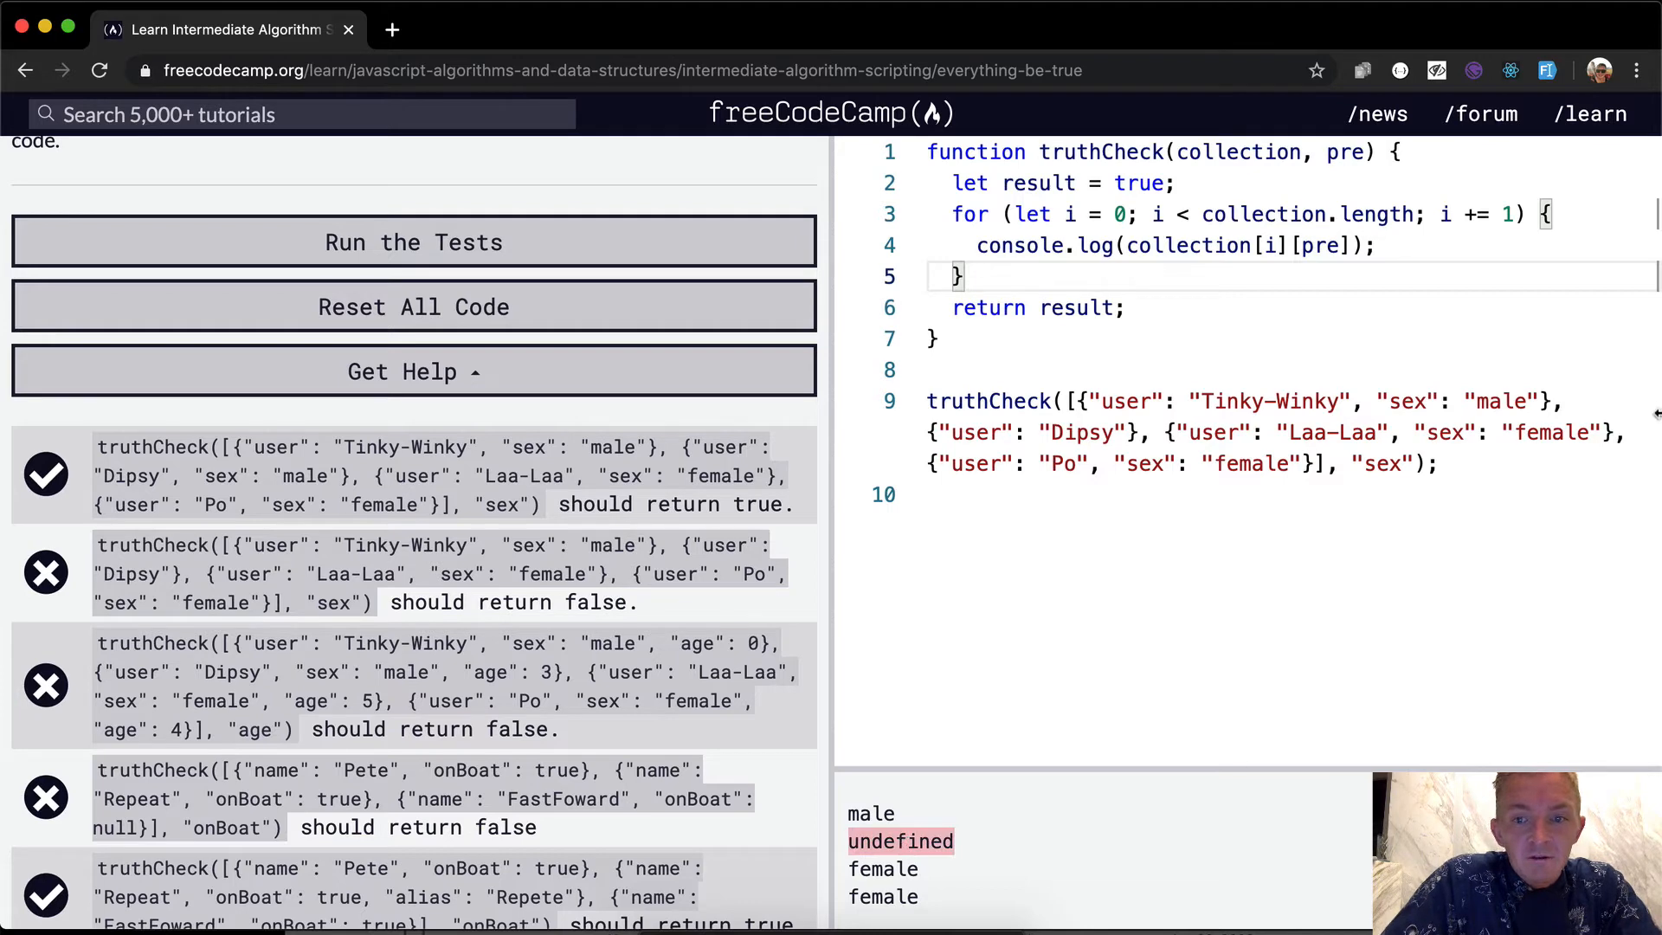
{"action": "type", "text": "if ("}
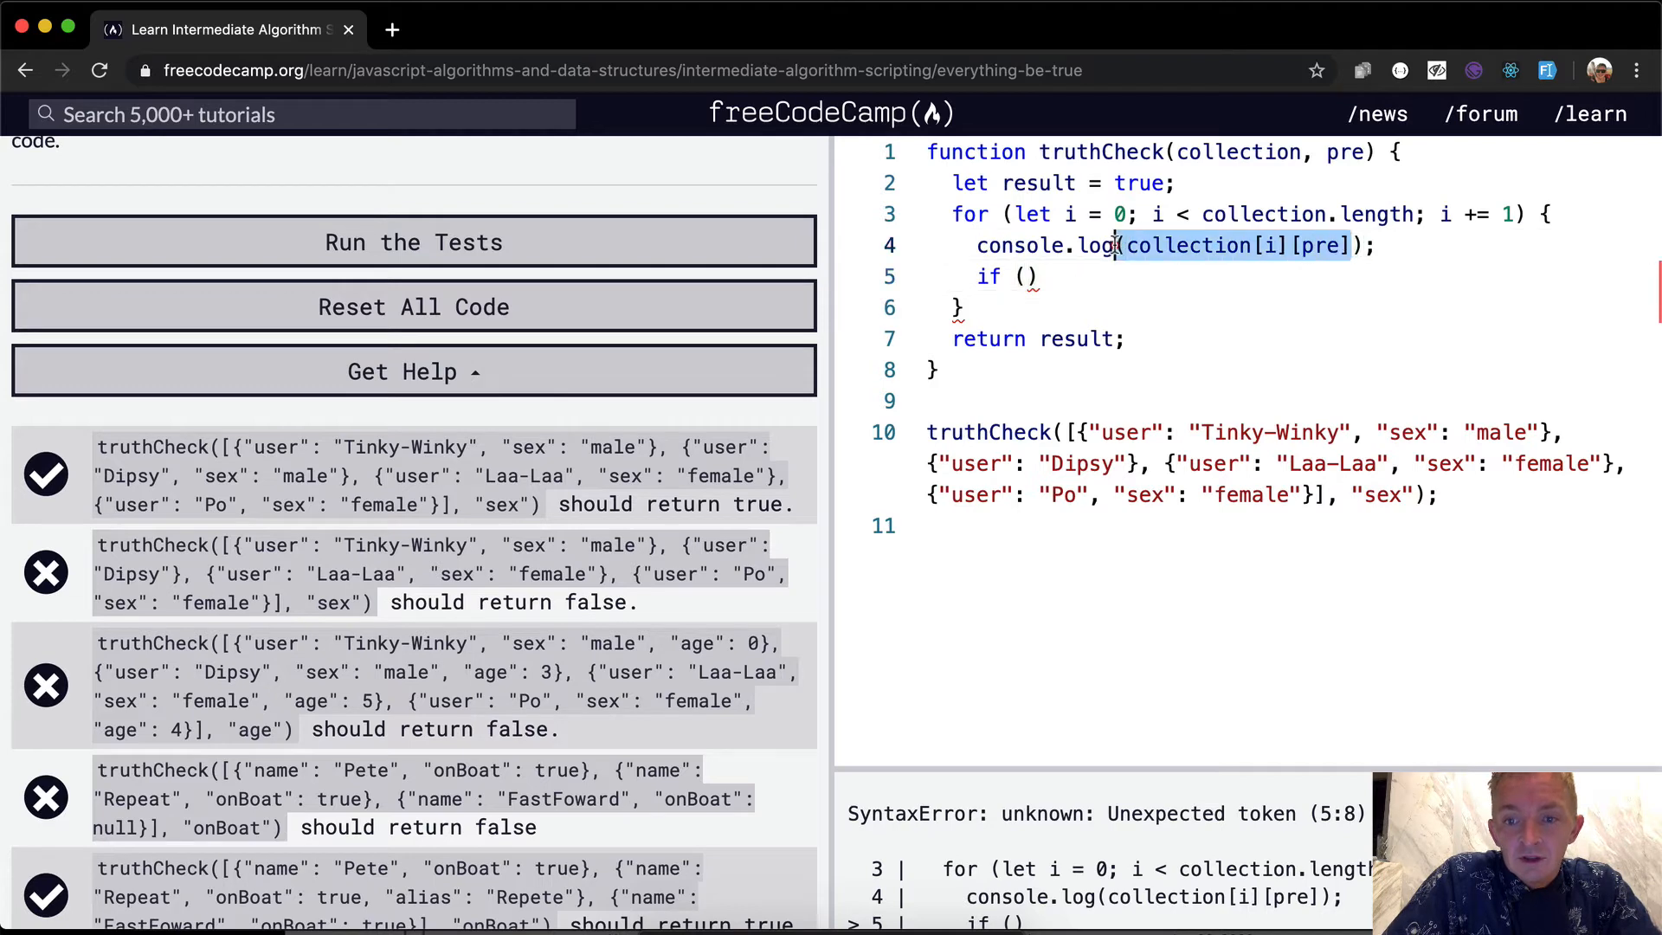
{"action": "type", "text": "collection[i][pre]"}
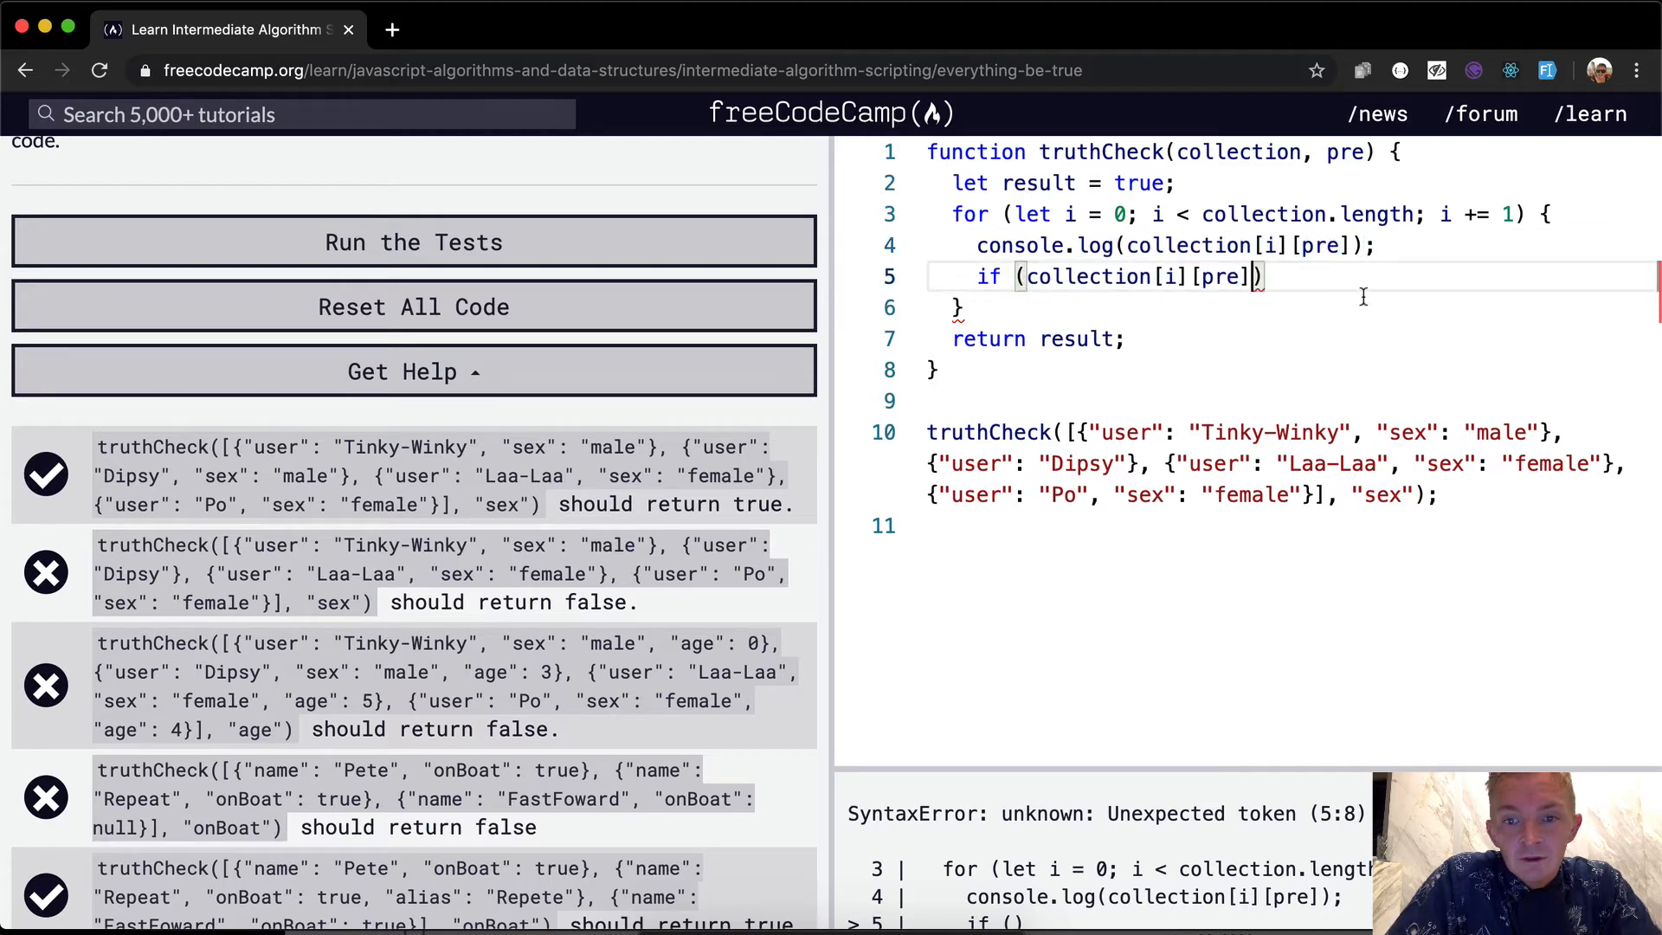
{"action": "type", "text": "=== u"}
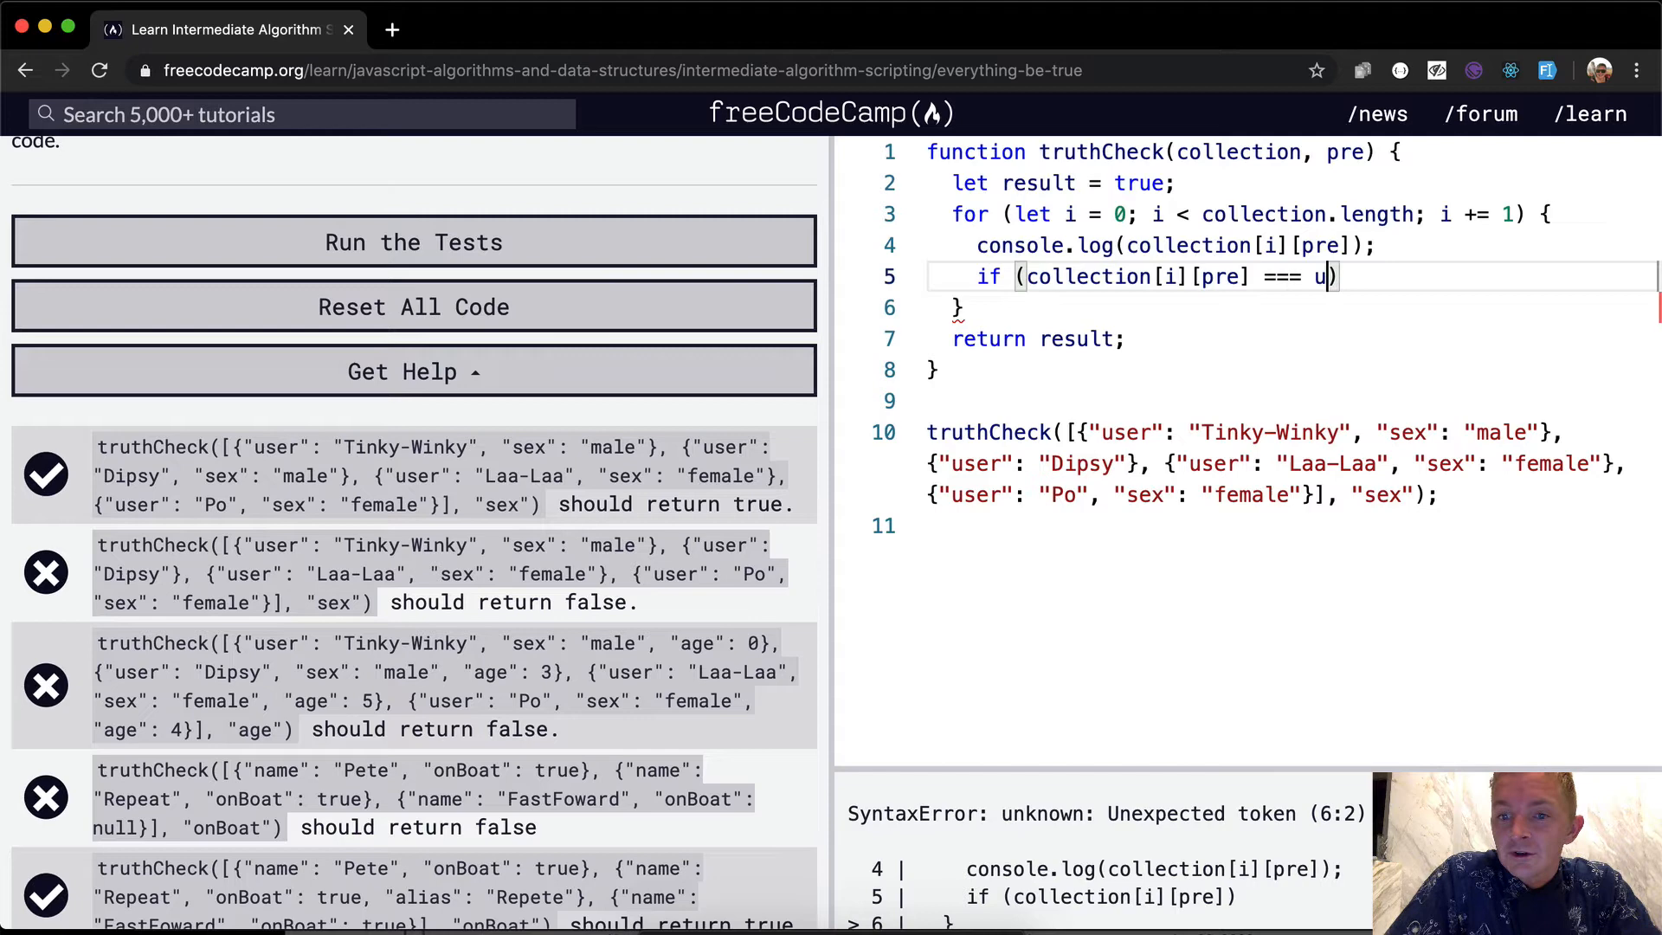
{"action": "type", "text": "ndefined) {"}
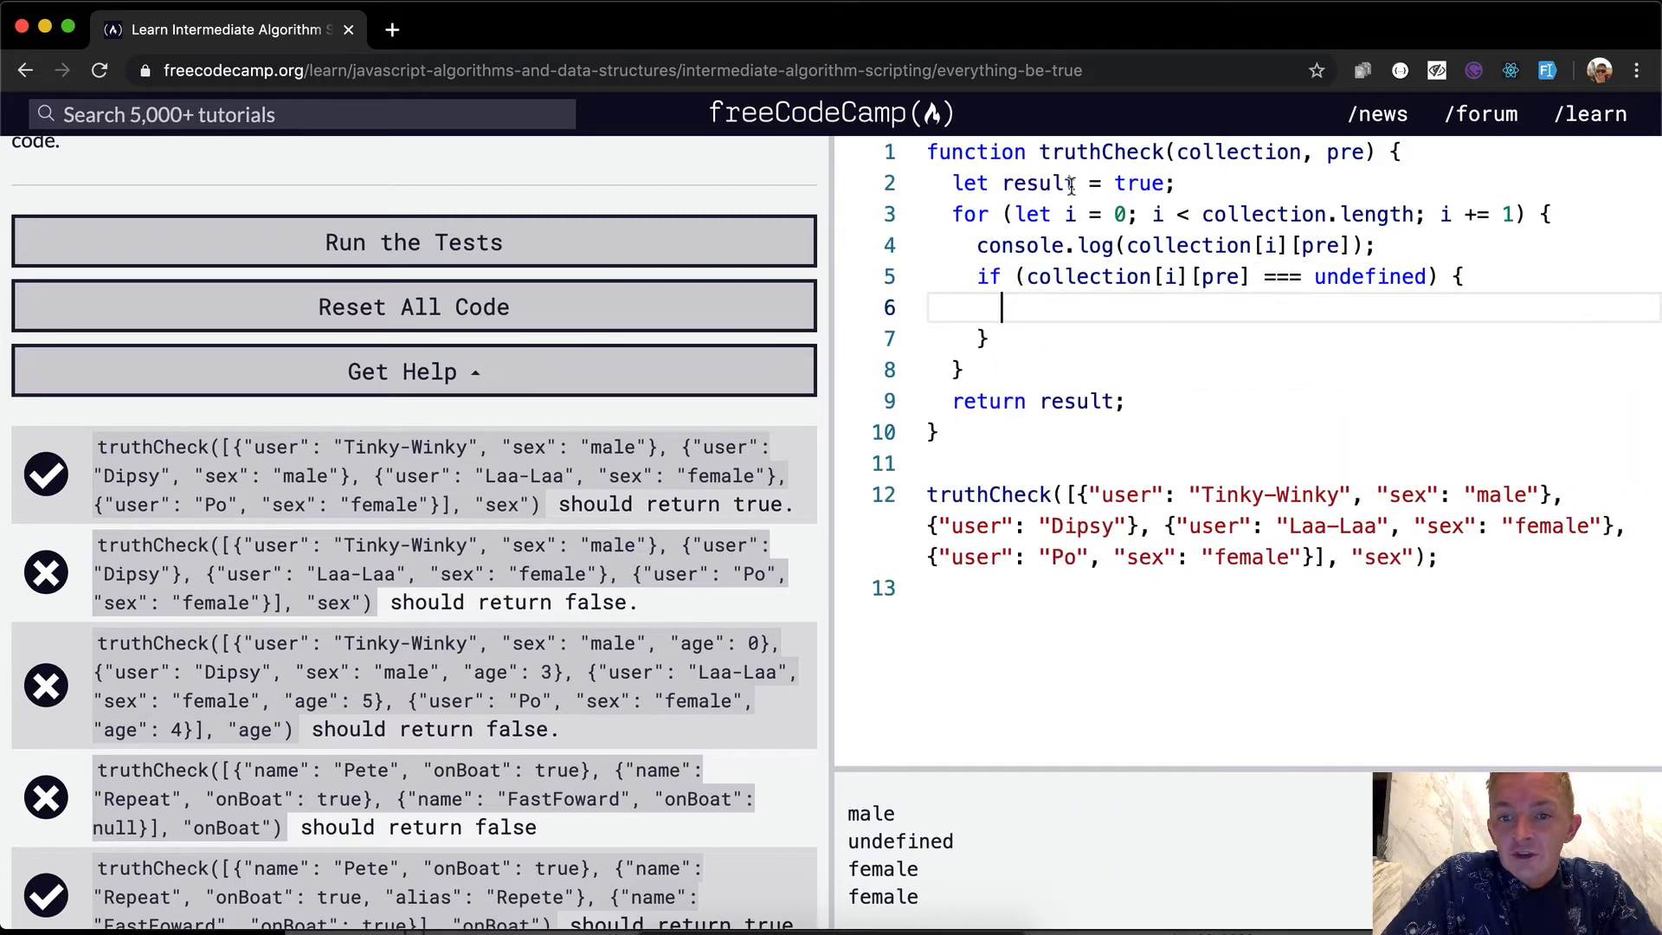
{"action": "type", "text": "result = false;"}
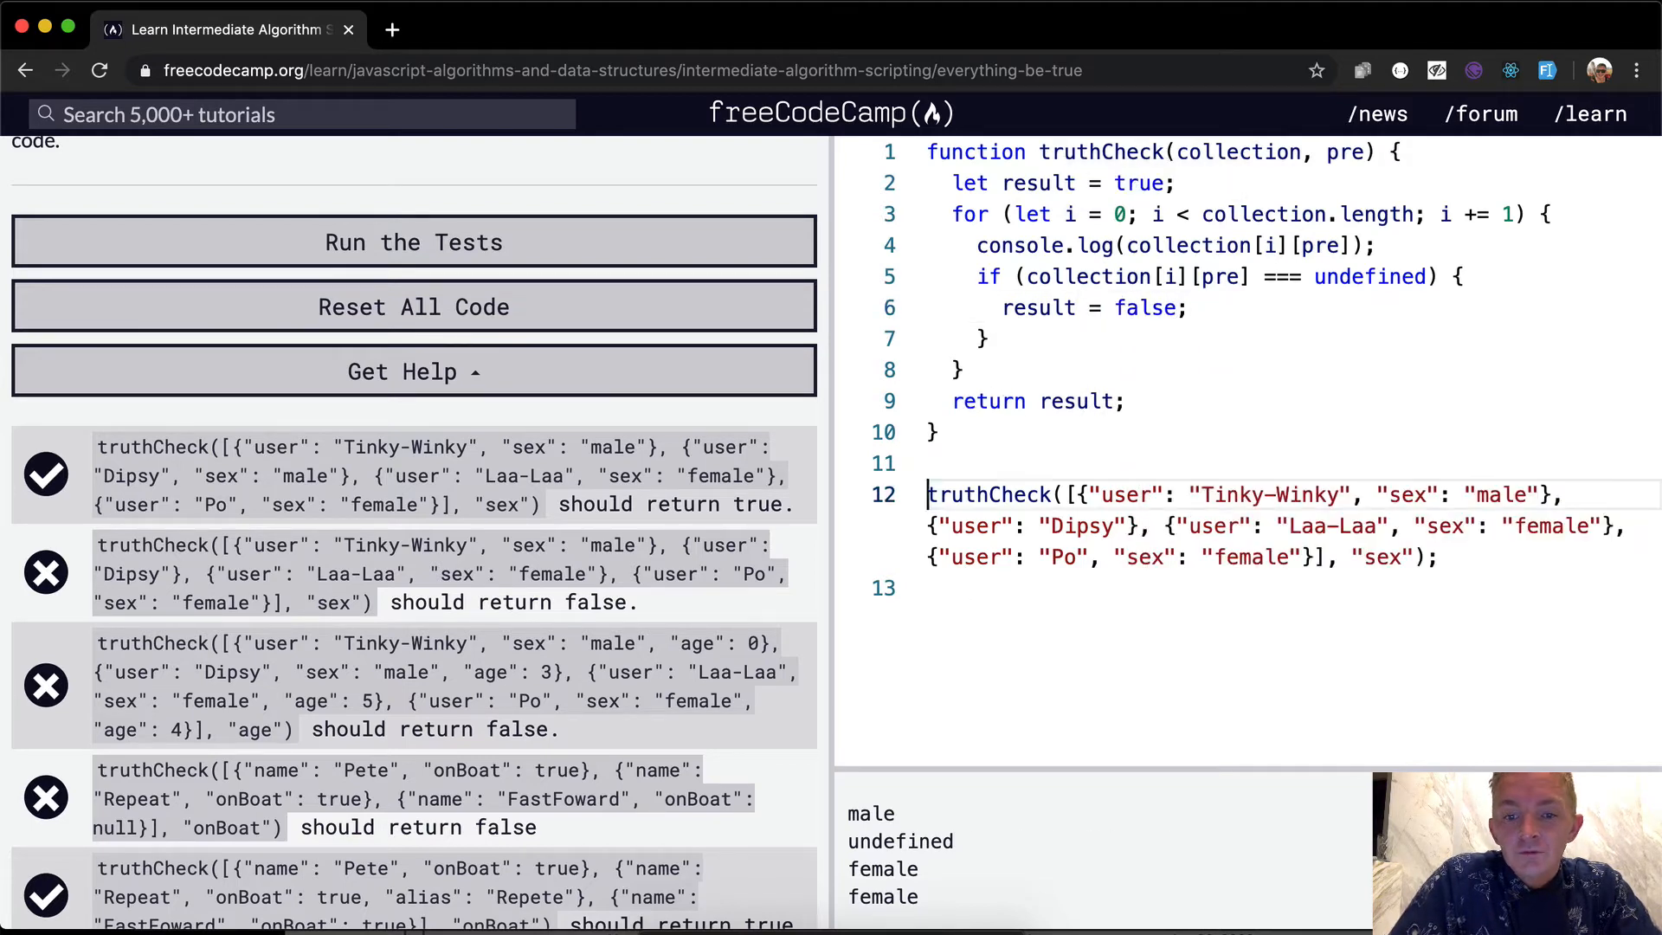
Store the call in finalAnswer, log it, and run the tests so the second case passes
{"action": "type", "text": "let"}
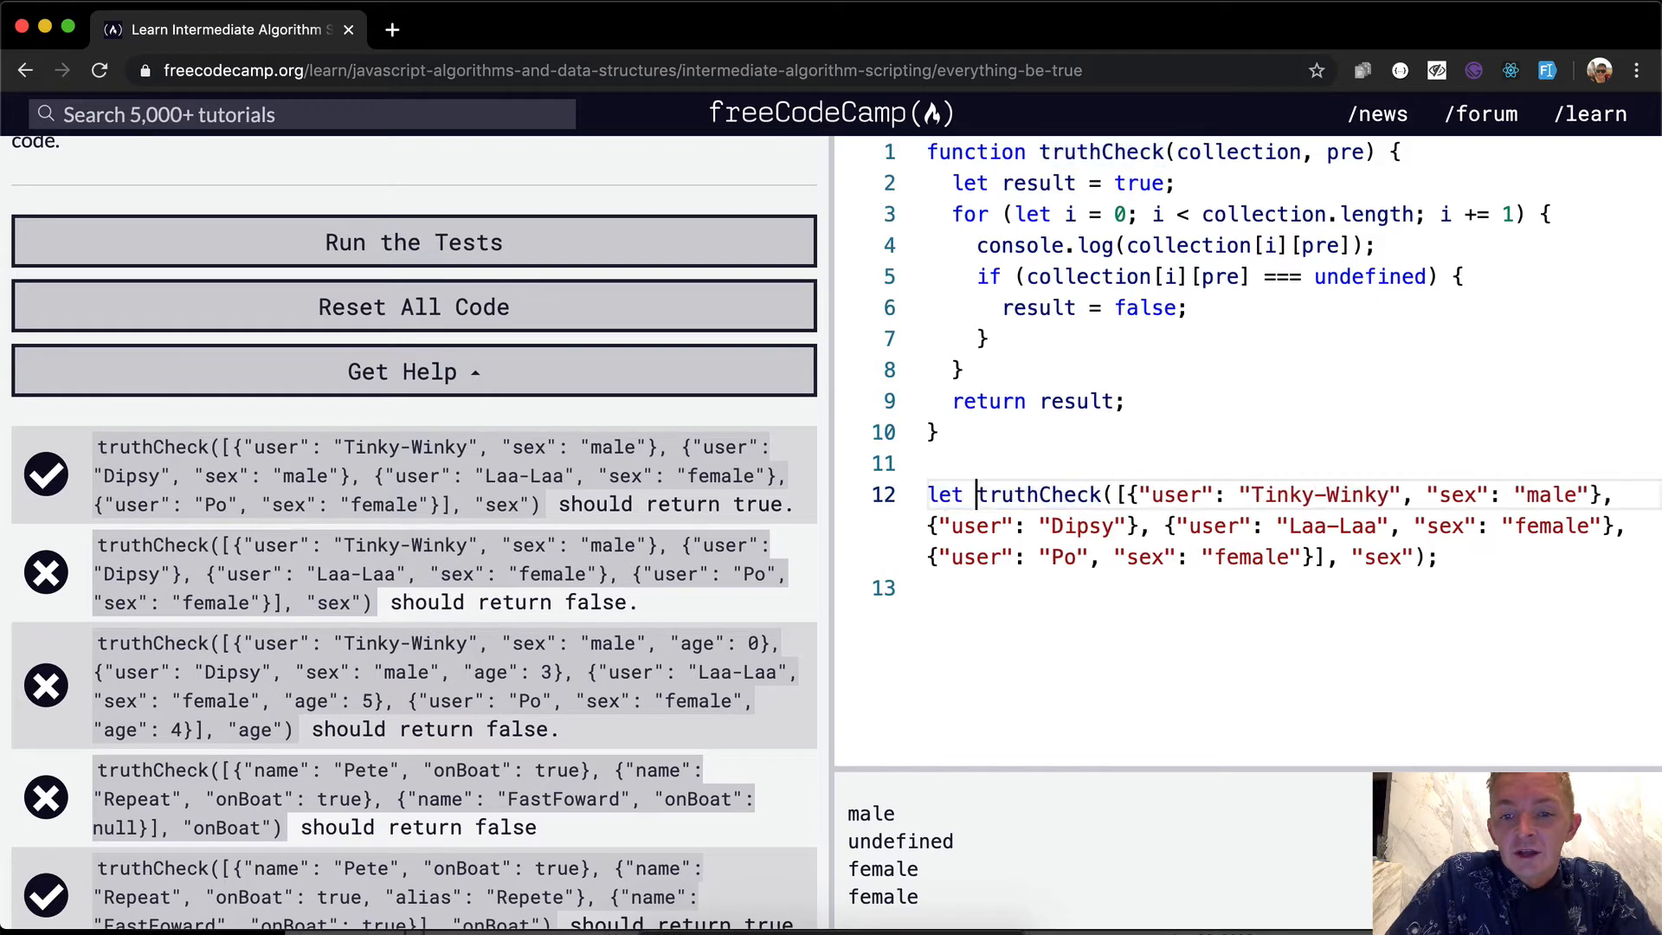
{"action": "type", "text": "fina"}
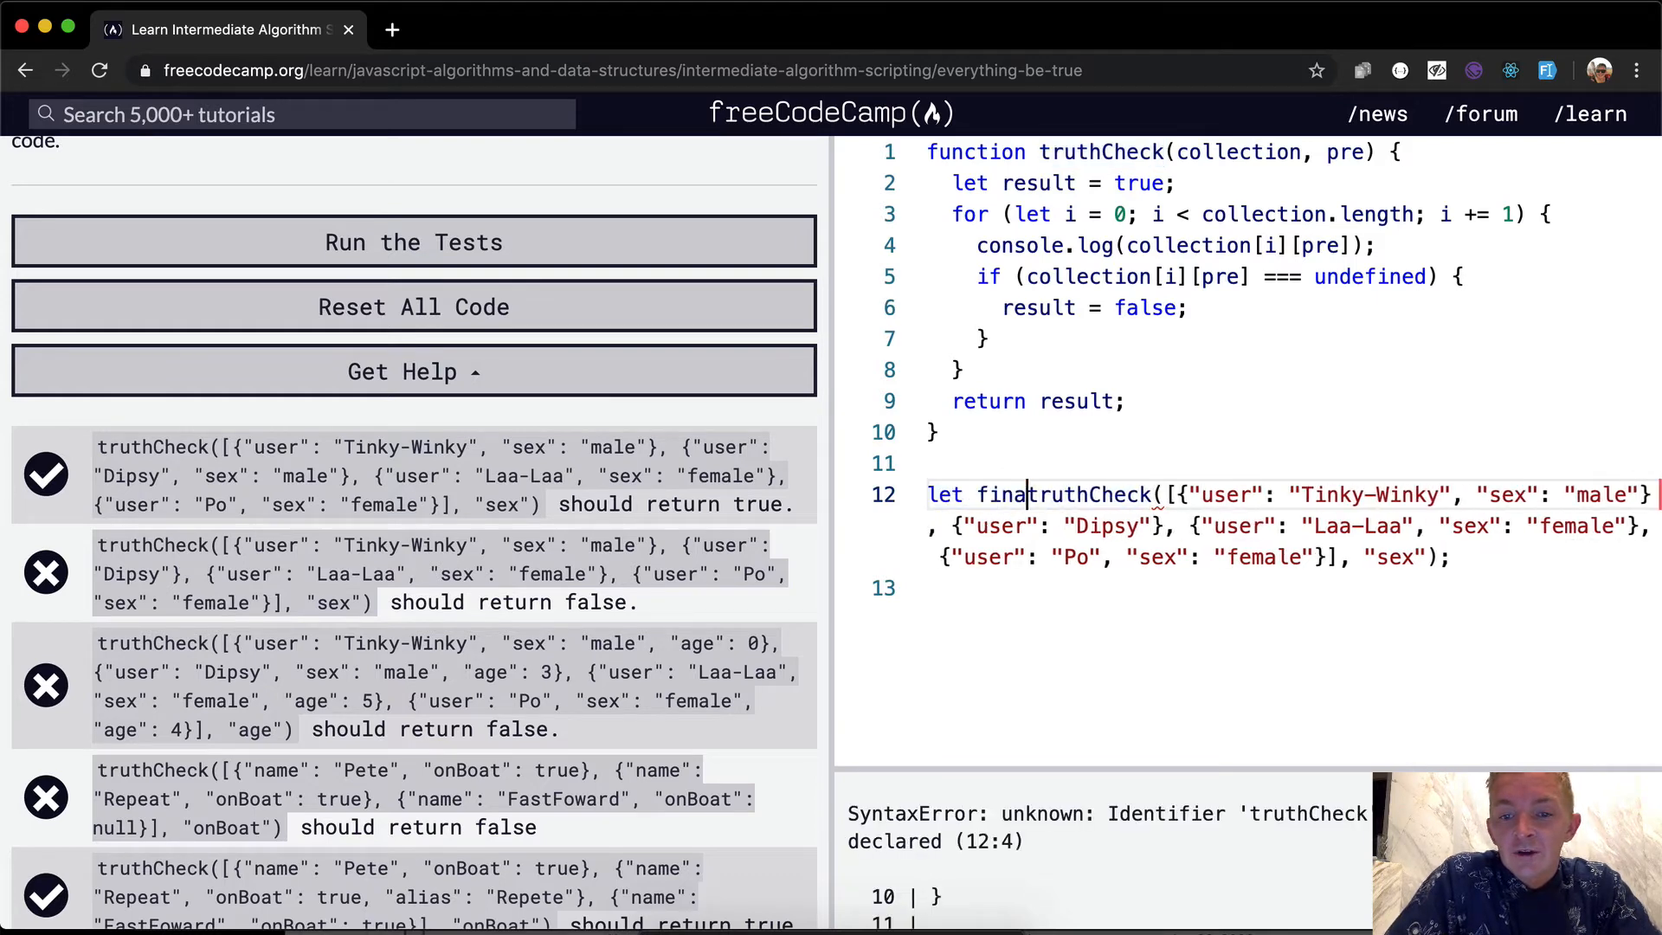
{"action": "type", "text": "lAnswer ="}
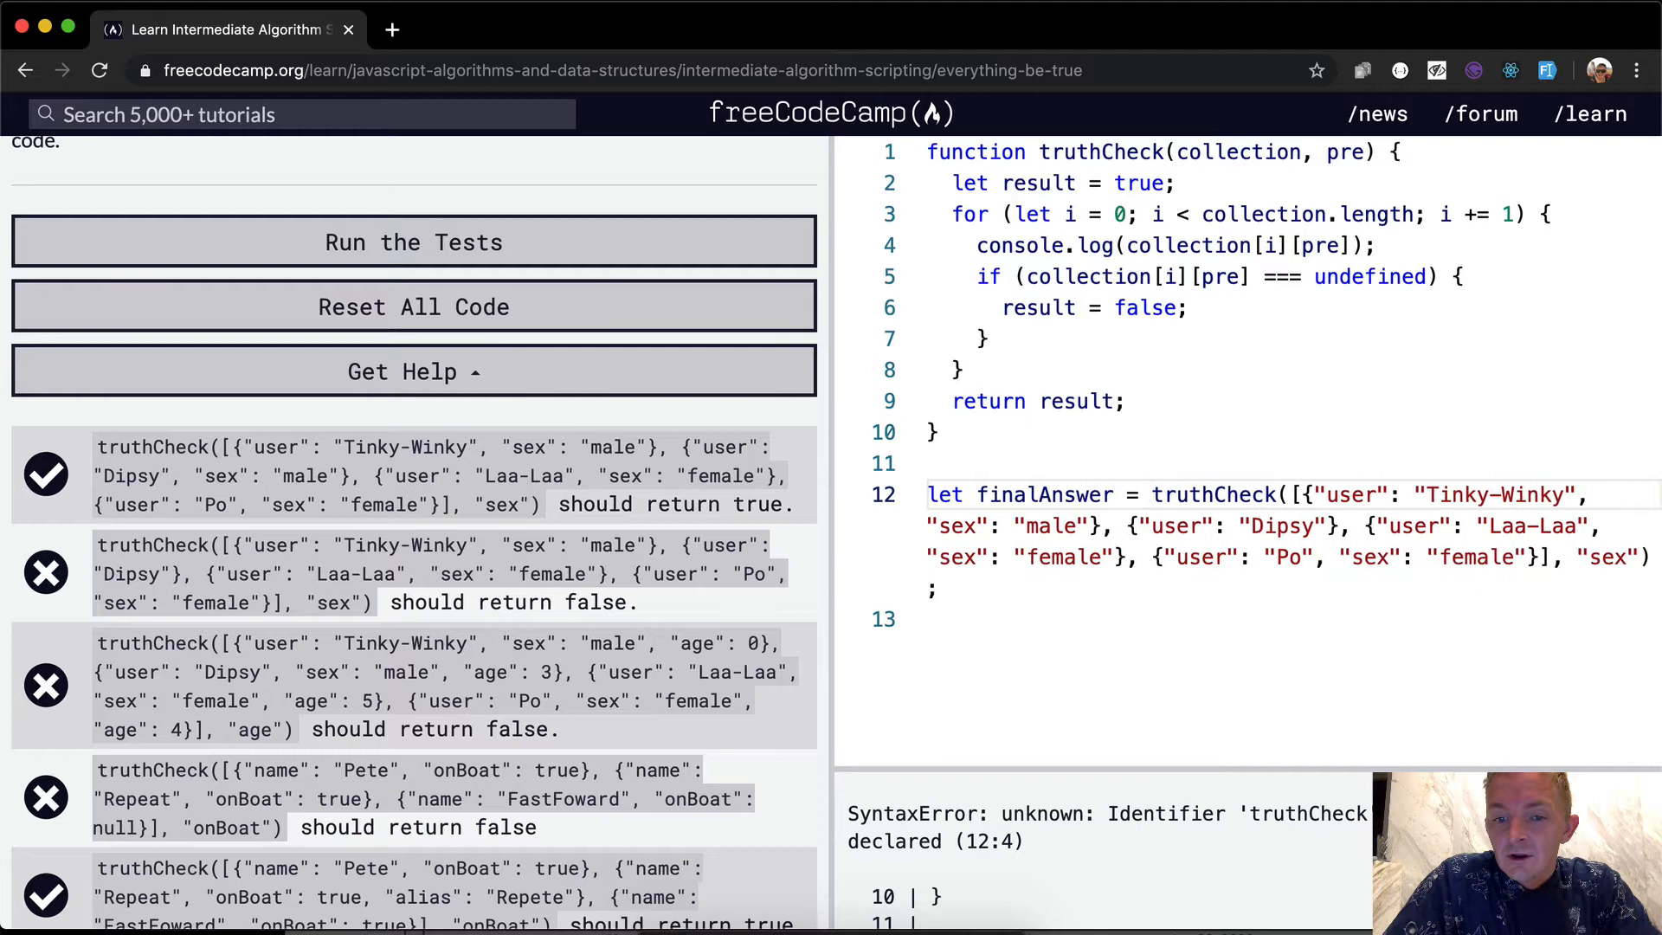
{"action": "type", "text": "console.log(finalAnser);"}
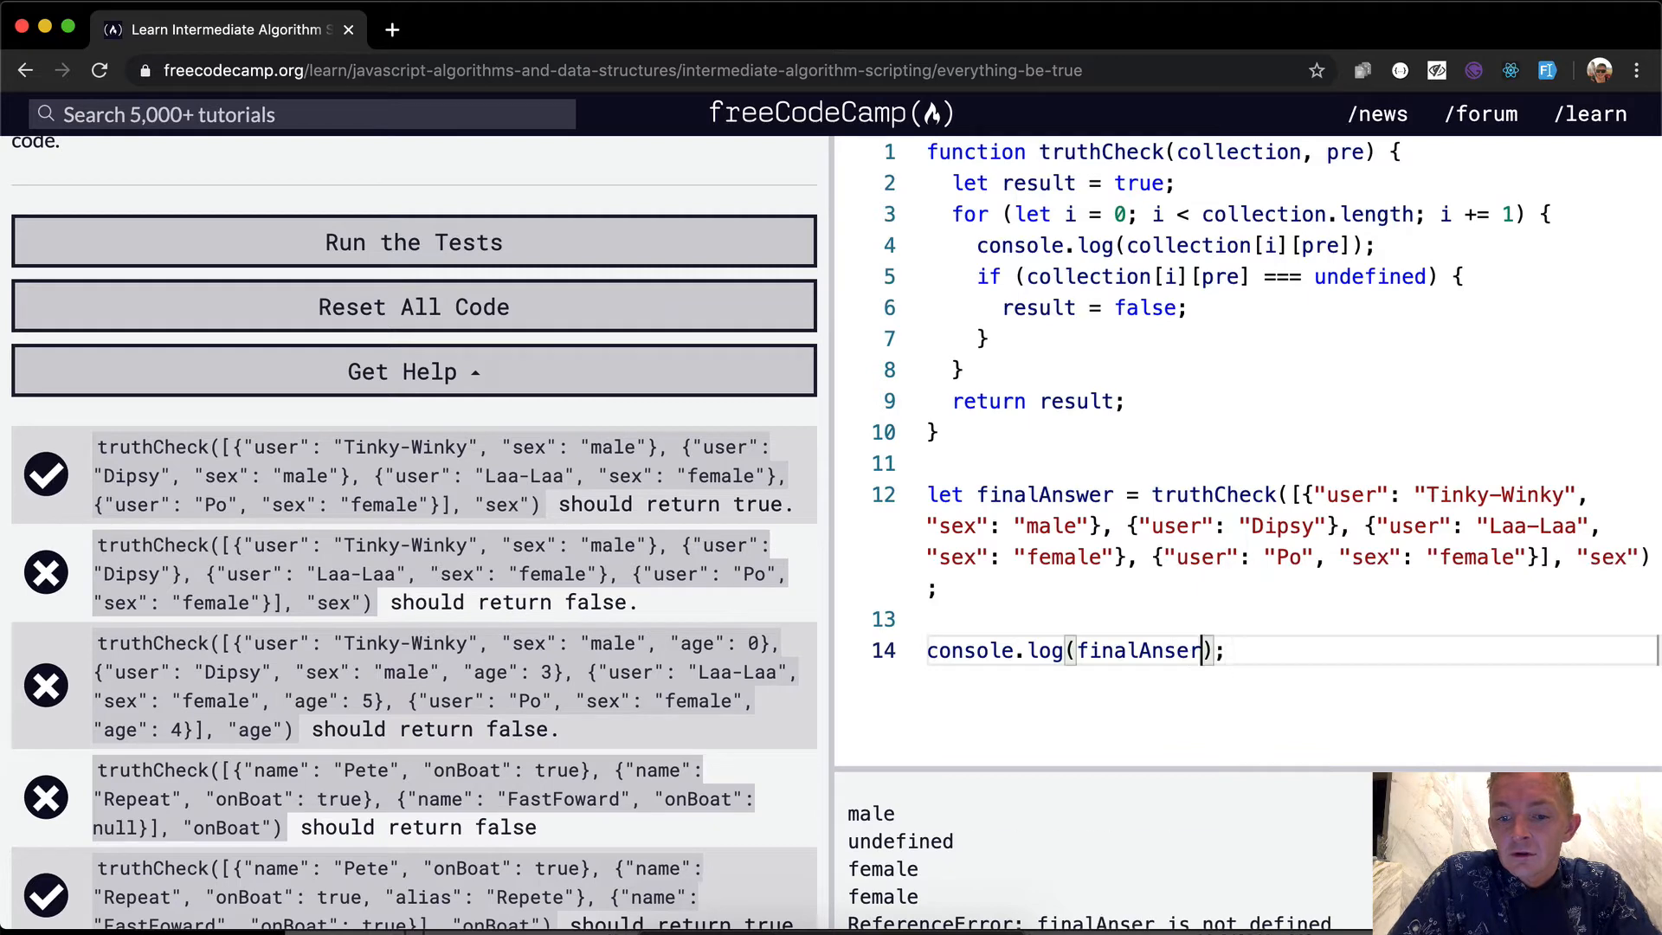
{"action": "type", "text": "w"}
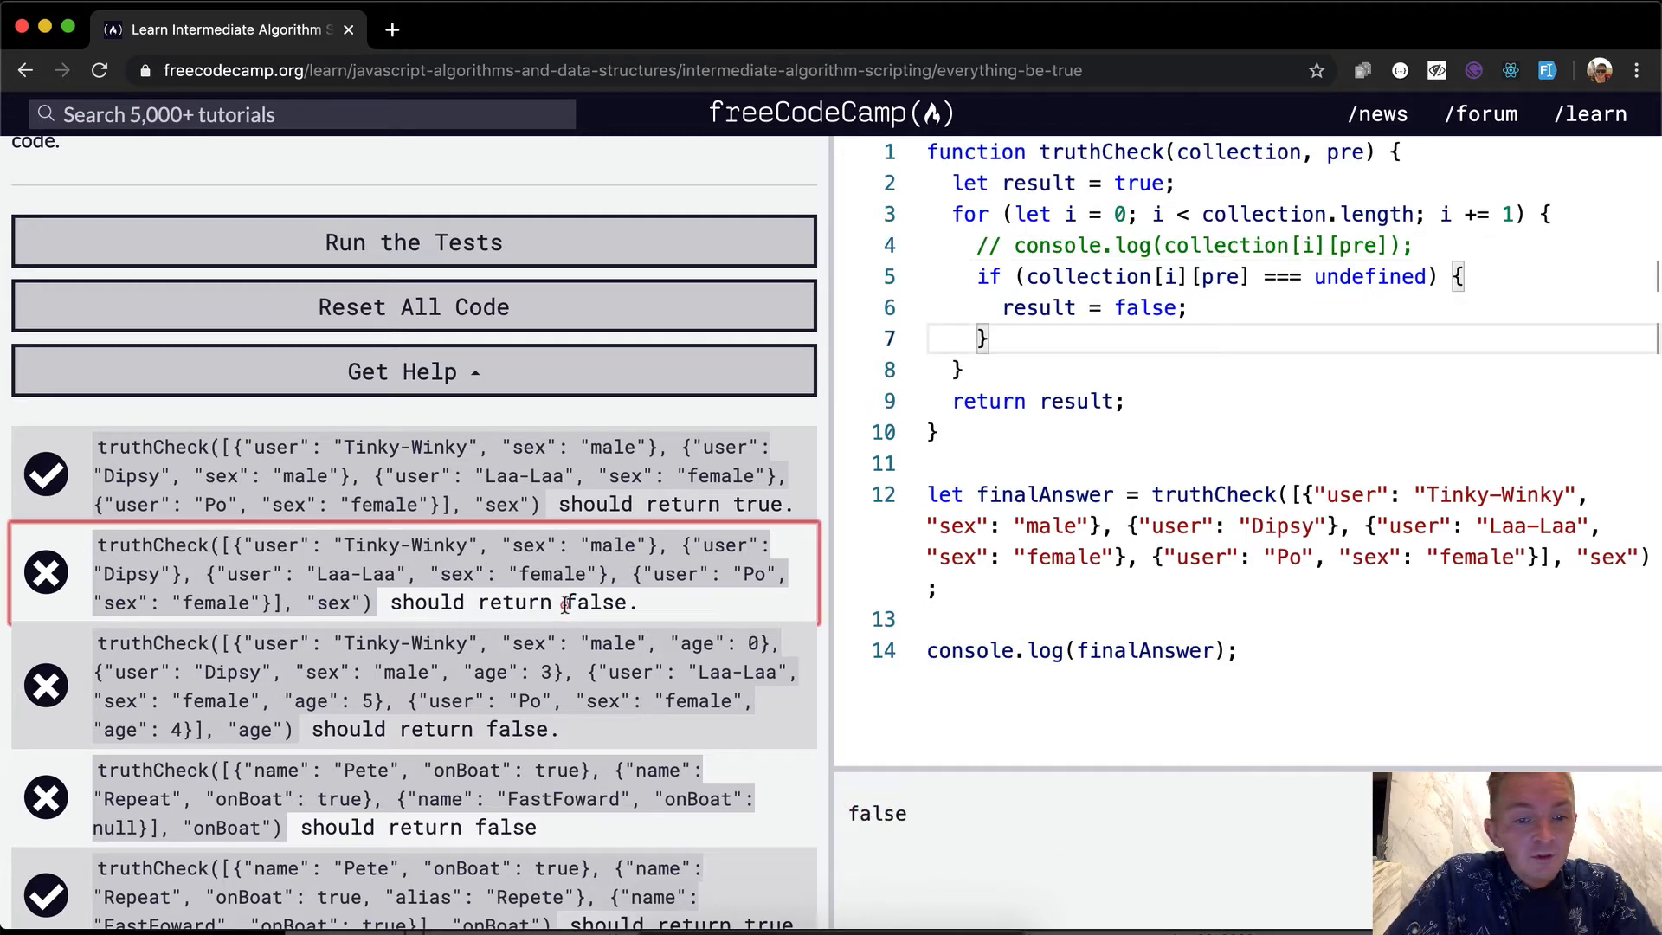
{"action": "left_click", "coordinate": [413, 243]}
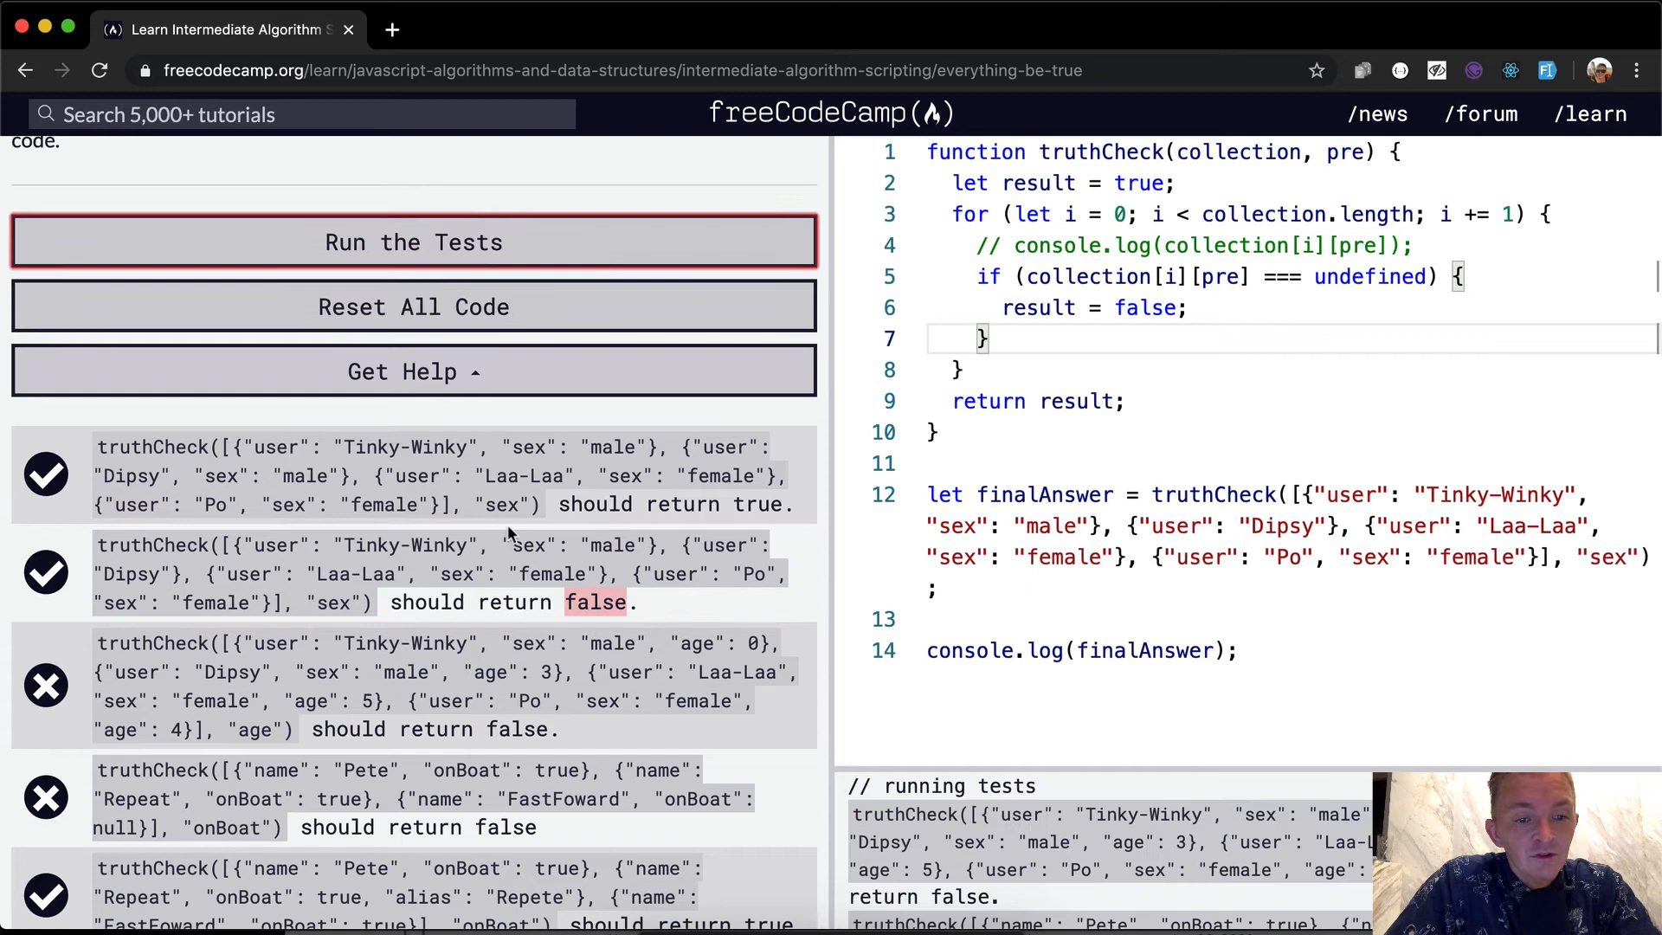
{"action": "scroll", "scroll_direction": "down", "scroll_amount": 3}
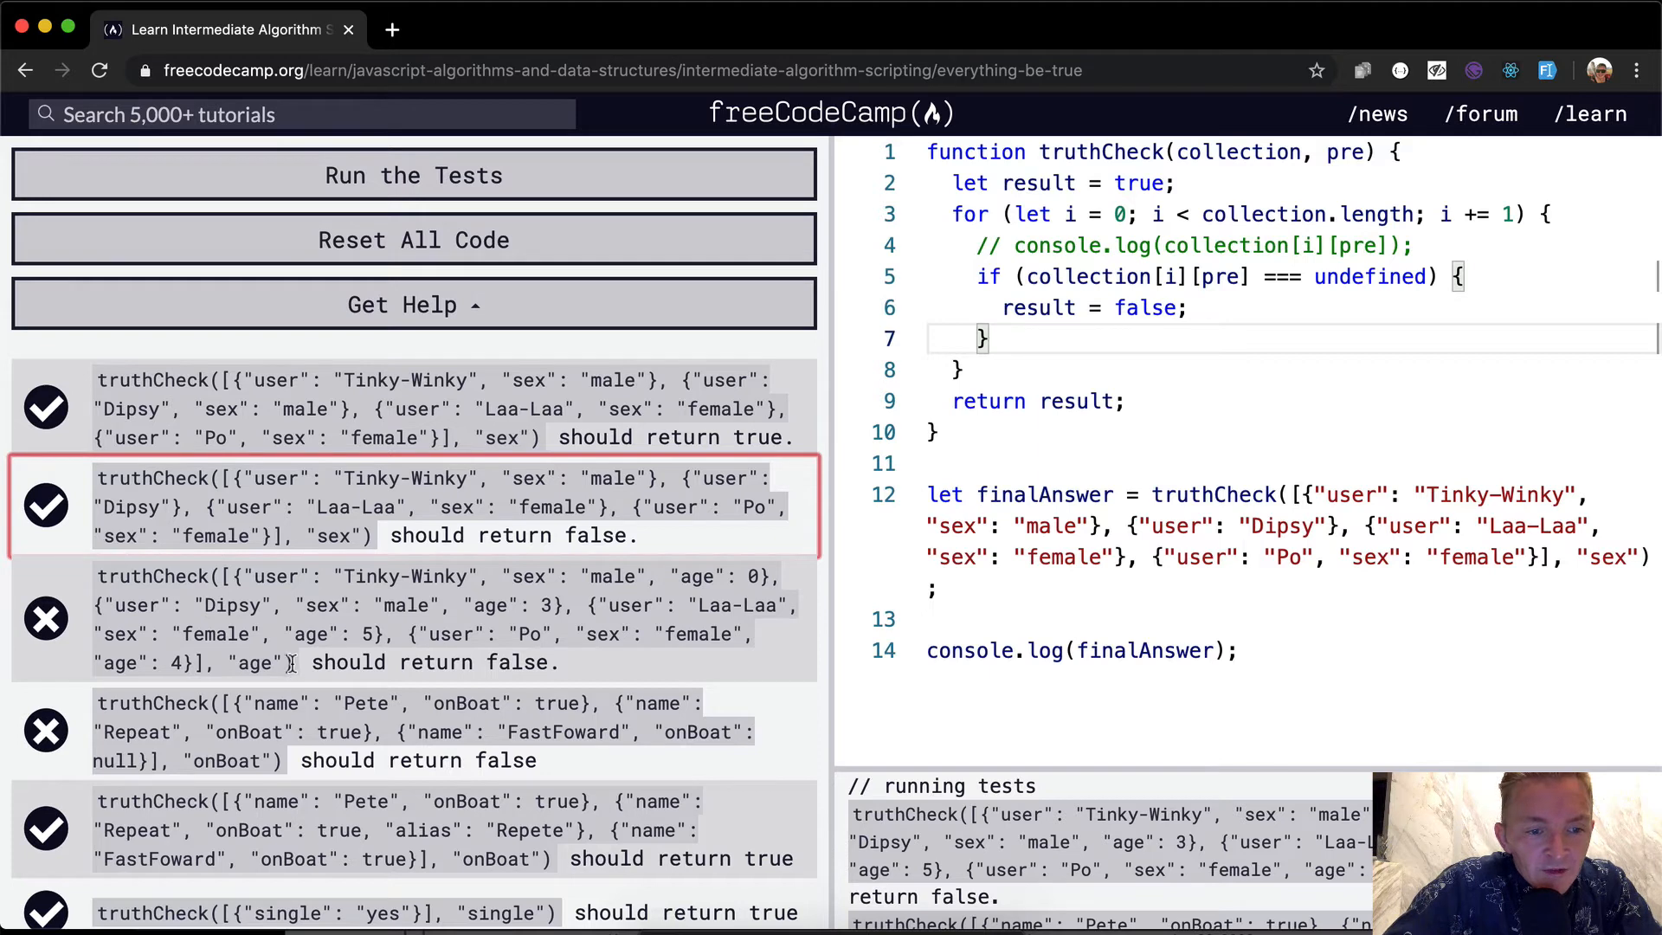
Switch finalAnswer to the age test call and re-enable the loop log, revealing 0, 3, 5, 4
{"action": "left_click", "coordinate": [211, 575]}
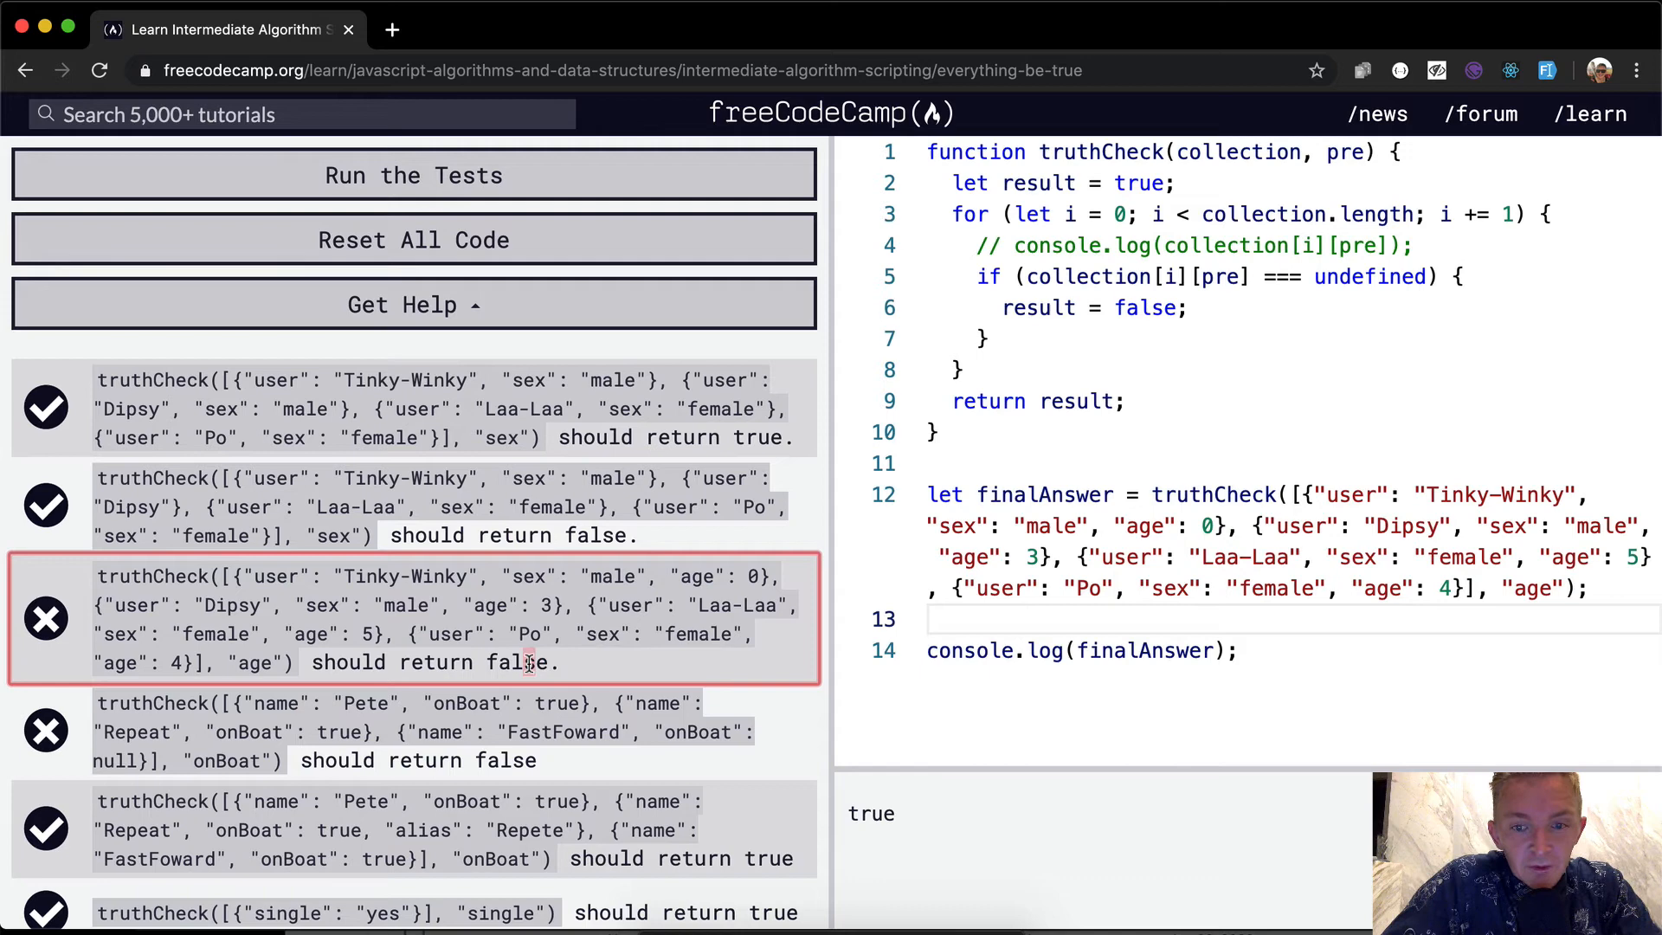
{"action": "left_click", "coordinate": [1198, 244]}
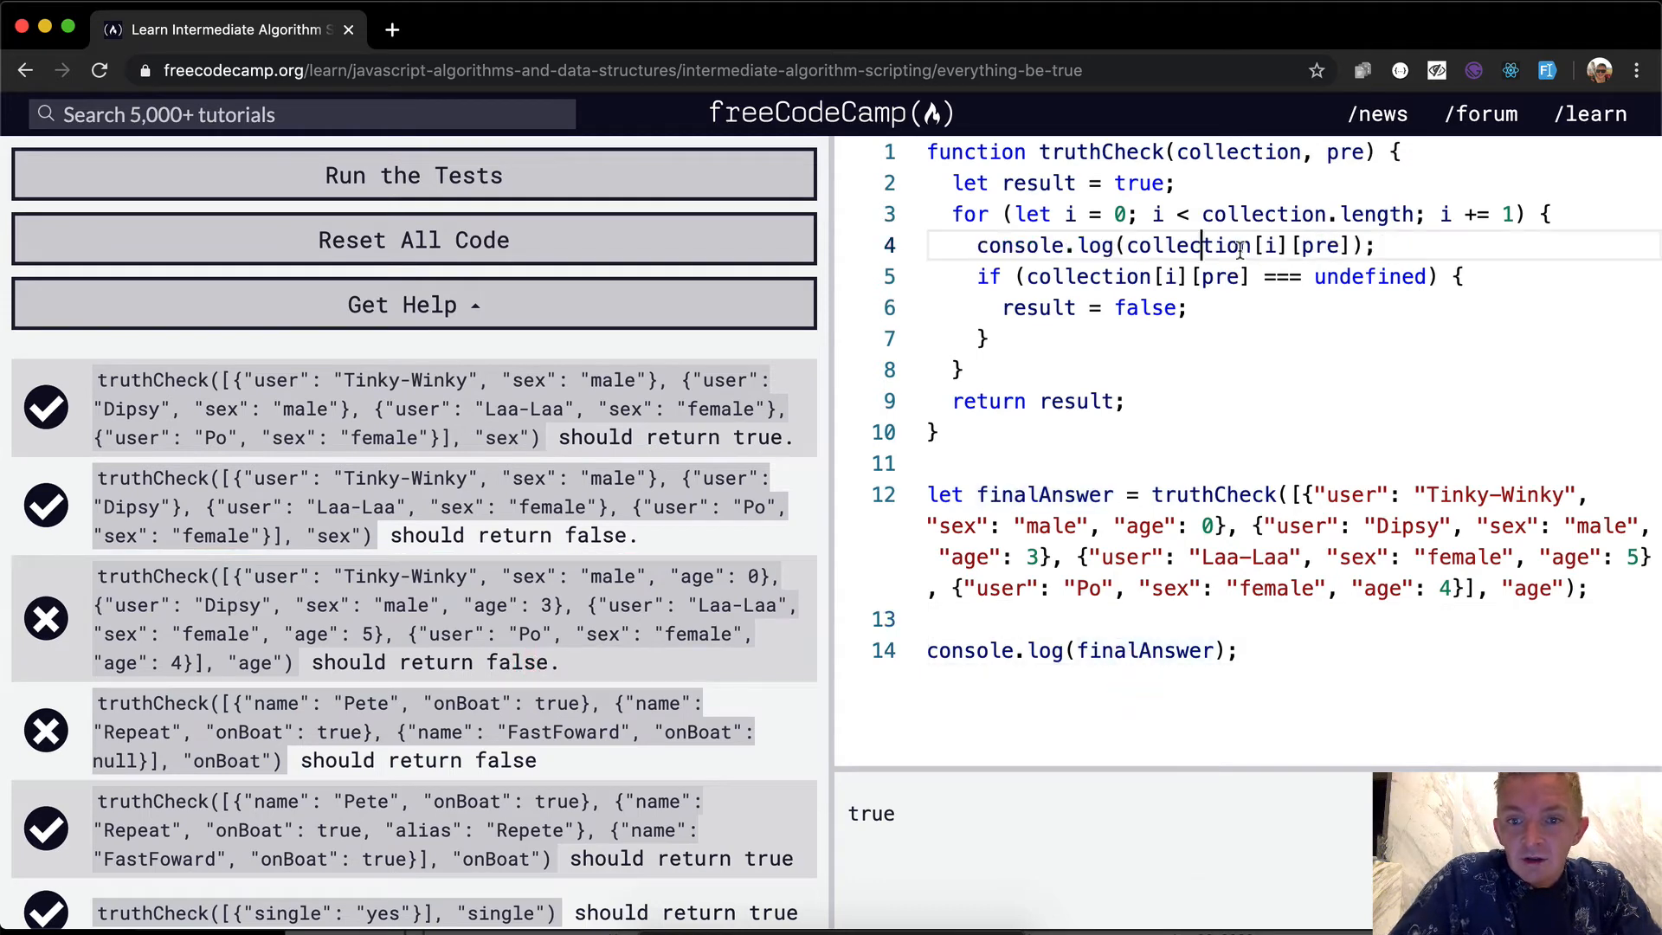
{"action": "left_click", "coordinate": [414, 175]}
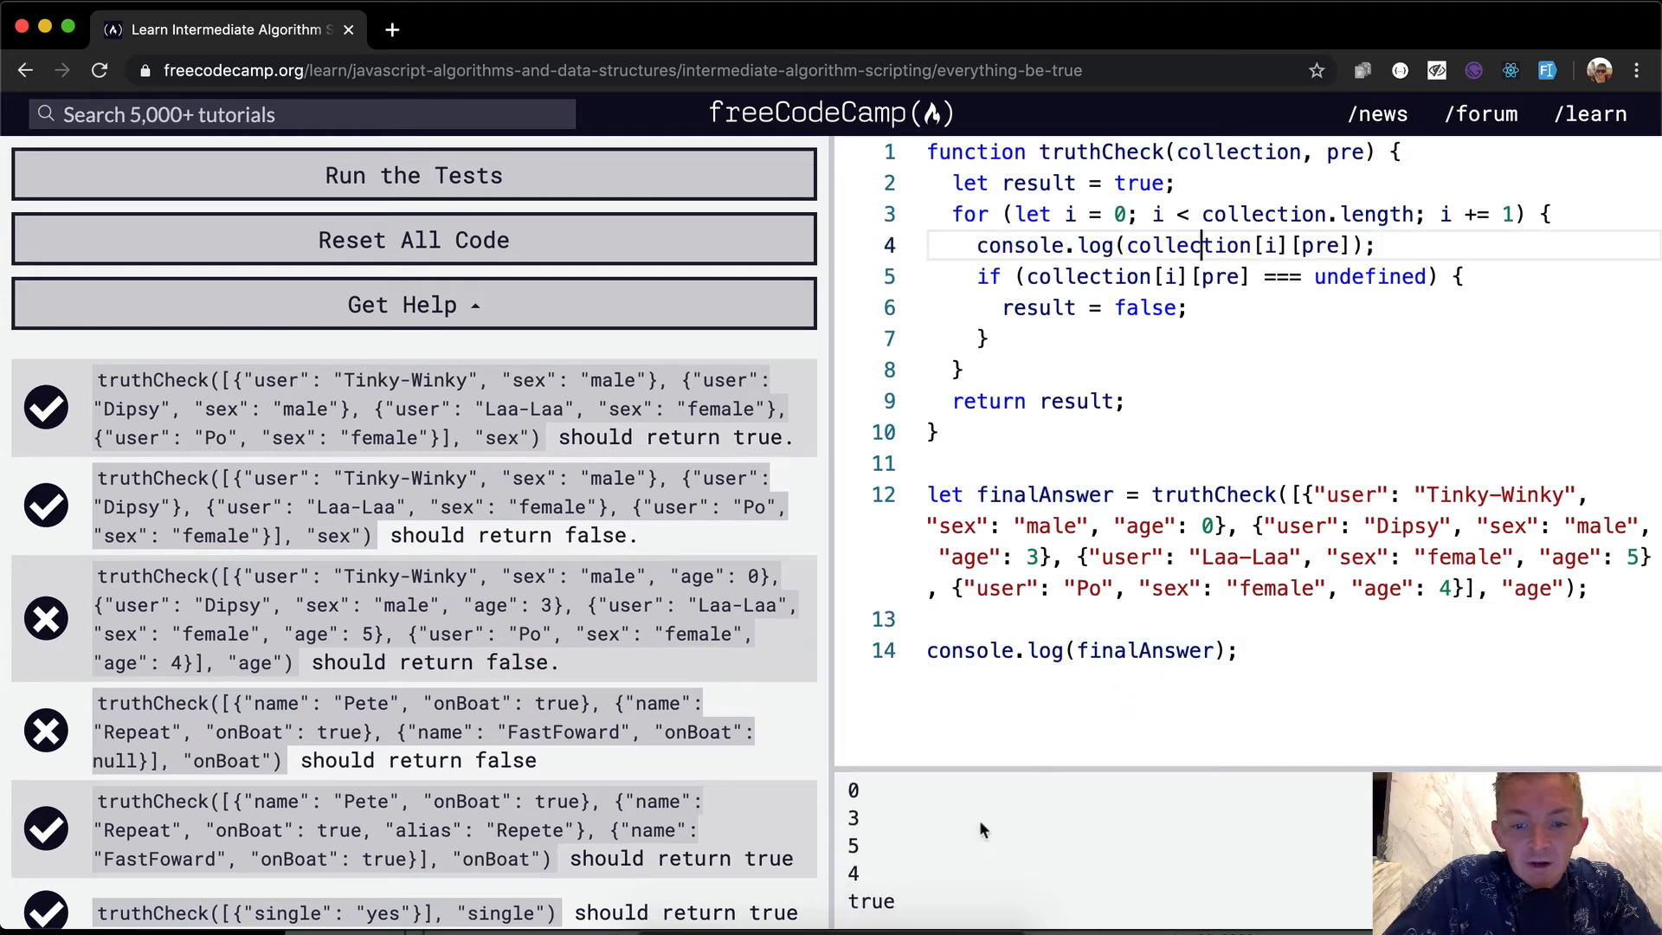
{"action": "mouse_move", "coordinate": [872, 879]}
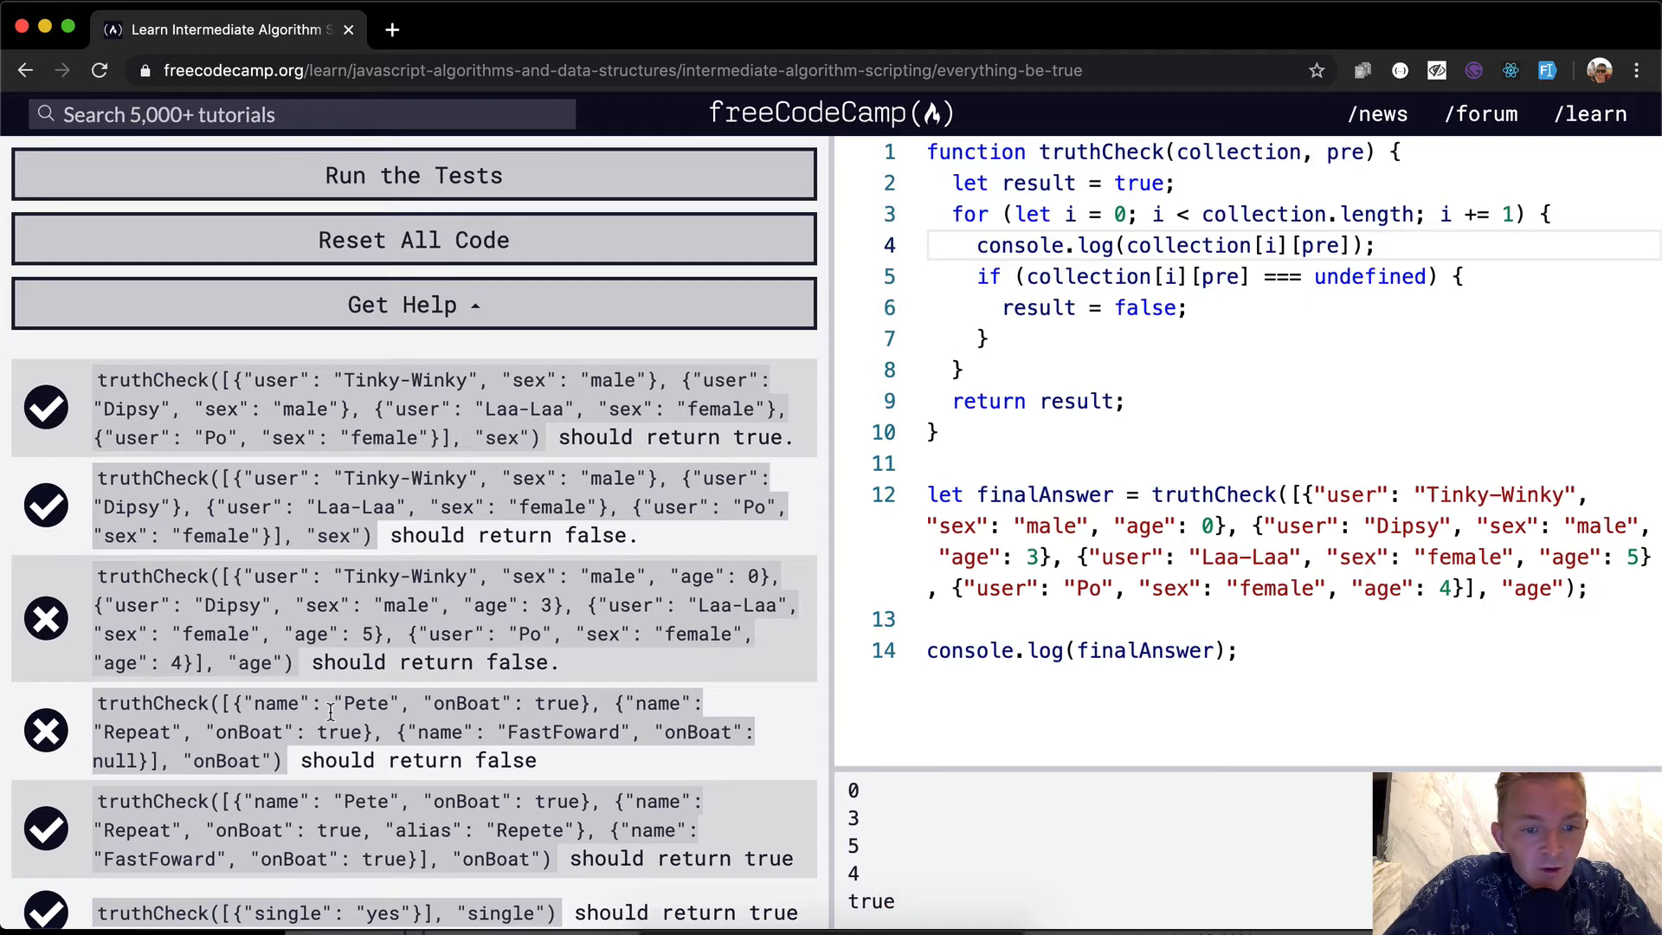
{"action": "mouse_move", "coordinate": [523, 594]}
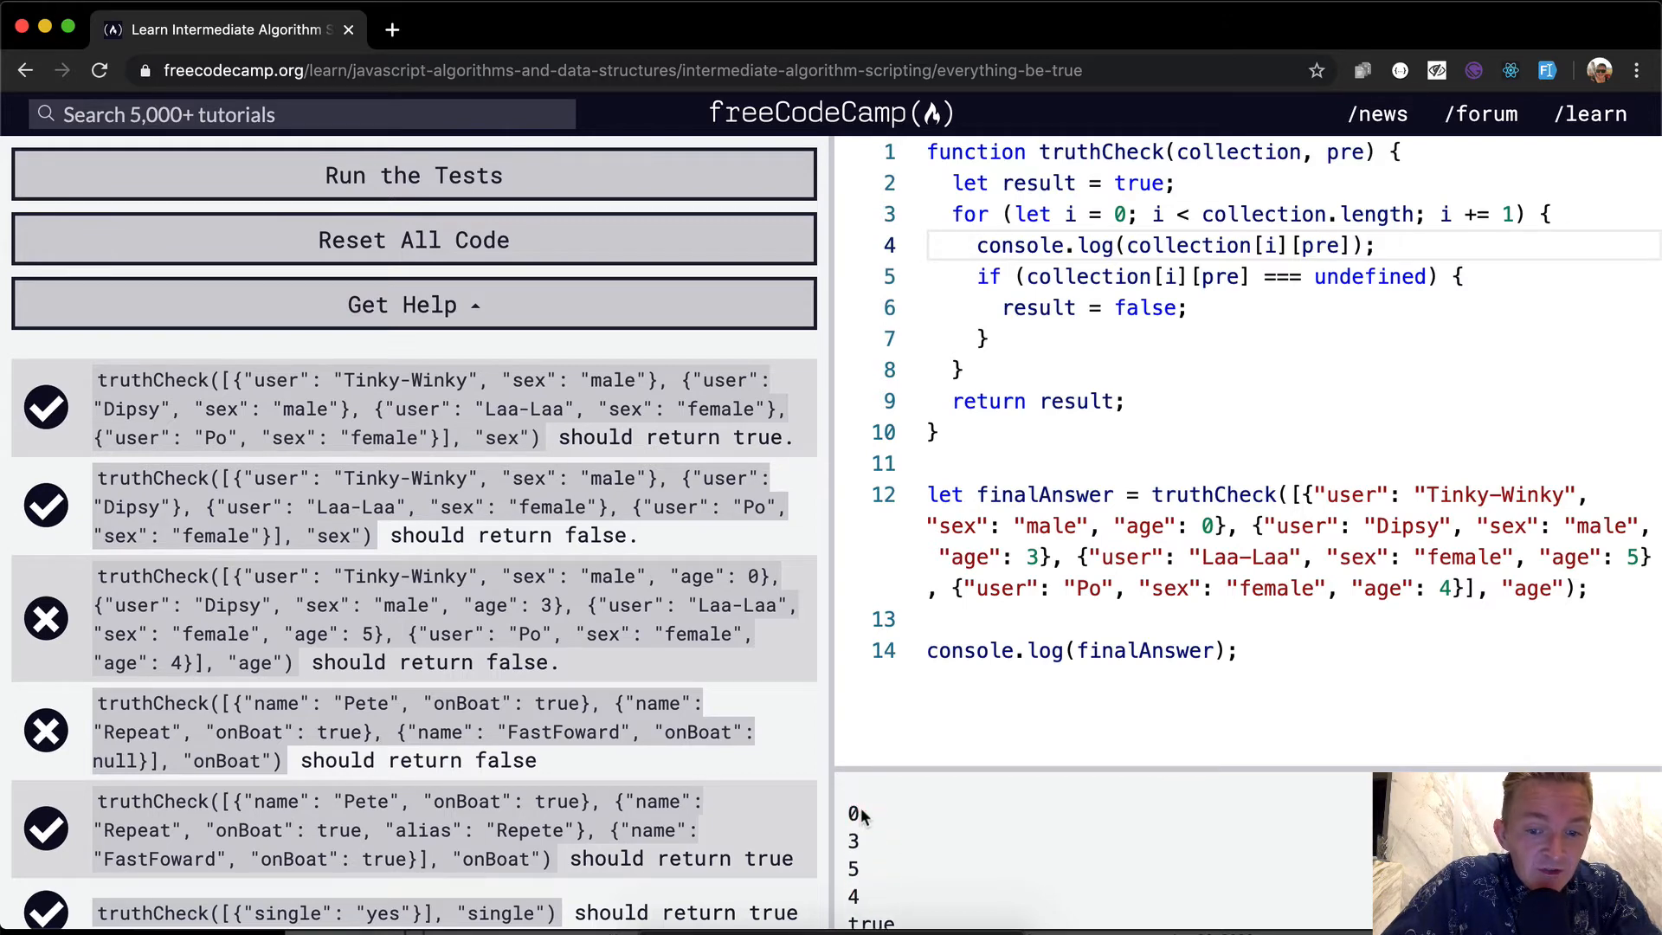
{"action": "mouse_move", "coordinate": [877, 848]}
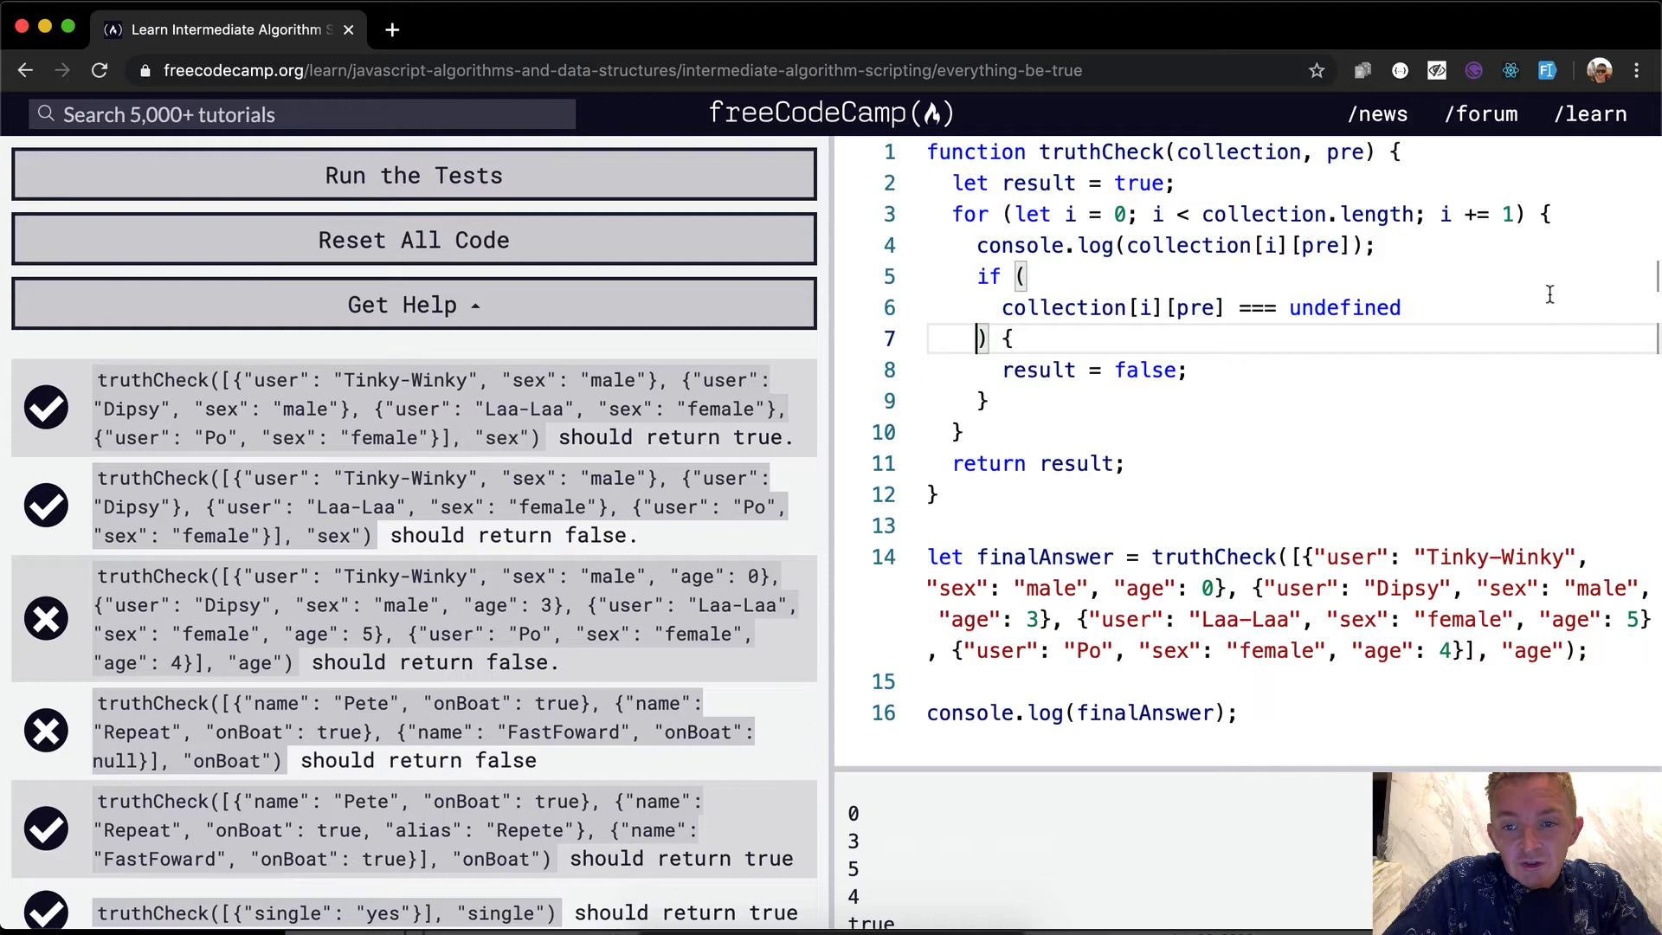
Add || collection[i][pre] === 0 to the condition and run the tests so the age case passes
{"action": "type", "text": "||"}
{"action": "type", "text": "collection[i][pre"}
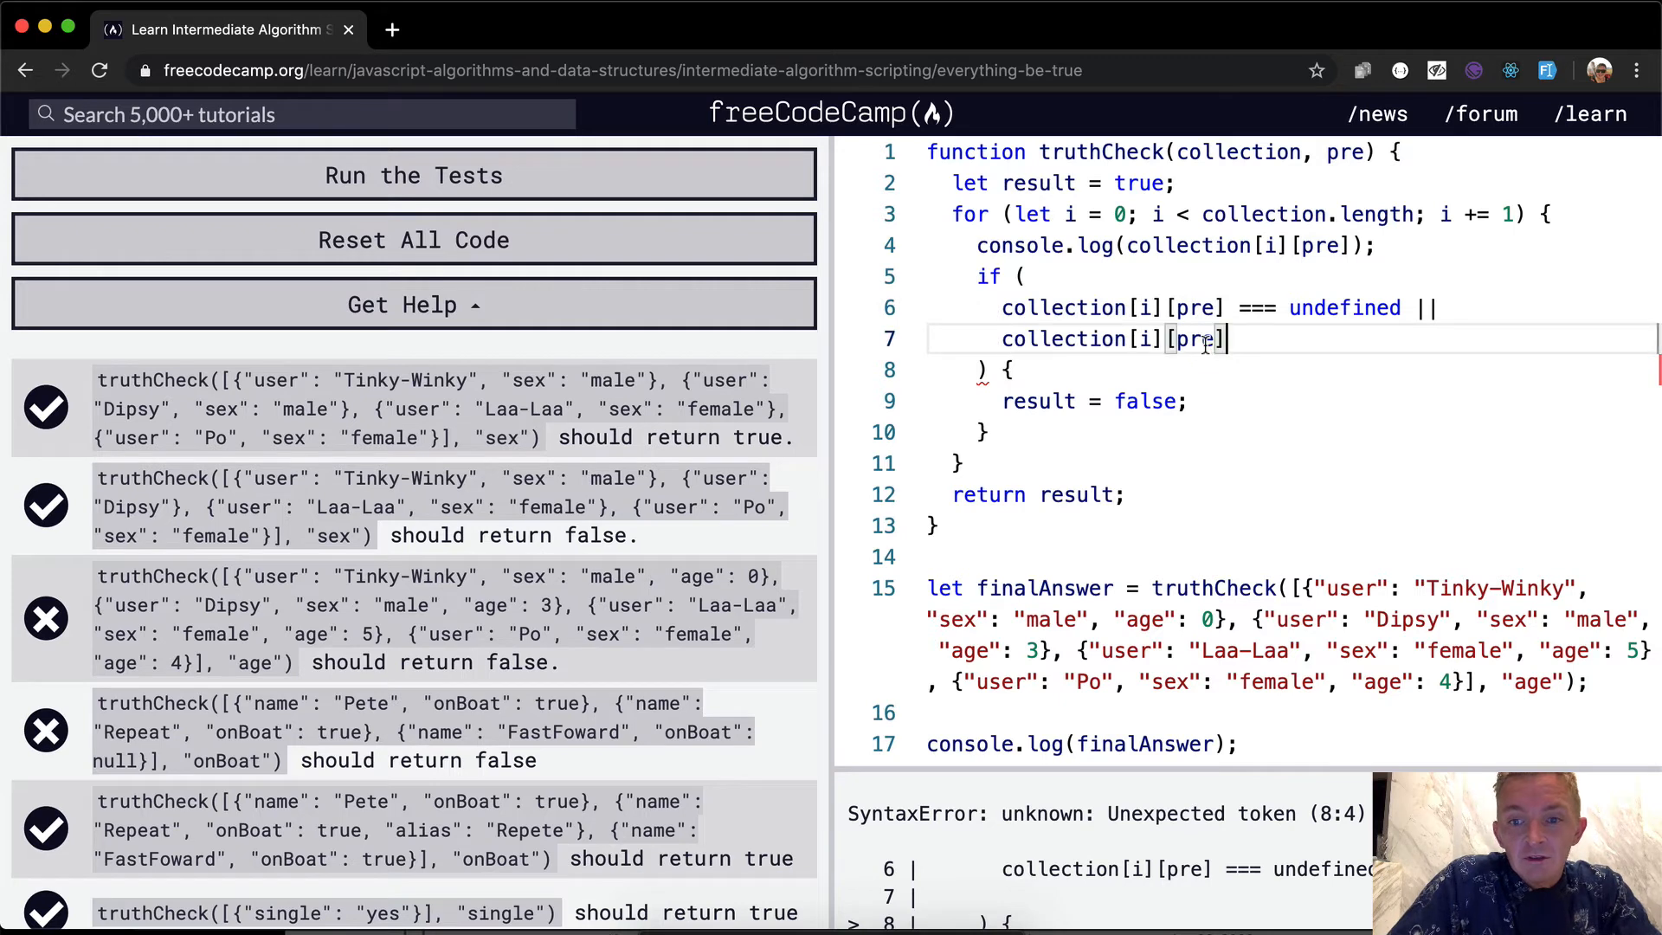
{"action": "type", "text": "=== 0"}
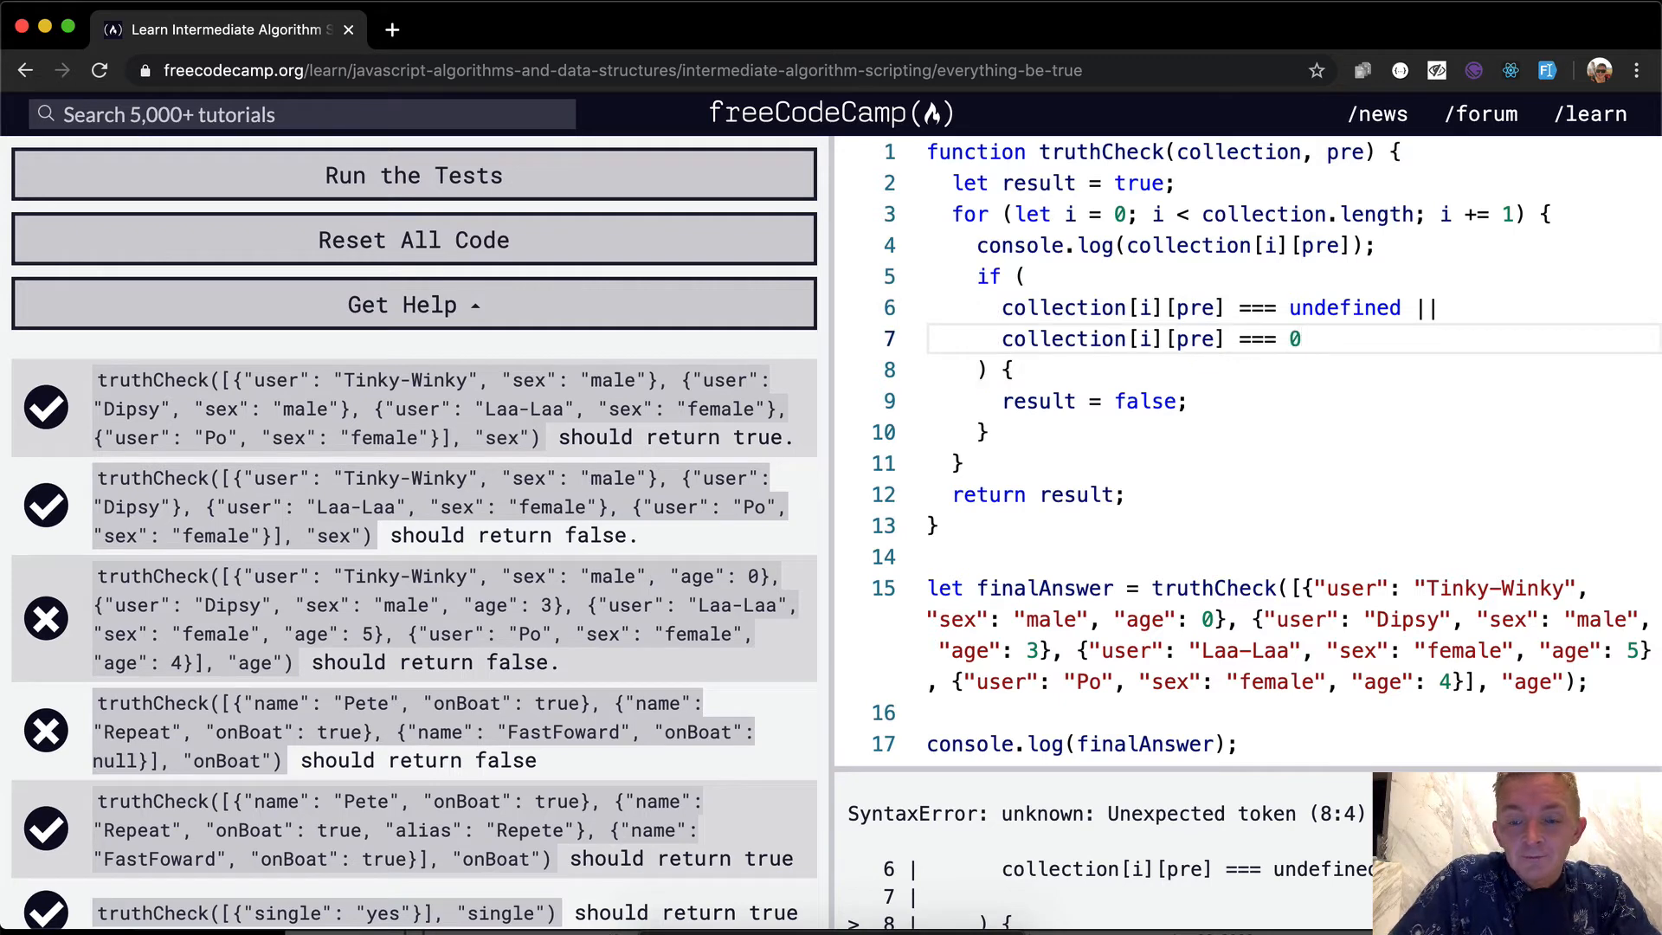
{"action": "left_click", "coordinate": [413, 175]}
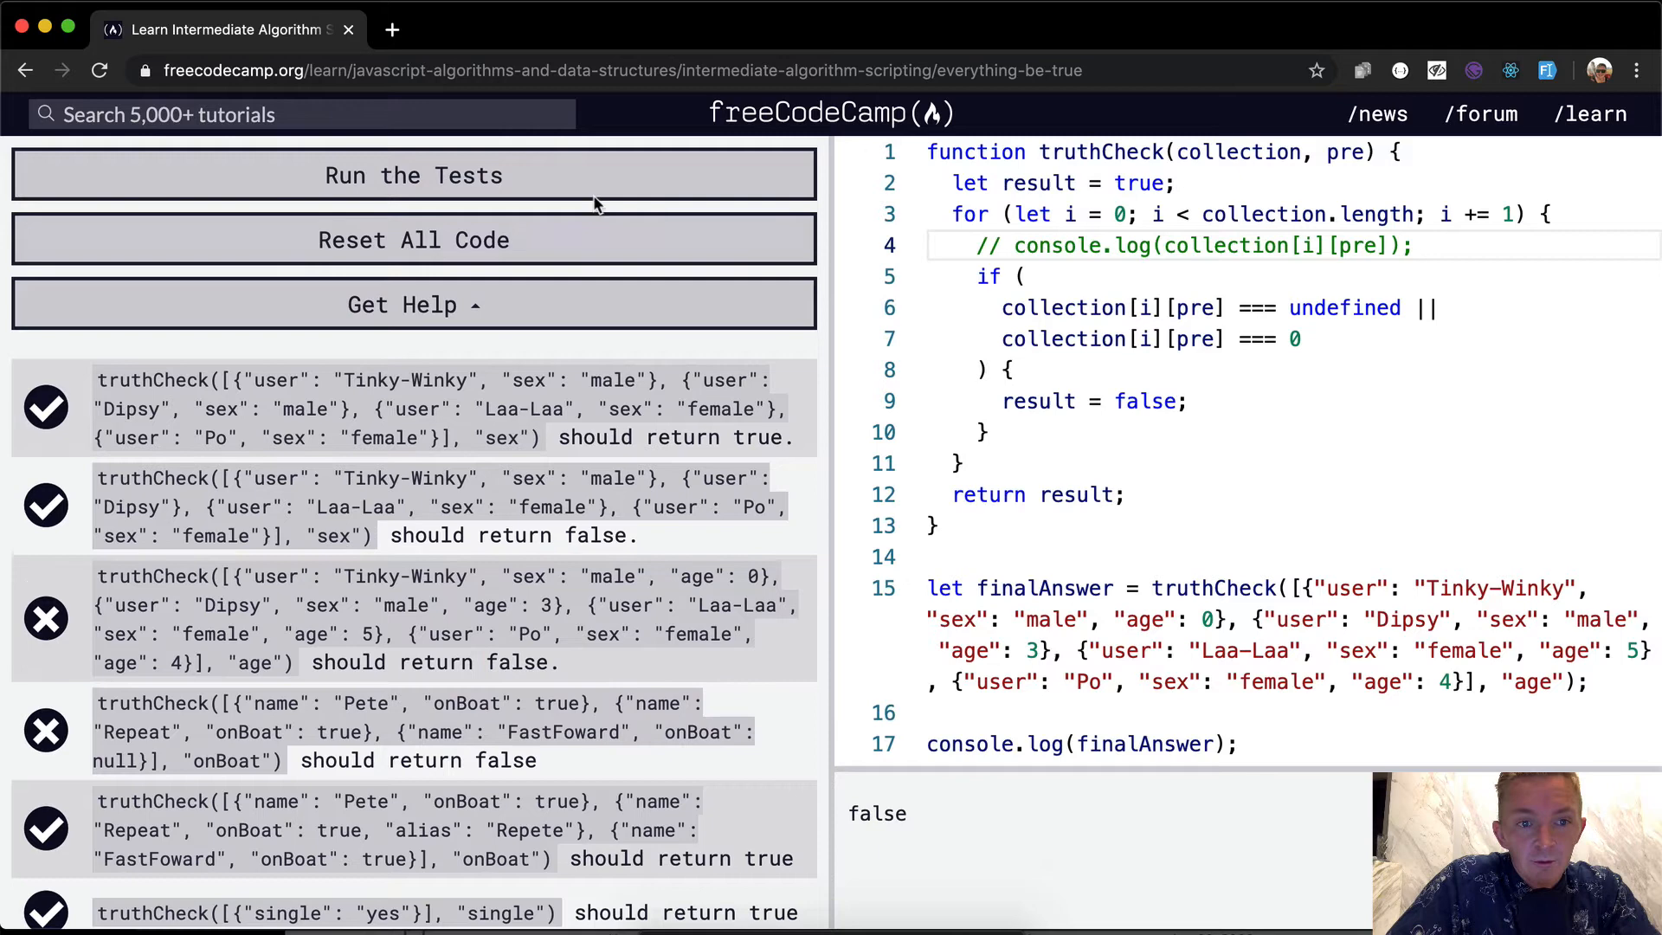
{"action": "left_click", "coordinate": [414, 175]}
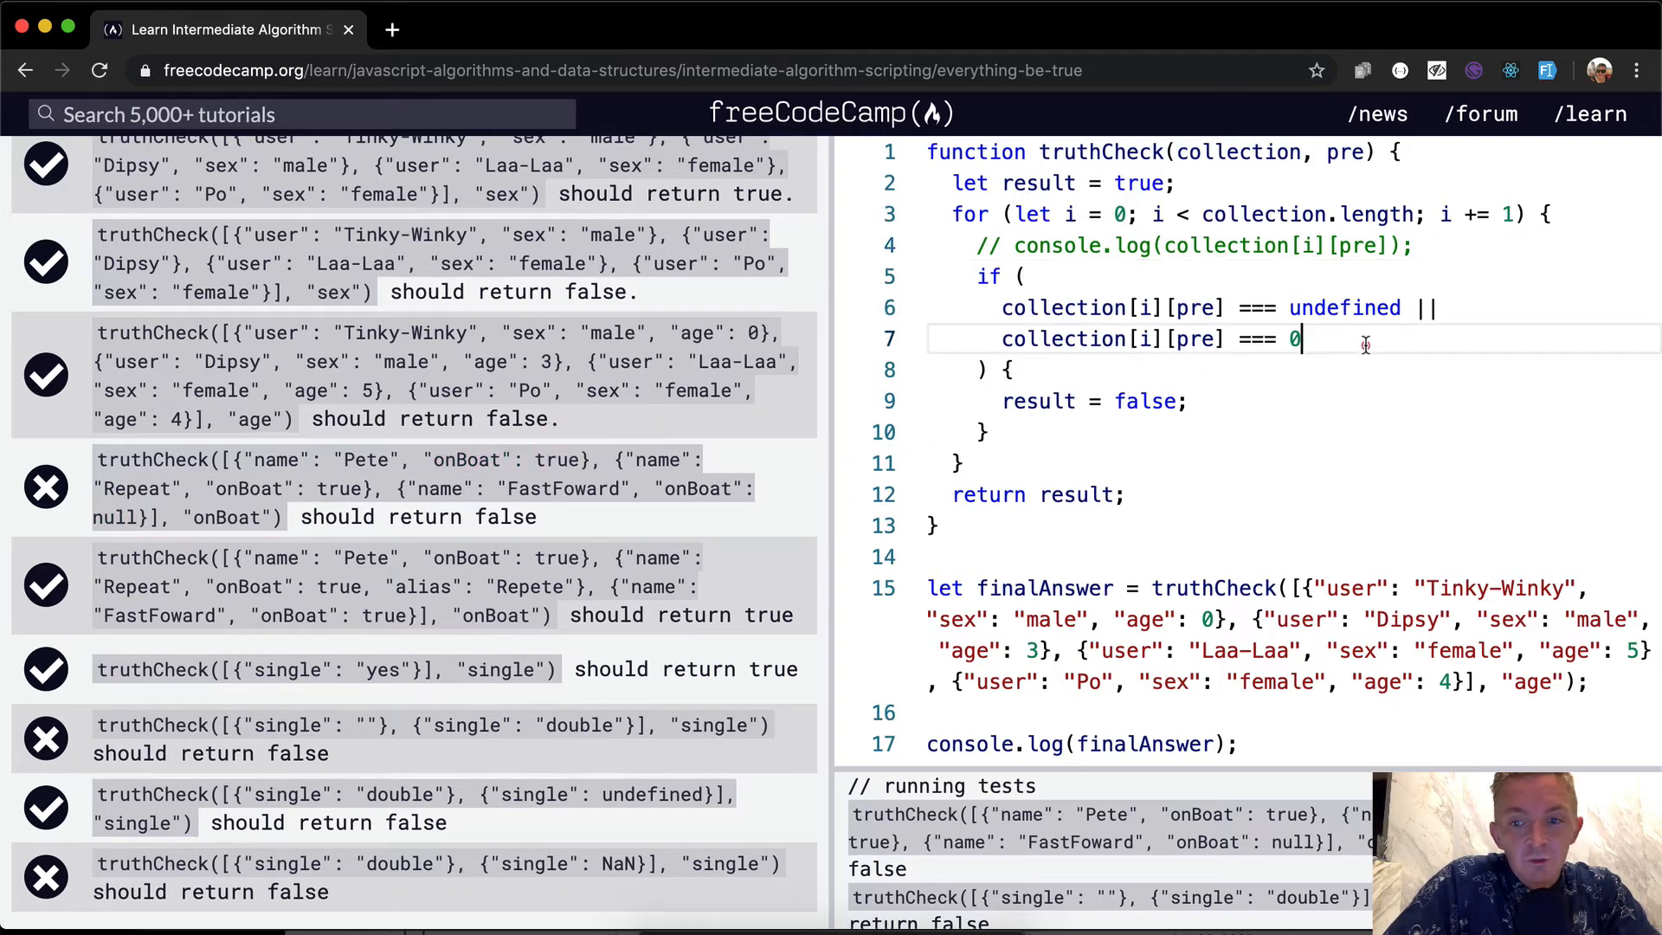
Add || collection[i][pre] === null and run the tests so the onBoat null case passes
{"action": "type", "text": "||"}
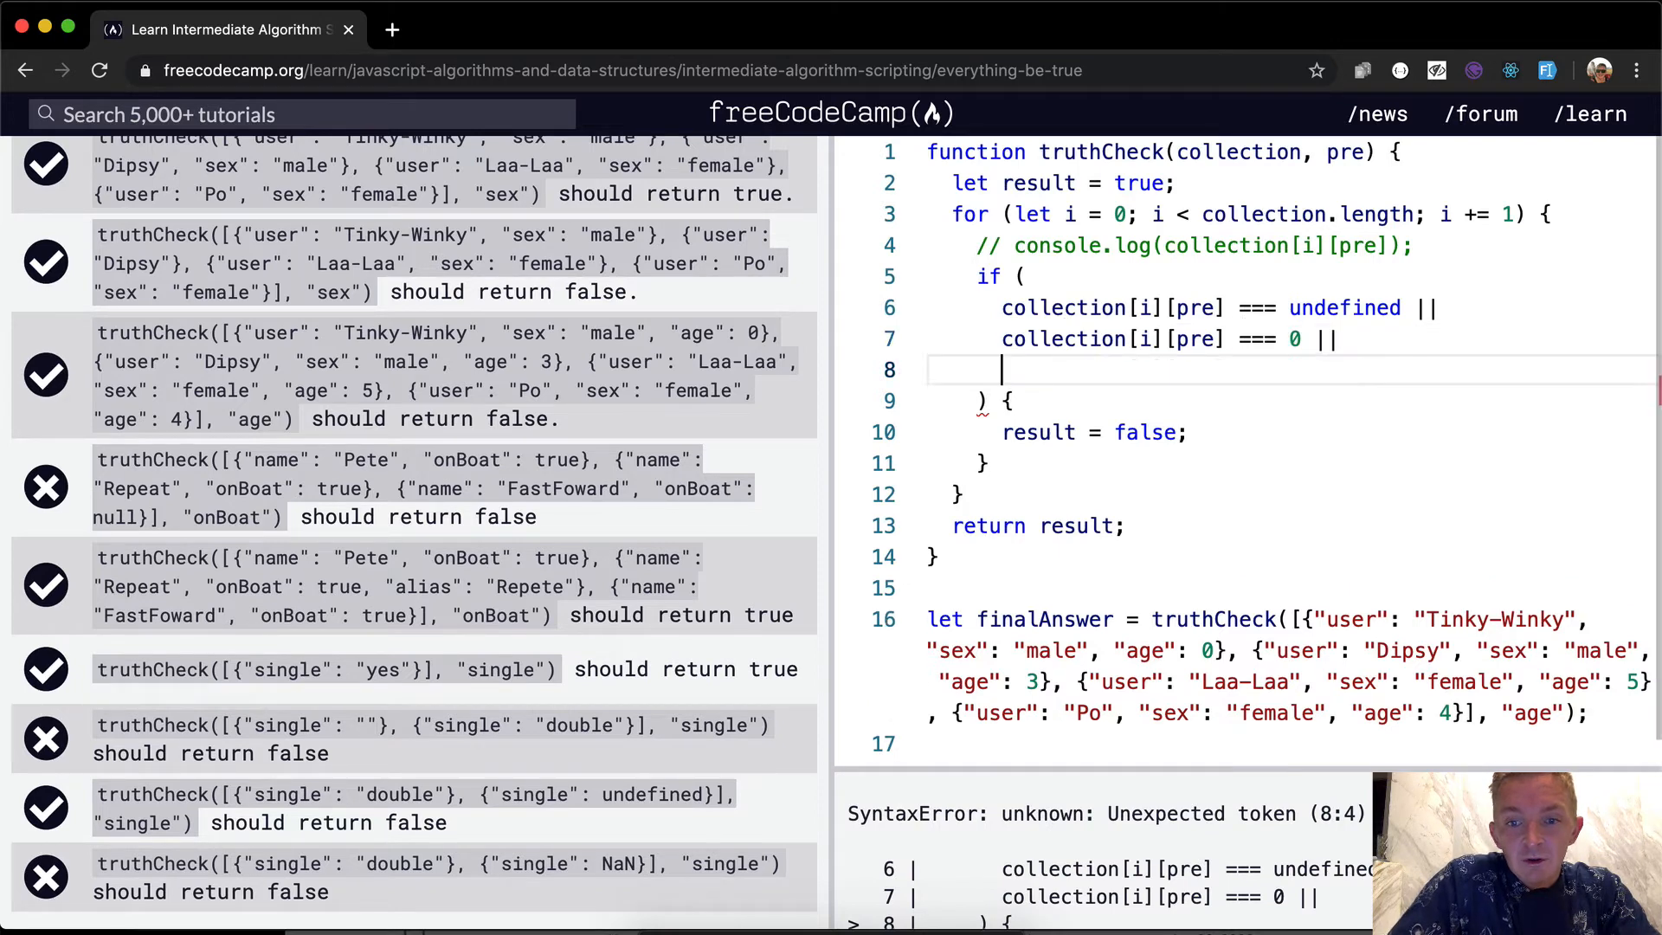
{"action": "type", "text": "collection[i][pre] ==="}
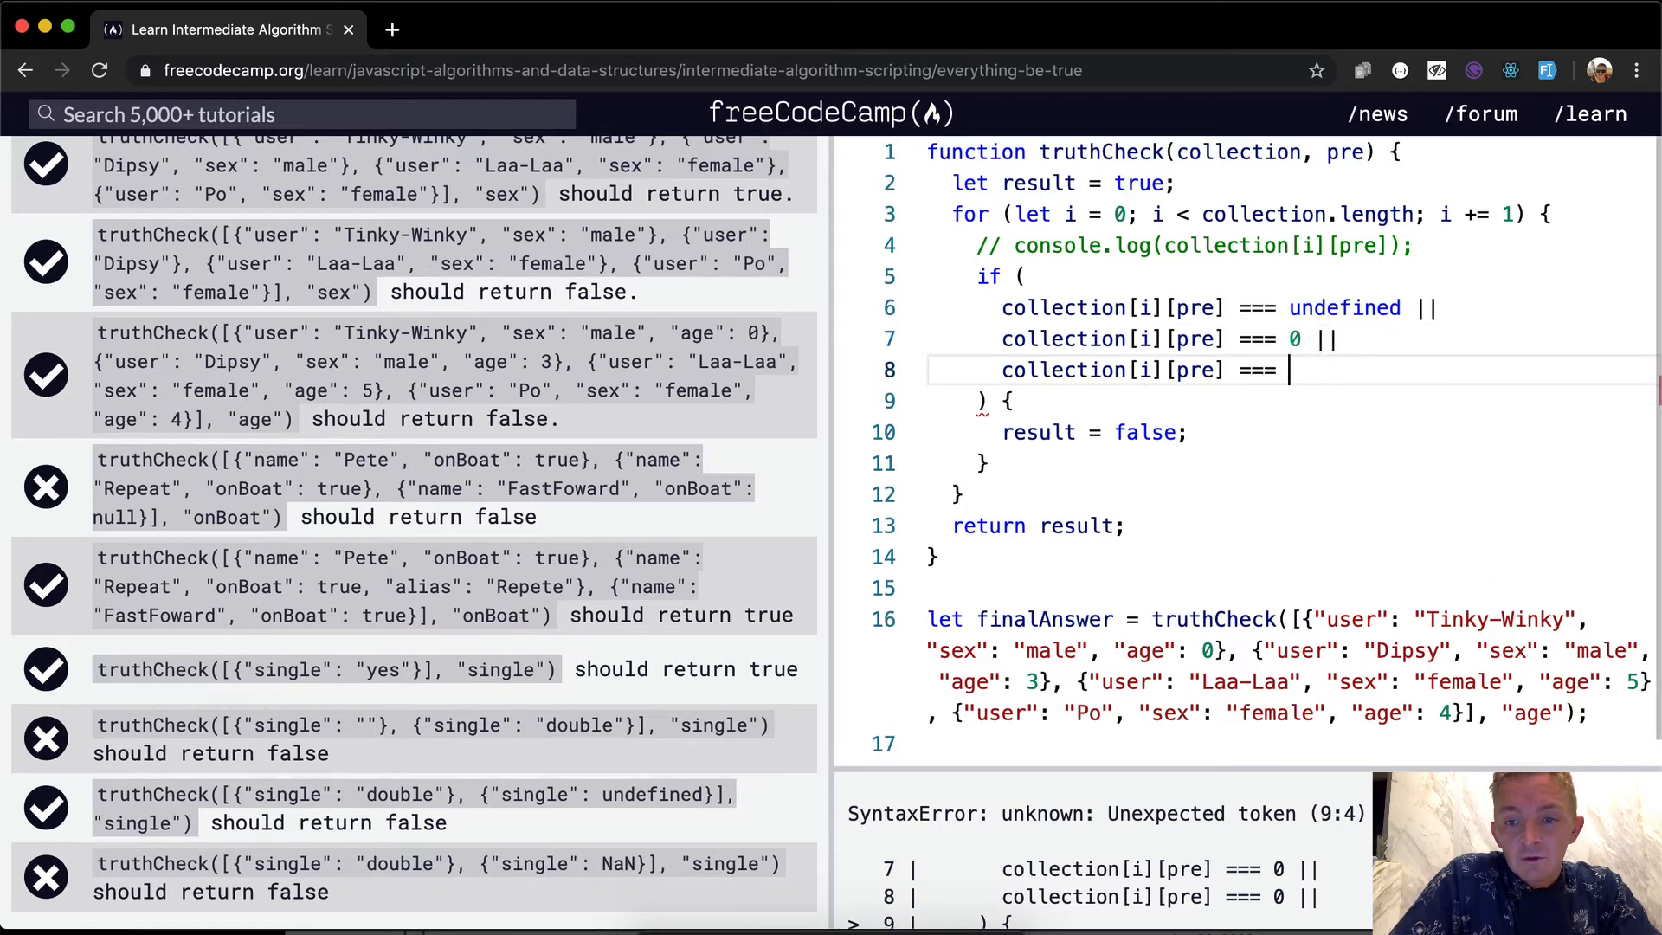
{"action": "type", "text": "null"}
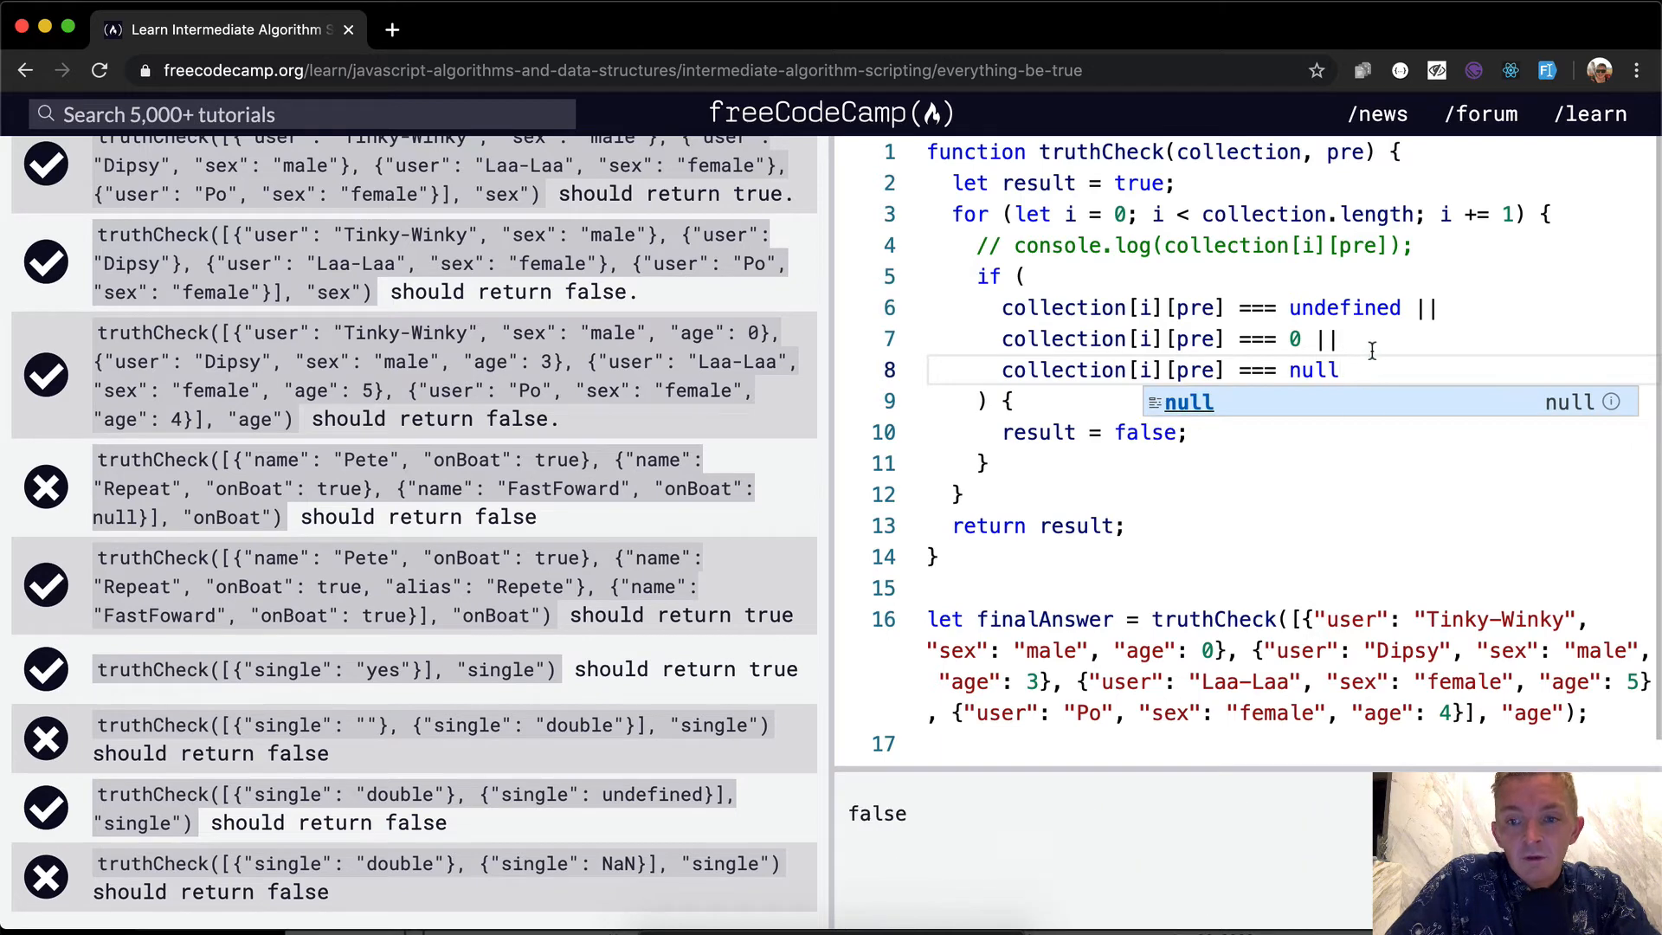
{"action": "mouse_move", "coordinate": [218, 524]}
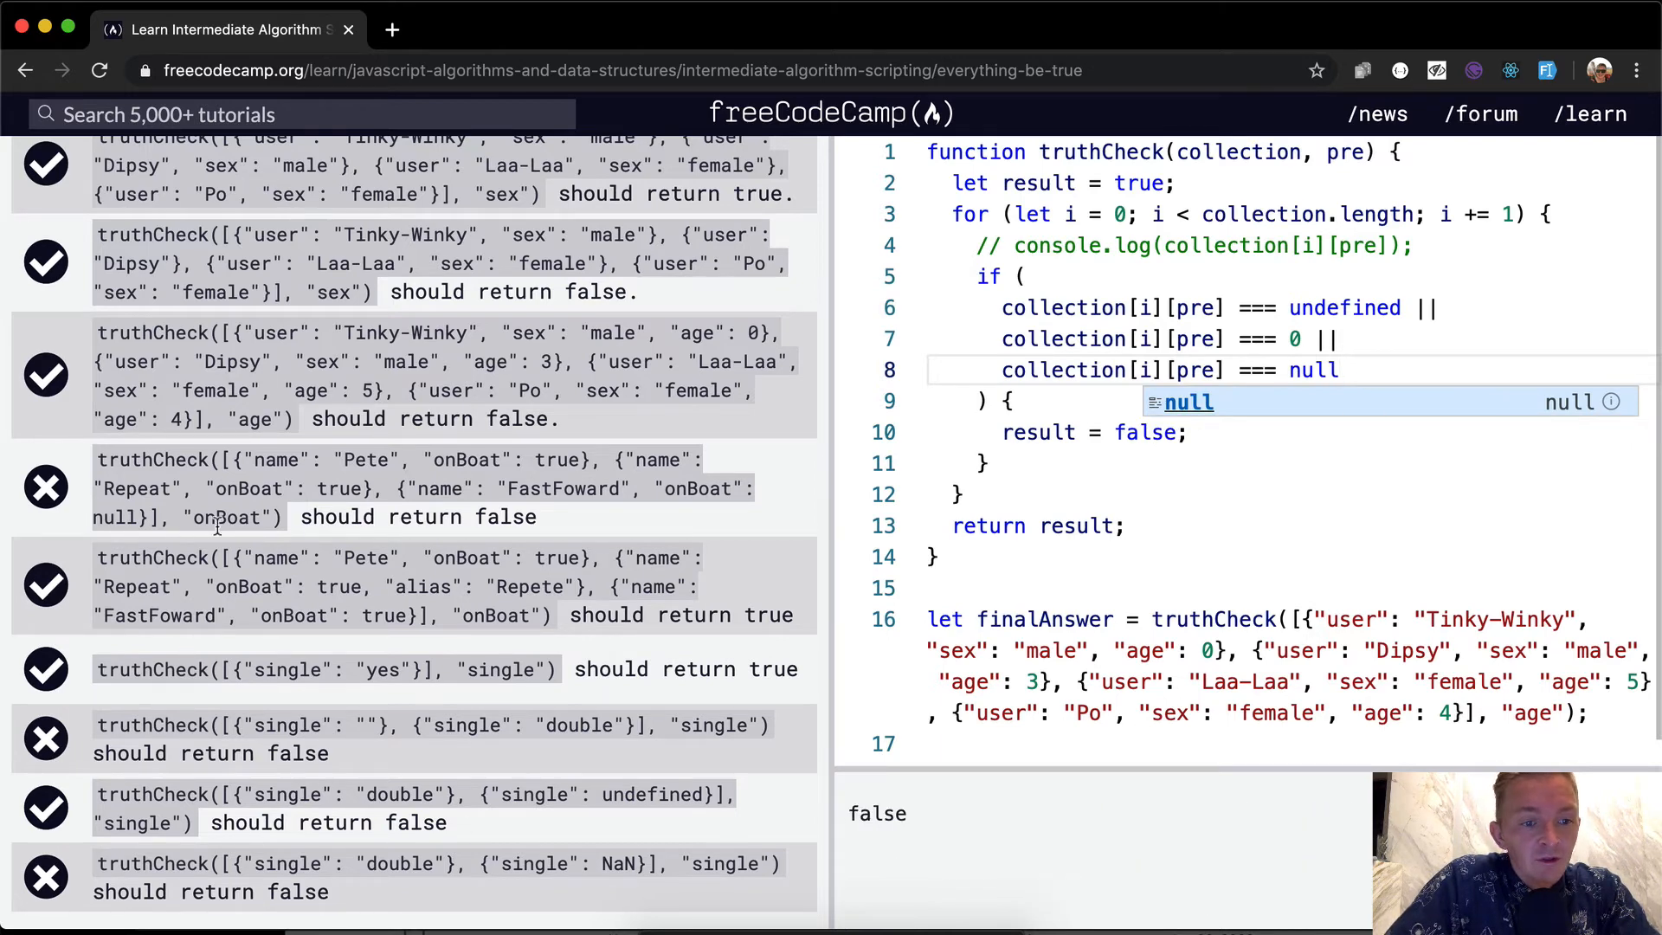
{"action": "left_click", "coordinate": [413, 315]}
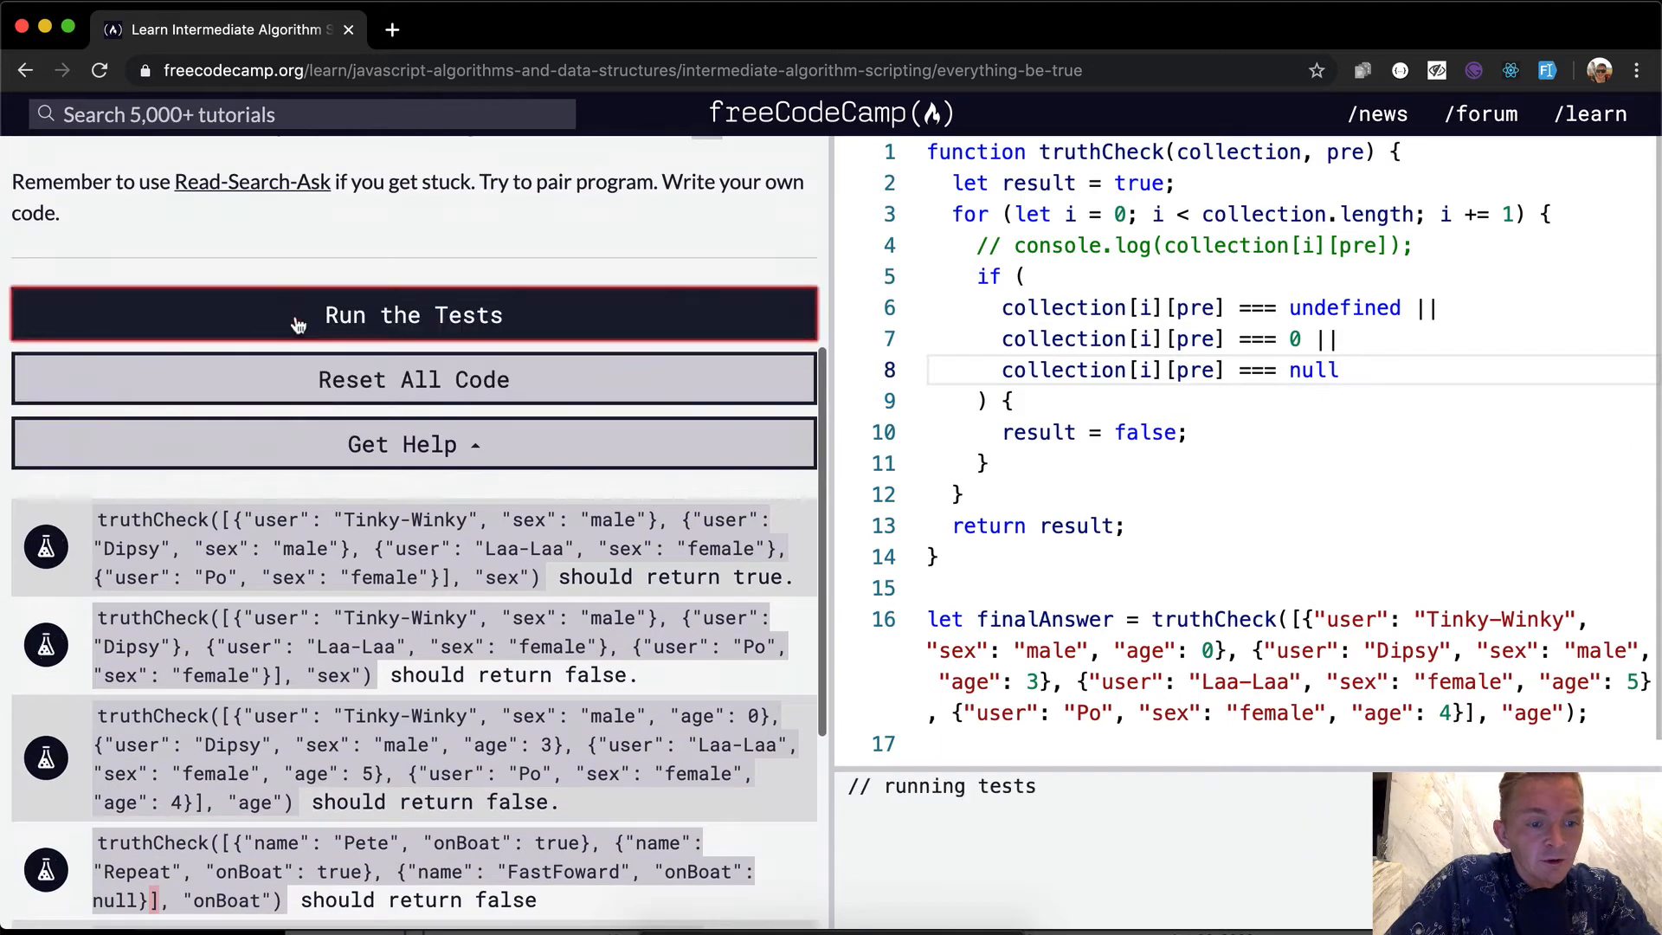
{"action": "left_click", "coordinate": [414, 313]}
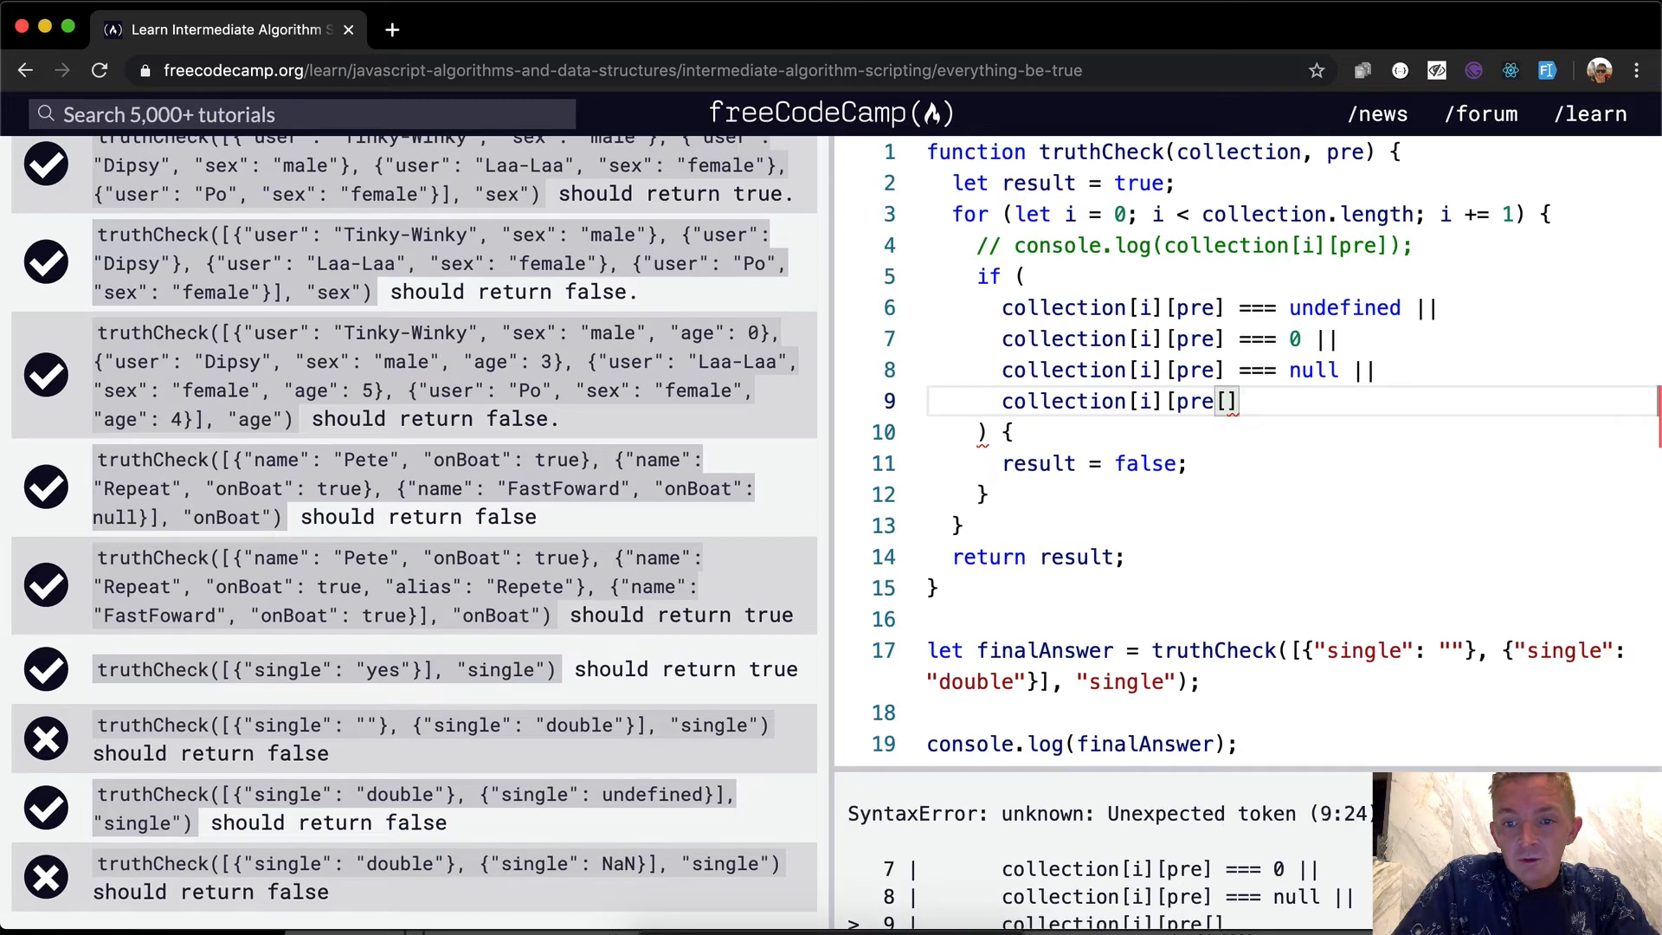
Add the === "" comparison, run the tests so the empty-string case passes, and resume editing
{"action": "key", "text": "Backspace"}
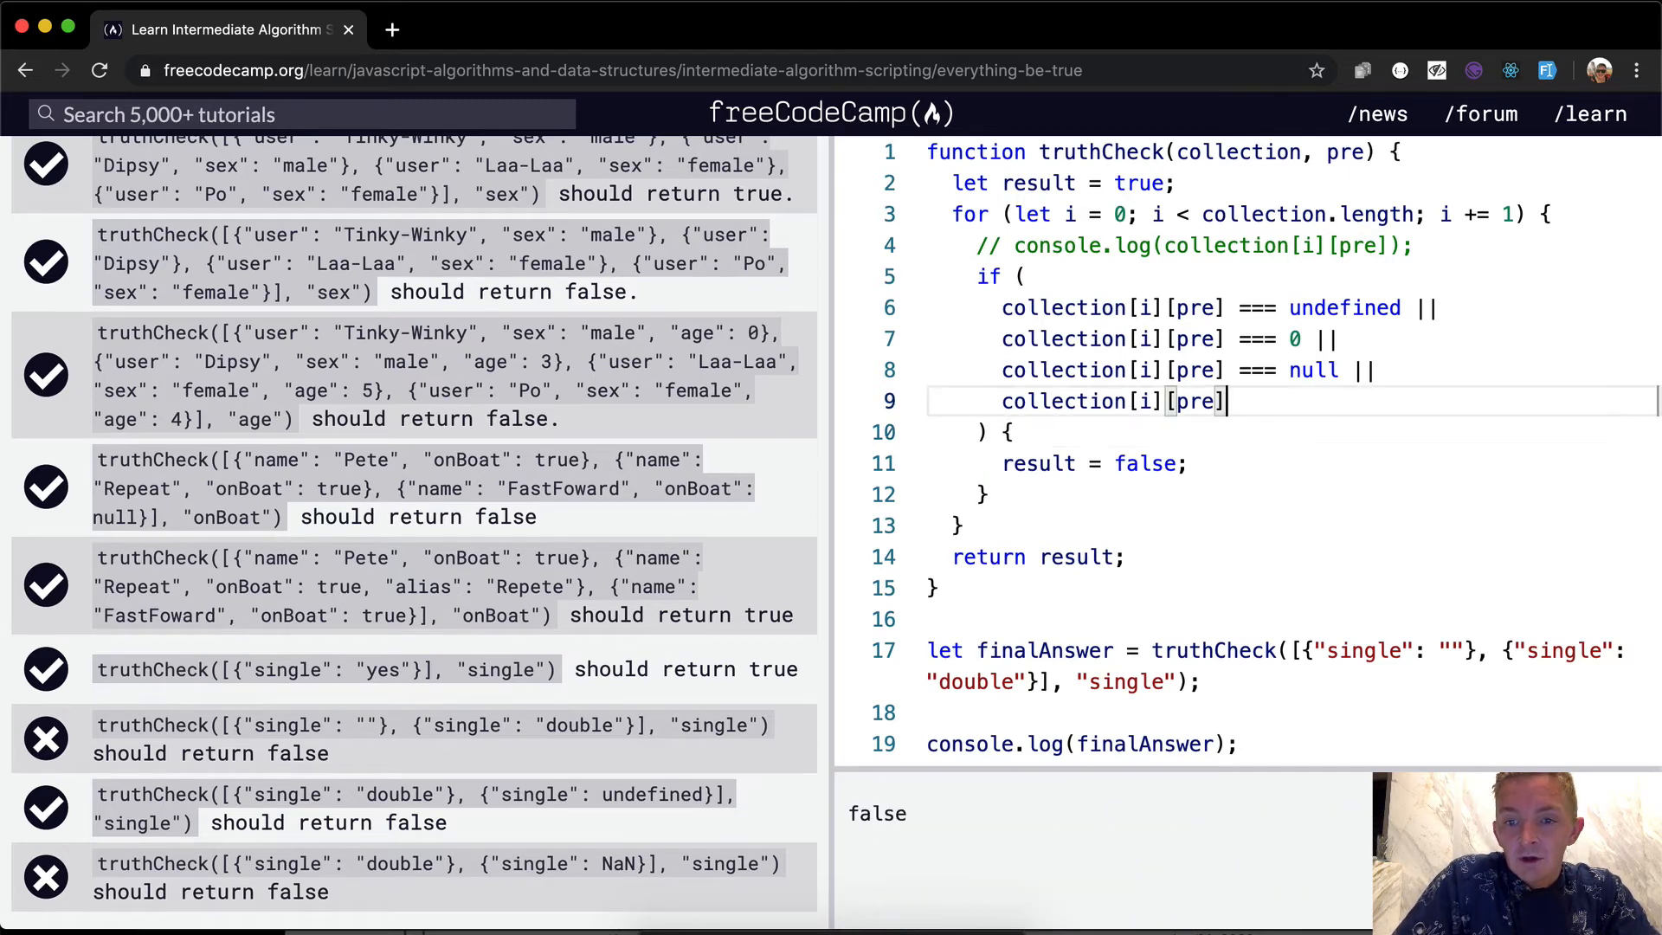
{"action": "type", "text": "=== \"\""}
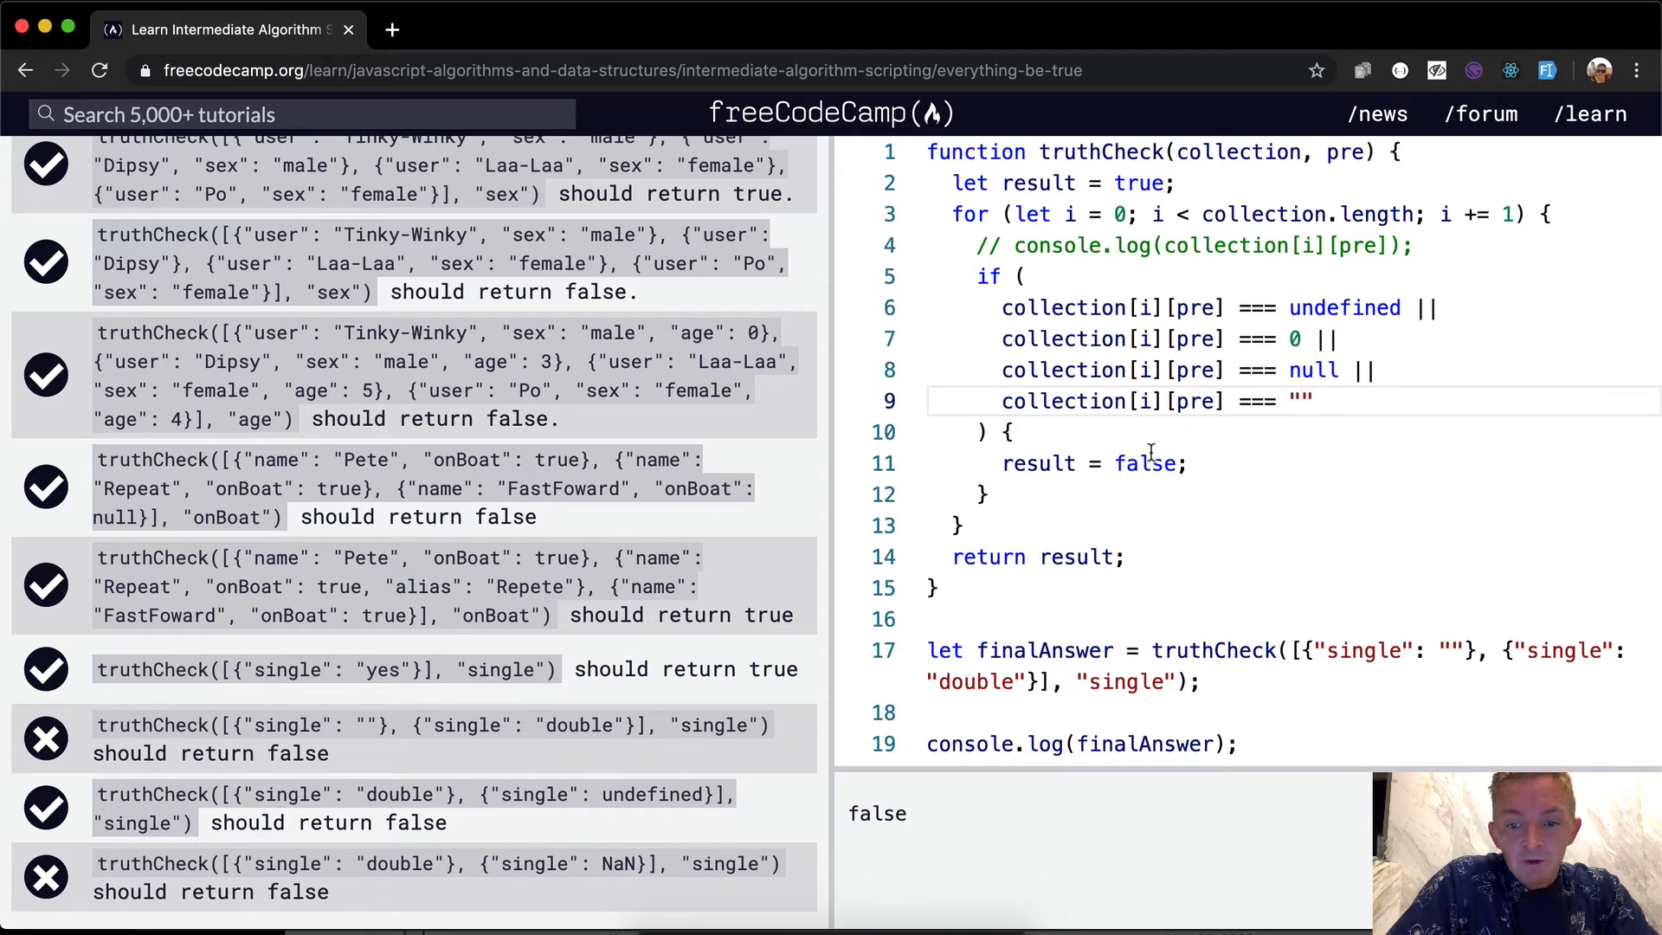
{"action": "scroll", "scroll_direction": "up", "scroll_amount": 3}
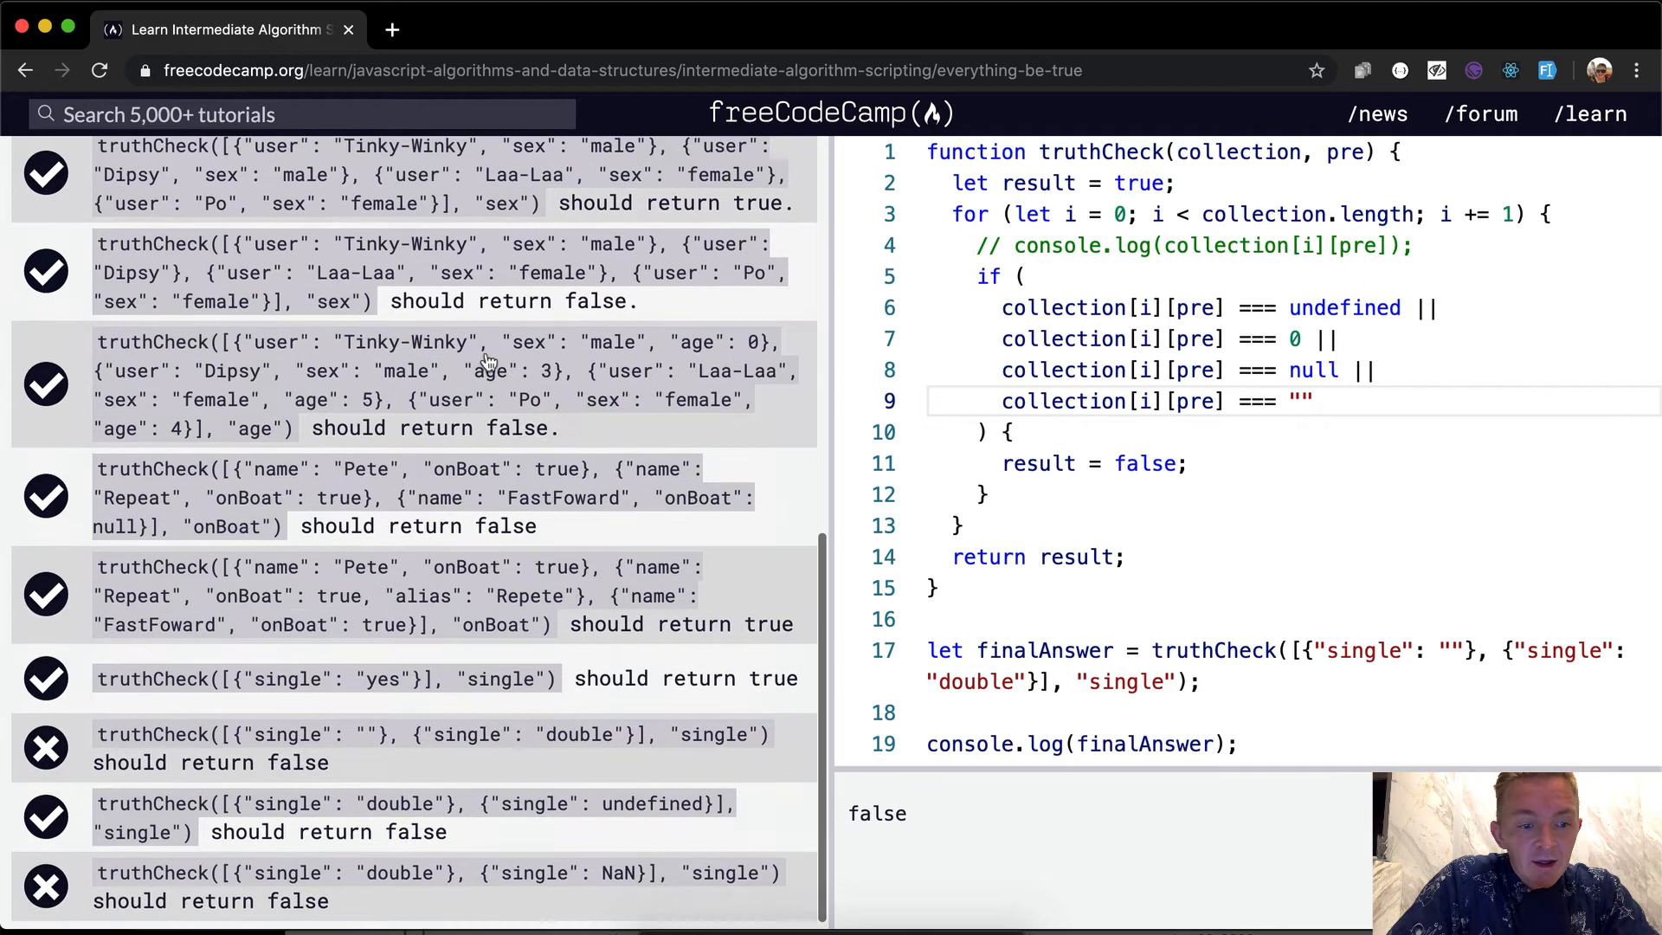
{"action": "scroll", "scroll_direction": "up", "scroll_amount": 3}
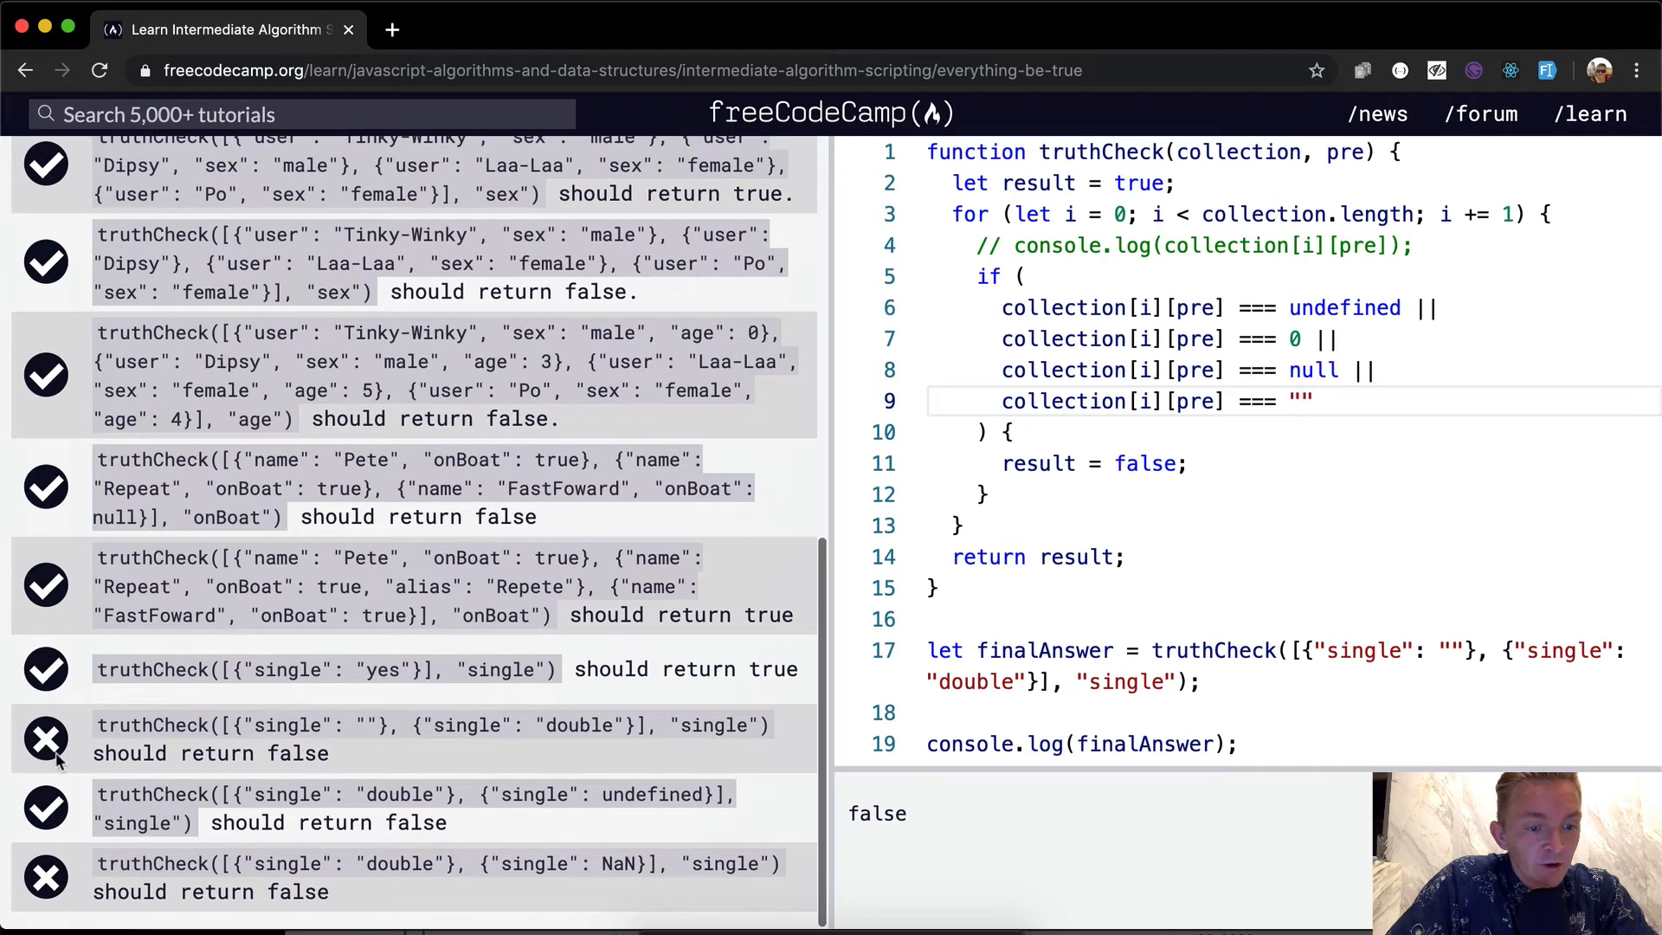
{"action": "left_click", "coordinate": [414, 163]}
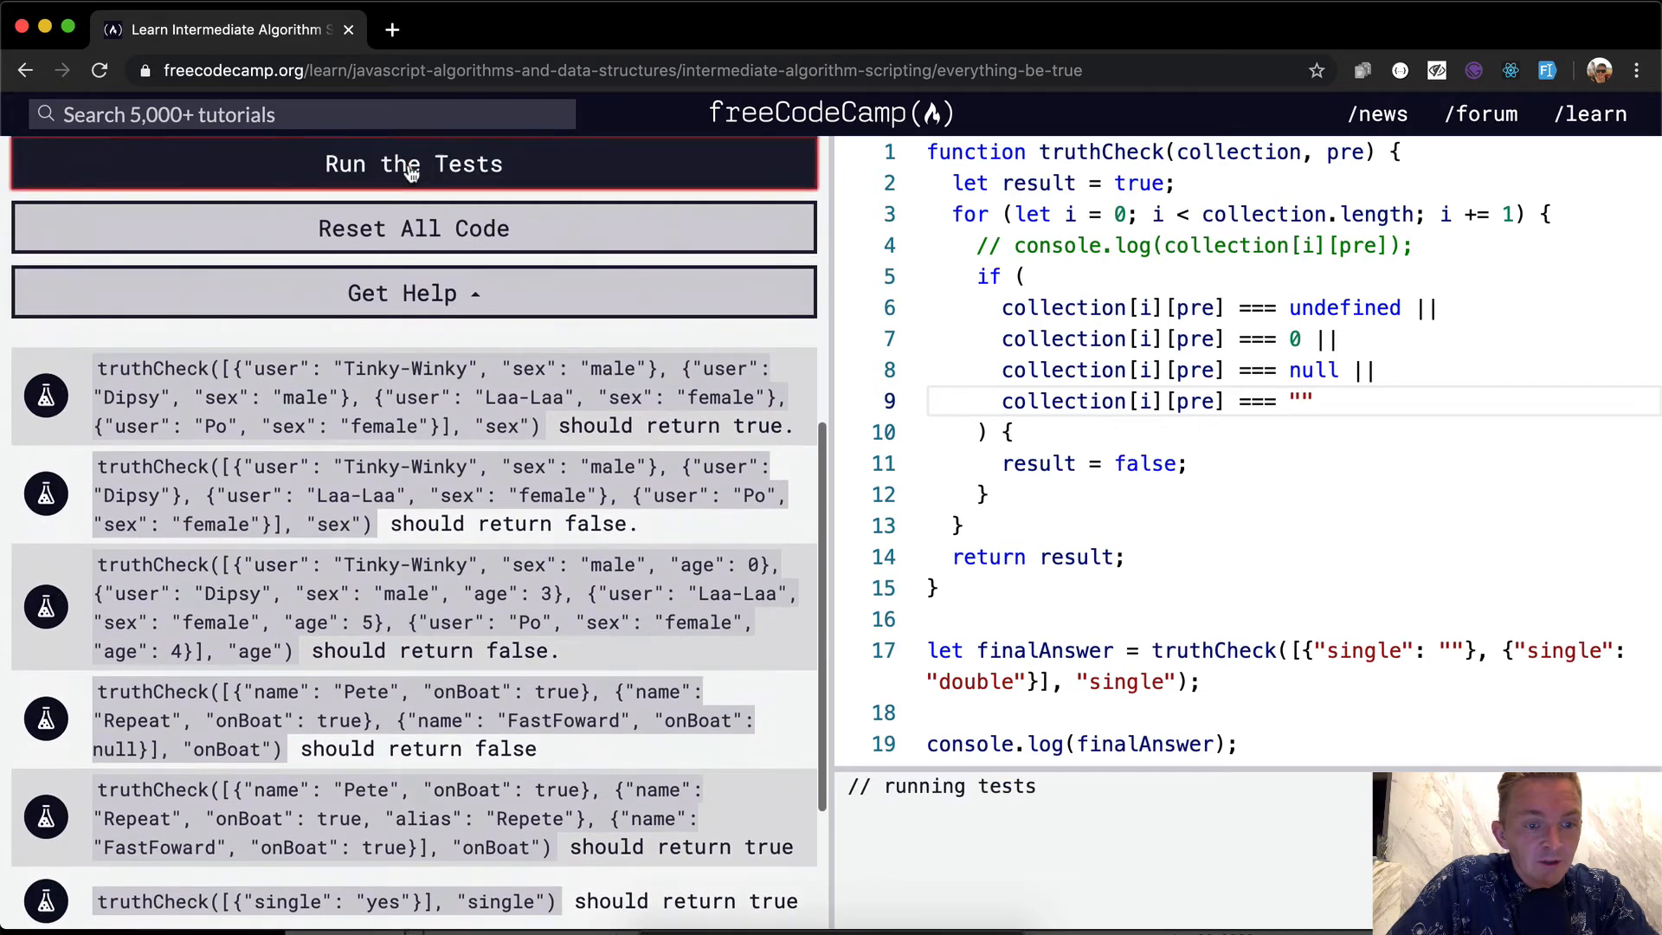
{"action": "left_click", "coordinate": [413, 163]}
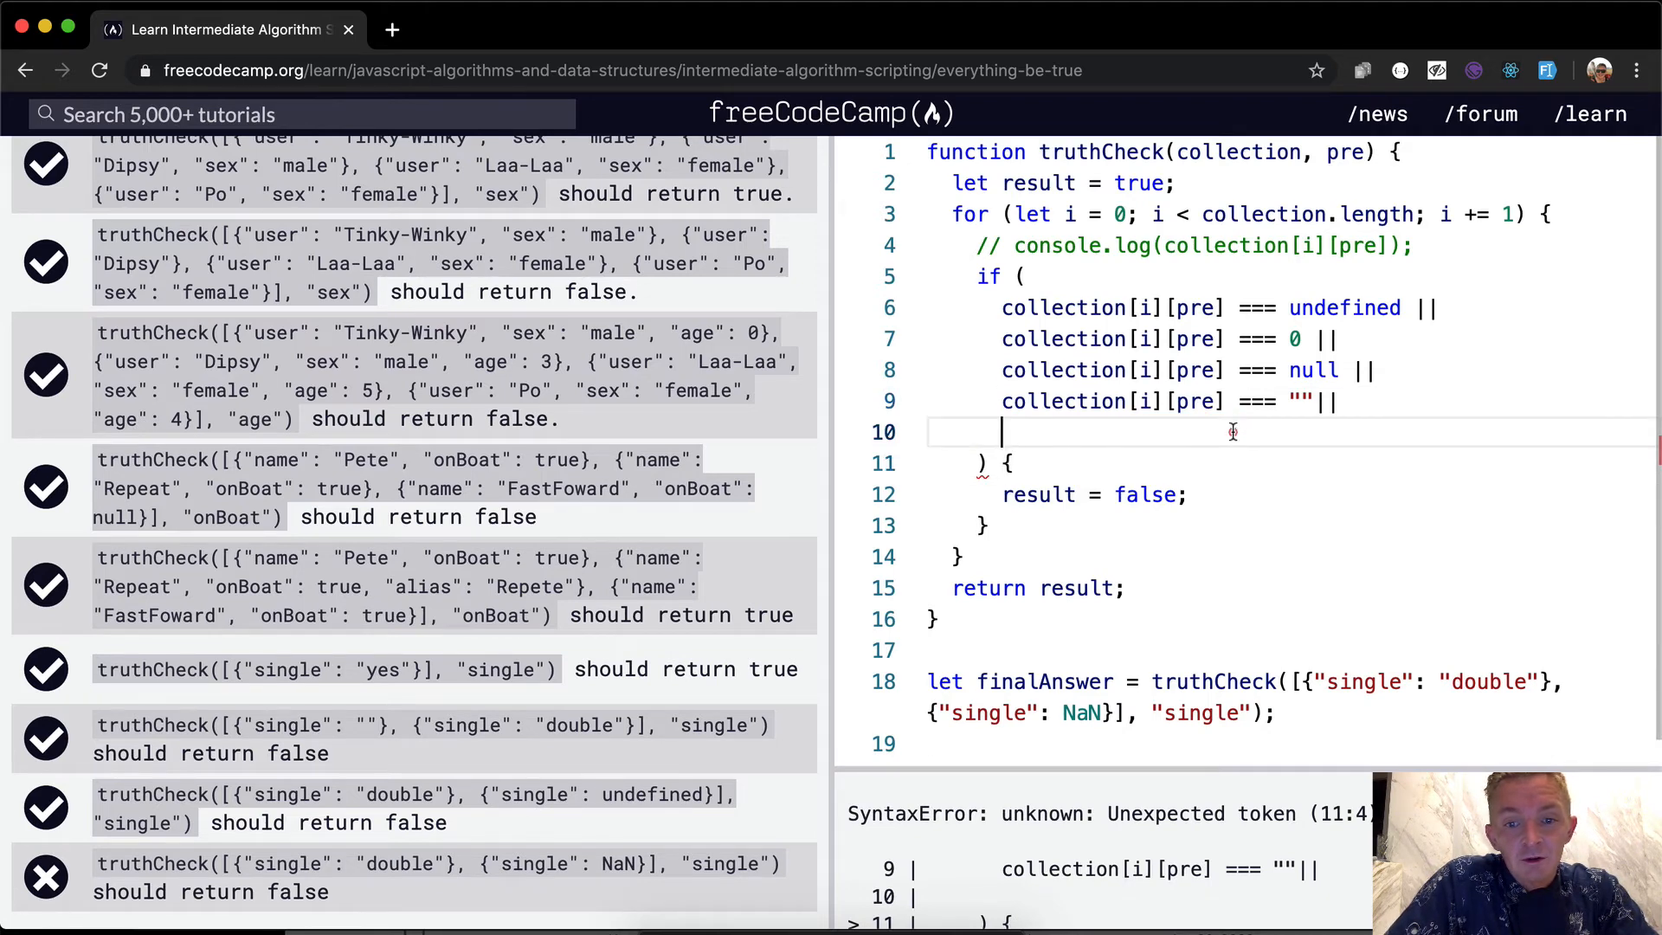
Add a Number.isNaN(collection[i][pre]) condition and run the tests so every case passes
{"action": "type", "text": "collection[i][pre] === NaN"}
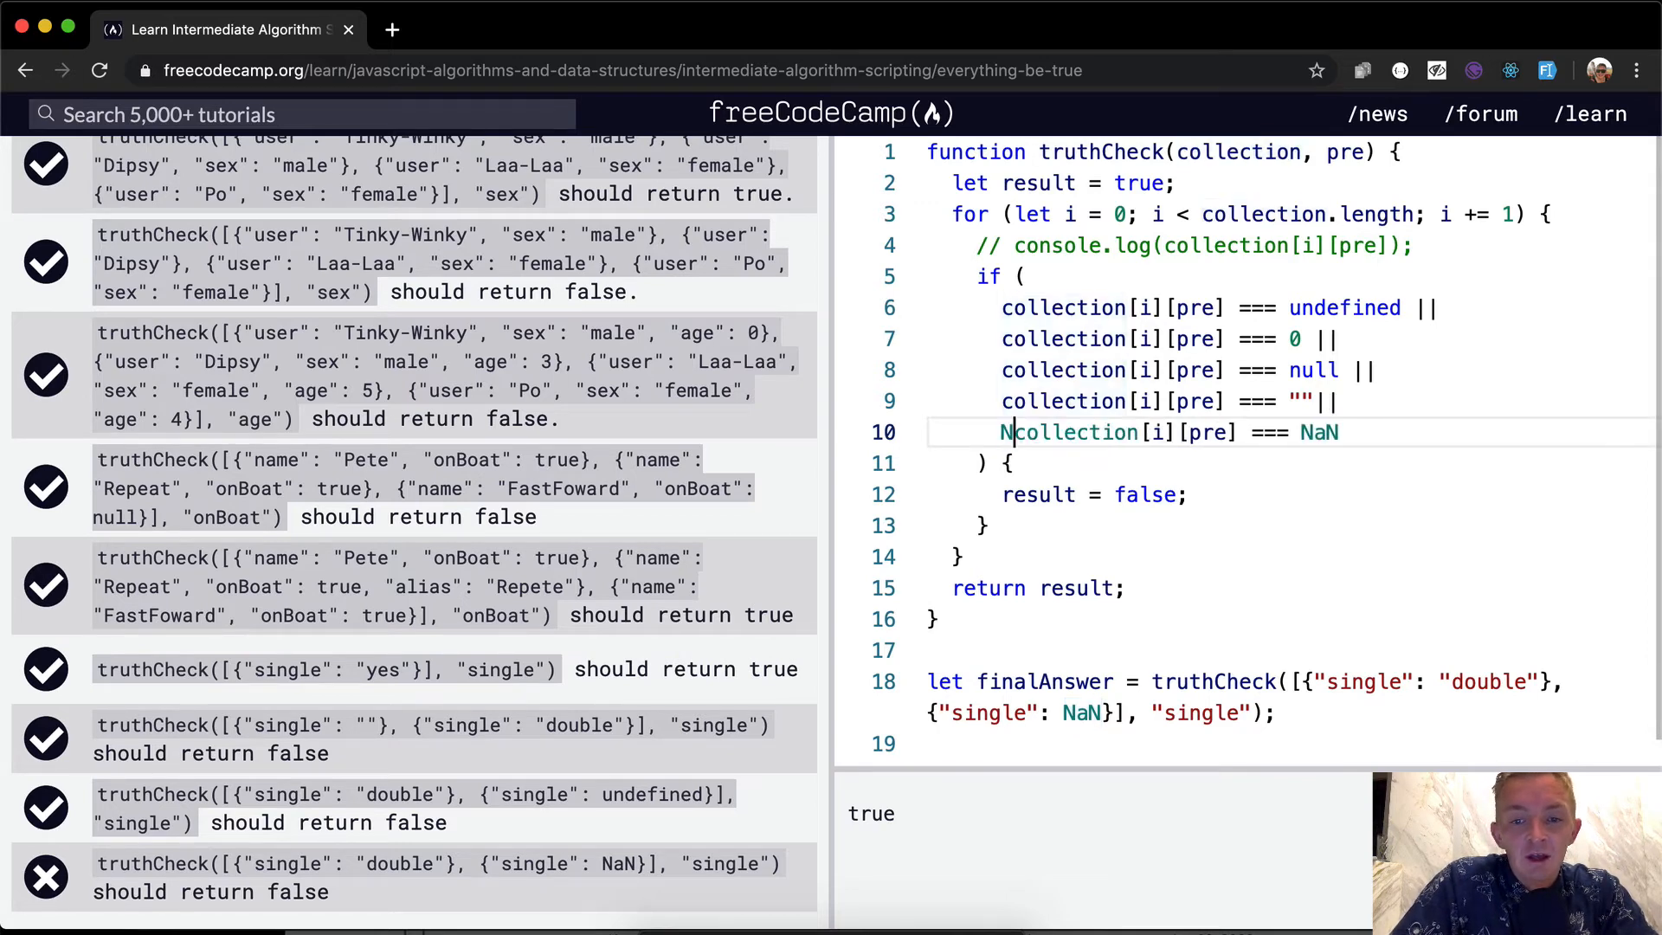
{"action": "type", "text": "umber.isNaN("}
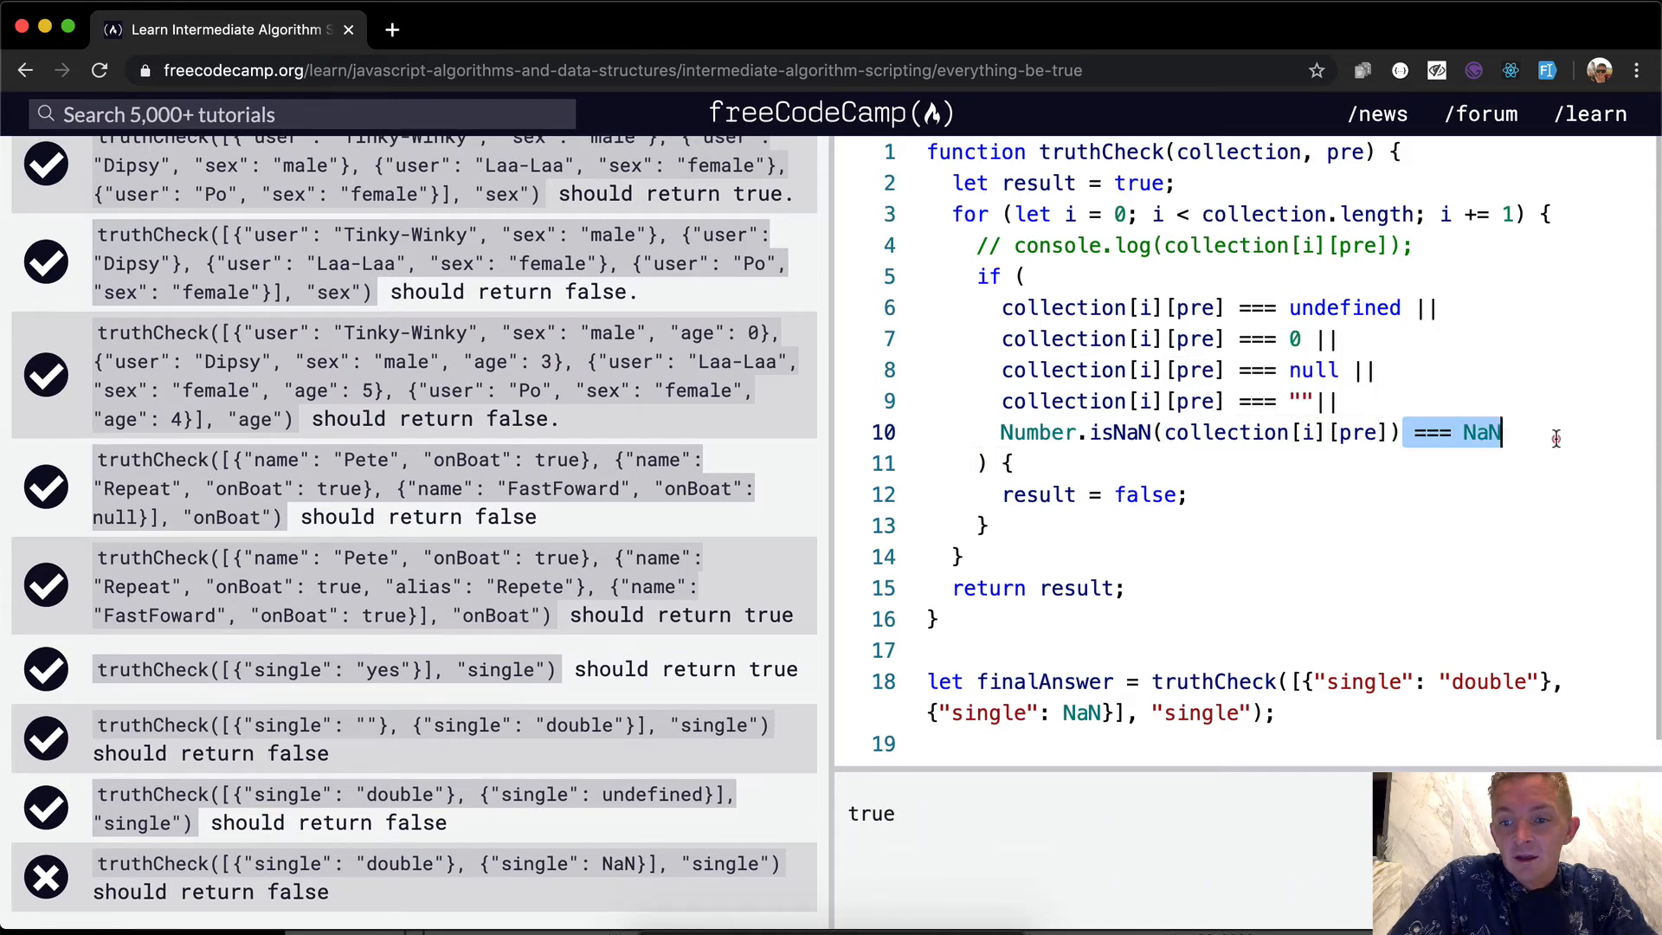
{"action": "key", "text": "Backspace"}
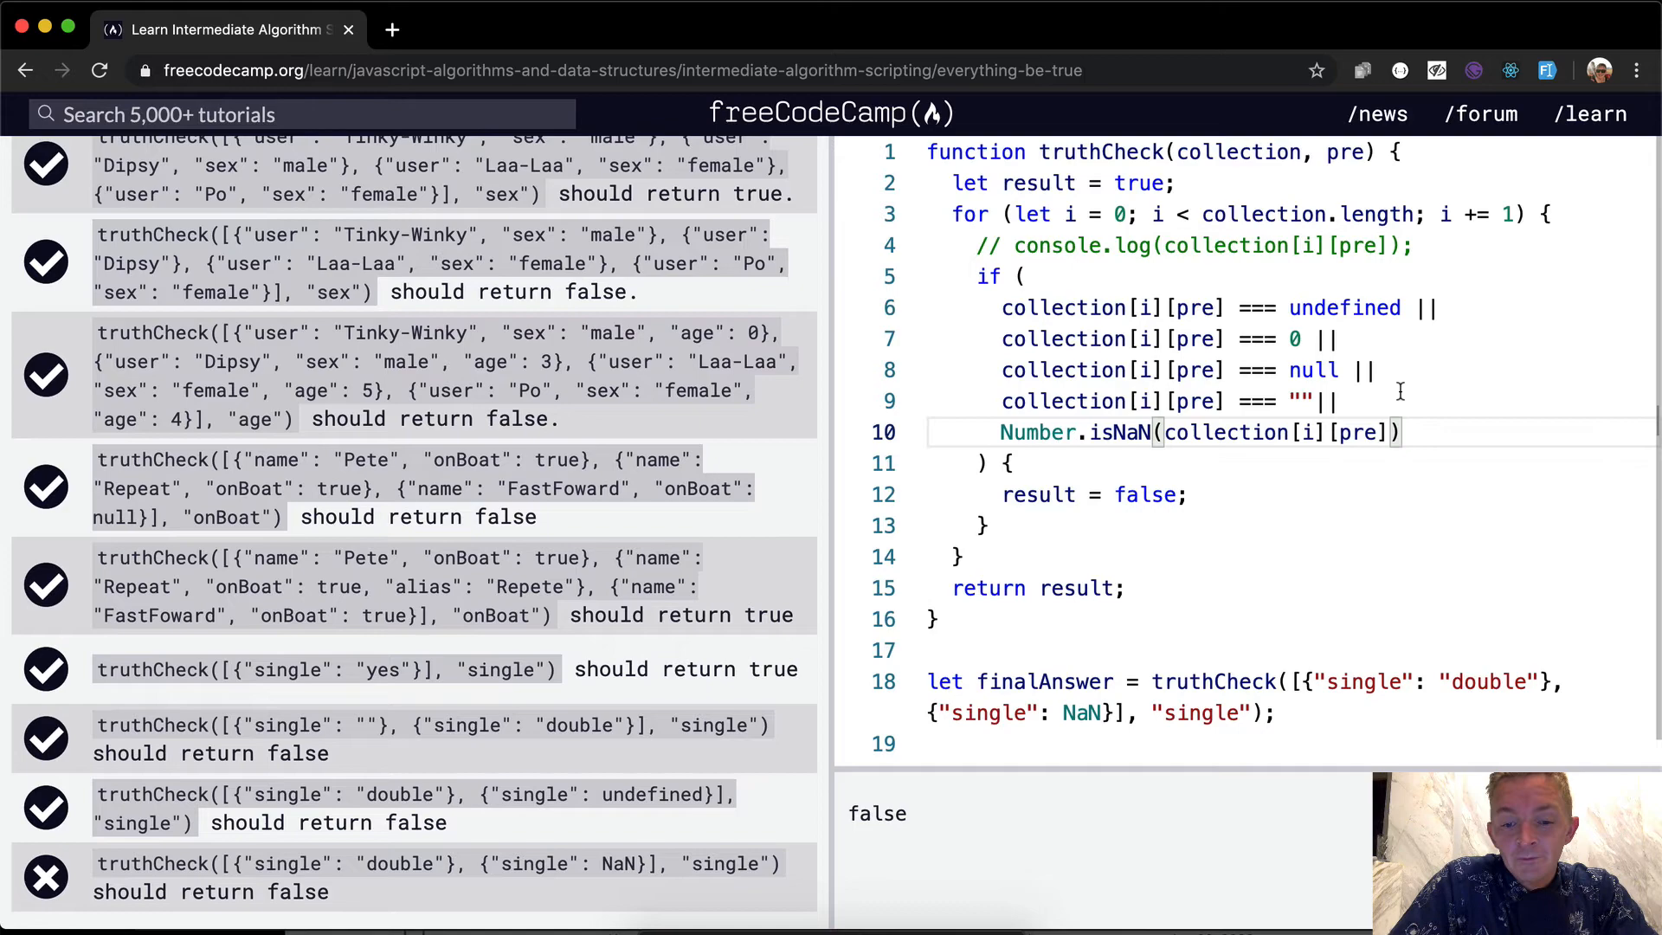
{"action": "scroll", "scroll_direction": "up", "scroll_amount": 3}
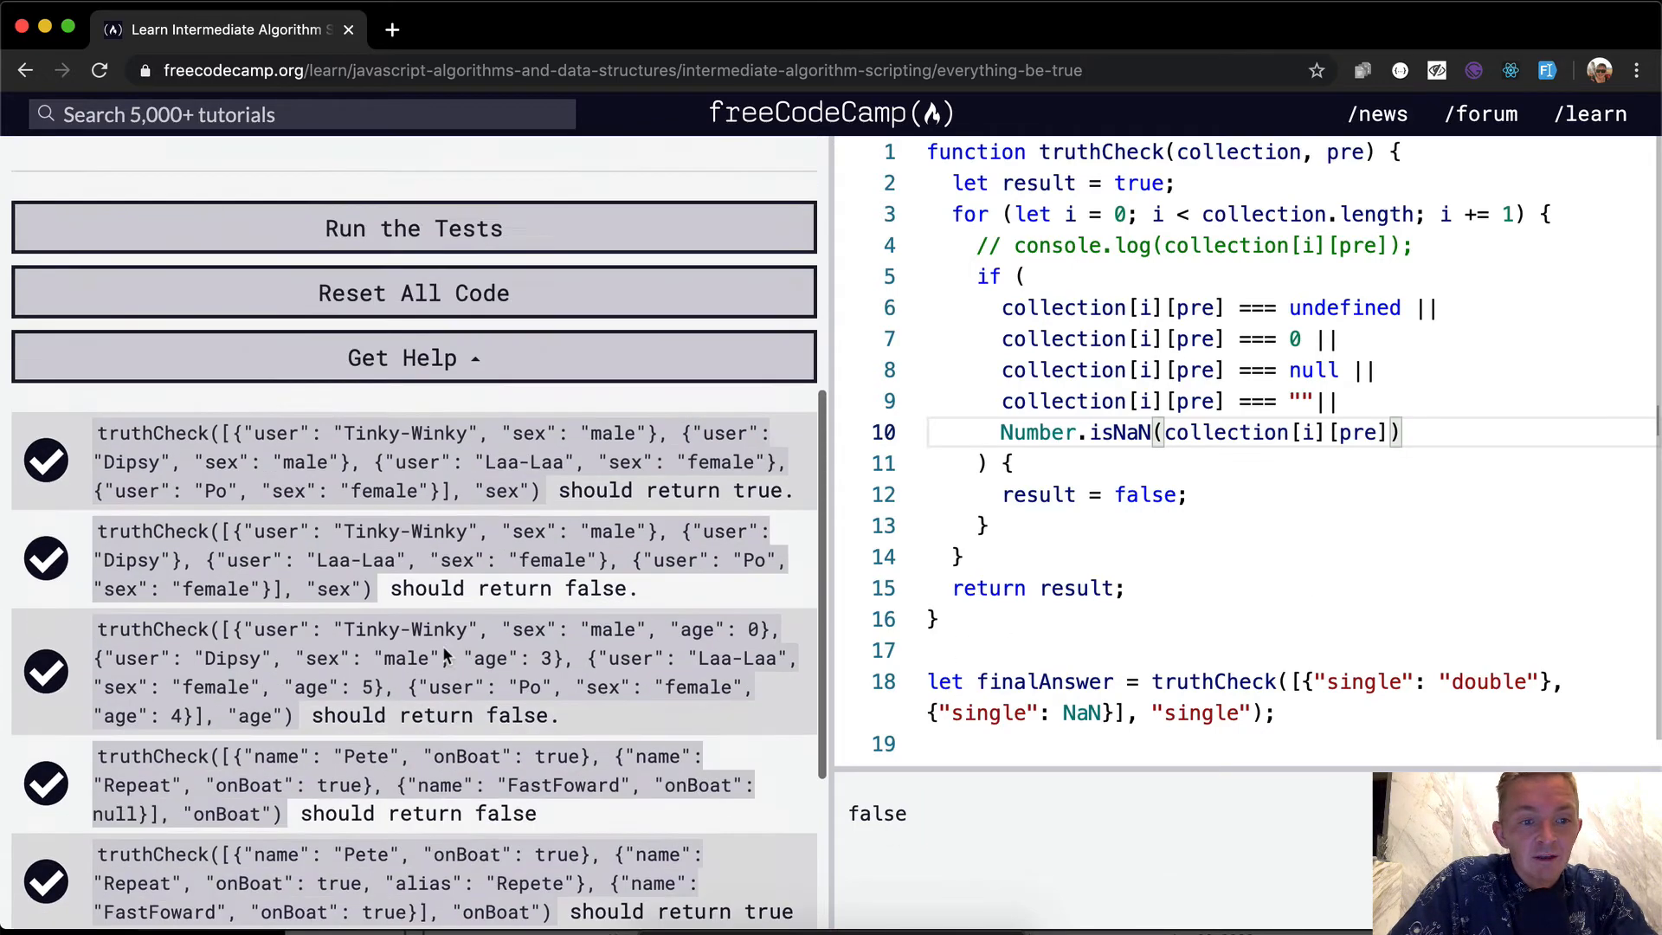
{"action": "left_click", "coordinate": [414, 228]}
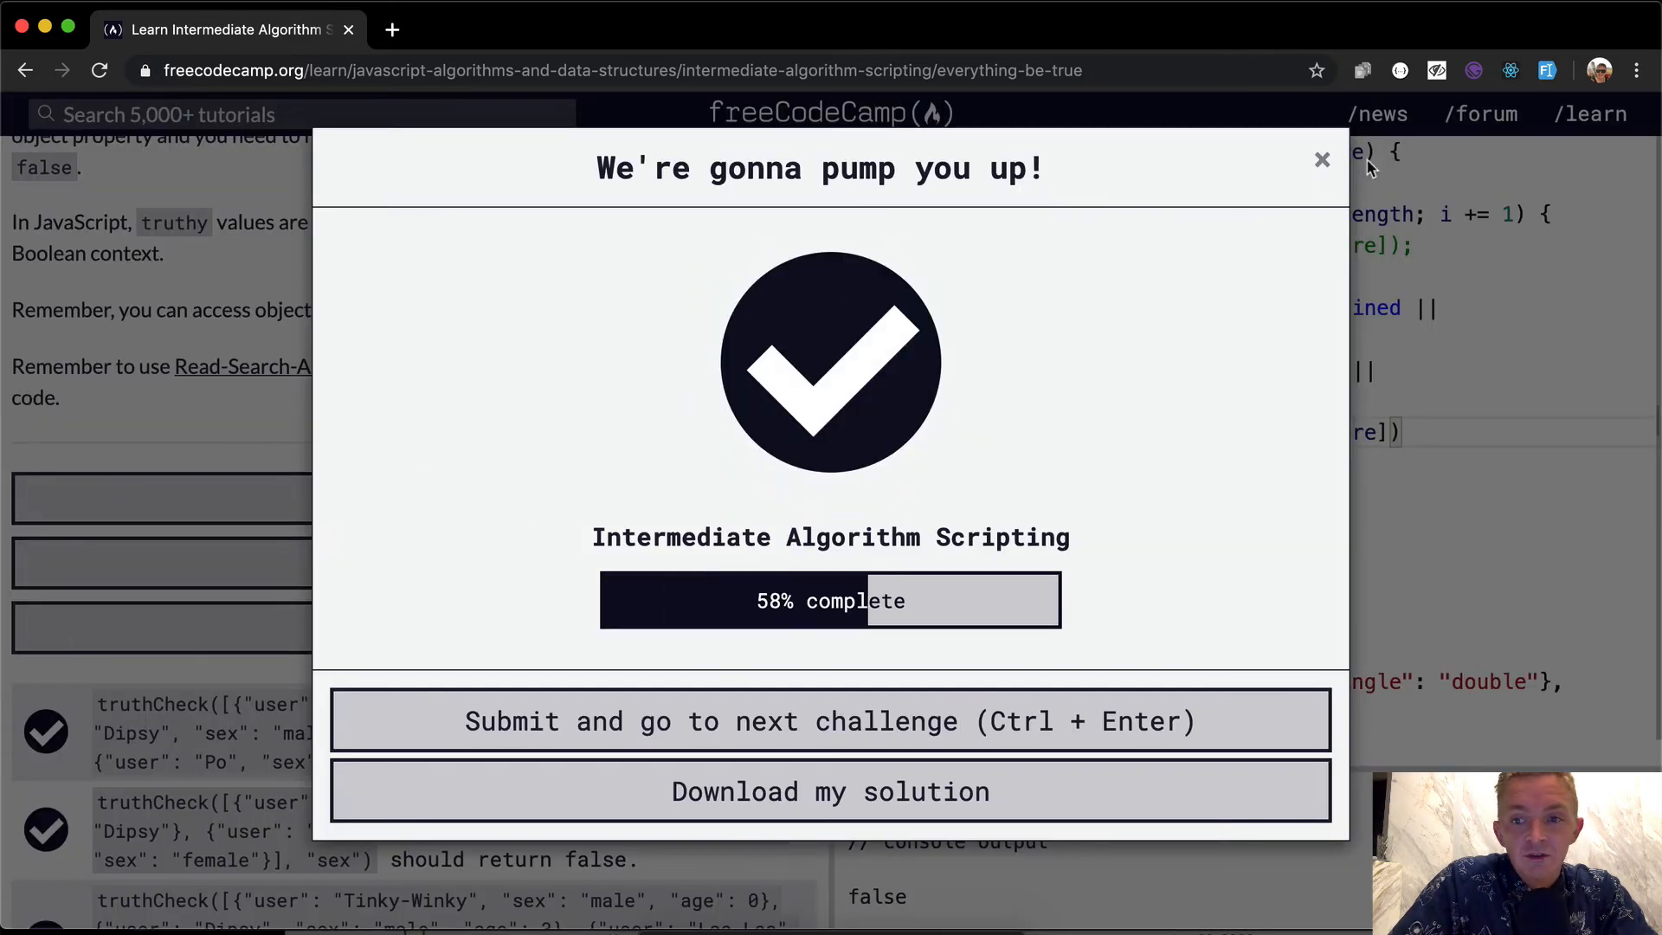
Dismiss the success dialog and comment out the brute-force loop body
{"action": "left_click", "coordinate": [1320, 159]}
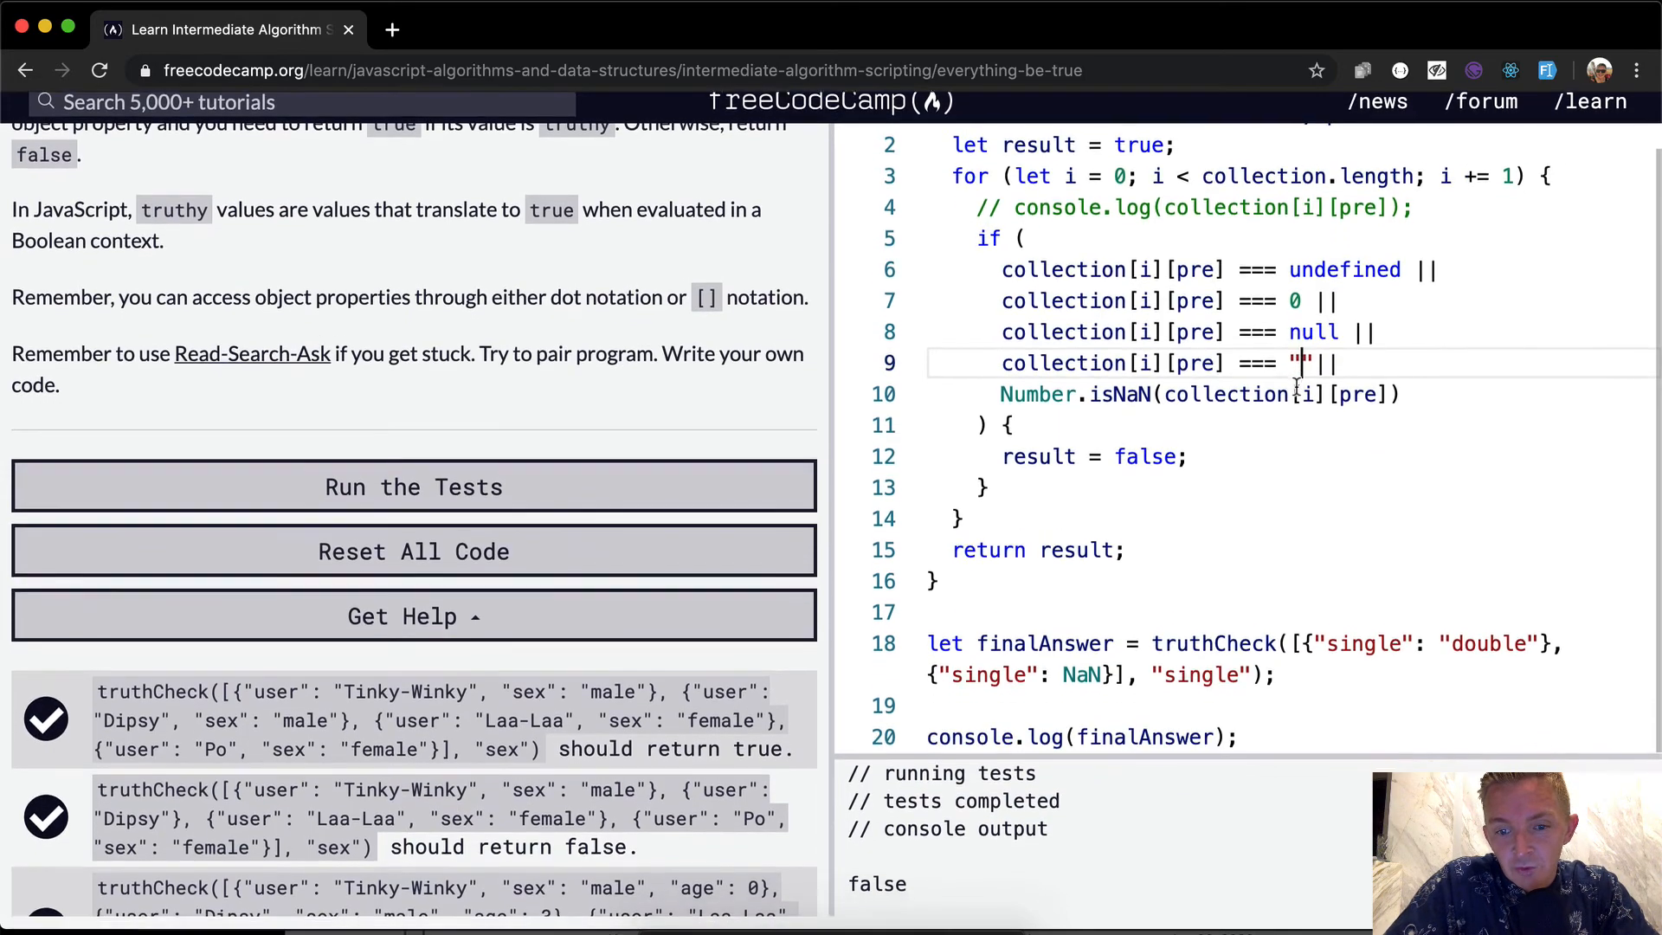
{"action": "scroll", "scroll_direction": "up", "scroll_amount": 3}
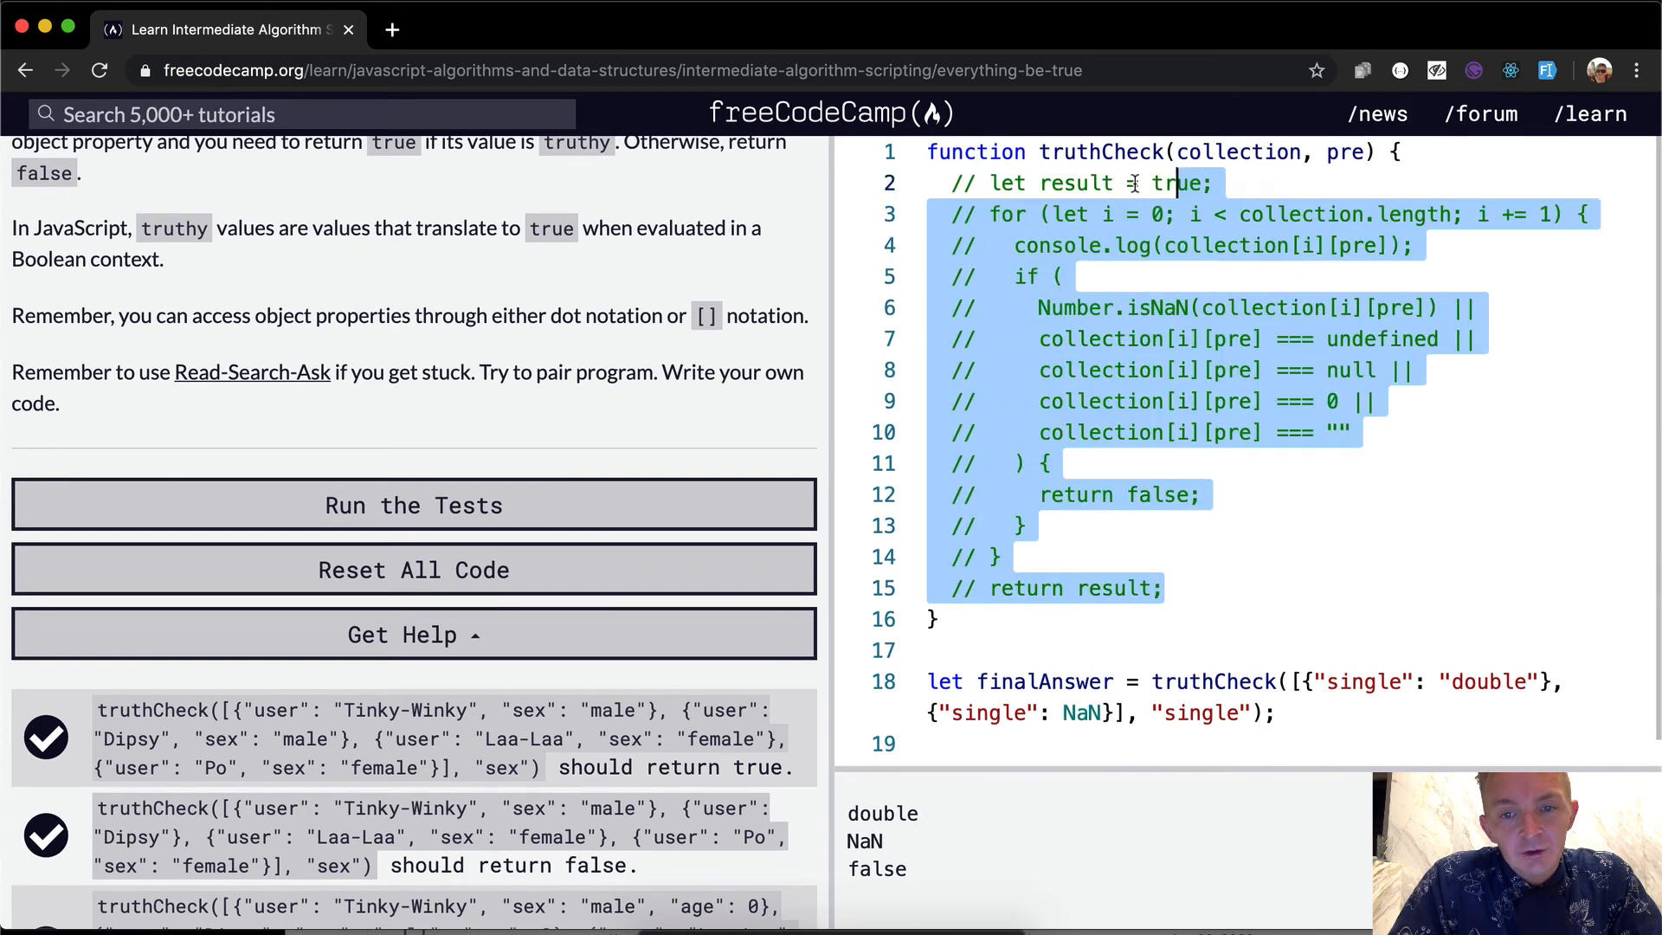
Write return collection.every(function(dataPoint) { return dataPoint[pre]; }); above the commented loop
{"action": "left_click", "coordinate": [1397, 152]}
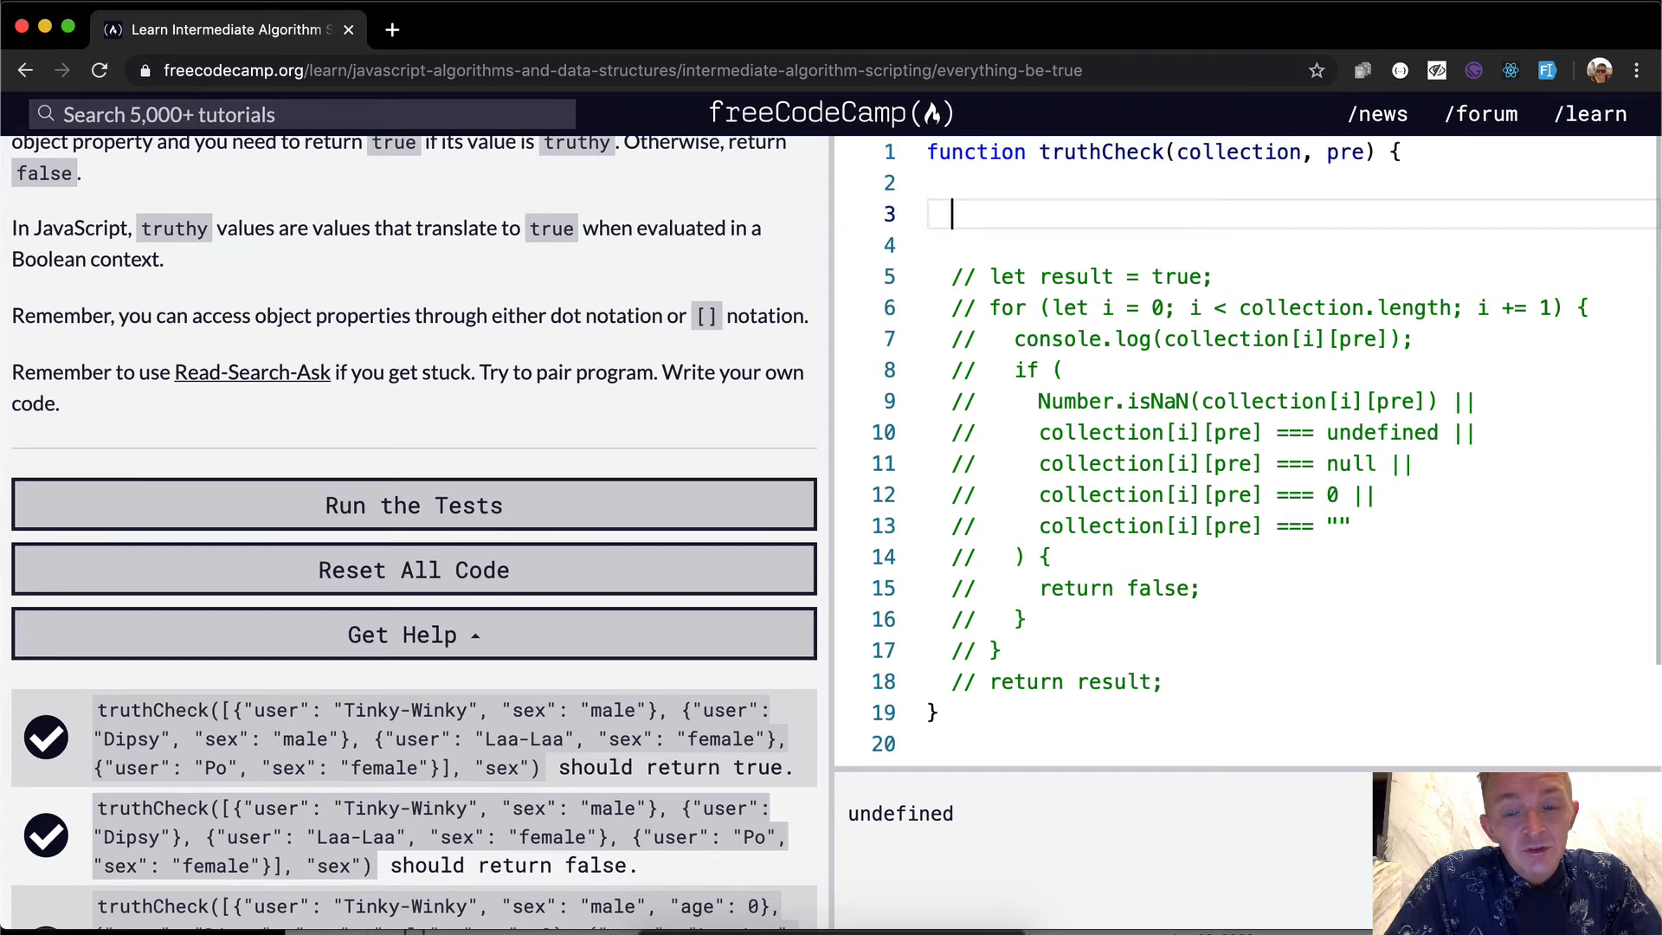
{"action": "type", "text": "return"}
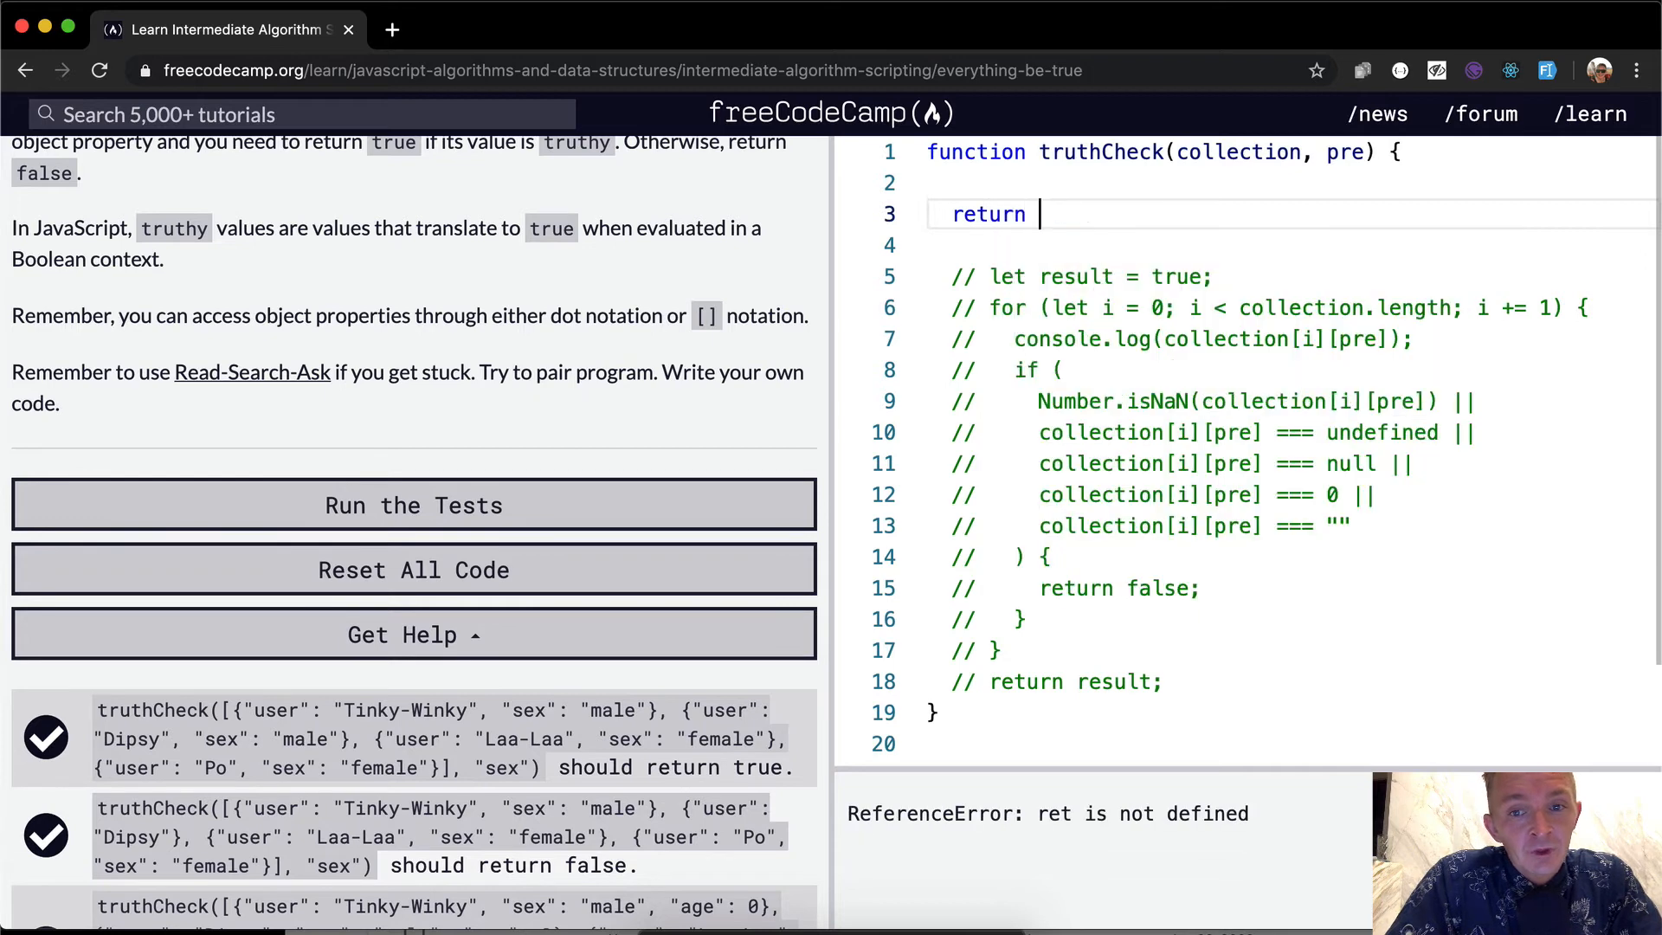
{"action": "type", "text": "co"}
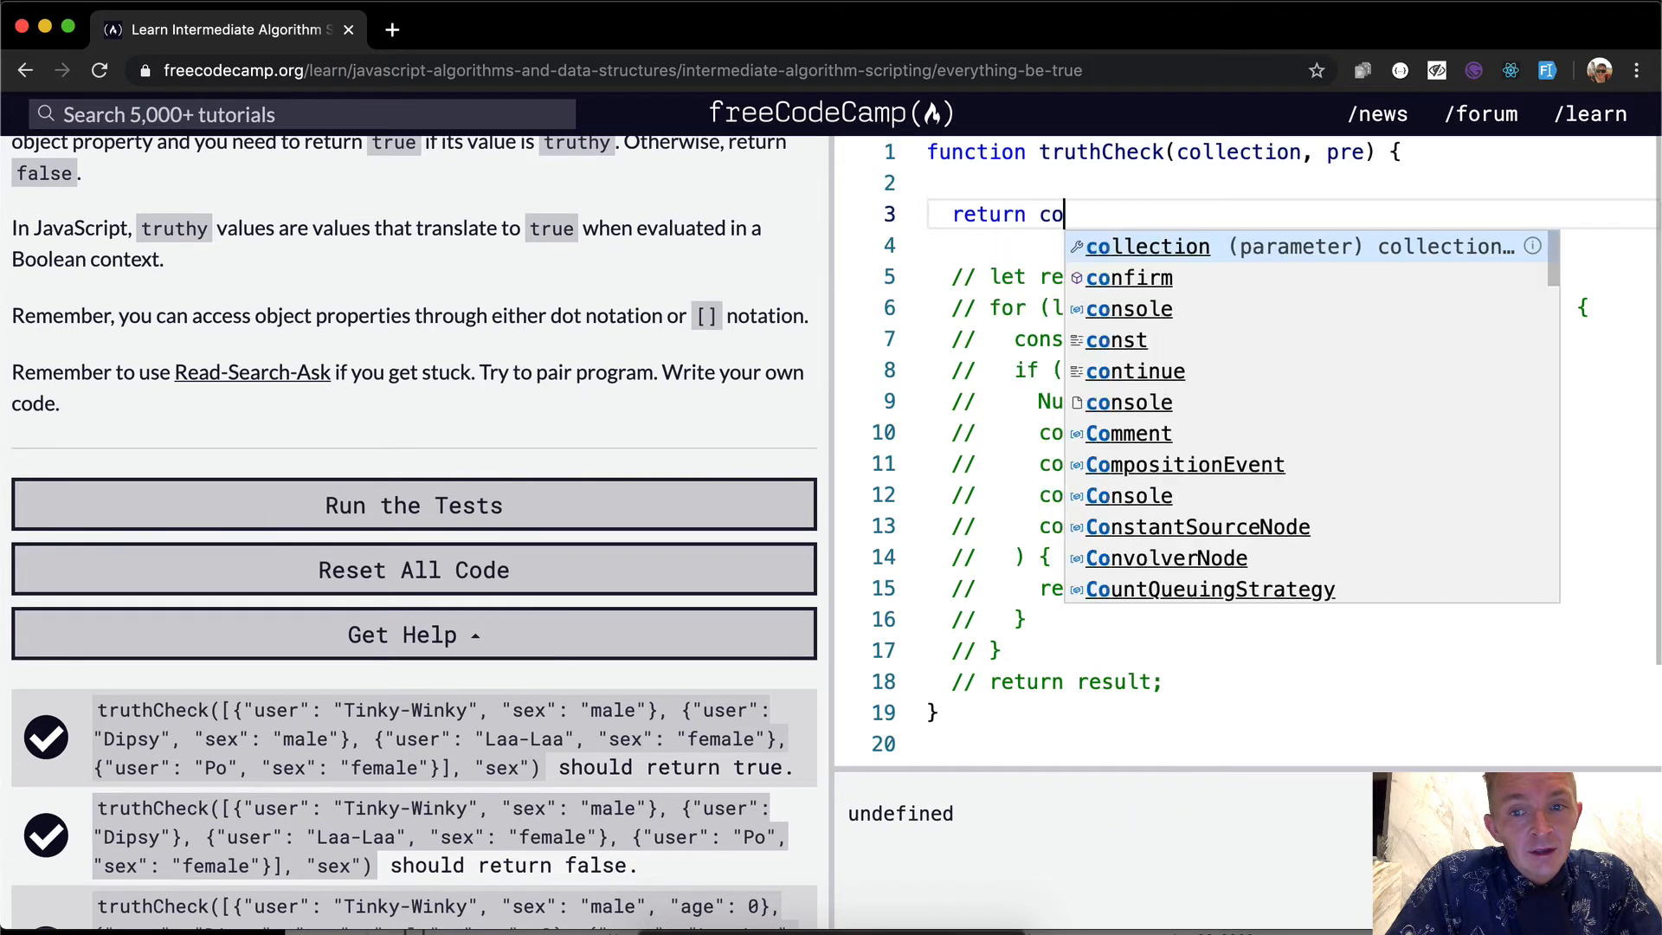
{"action": "type", "text": "llection.e"}
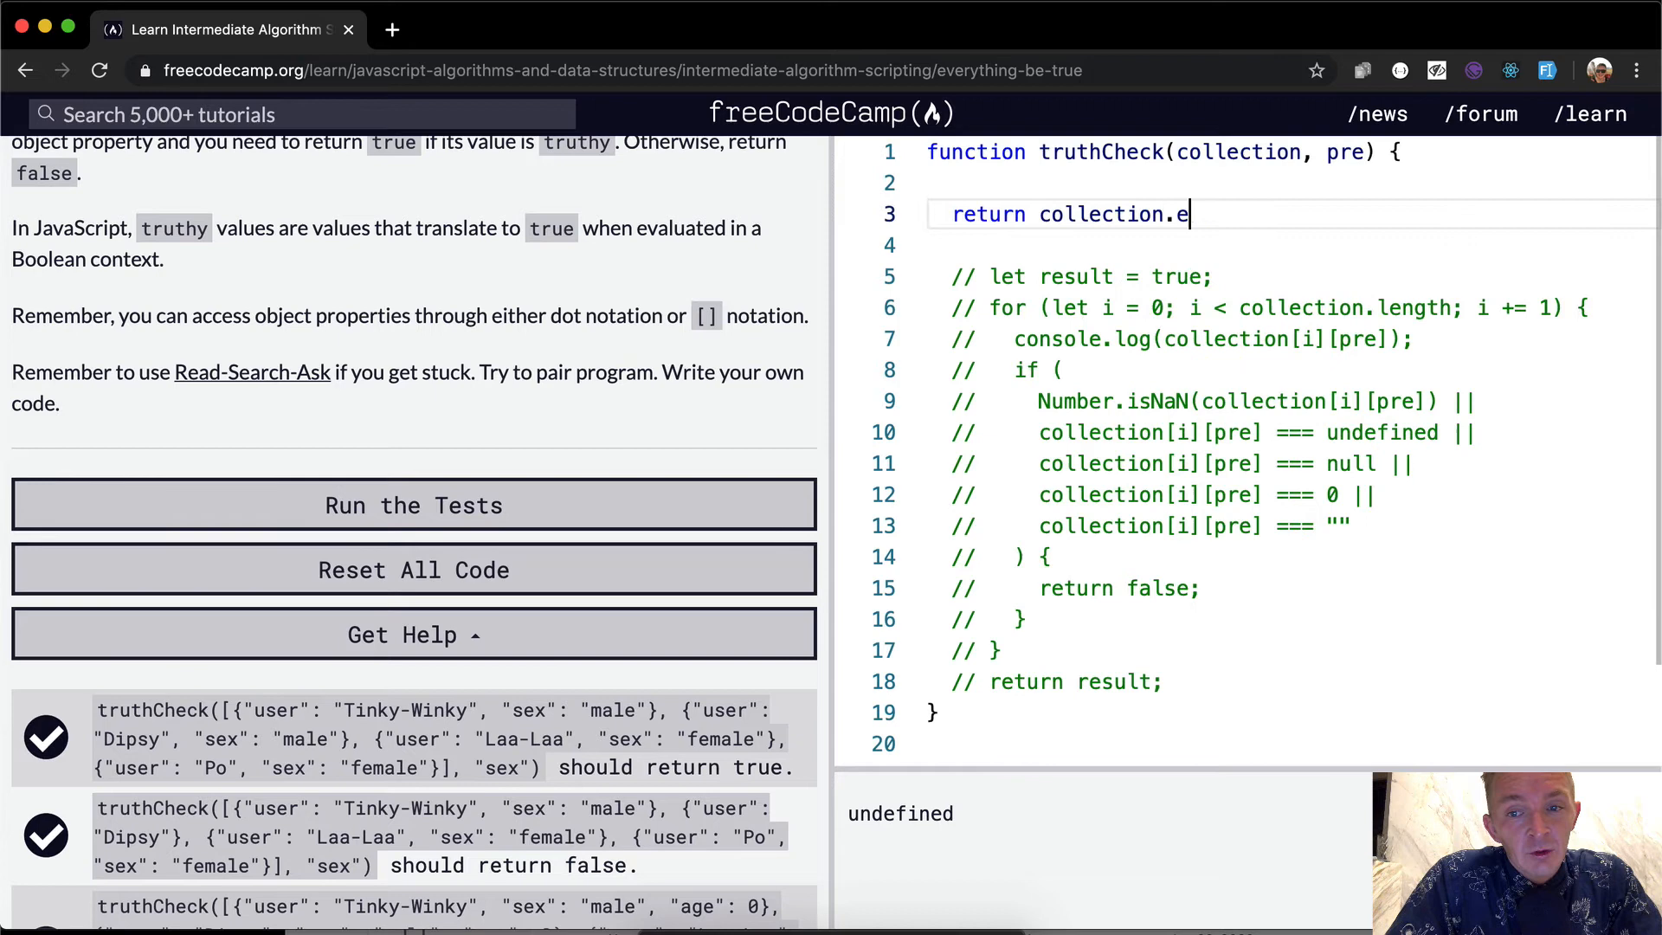
{"action": "type", "text": "very"}
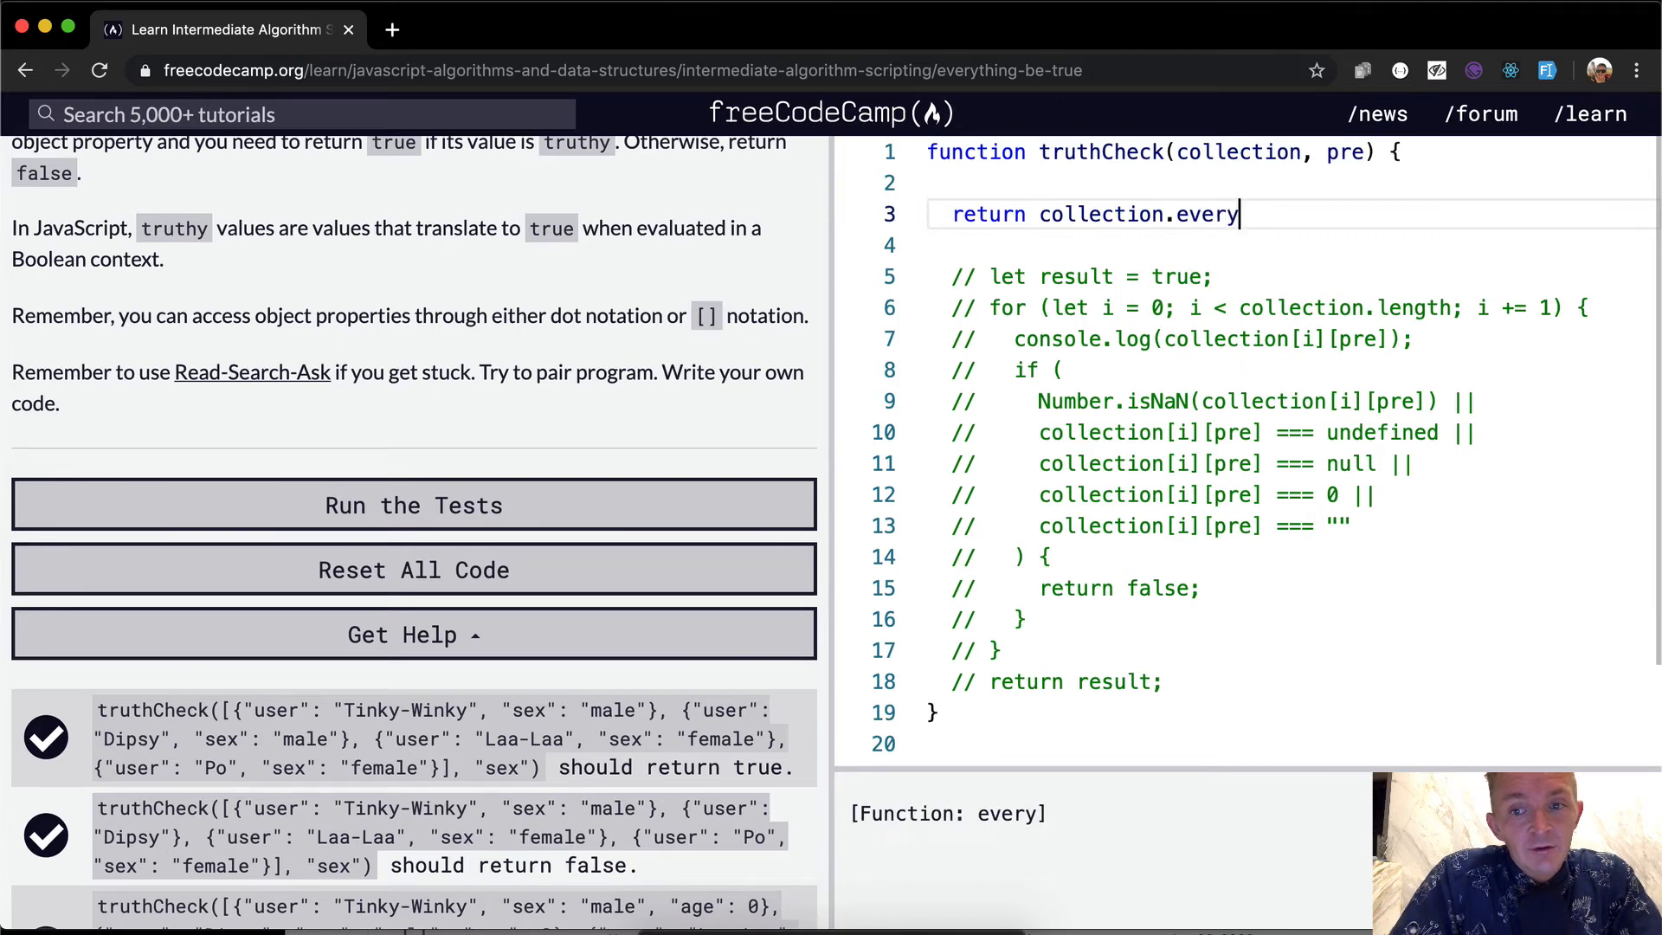
{"action": "type", "text": "()"}
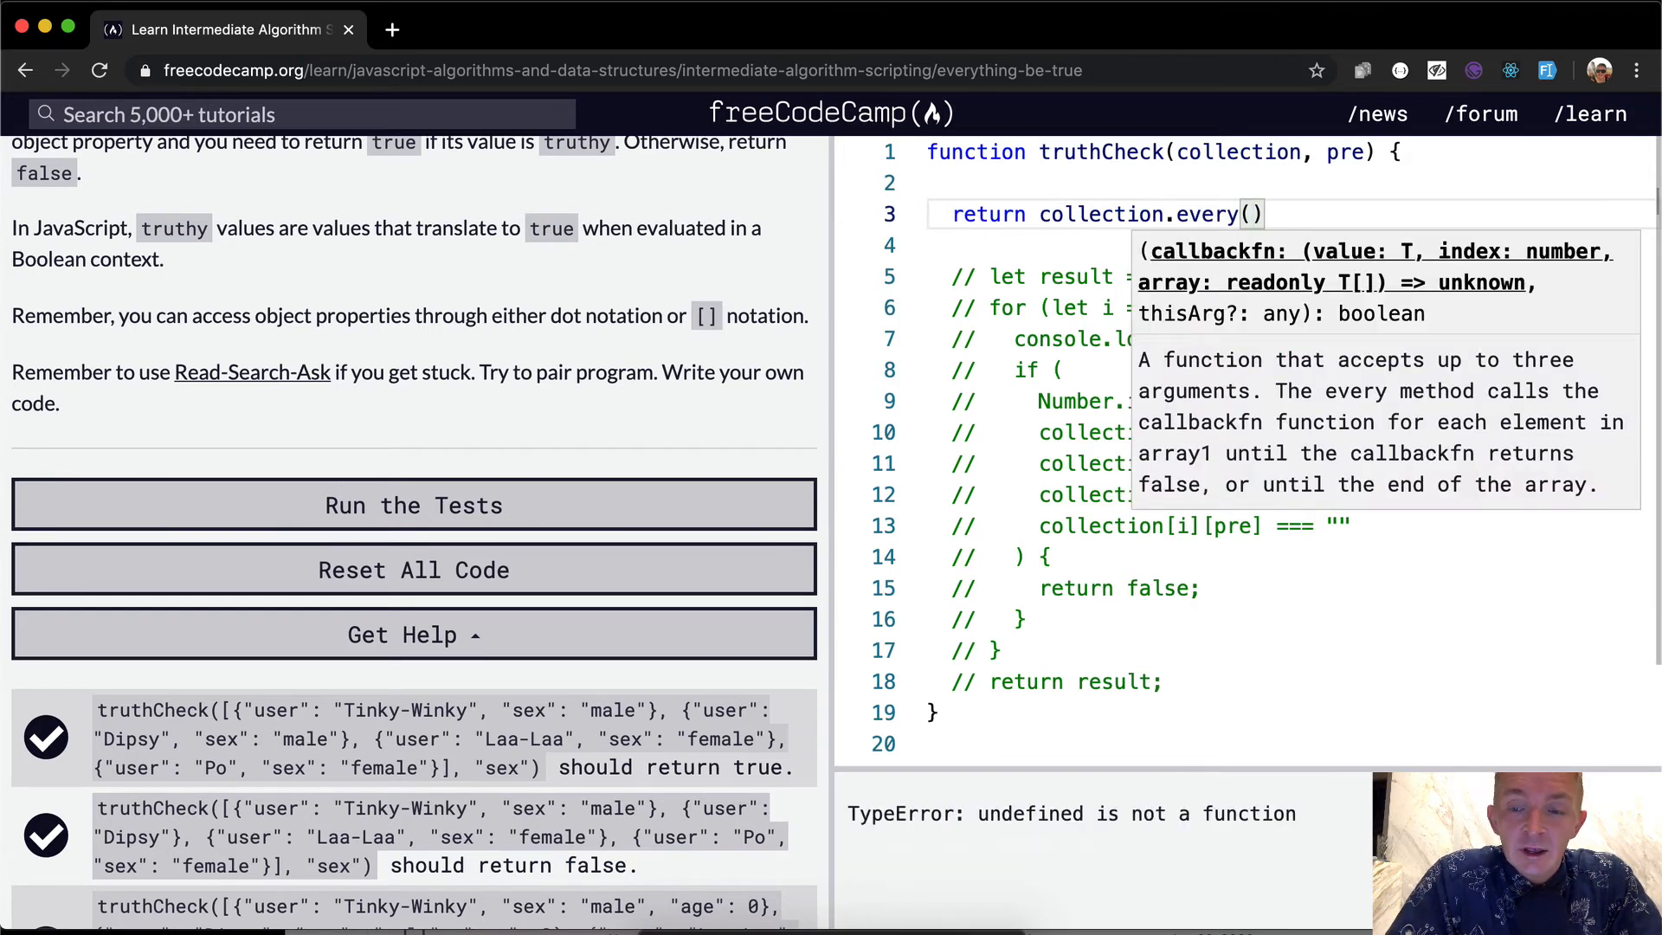
{"action": "type", "text": "function("}
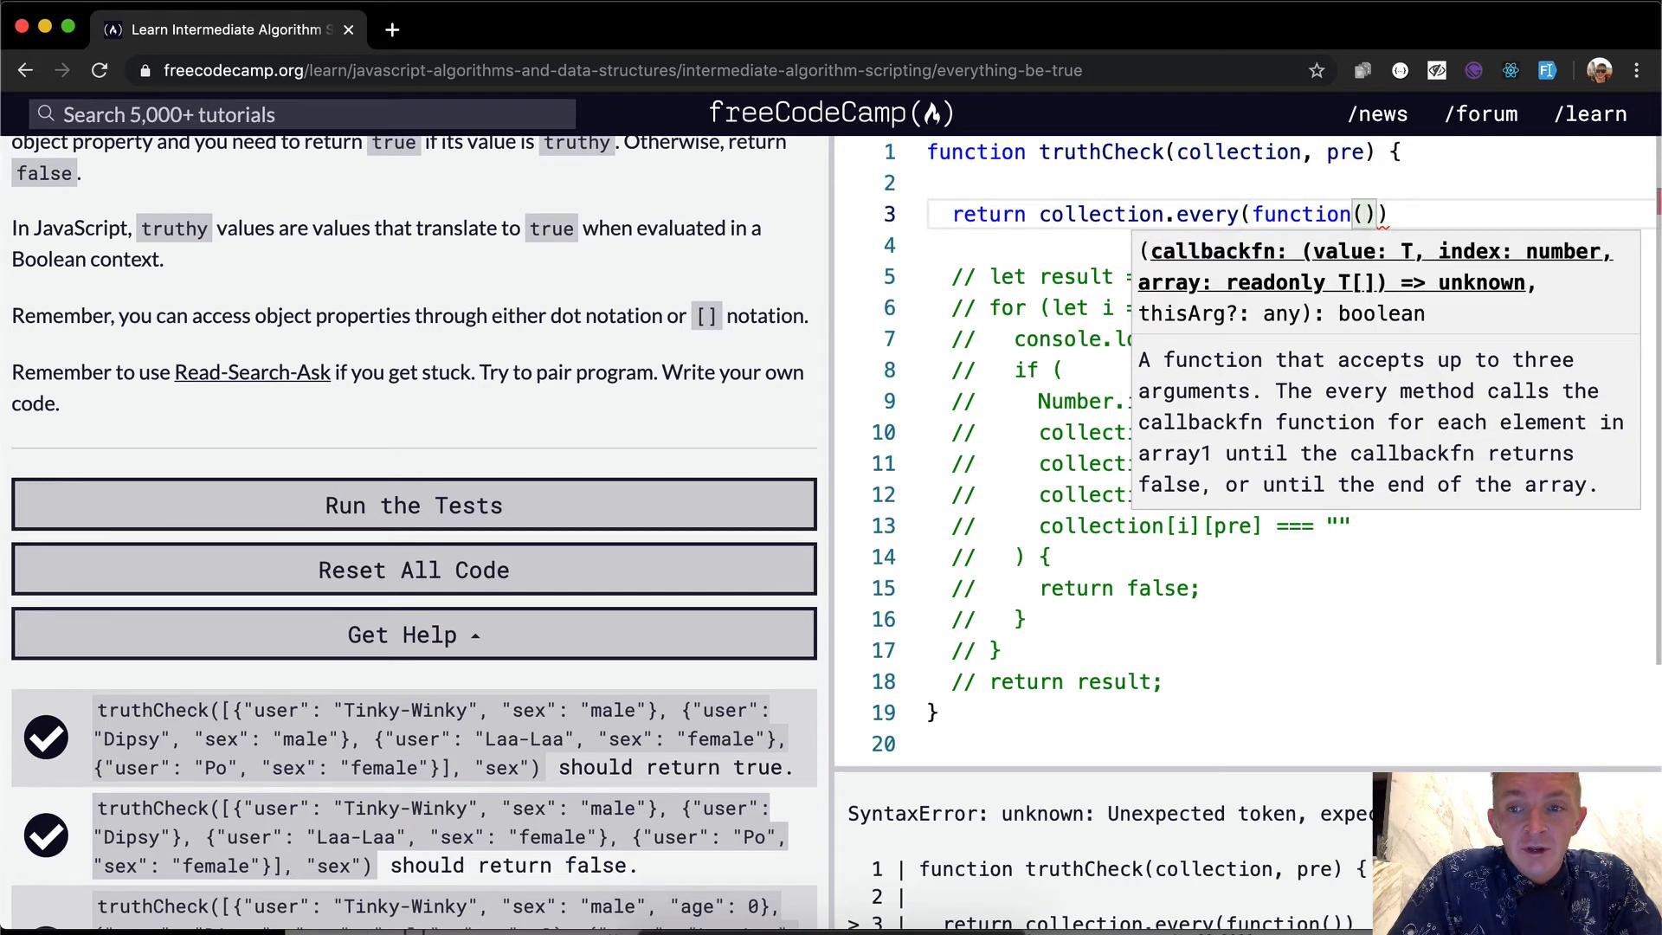
{"action": "type", "text": "dataPoint"}
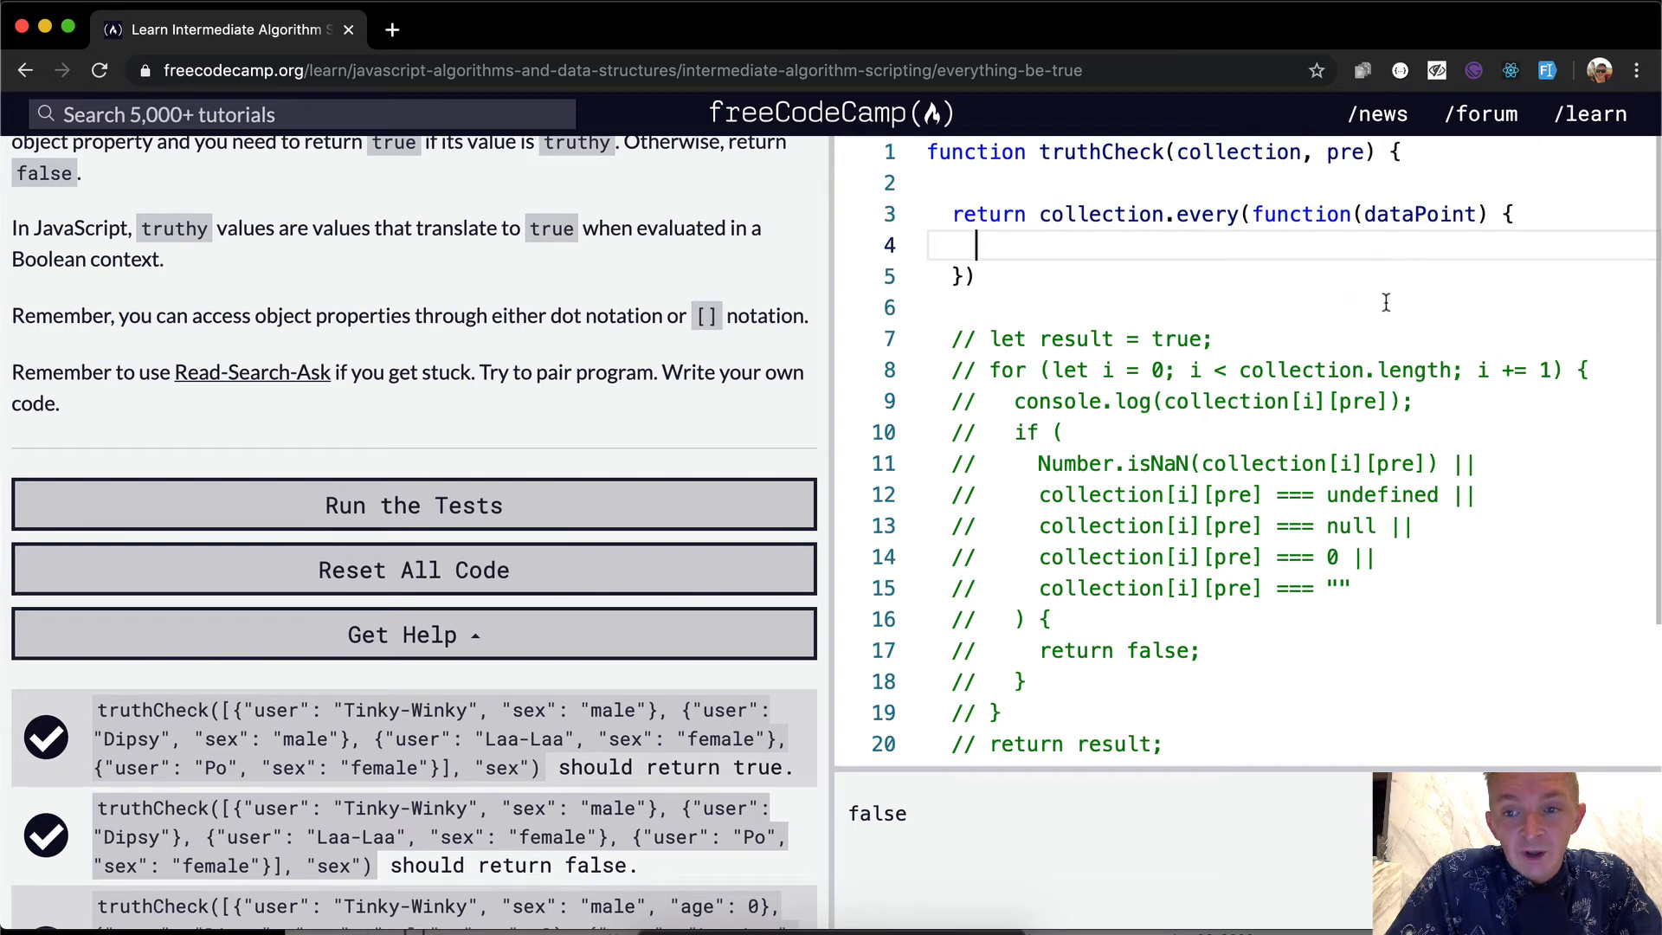
{"action": "type", "text": "dataPoint"}
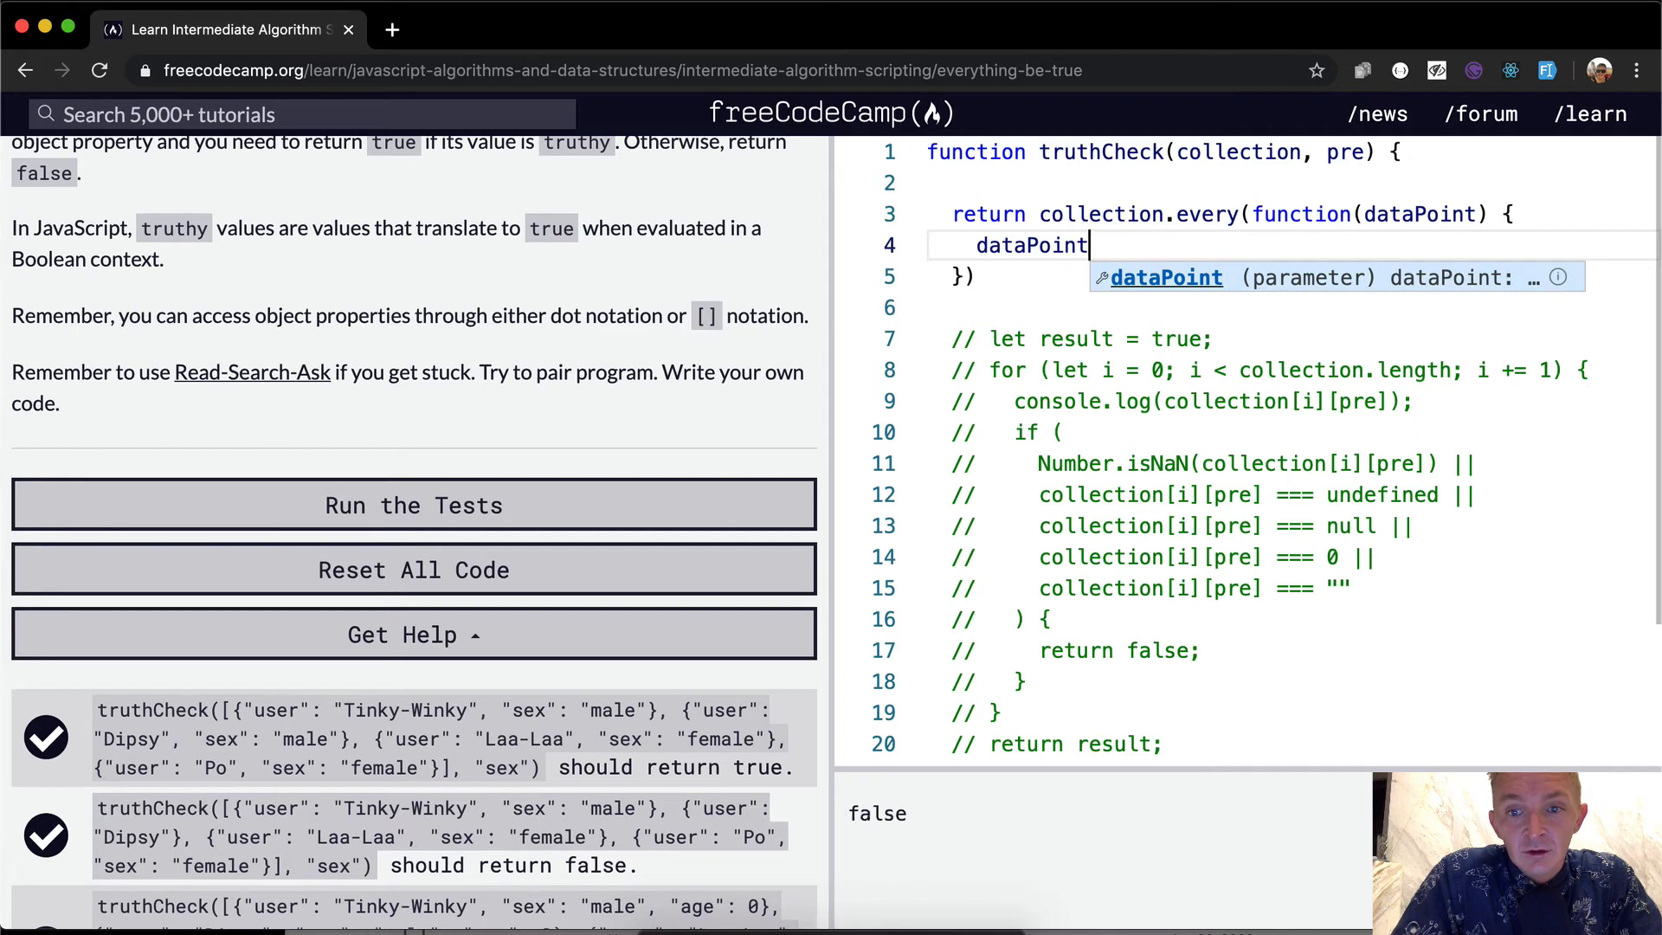
{"action": "type", "text": "[pre];"}
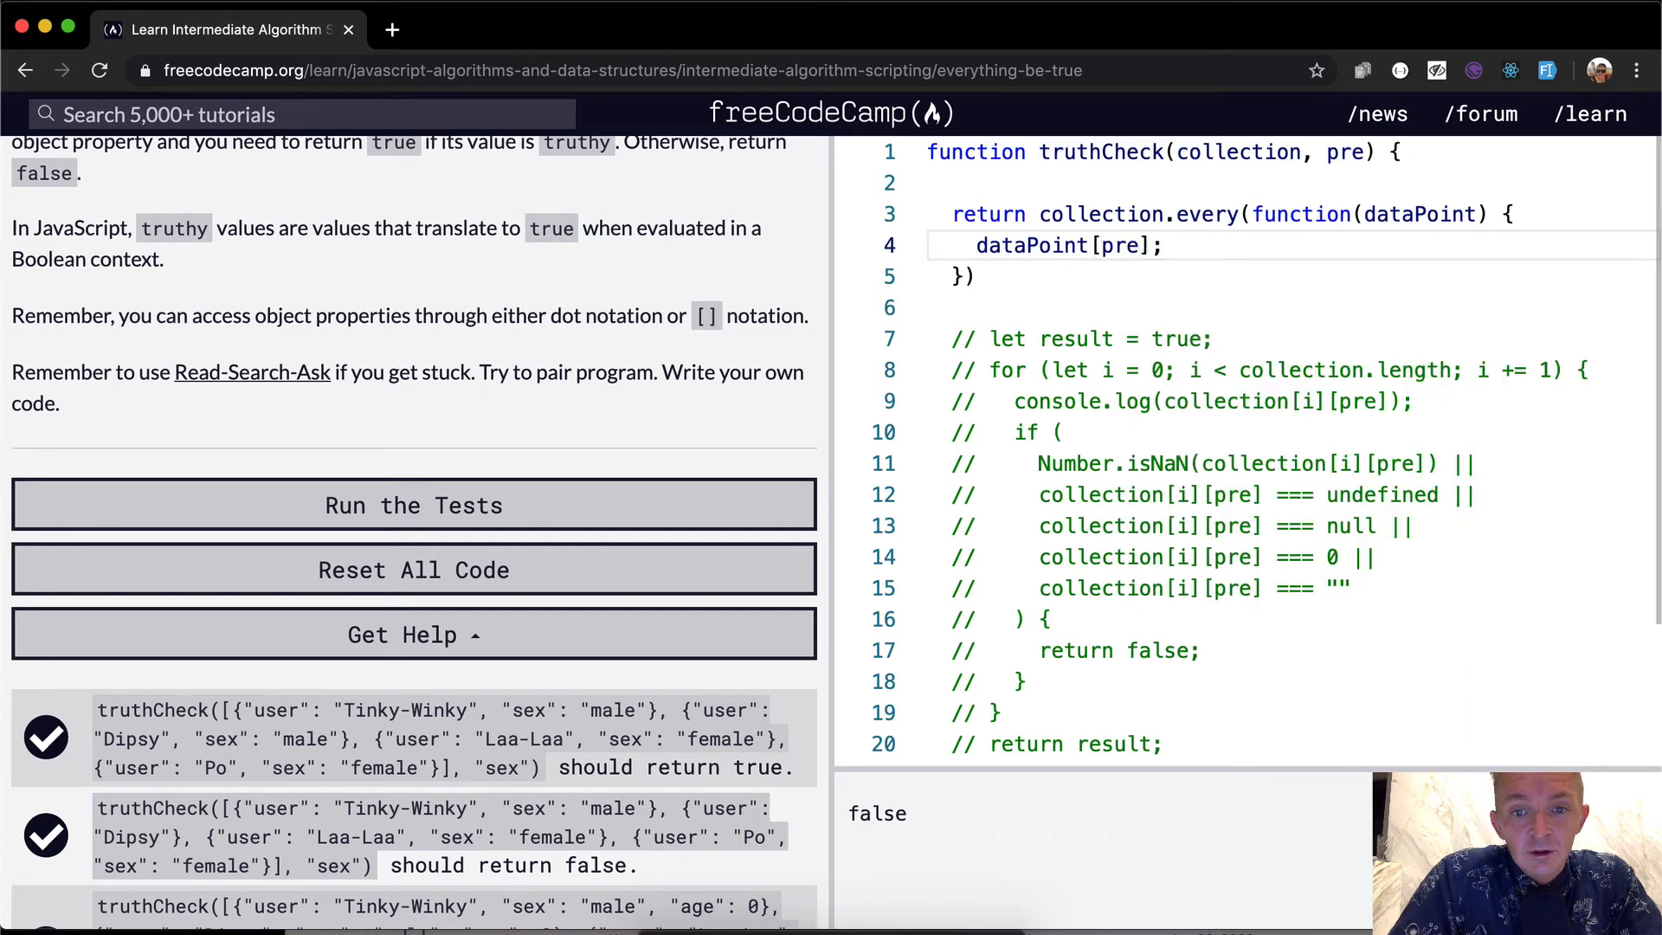
{"action": "type", "text": ";"}
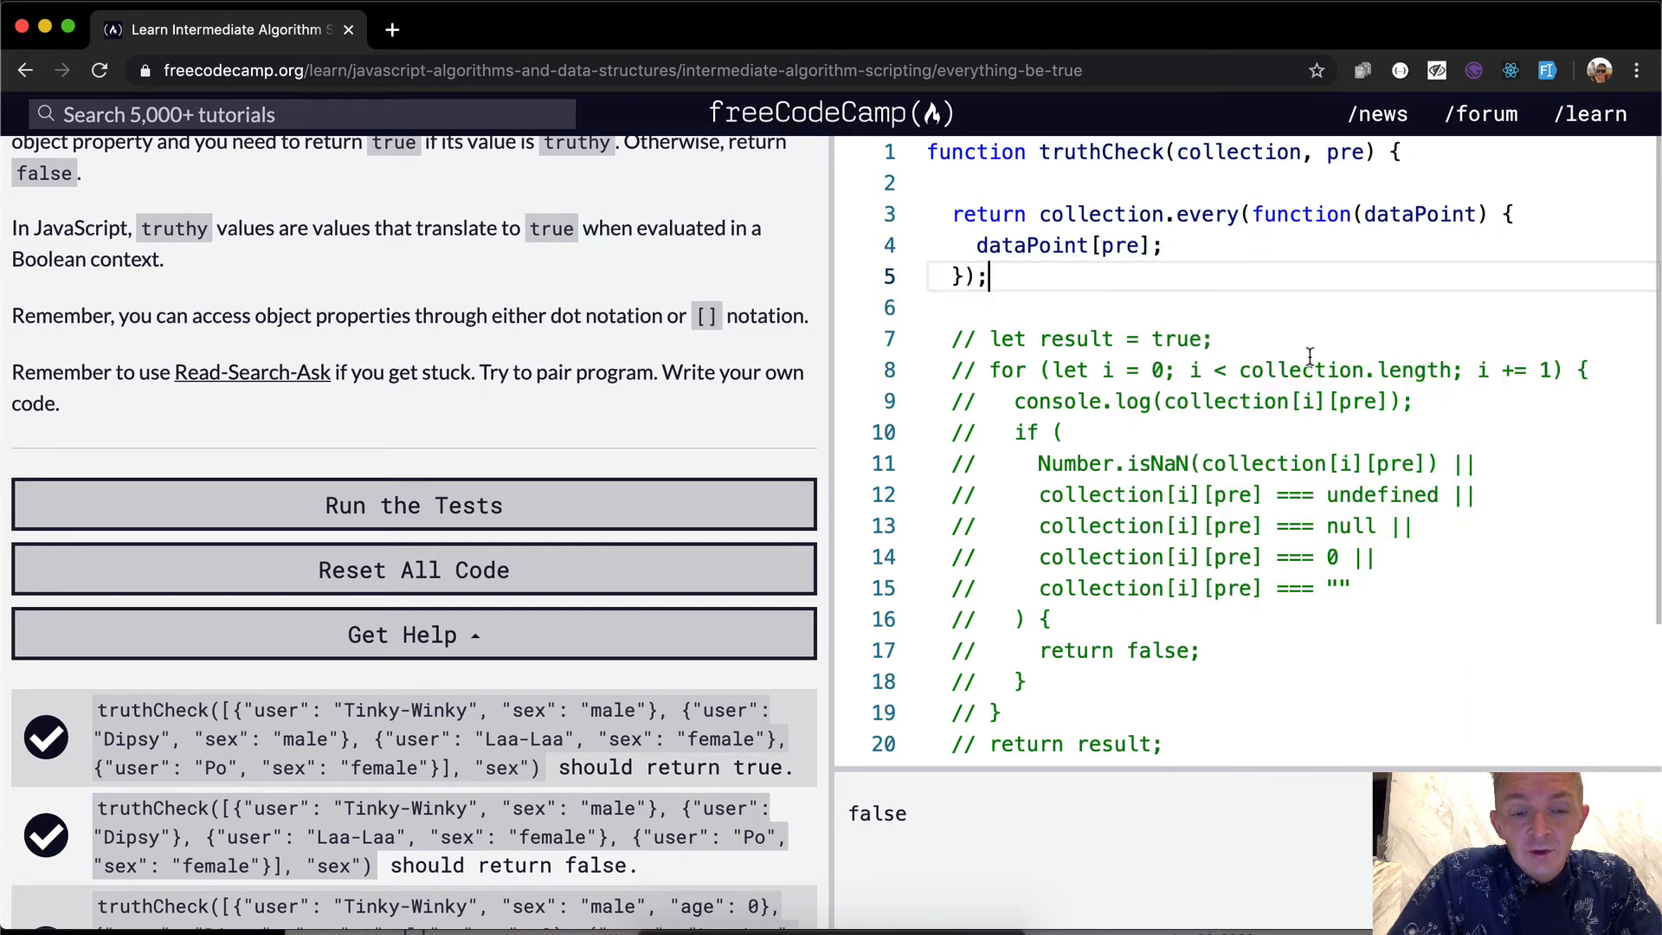
Add the missing return, pass all tests on the every version, and dismiss the success dialog
{"action": "left_click", "coordinate": [412, 504]}
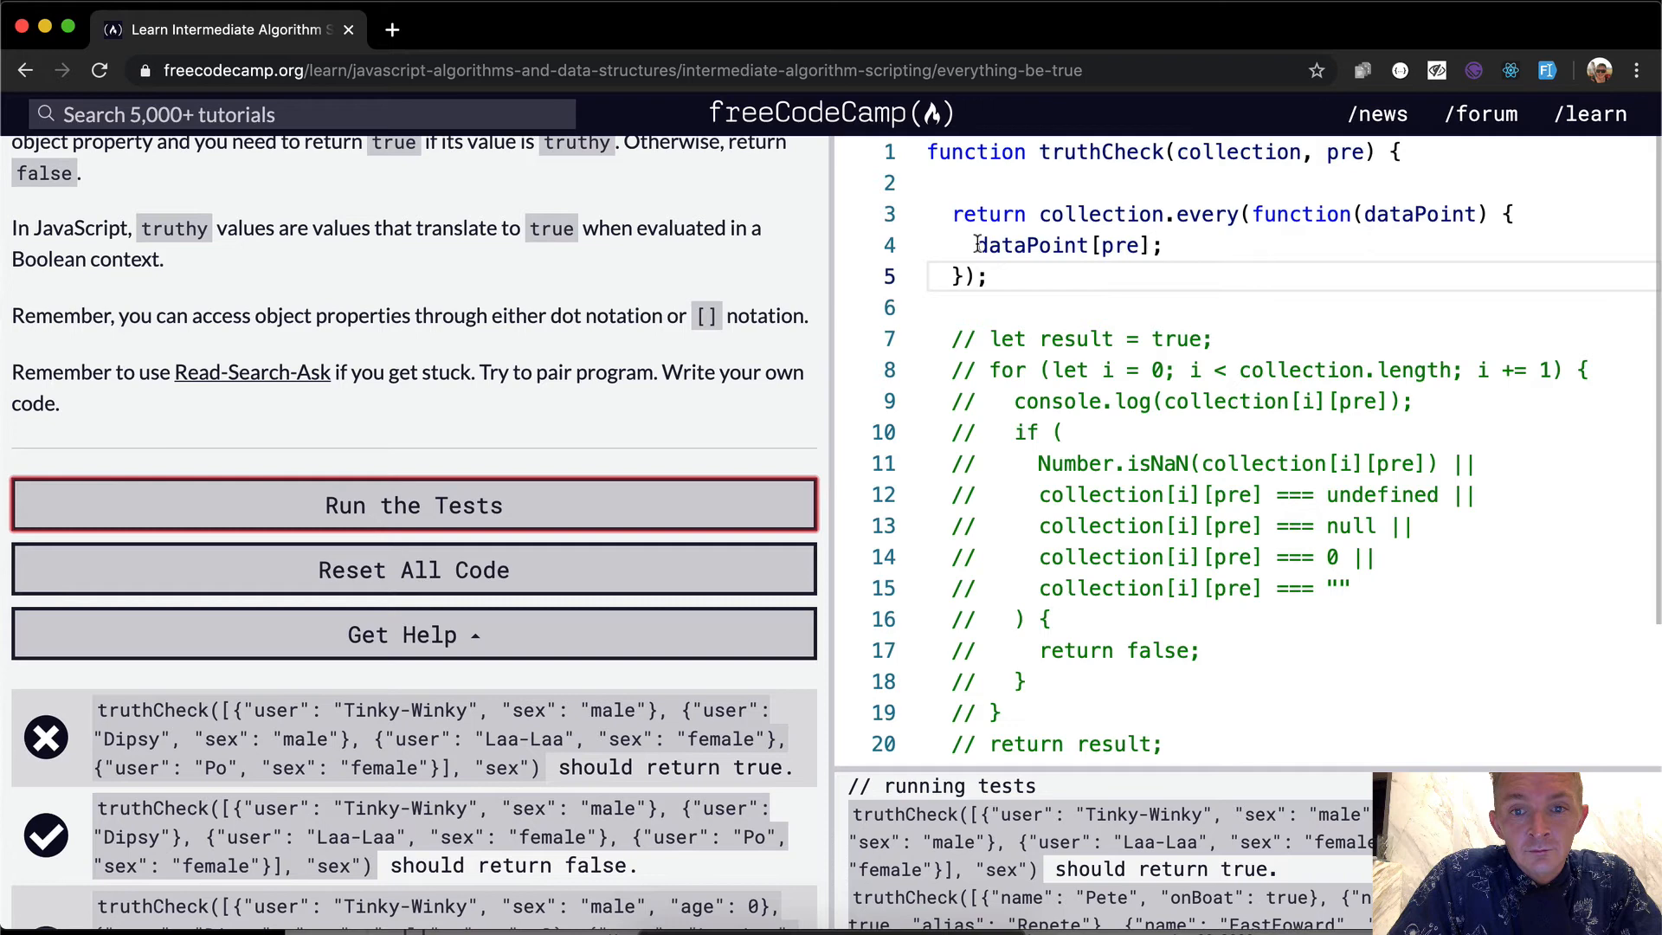
{"action": "type", "text": "retu"}
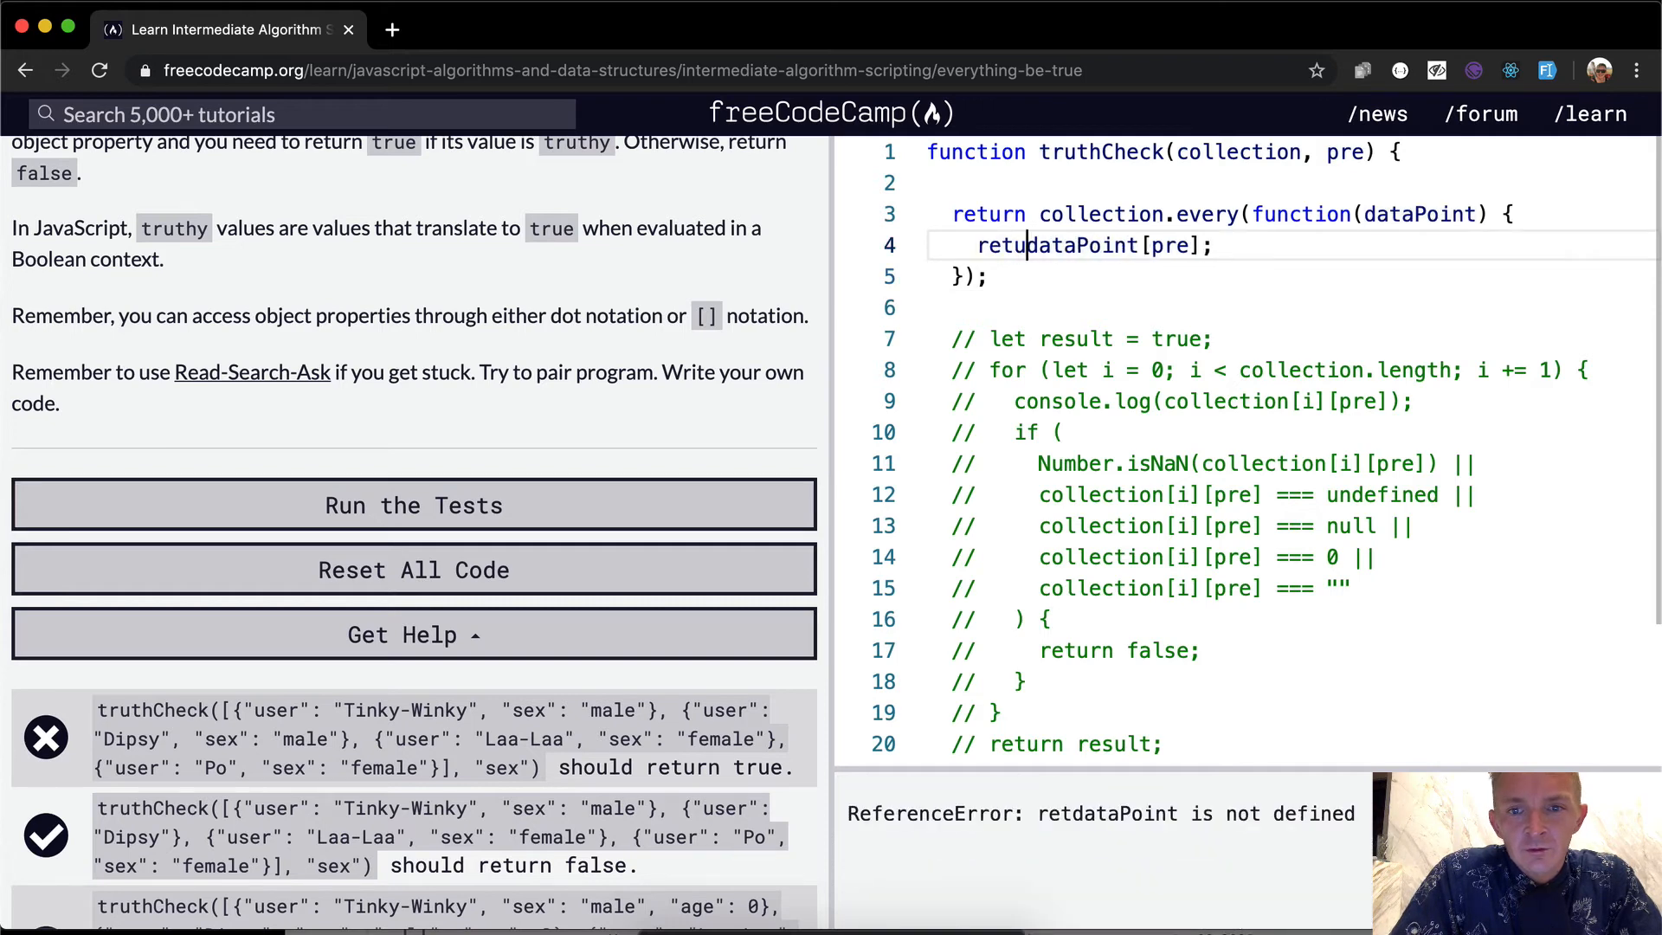
{"action": "left_click", "coordinate": [412, 504]}
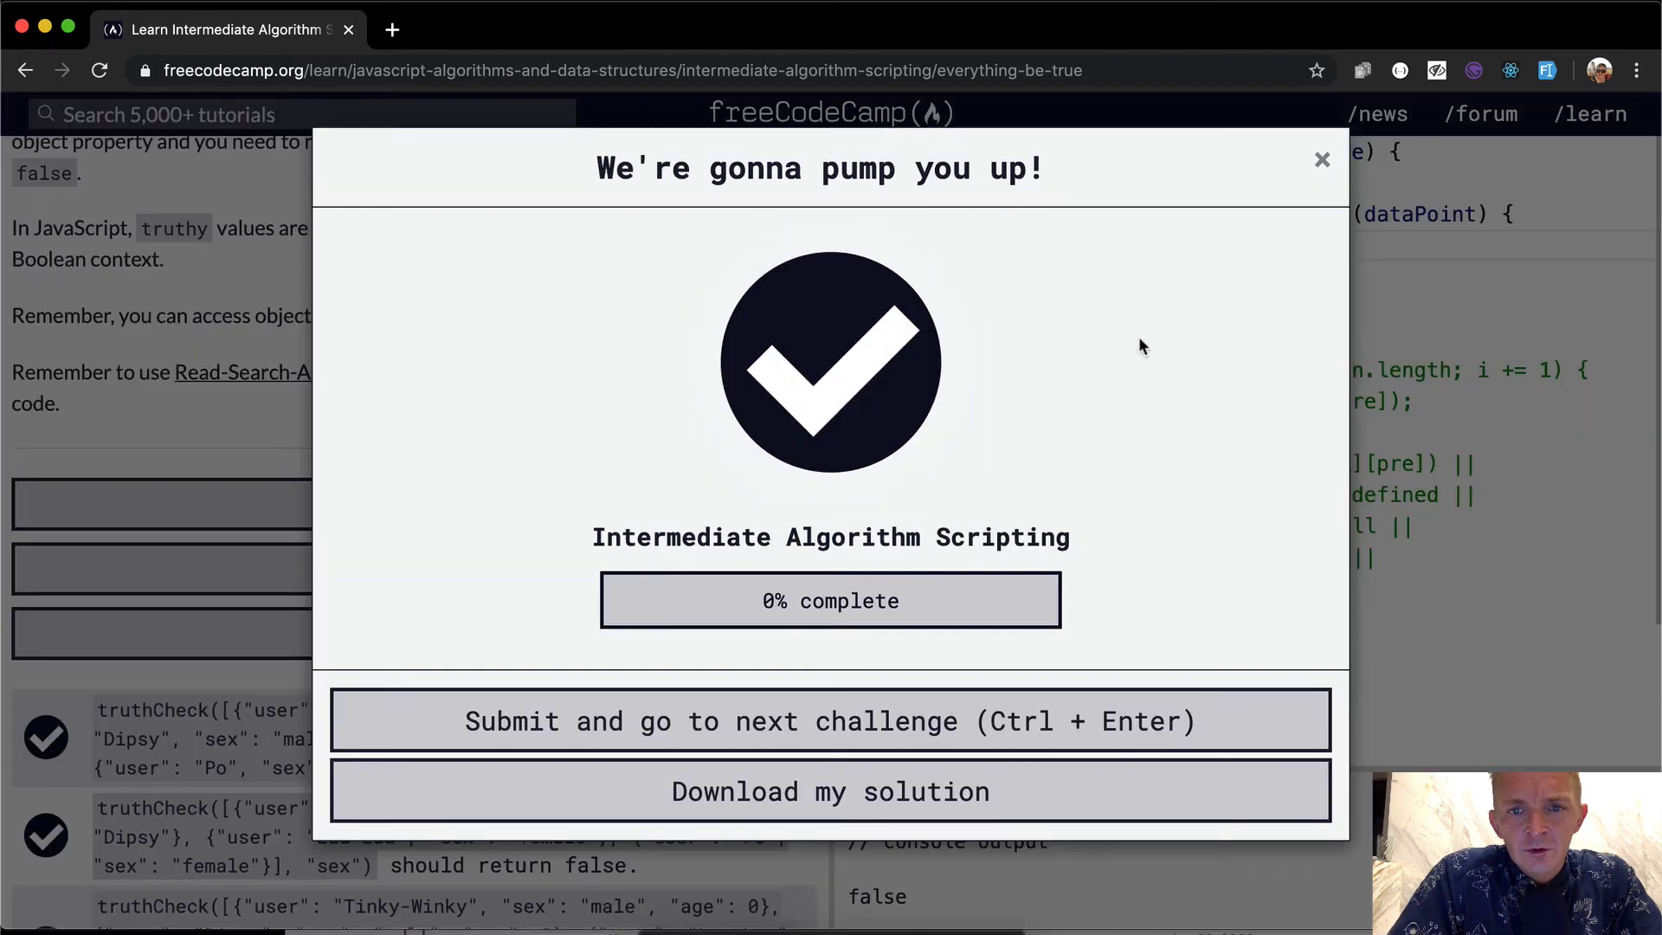
{"action": "left_click", "coordinate": [1320, 159]}
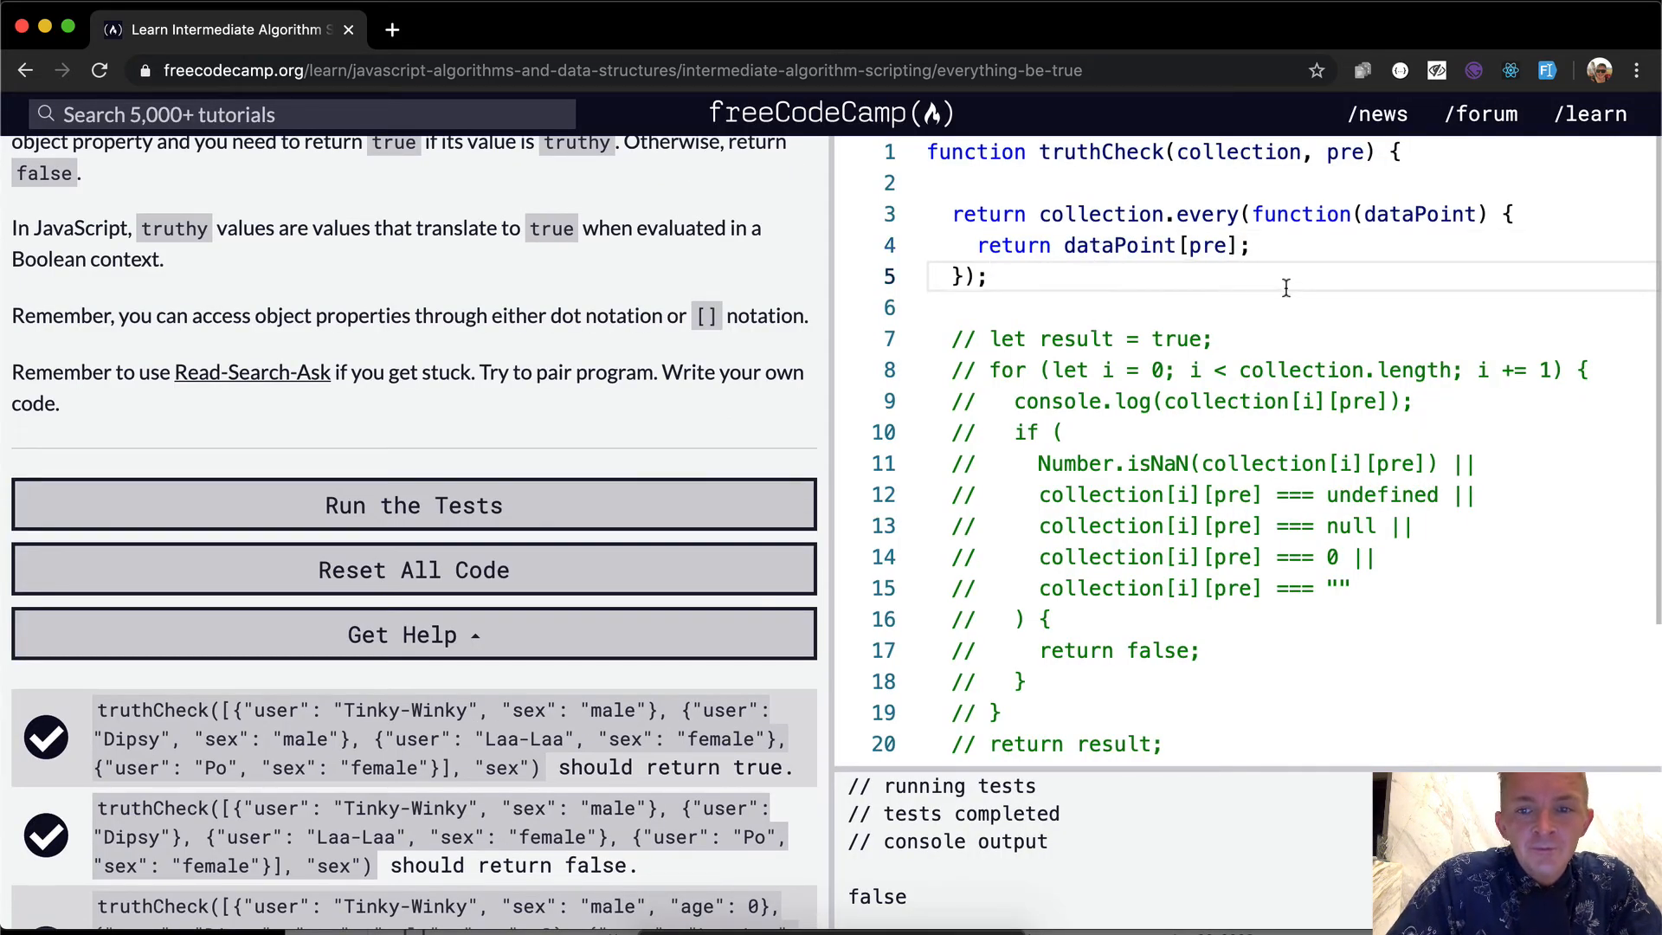
Log dataPoint[pre] inside the every callback and check the double and NaN output
{"action": "type", "text": "conso"}
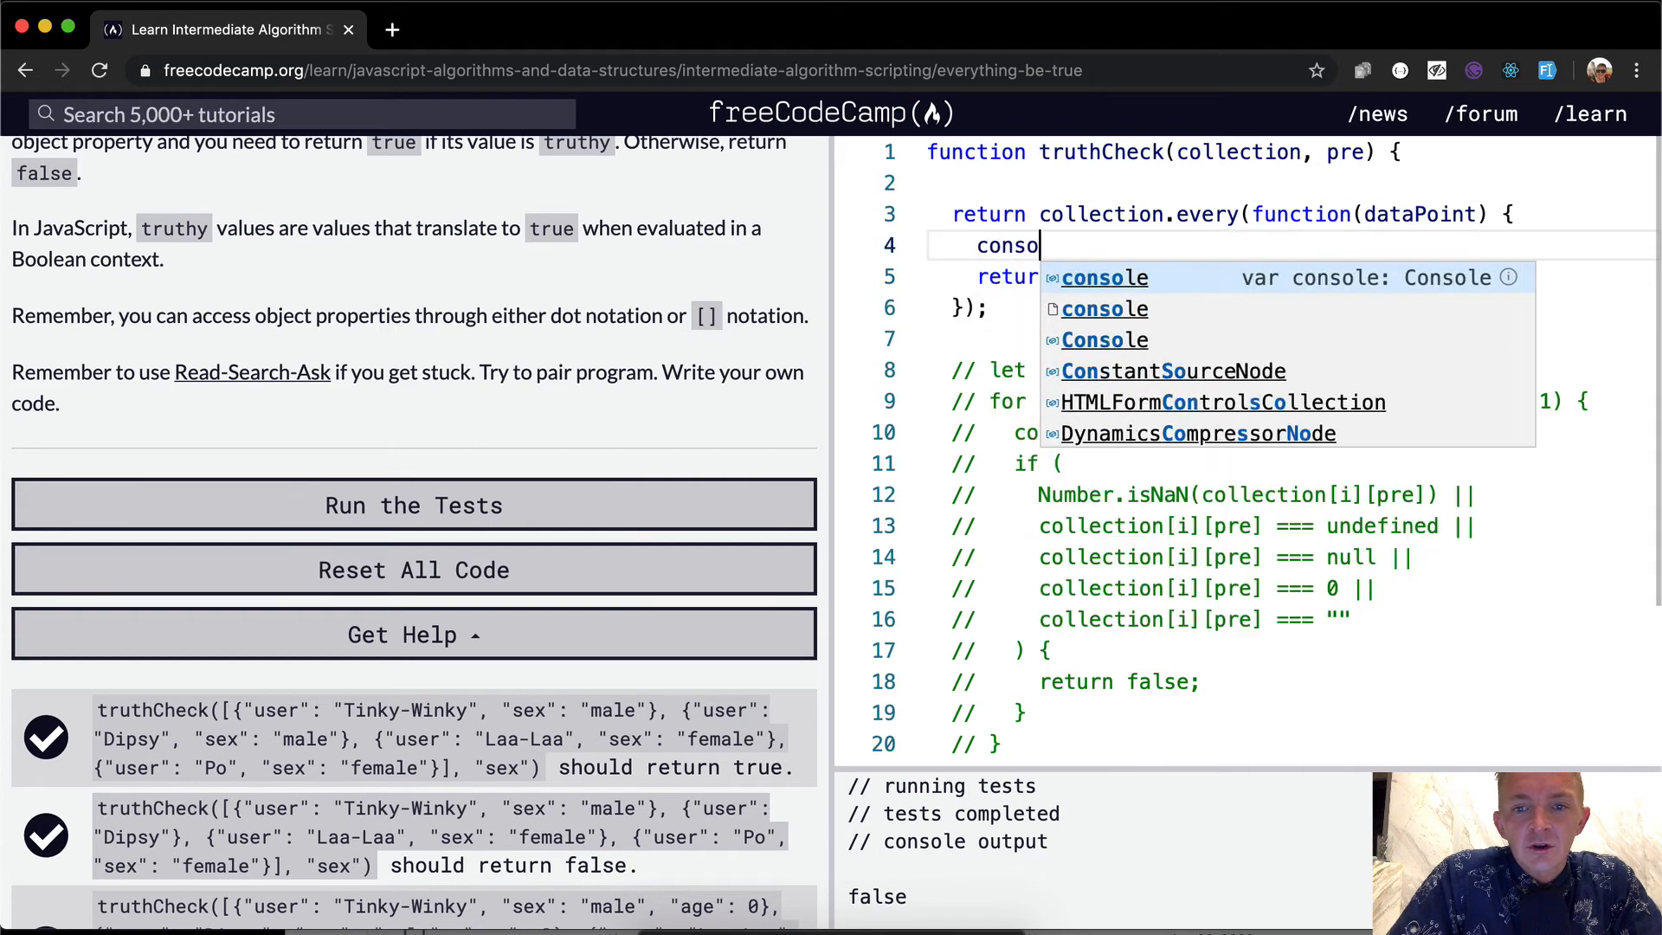
{"action": "type", "text": ".log(dataPoint);"}
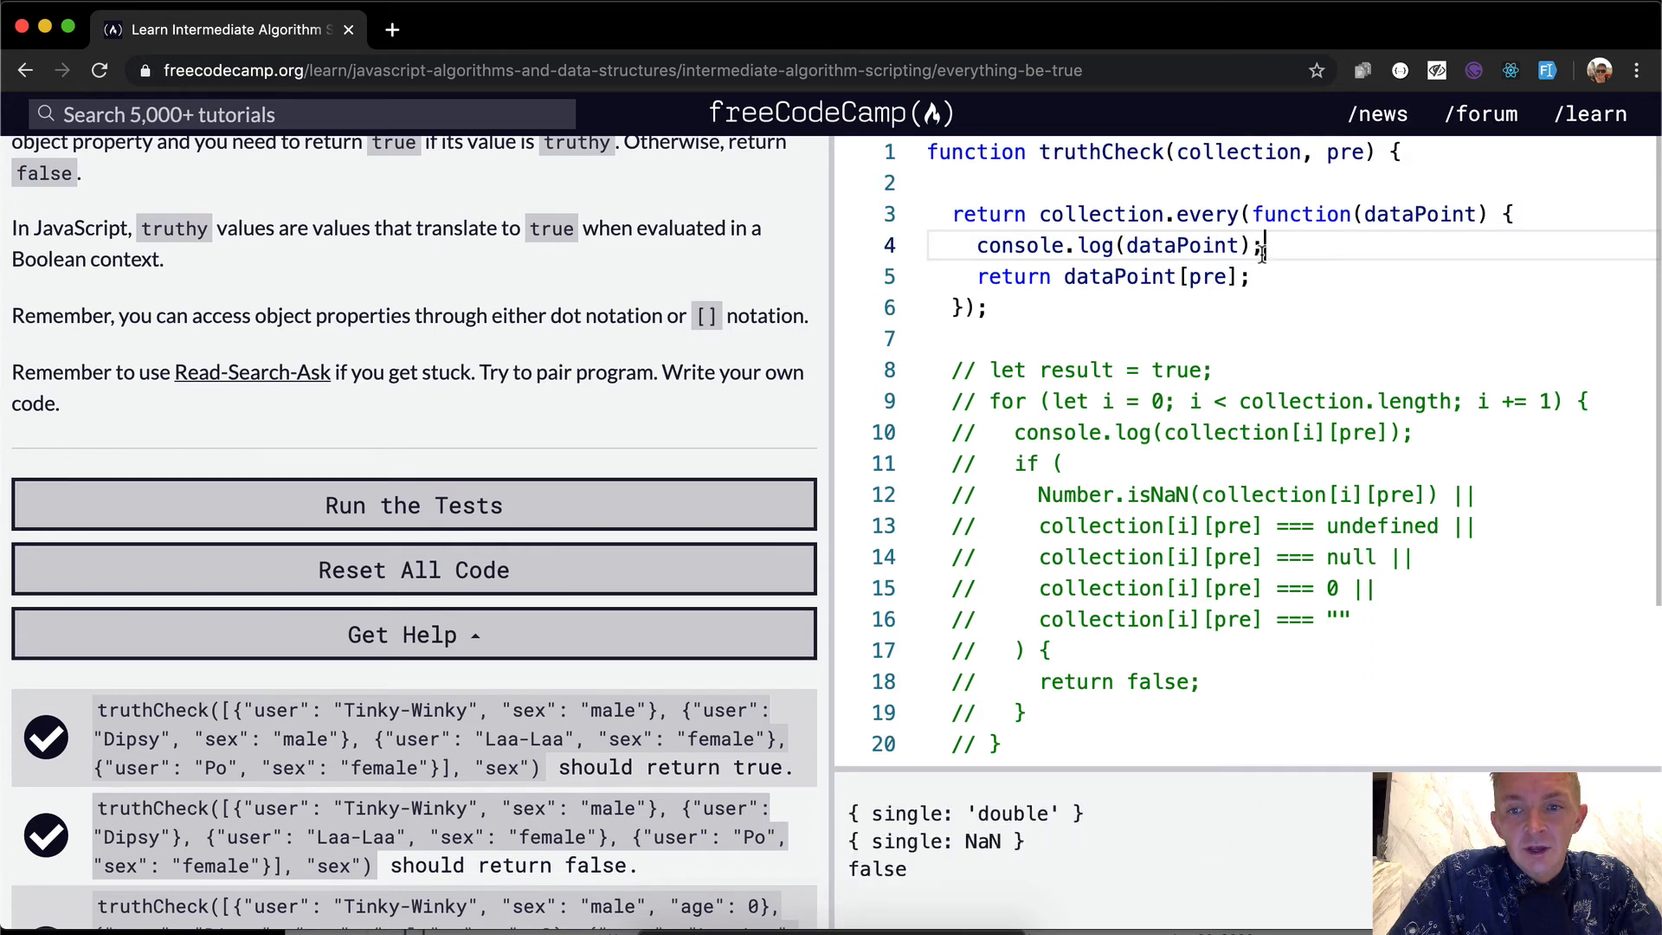
{"action": "type", "text": "[pre"}
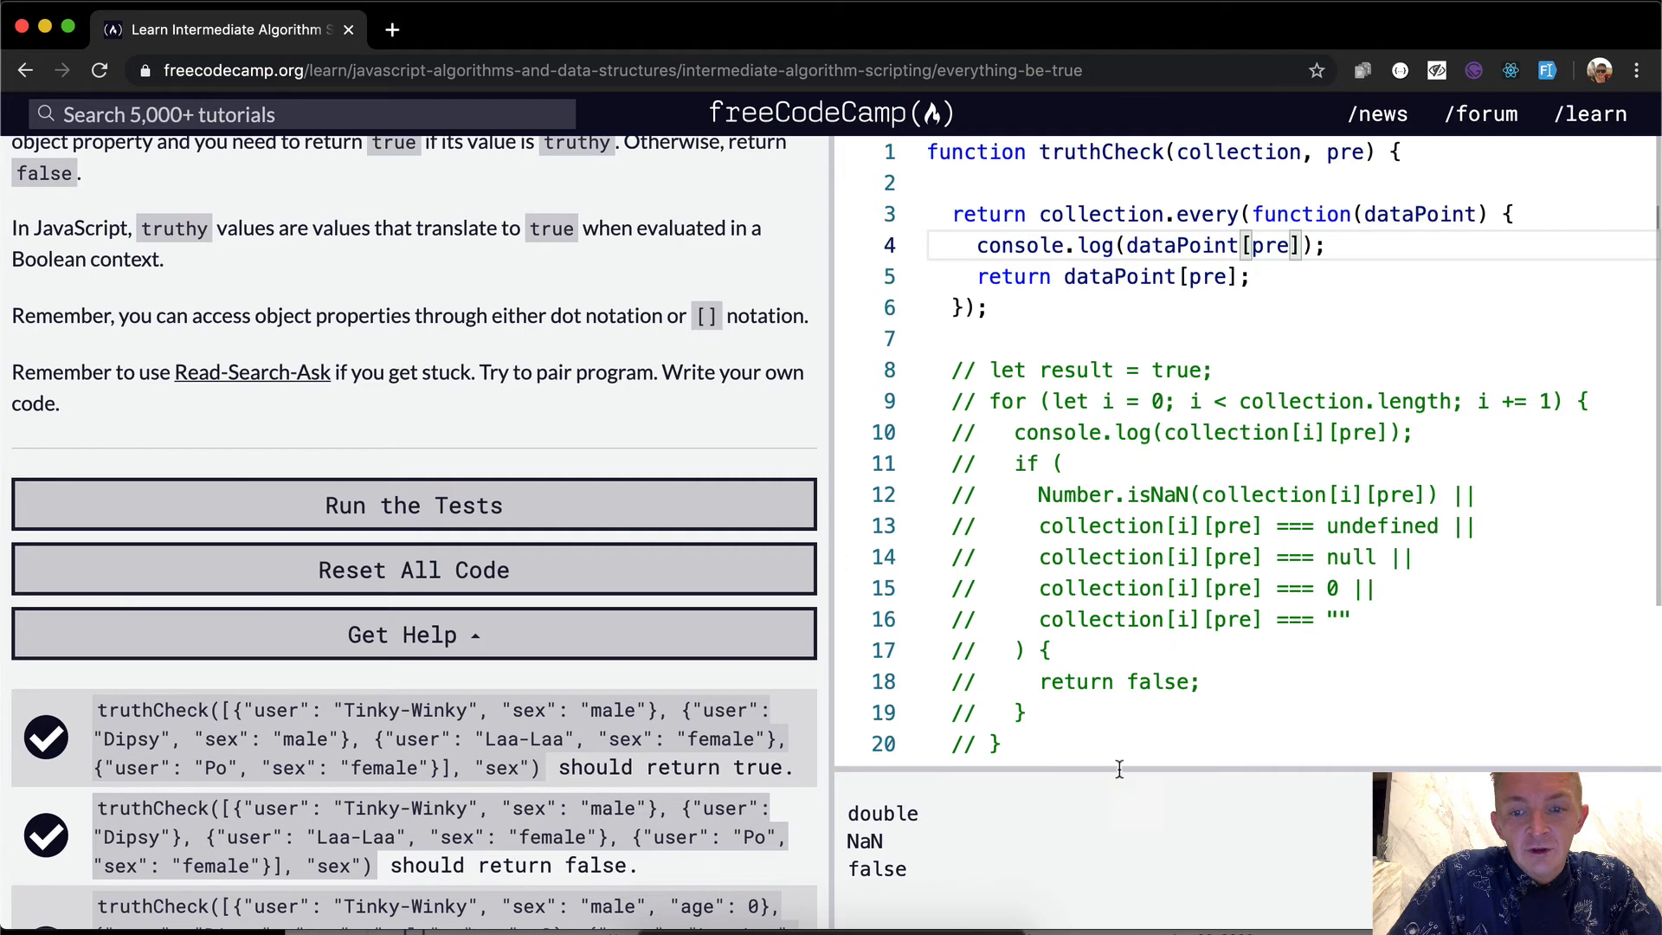
{"action": "scroll", "scroll_direction": "down", "scroll_amount": 3}
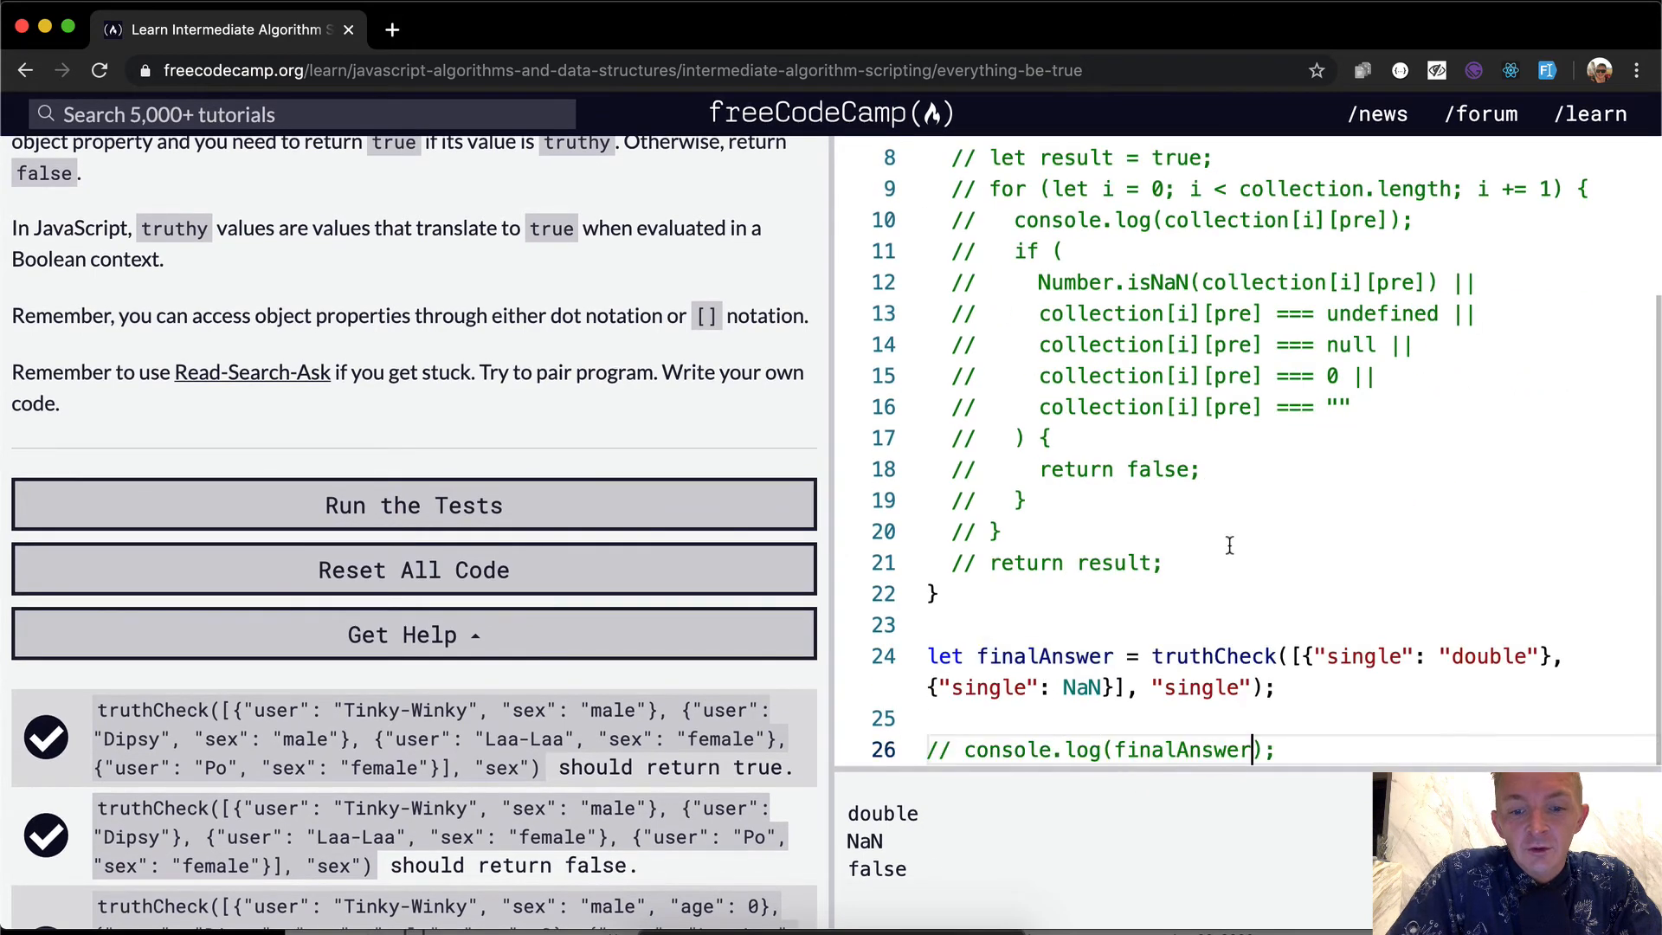
{"action": "scroll", "scroll_direction": "up", "scroll_amount": 3}
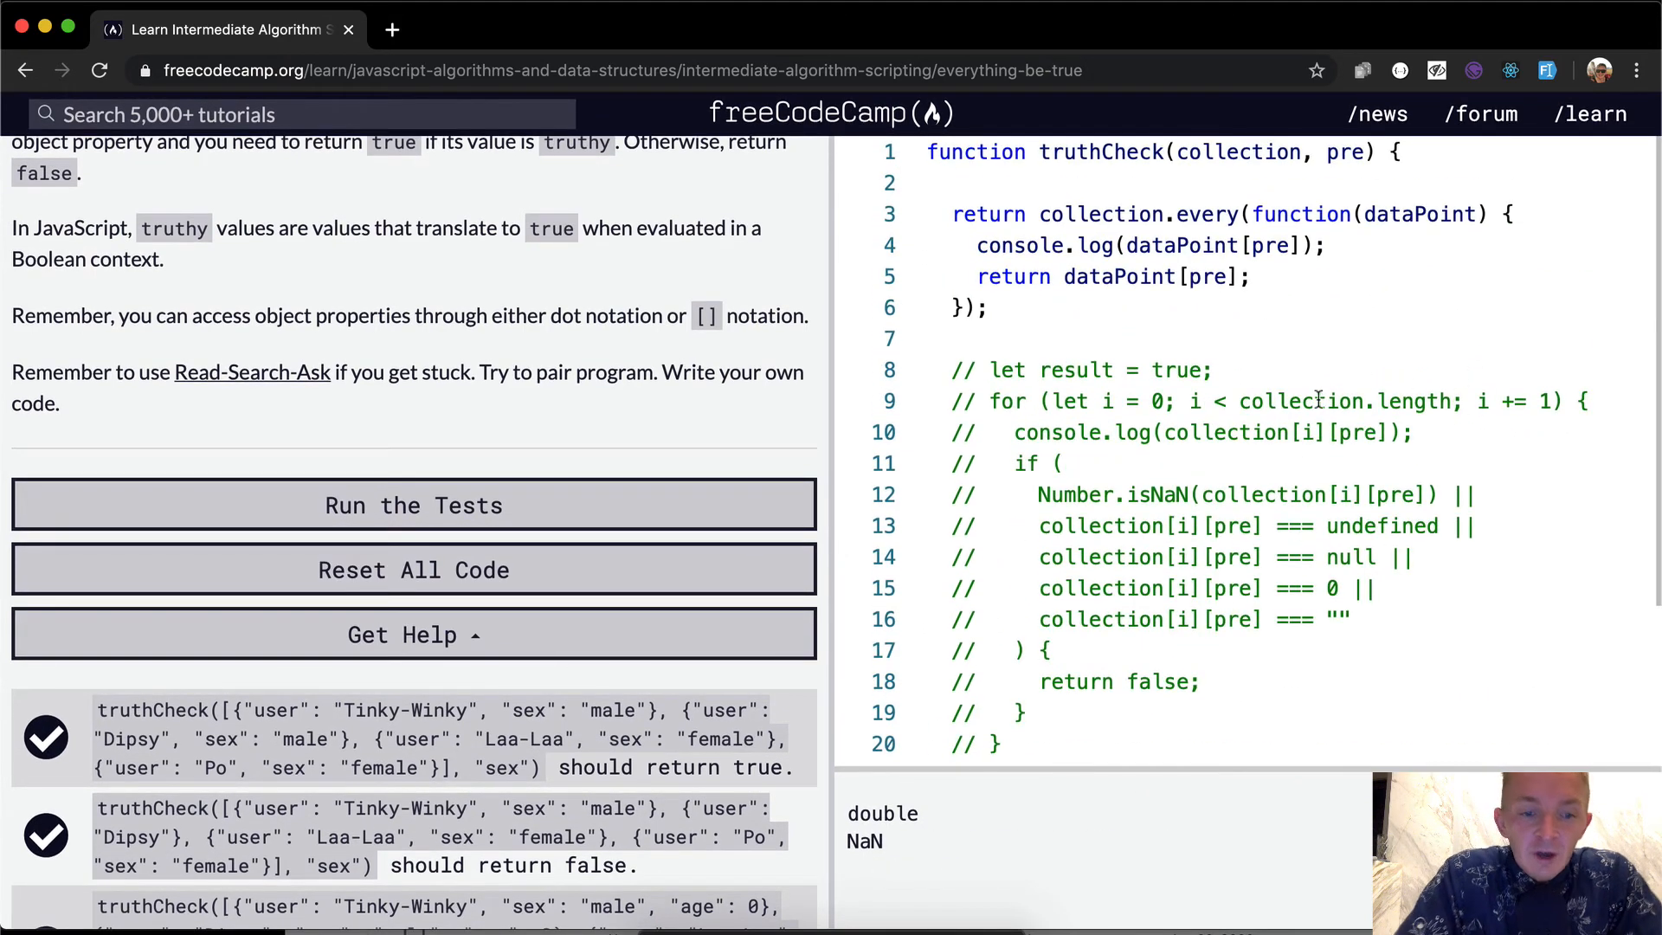
{"action": "scroll", "scroll_direction": "down", "scroll_amount": 3}
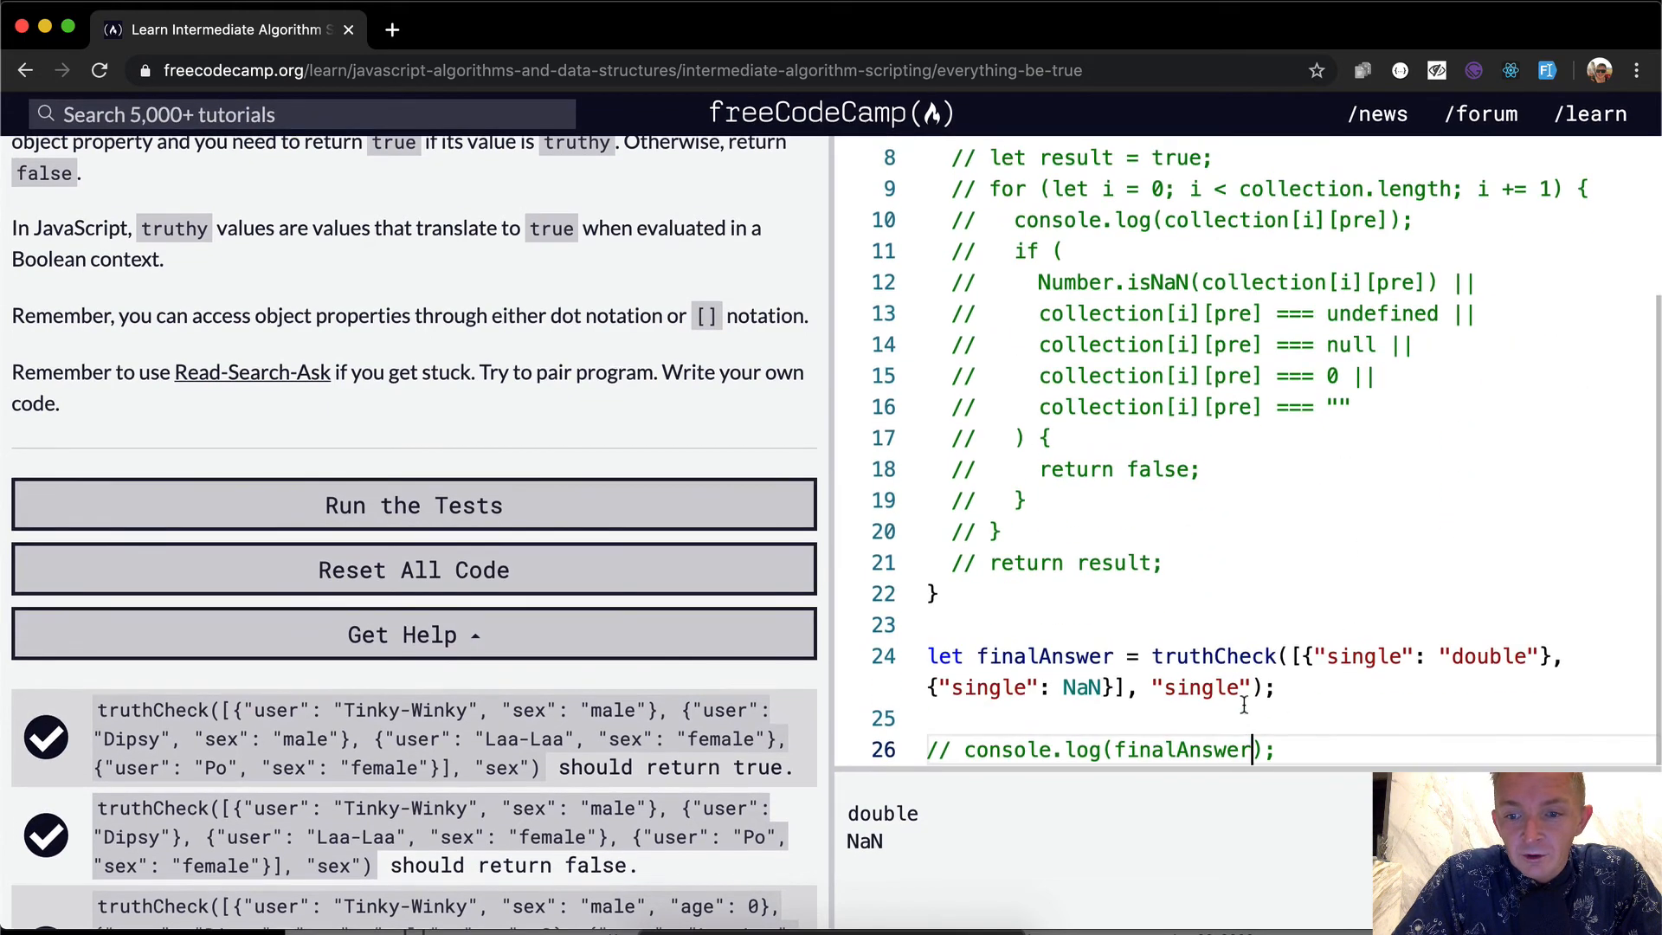
Try logging dataPoint[pre] === true, revert that experiment, and run the tests on the every solution
{"action": "double_click", "coordinate": [1485, 656]}
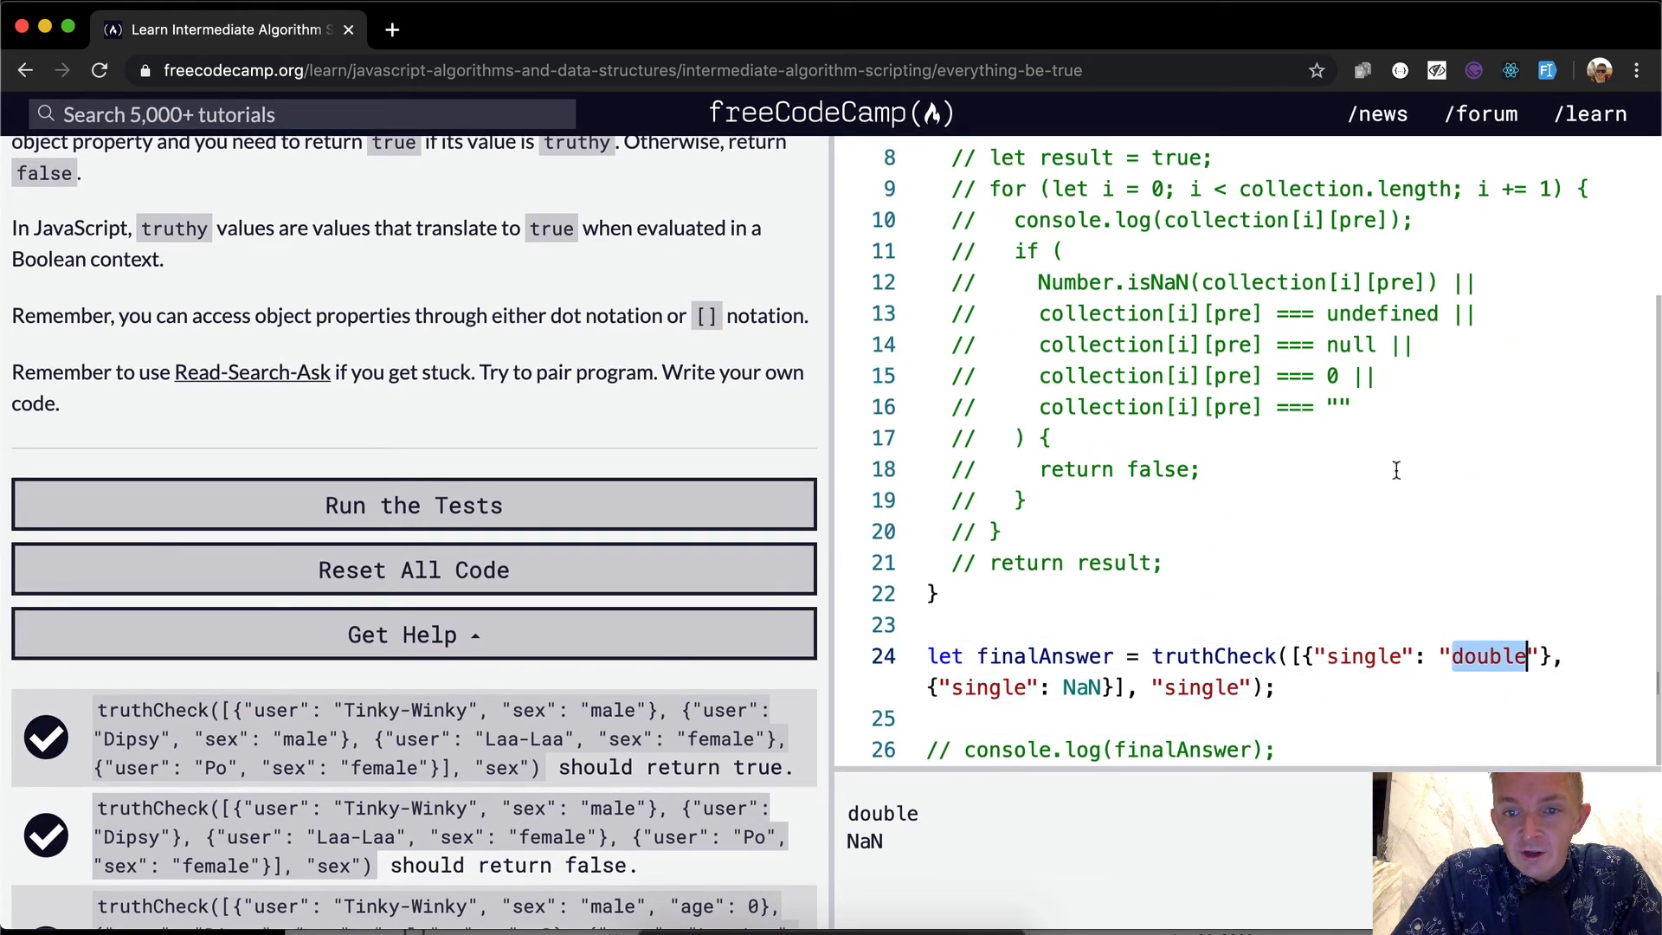
{"action": "scroll", "scroll_direction": "up", "scroll_amount": 3}
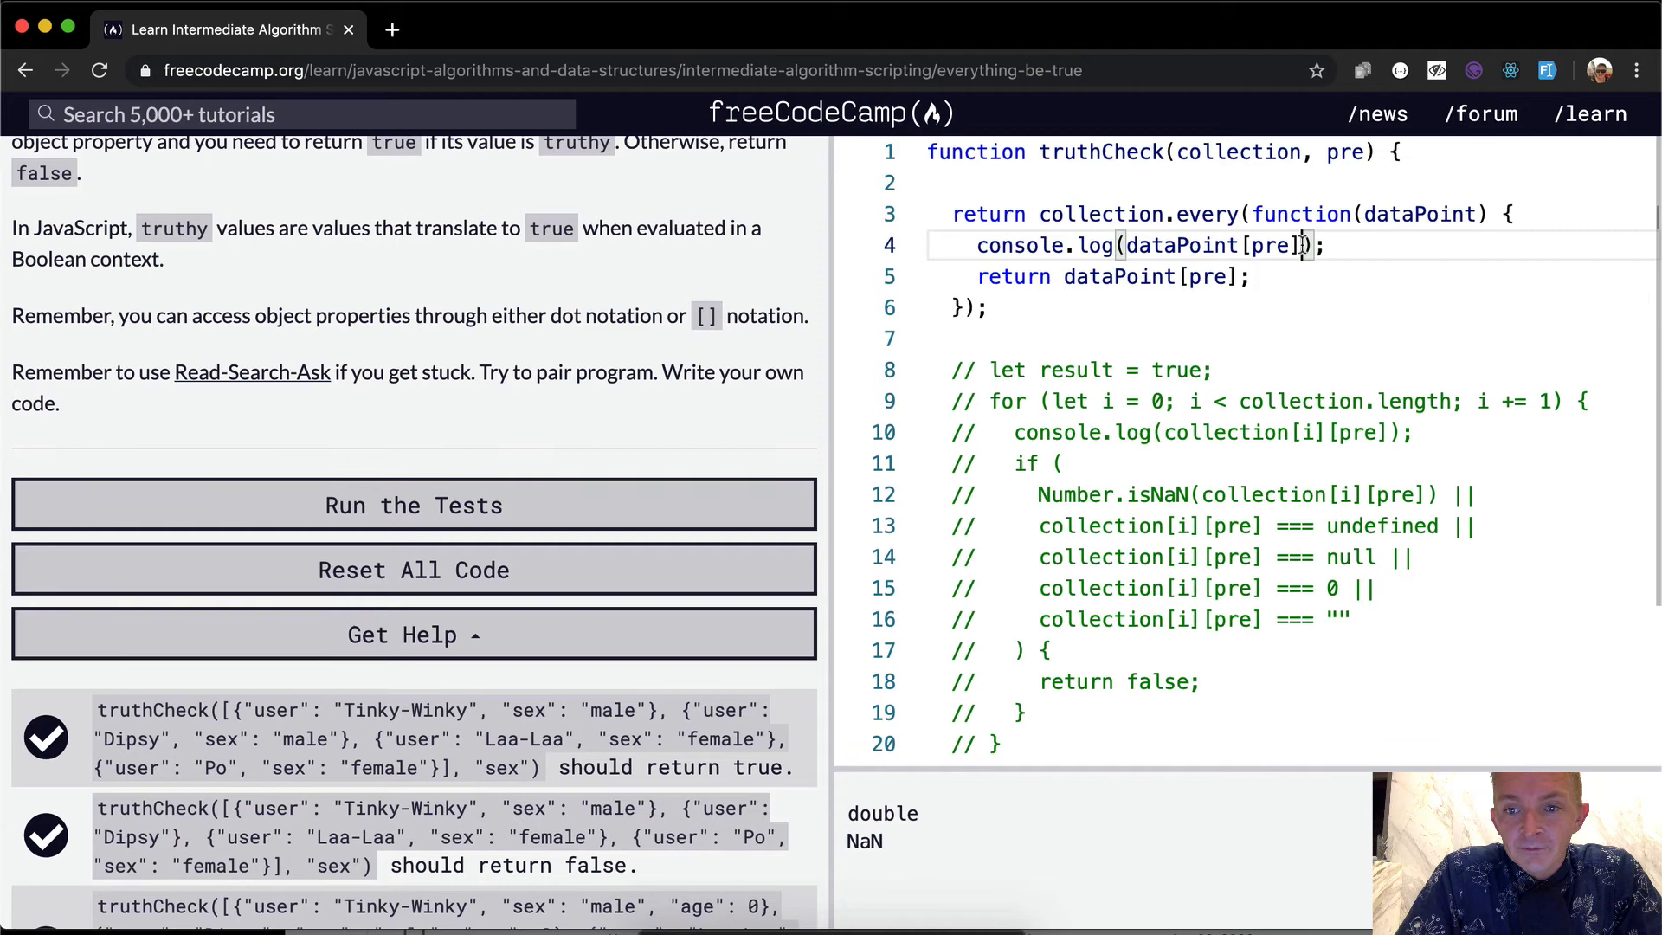
{"action": "type", "text": "=== true"}
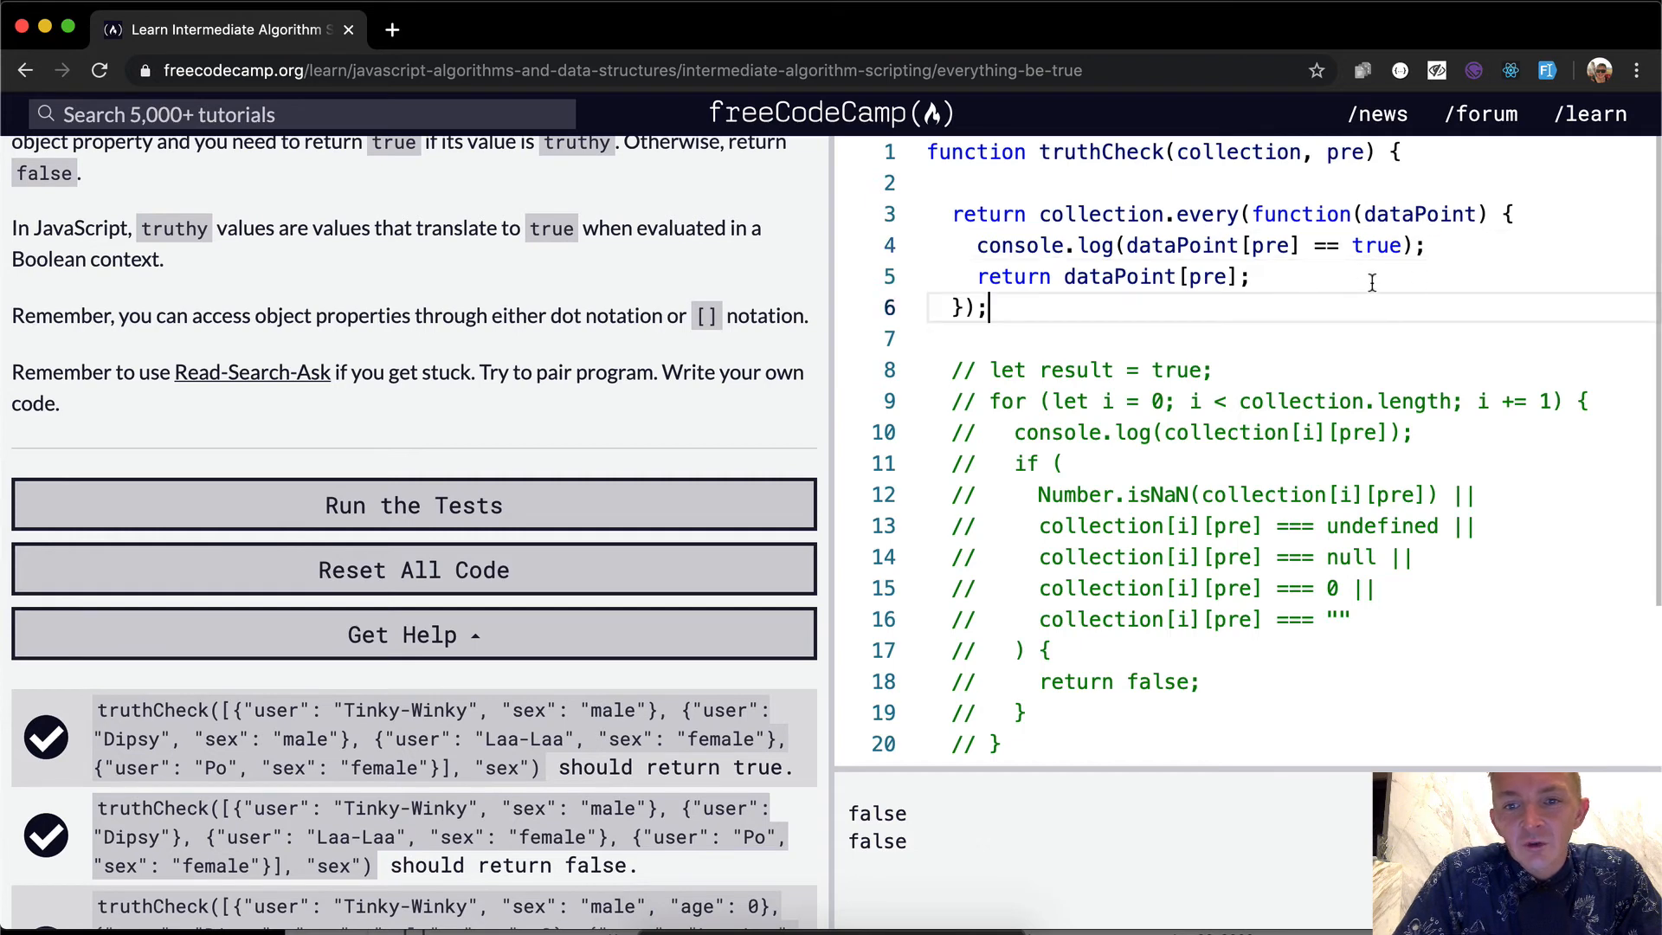
{"action": "mouse_move", "coordinate": [1021, 244]}
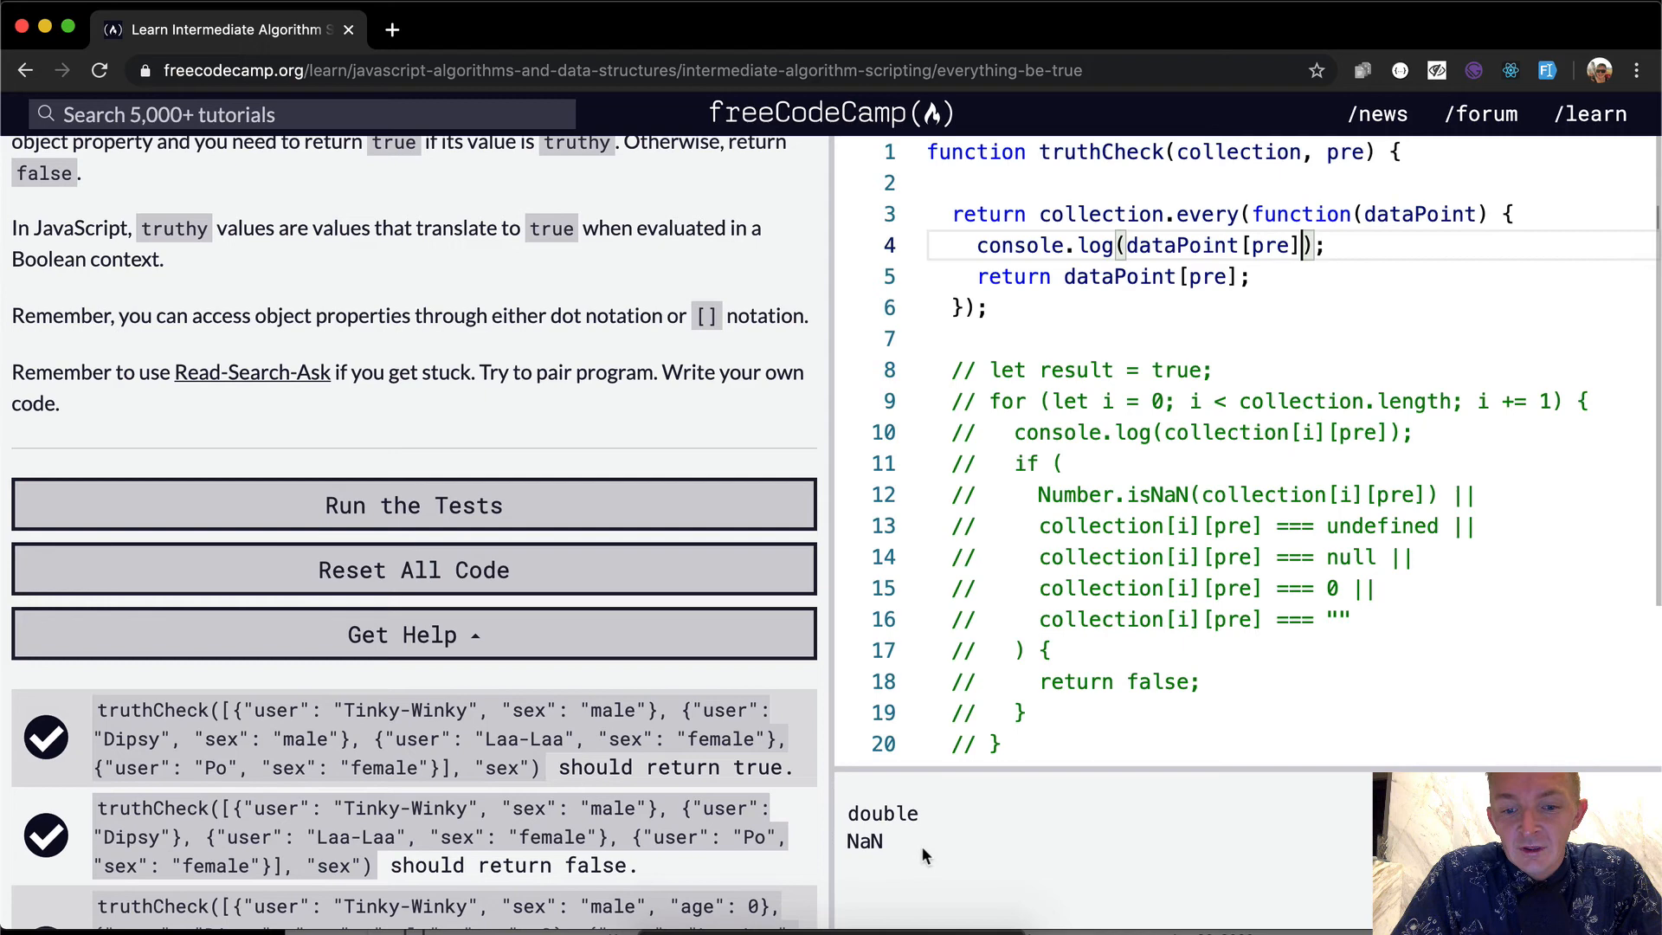
{"action": "double_click", "coordinate": [866, 841]}
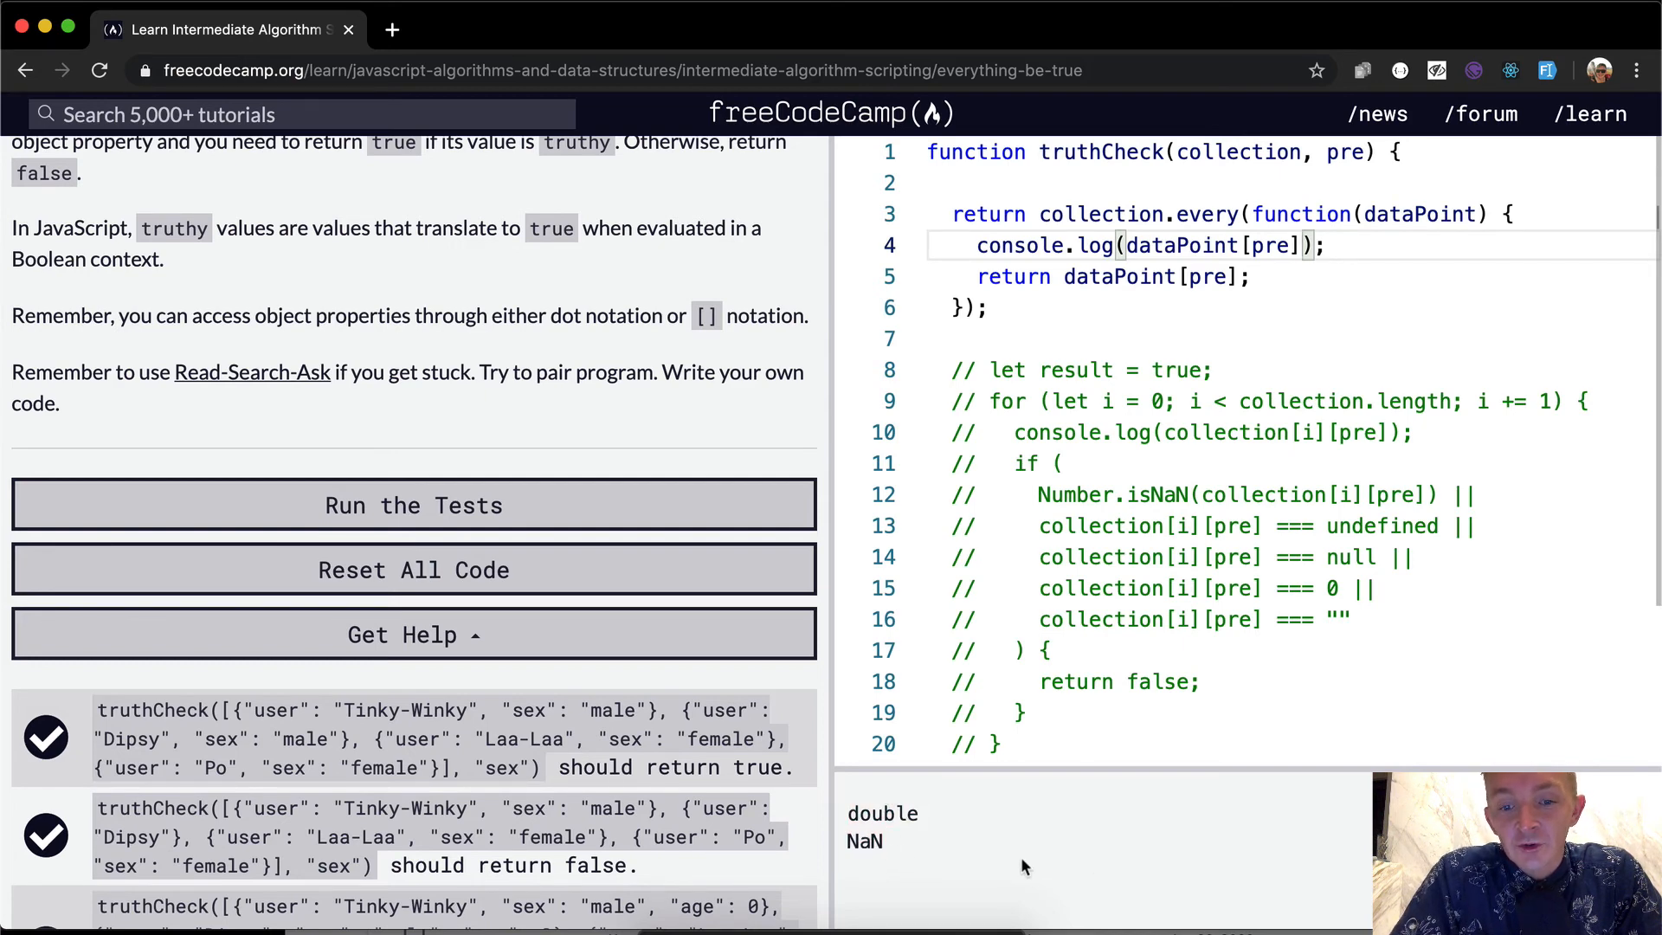
{"action": "double_click", "coordinate": [865, 841]}
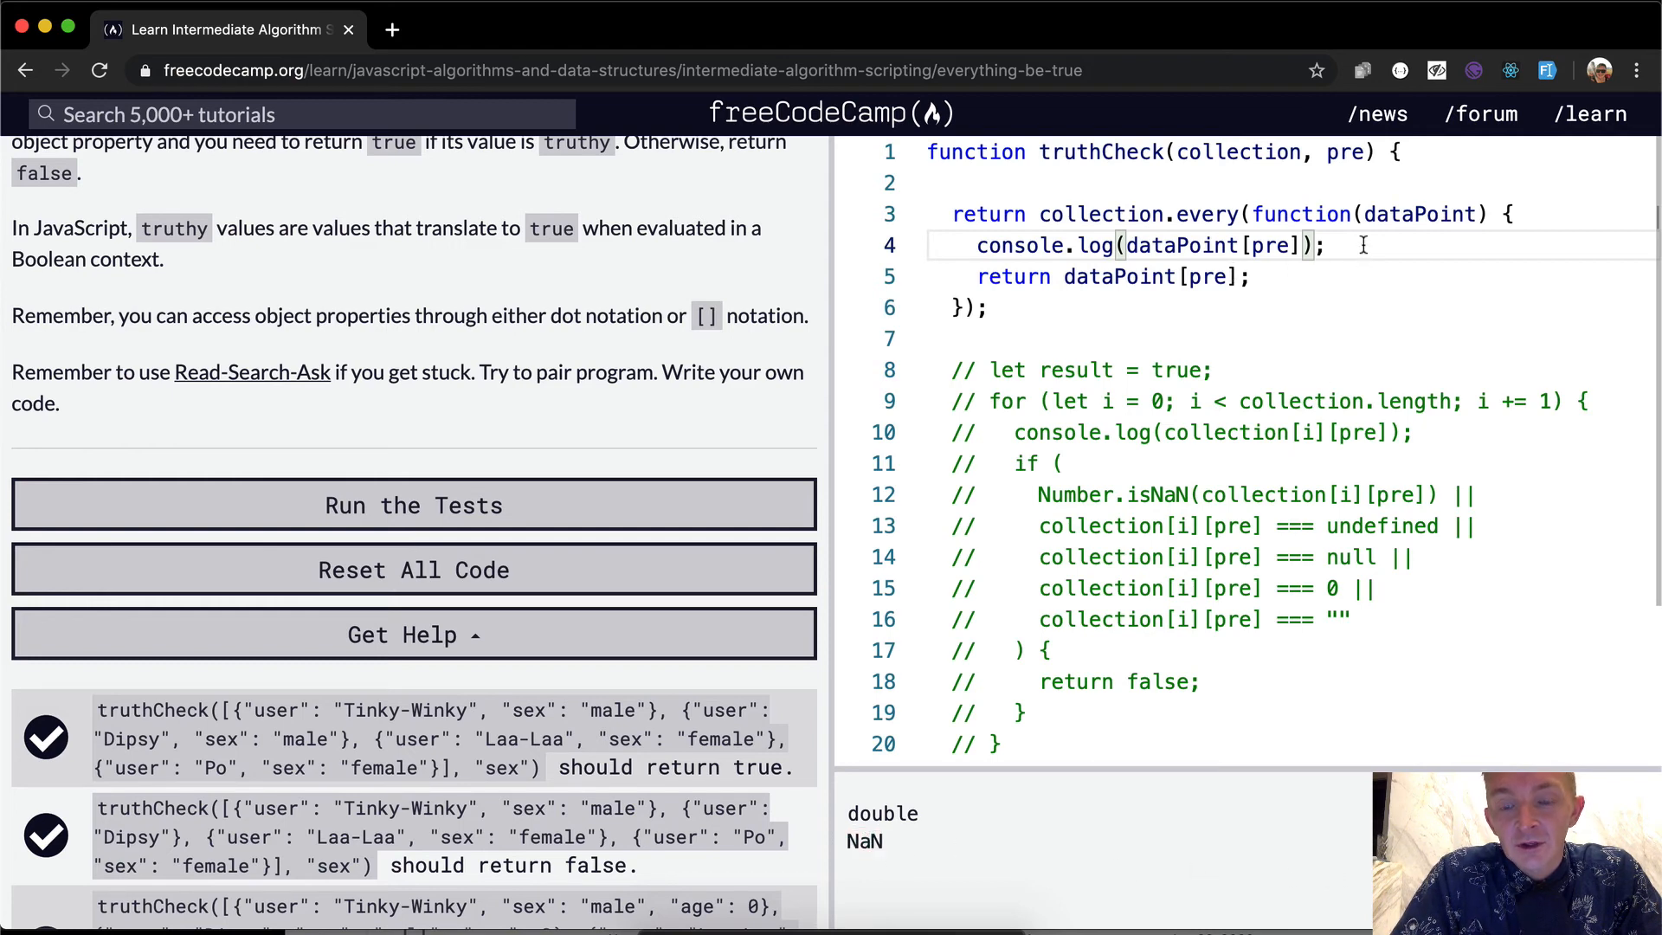
{"action": "mouse_move", "coordinate": [906, 846]}
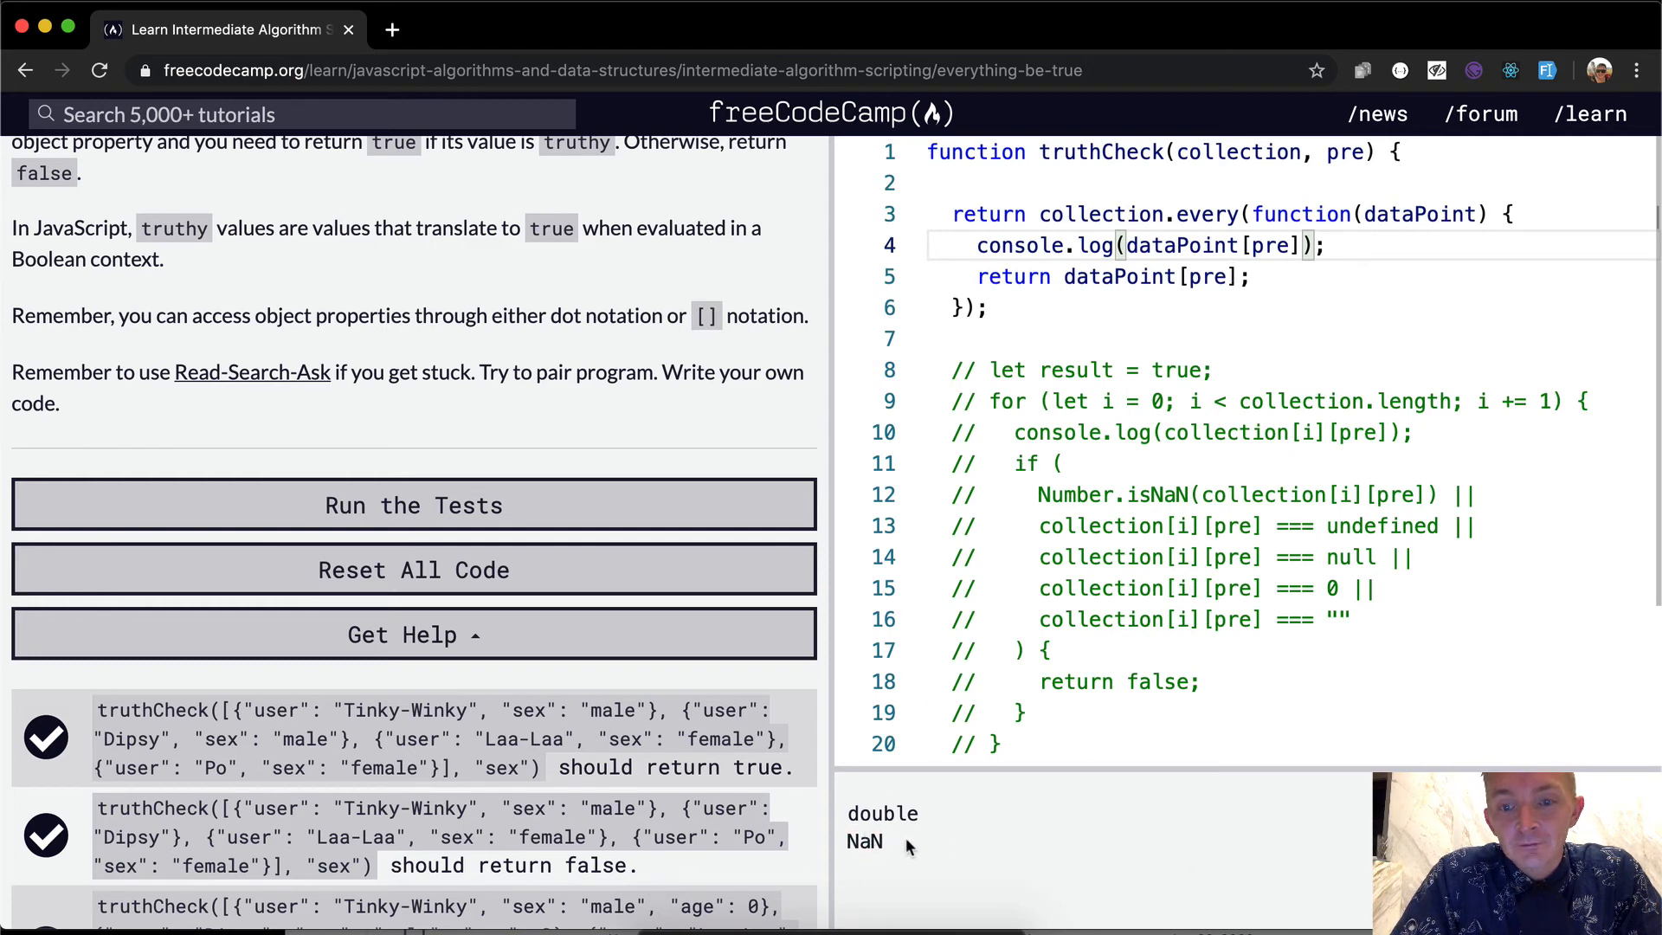
{"action": "mouse_move", "coordinate": [1172, 294]}
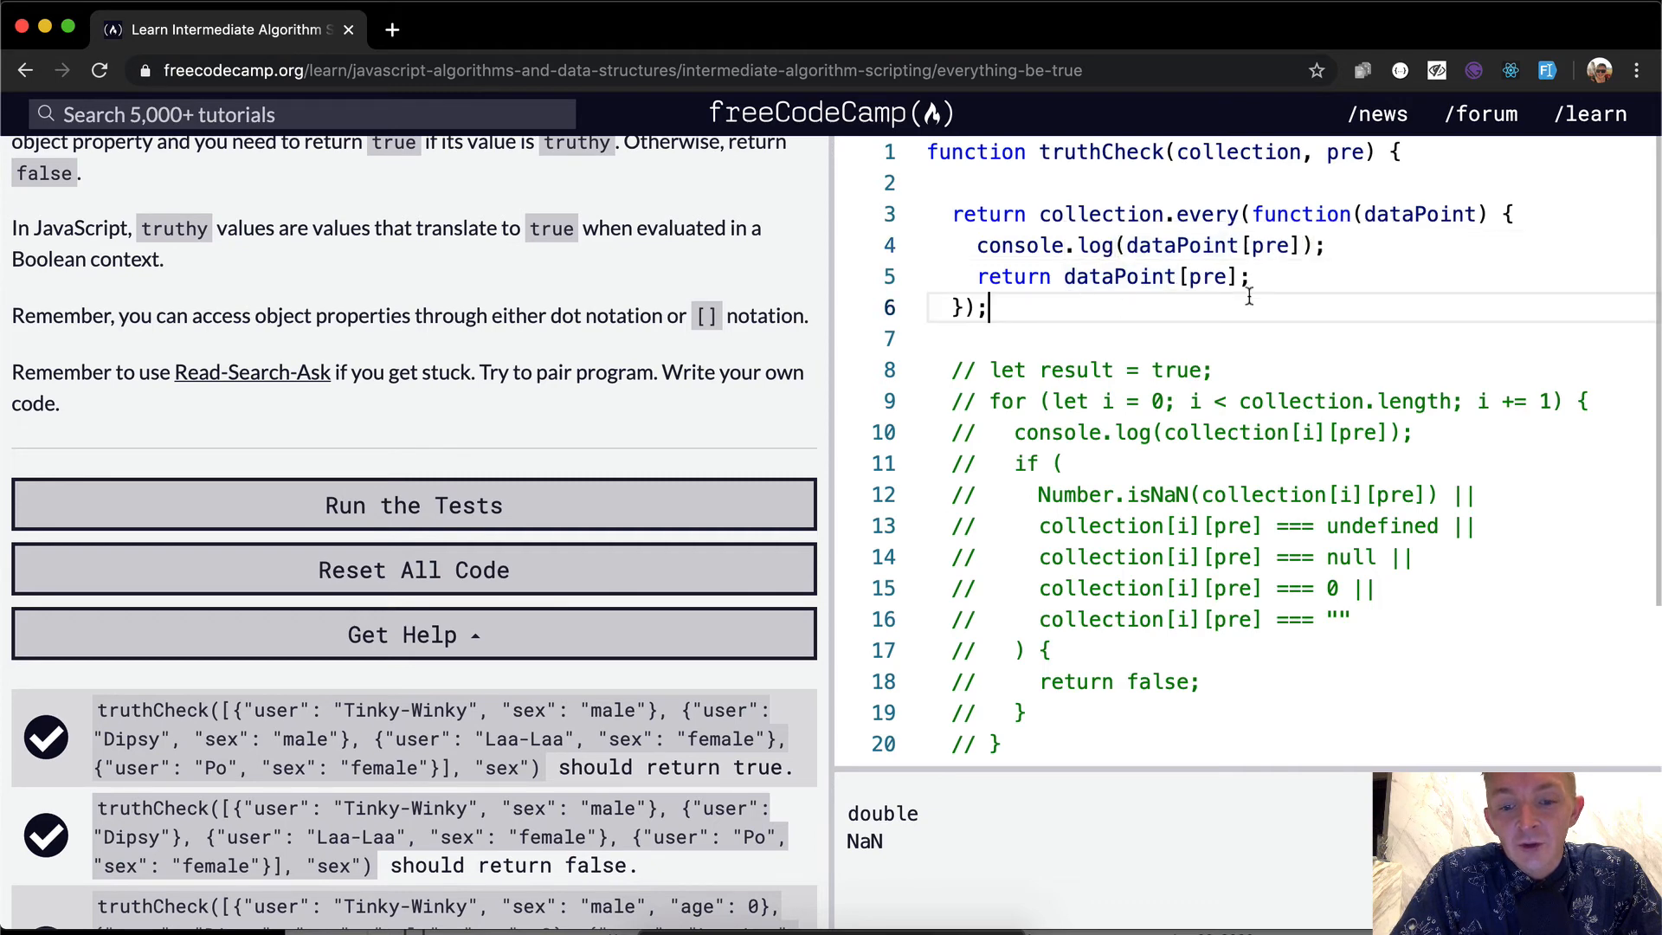
{"action": "left_click", "coordinate": [412, 504]}
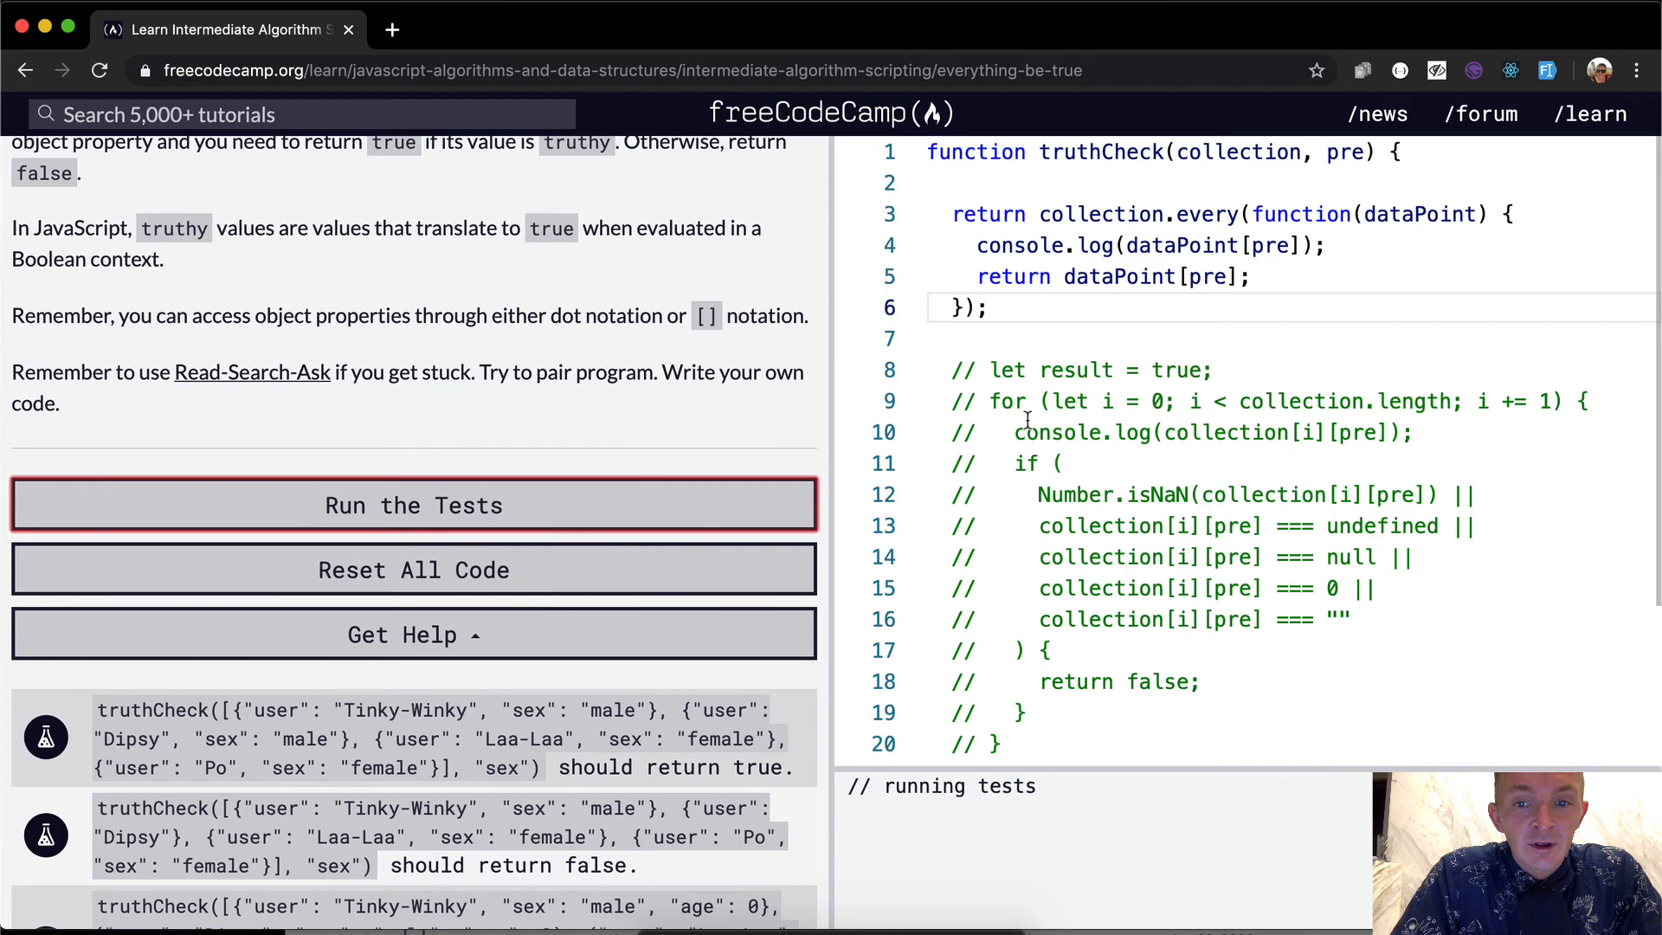
Review the old loop's undefined and null checks, then remove the console.log line from the every callback
{"action": "left_click", "coordinate": [414, 504]}
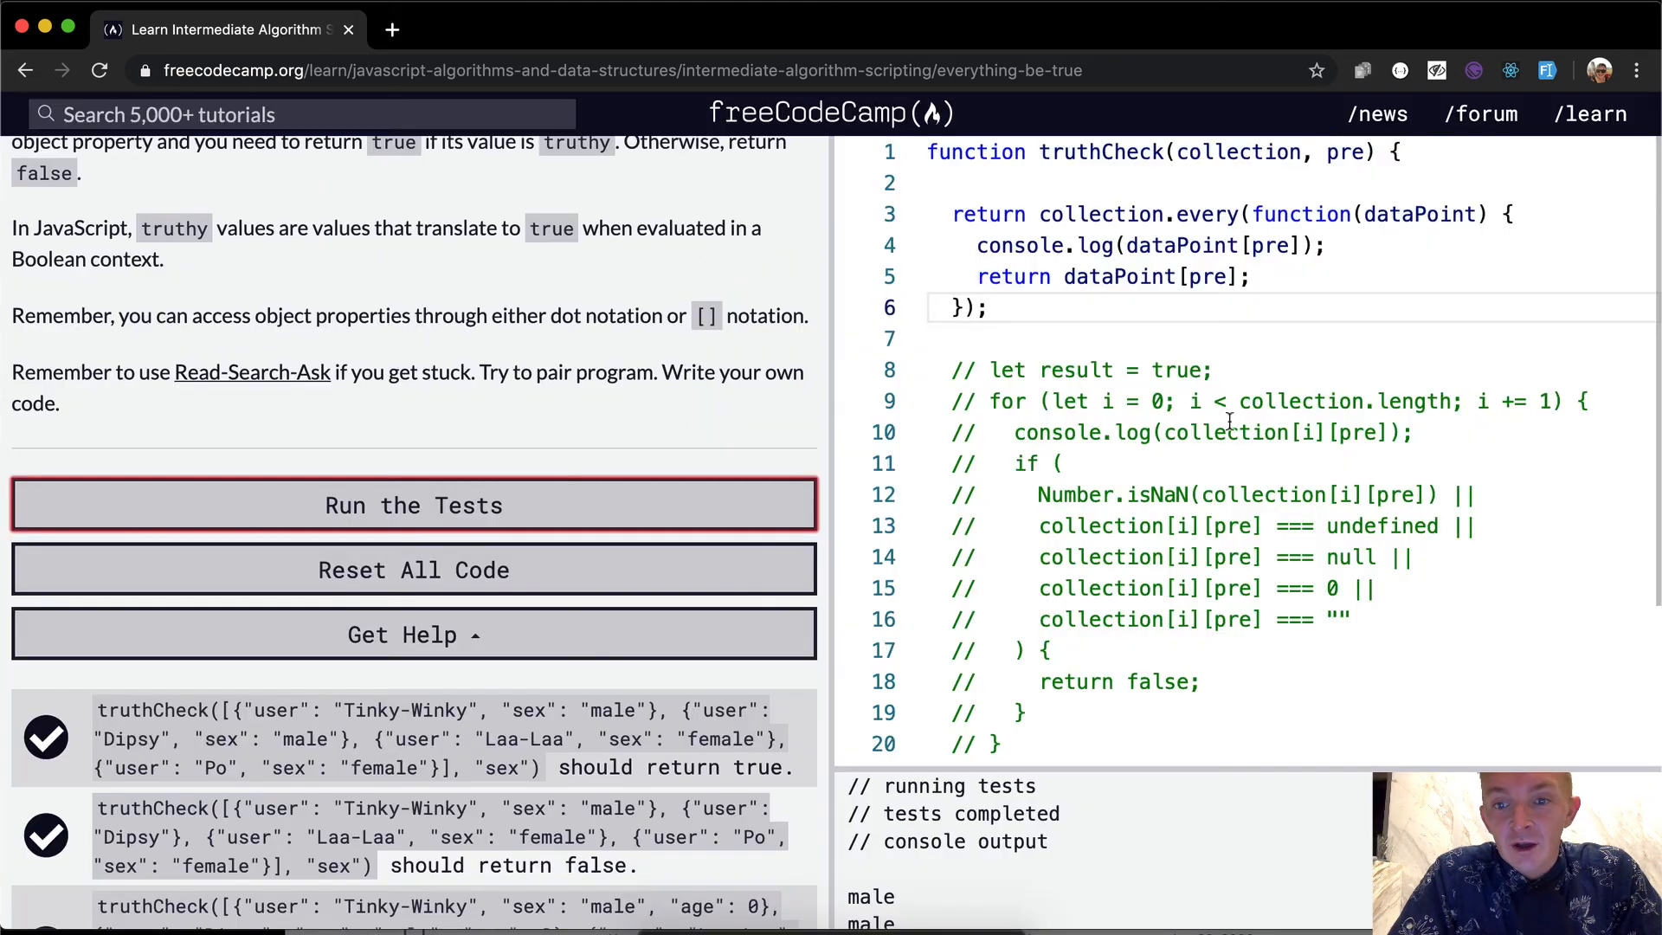
{"action": "scroll", "scroll_direction": "down", "scroll_amount": 3}
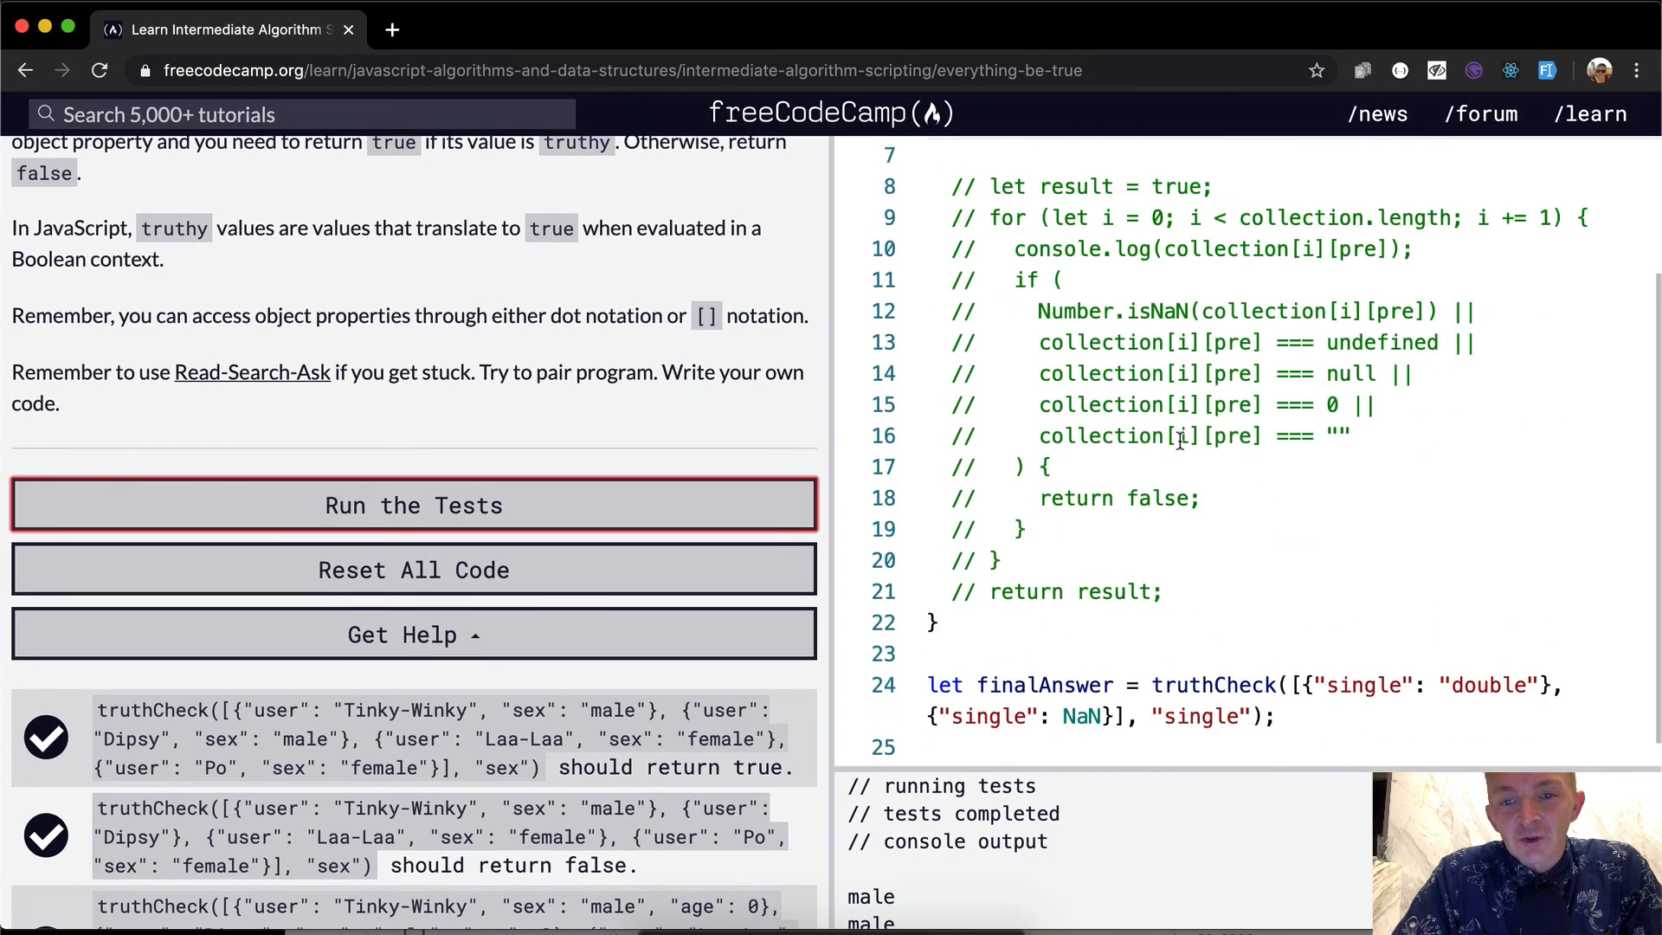
{"action": "scroll", "scroll_direction": "up", "scroll_amount": 3}
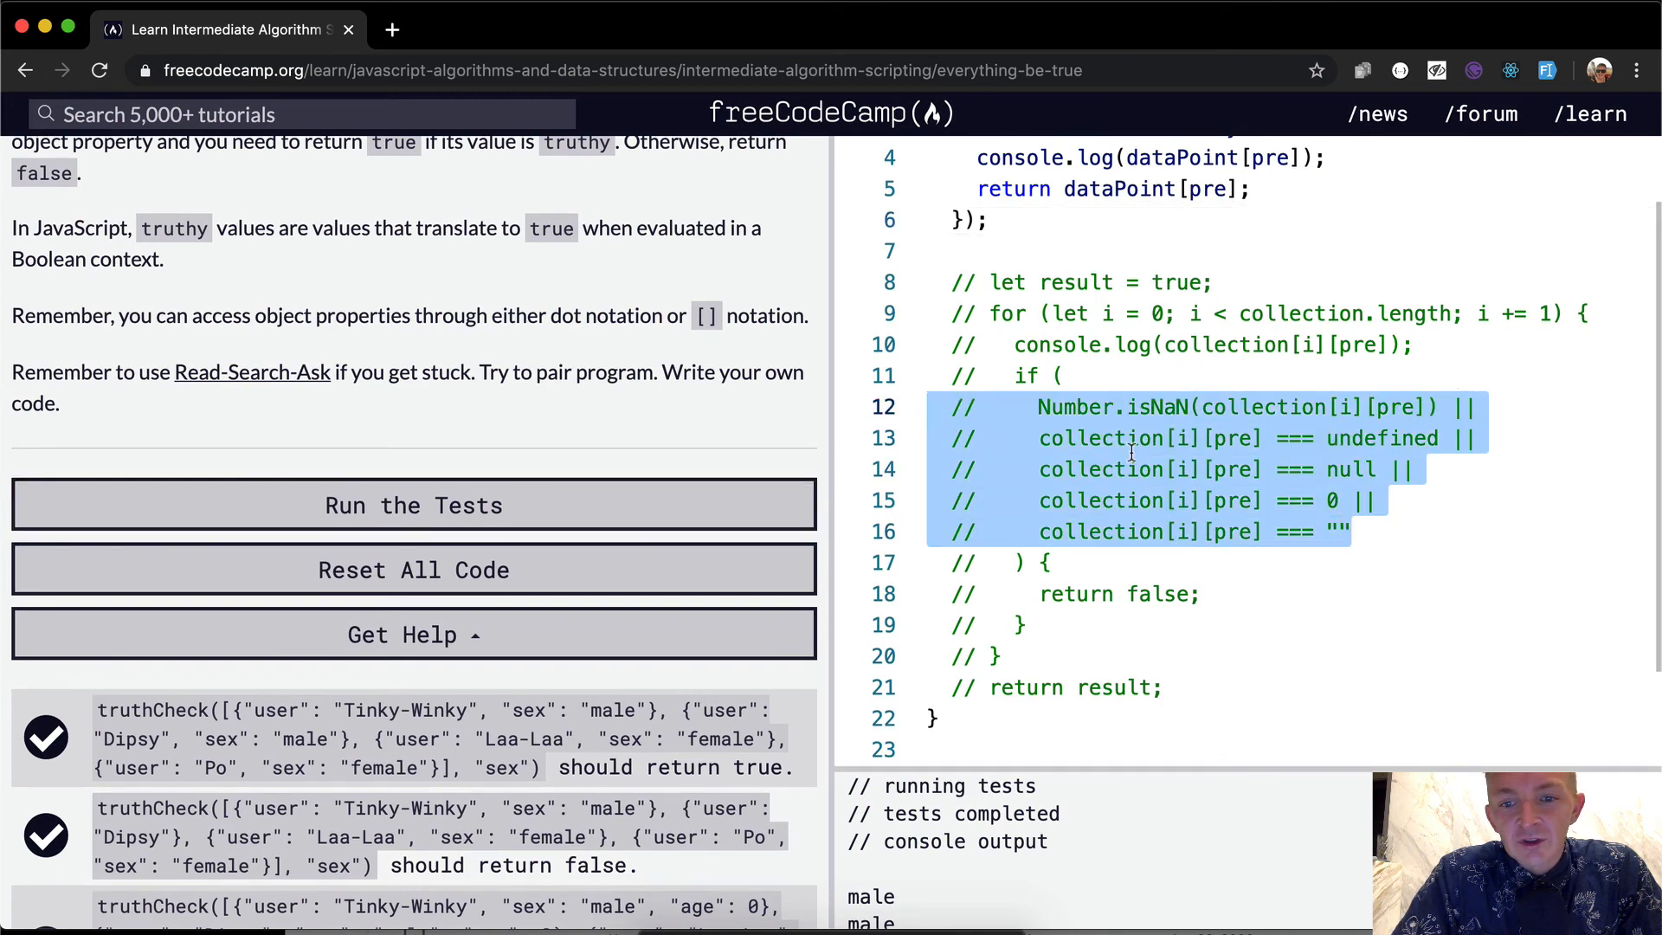
{"action": "mouse_move", "coordinate": [1263, 452]}
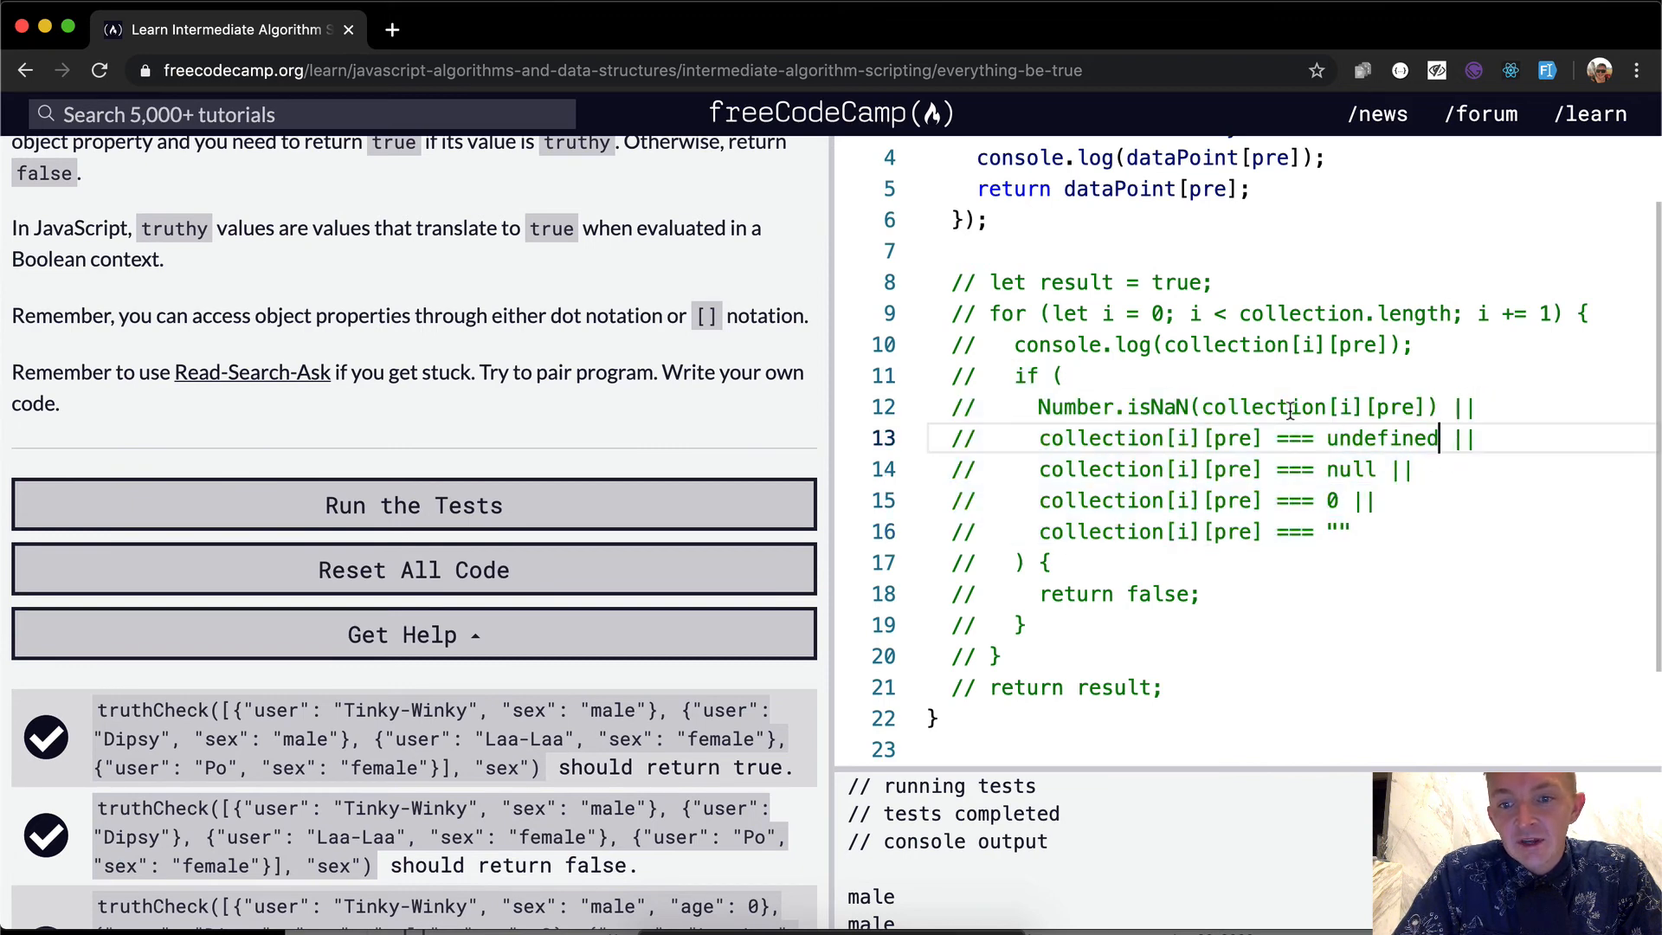
{"action": "left_click", "coordinate": [1338, 532]}
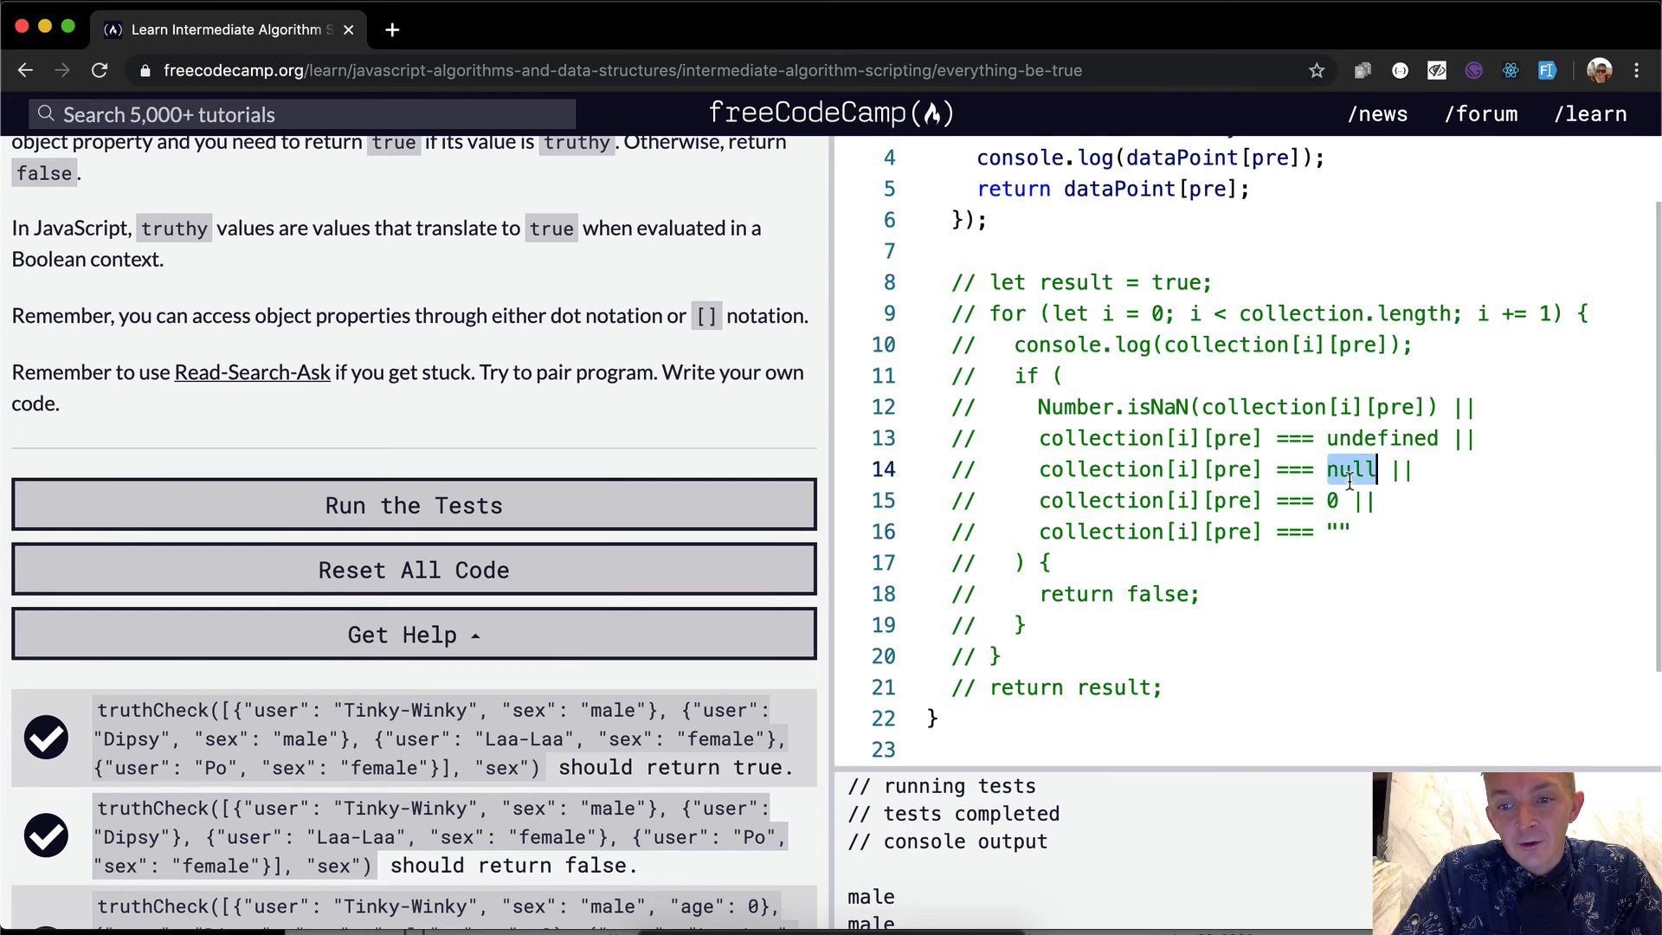
{"action": "double_click", "coordinate": [1391, 406]}
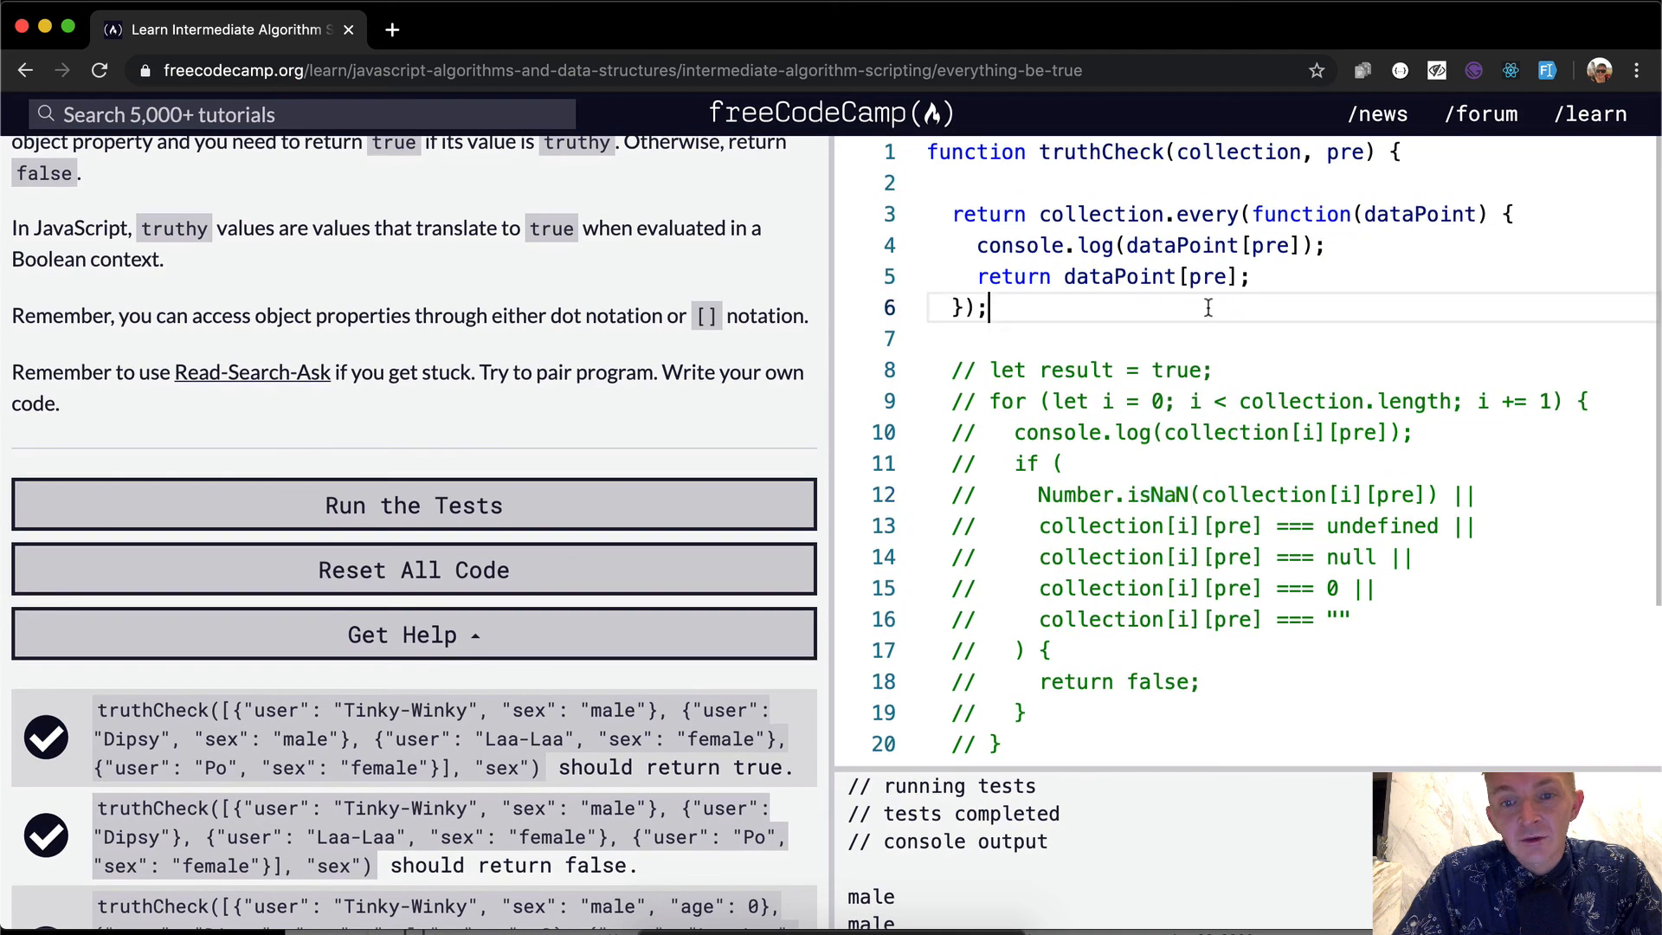
{"action": "double_click", "coordinate": [1149, 244]}
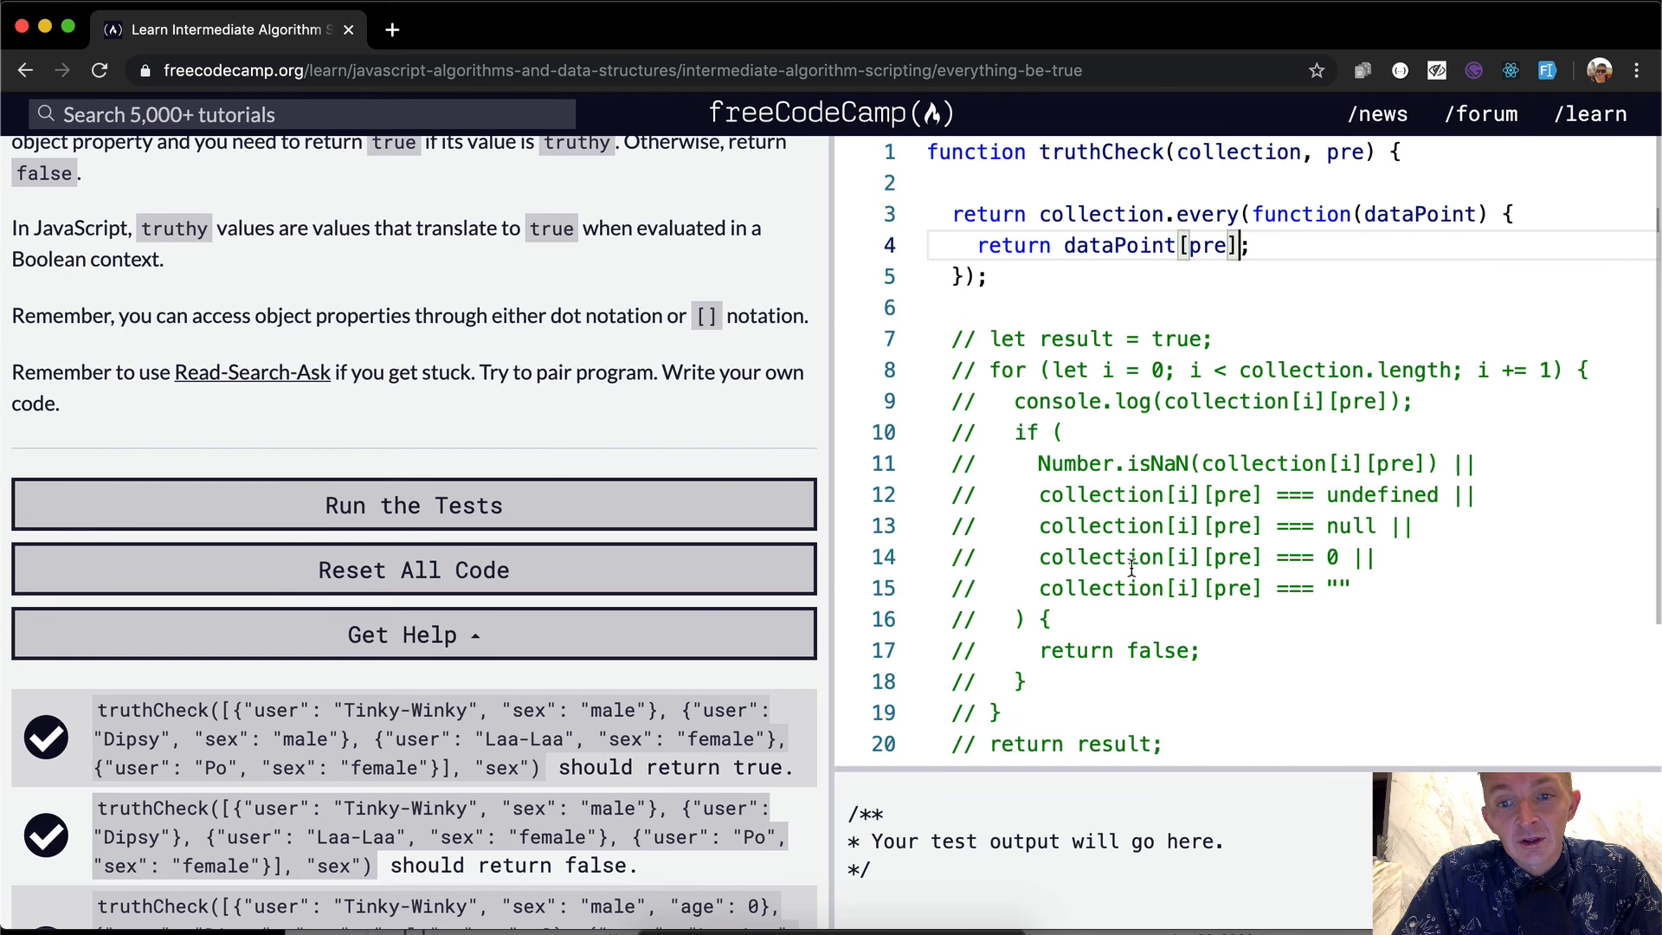
Add a blank line after the callback and run the tests on the collection.every version
{"action": "key", "text": "Enter"}
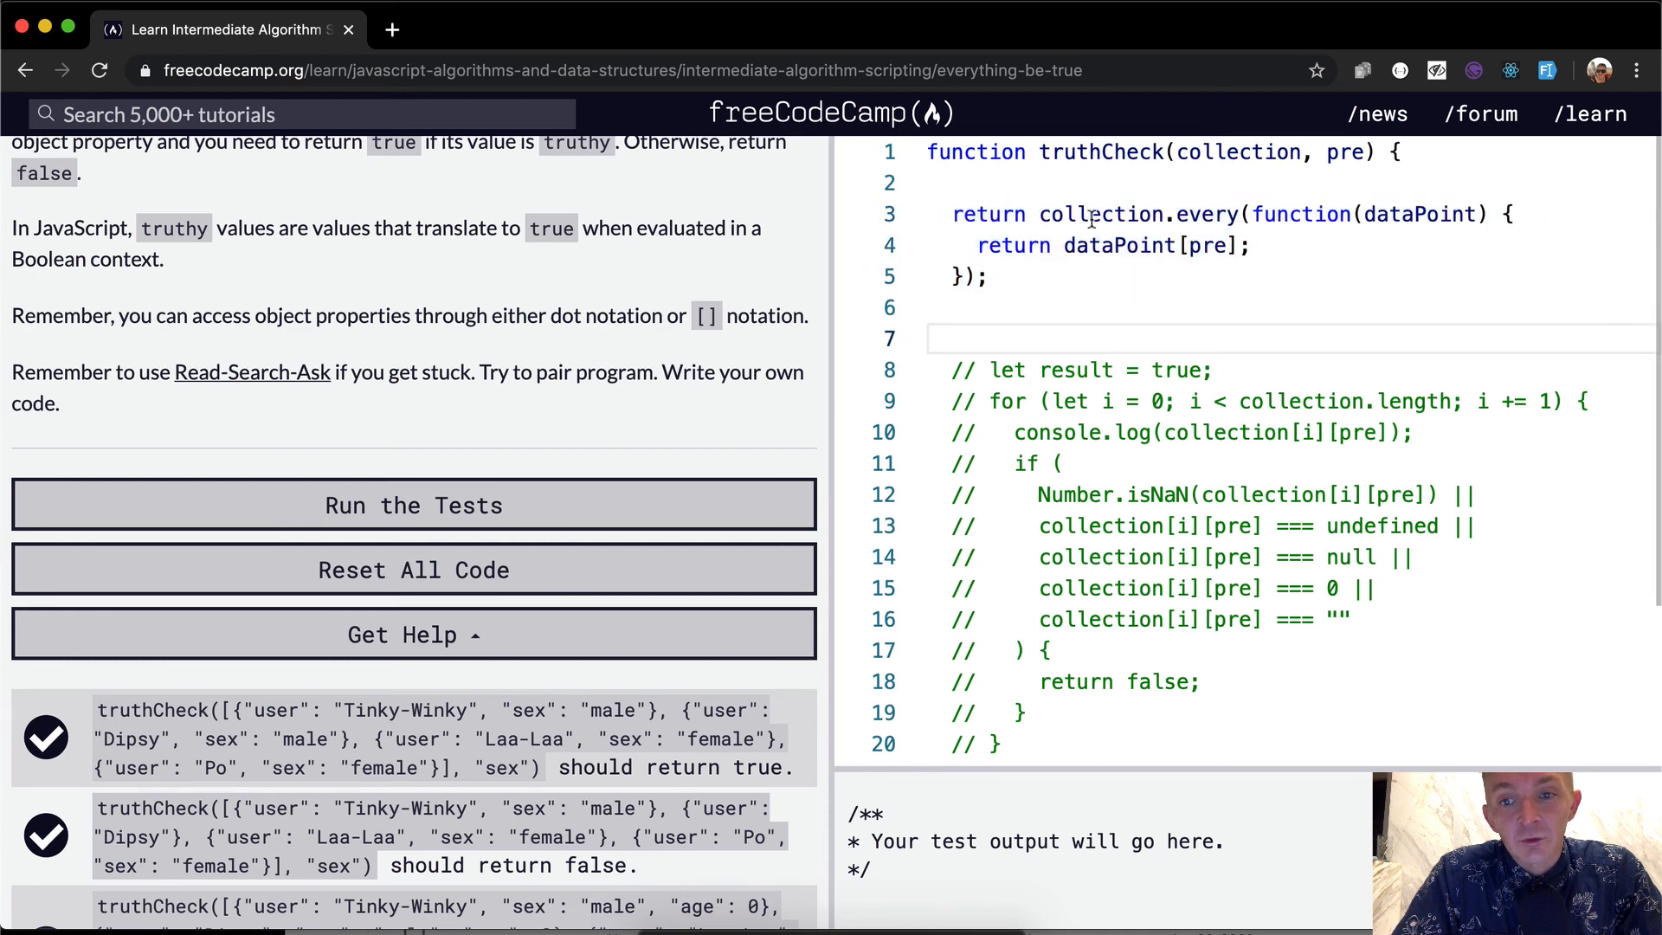
{"action": "scroll", "scroll_direction": "down", "scroll_amount": 3}
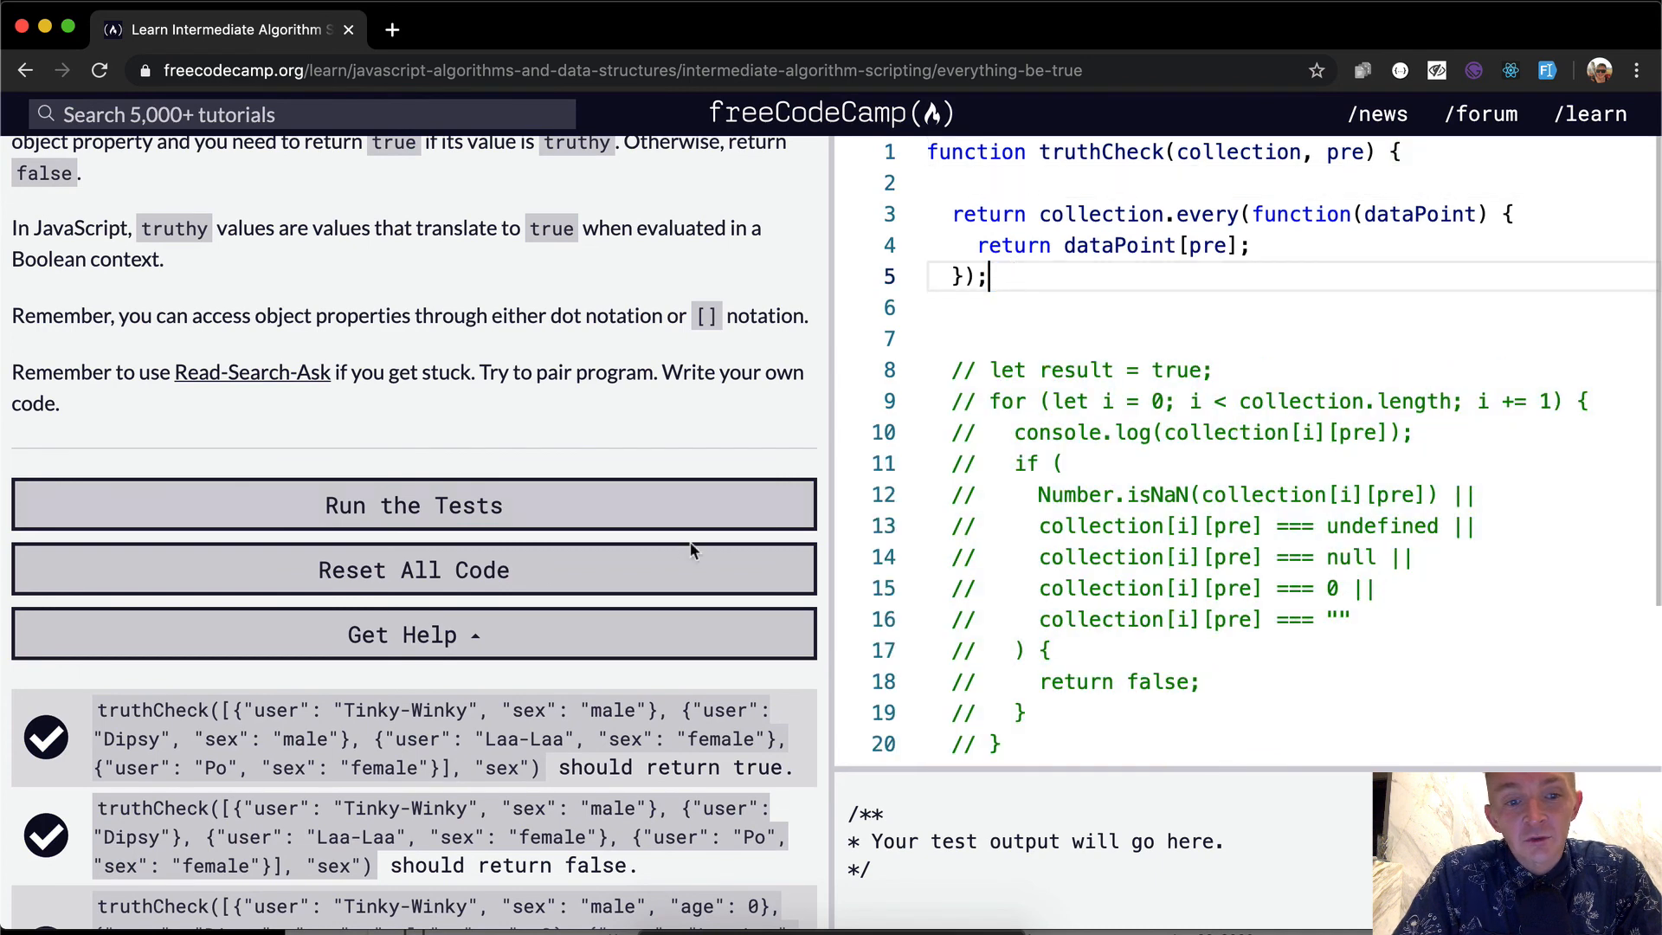
{"action": "left_click", "coordinate": [412, 503]}
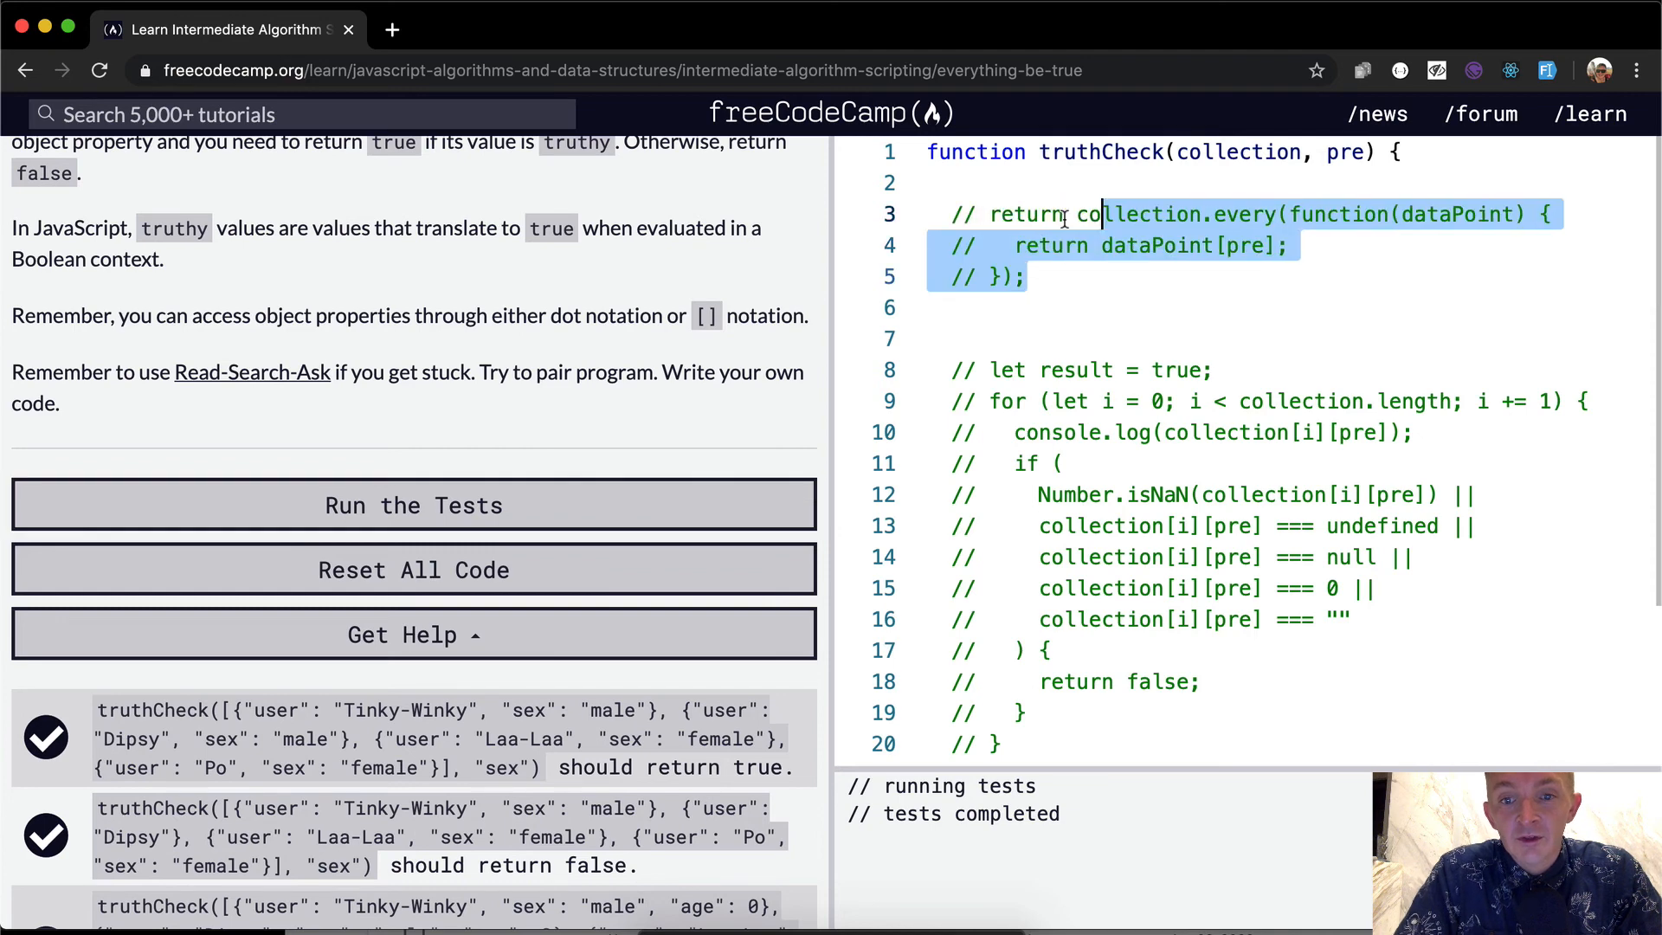
Dismiss the success dialog and comment out the collection.every version
{"action": "scroll", "scroll_direction": "down", "scroll_amount": 3}
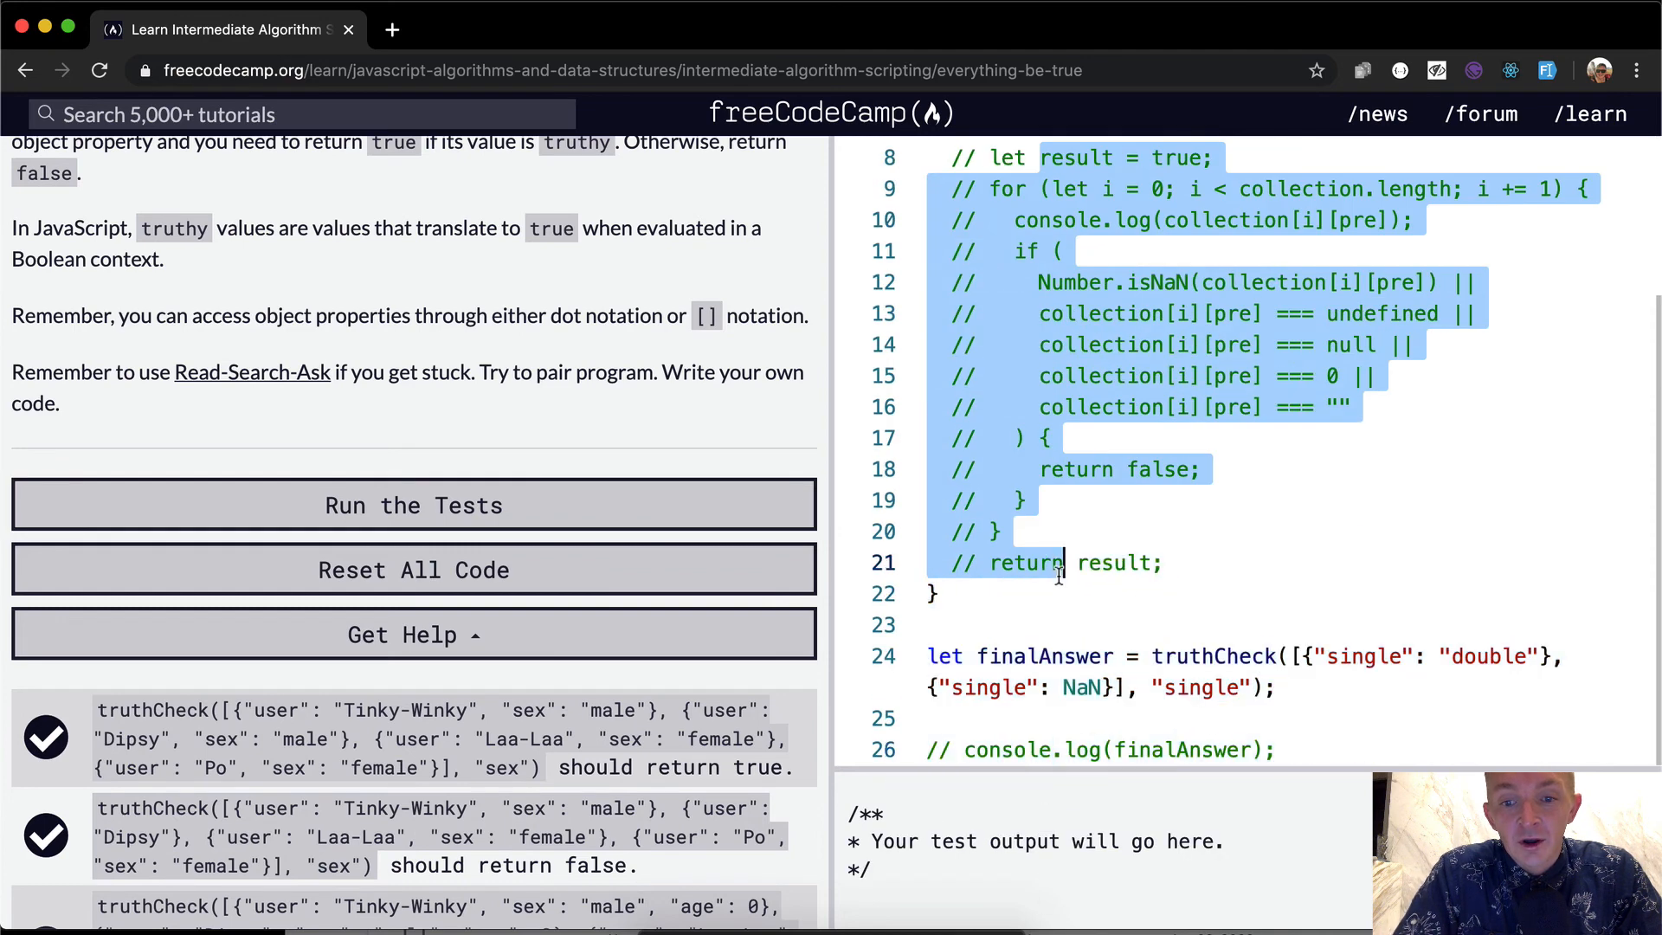
{"action": "left_click", "coordinate": [412, 503]}
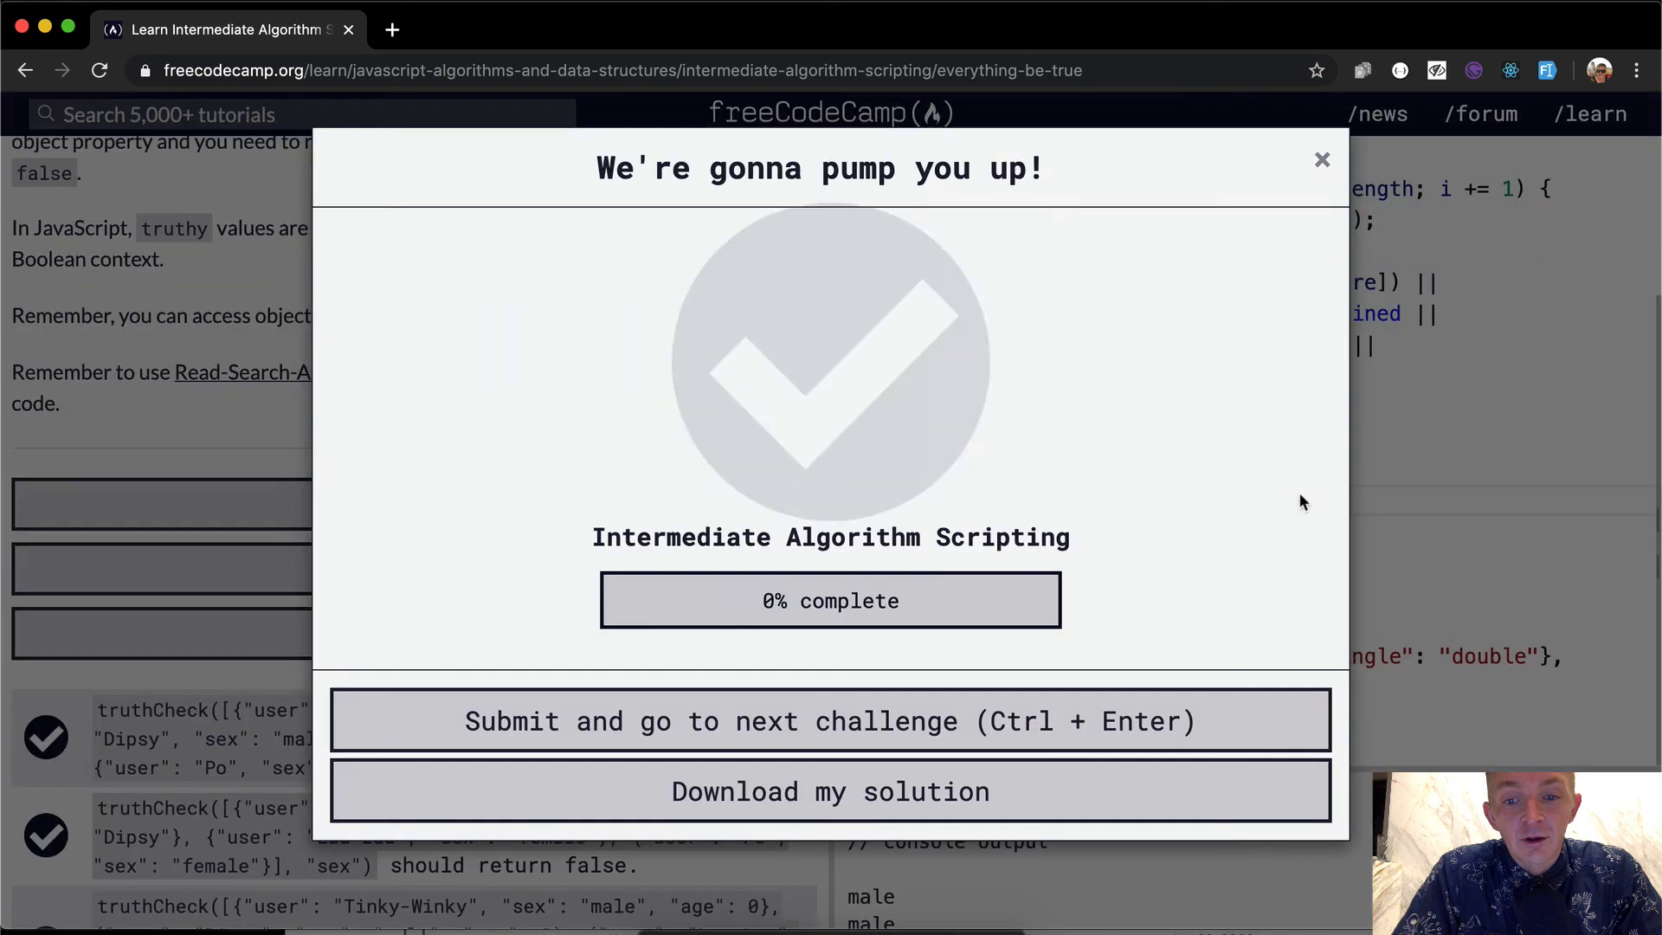
{"action": "left_click", "coordinate": [1321, 159]}
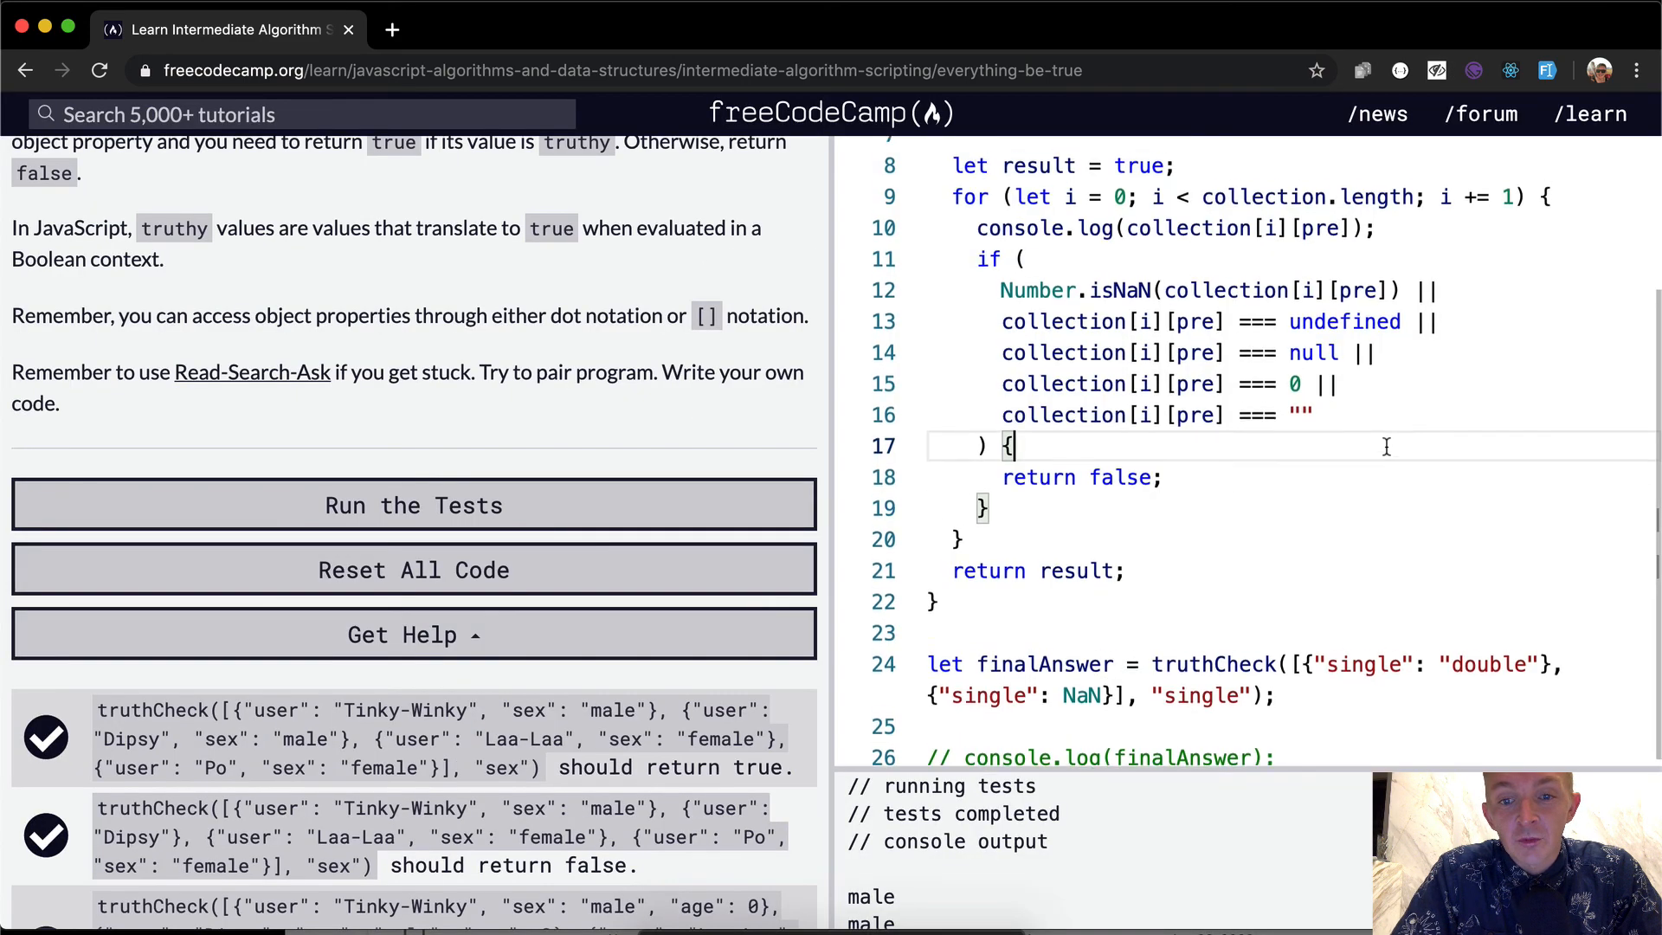
{"action": "scroll", "scroll_direction": "up", "scroll_amount": 3}
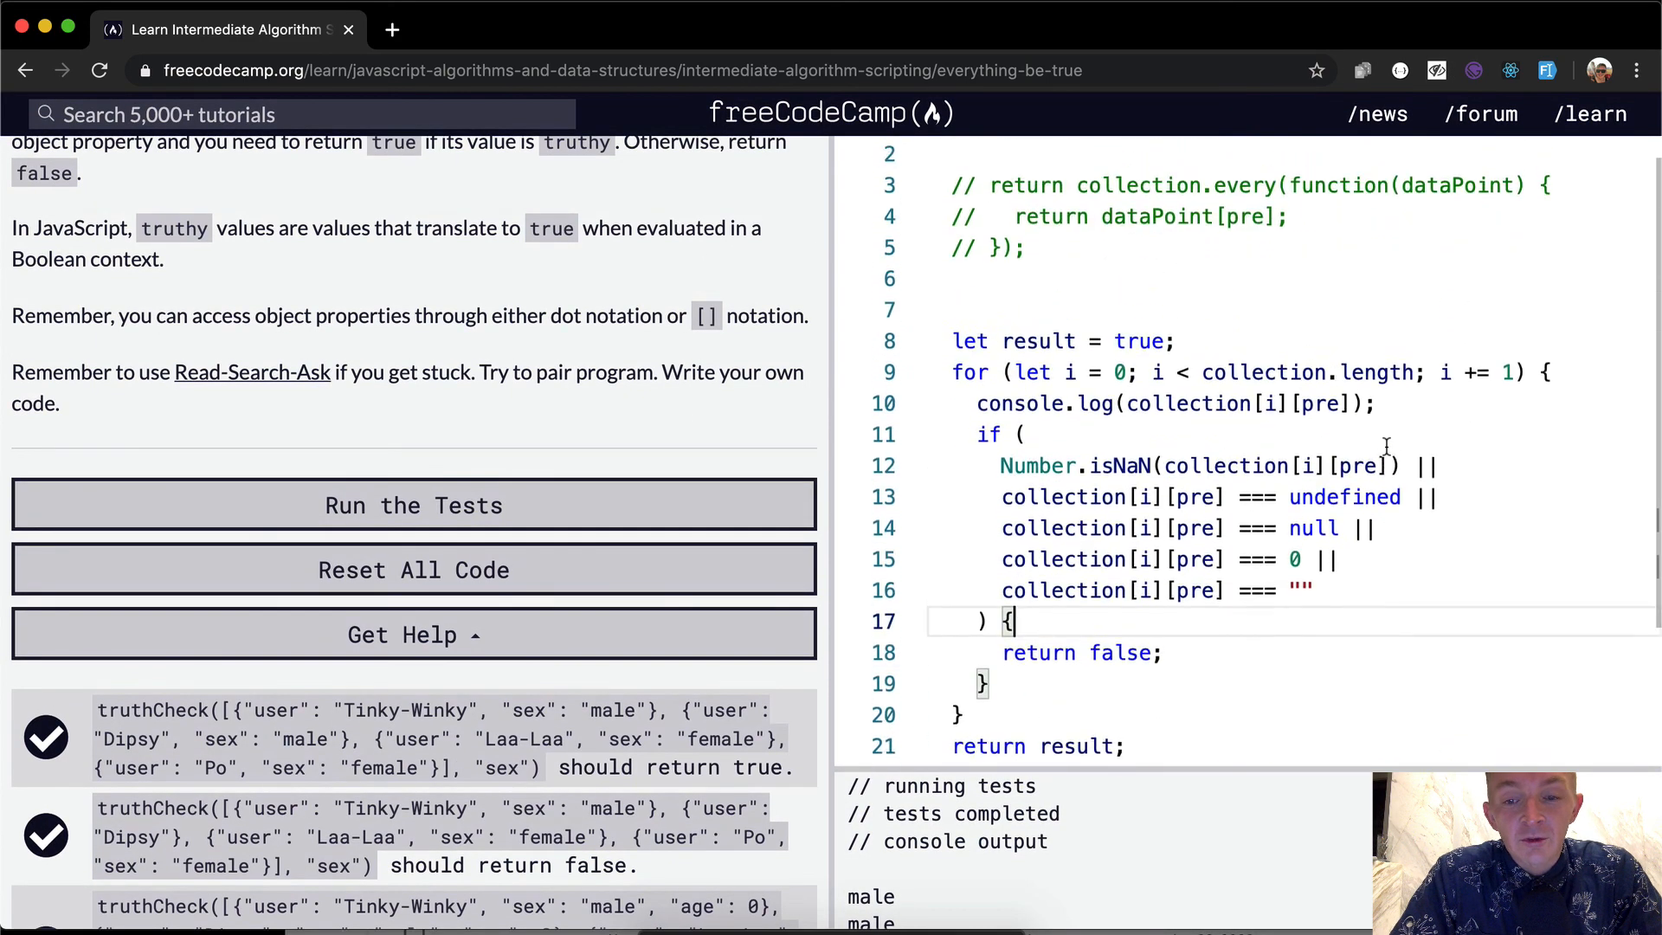
Restore the original for-loop without its console.log line and pass the tests again
{"action": "scroll", "scroll_direction": "down", "scroll_amount": 3}
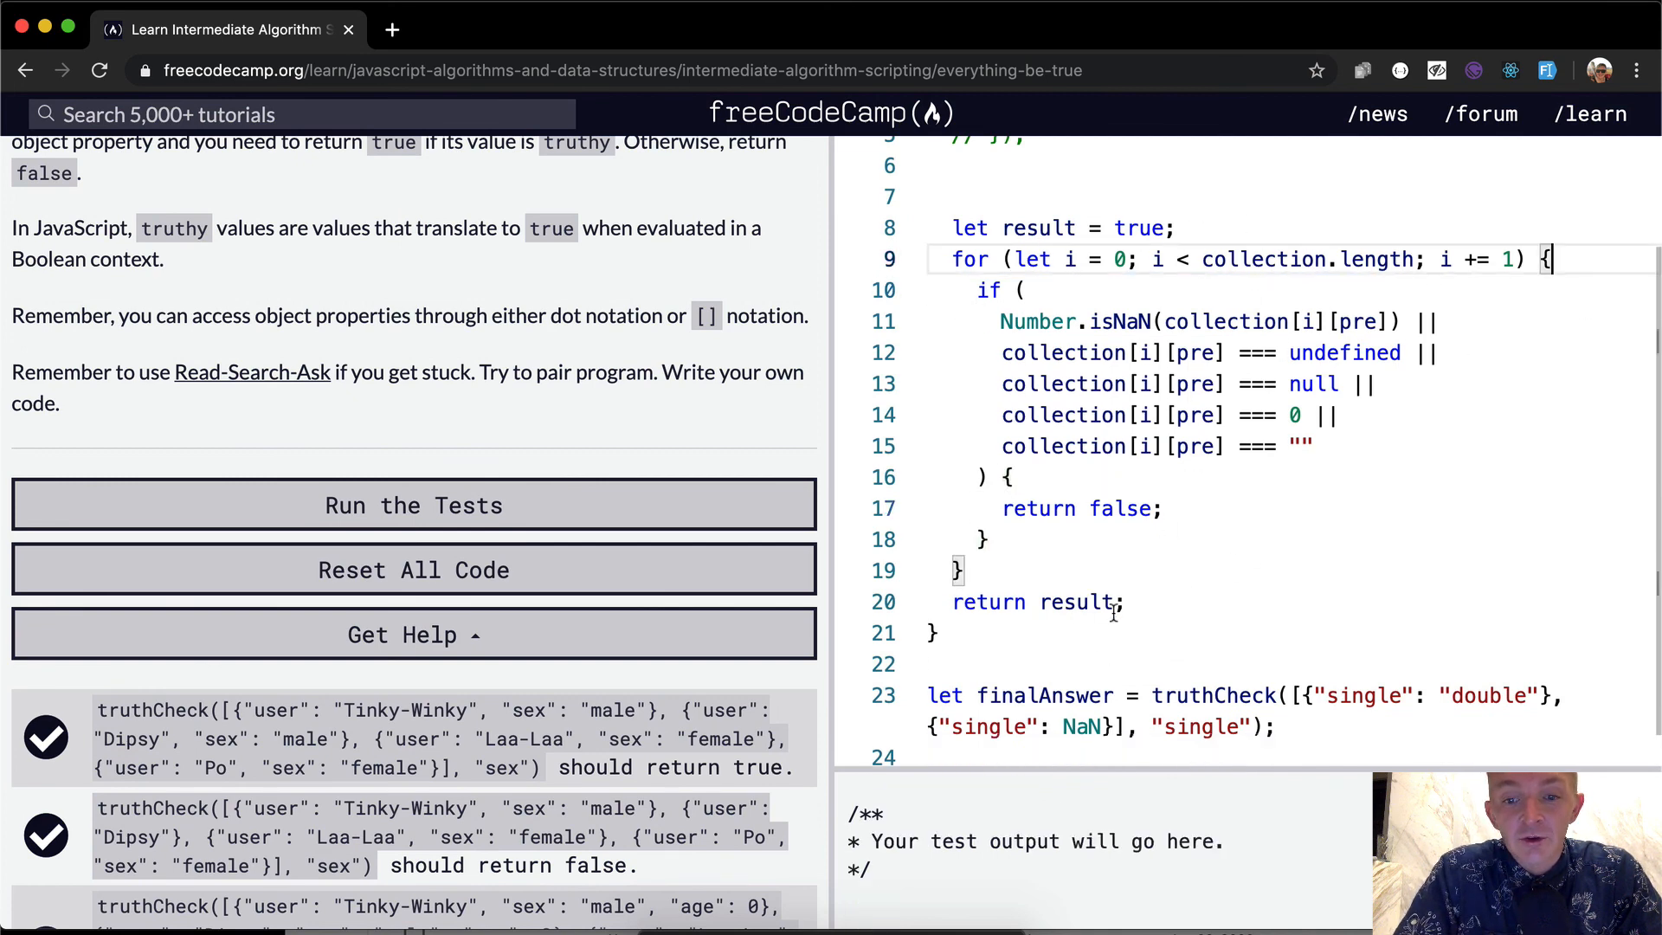
{"action": "scroll", "scroll_direction": "up", "scroll_amount": 3}
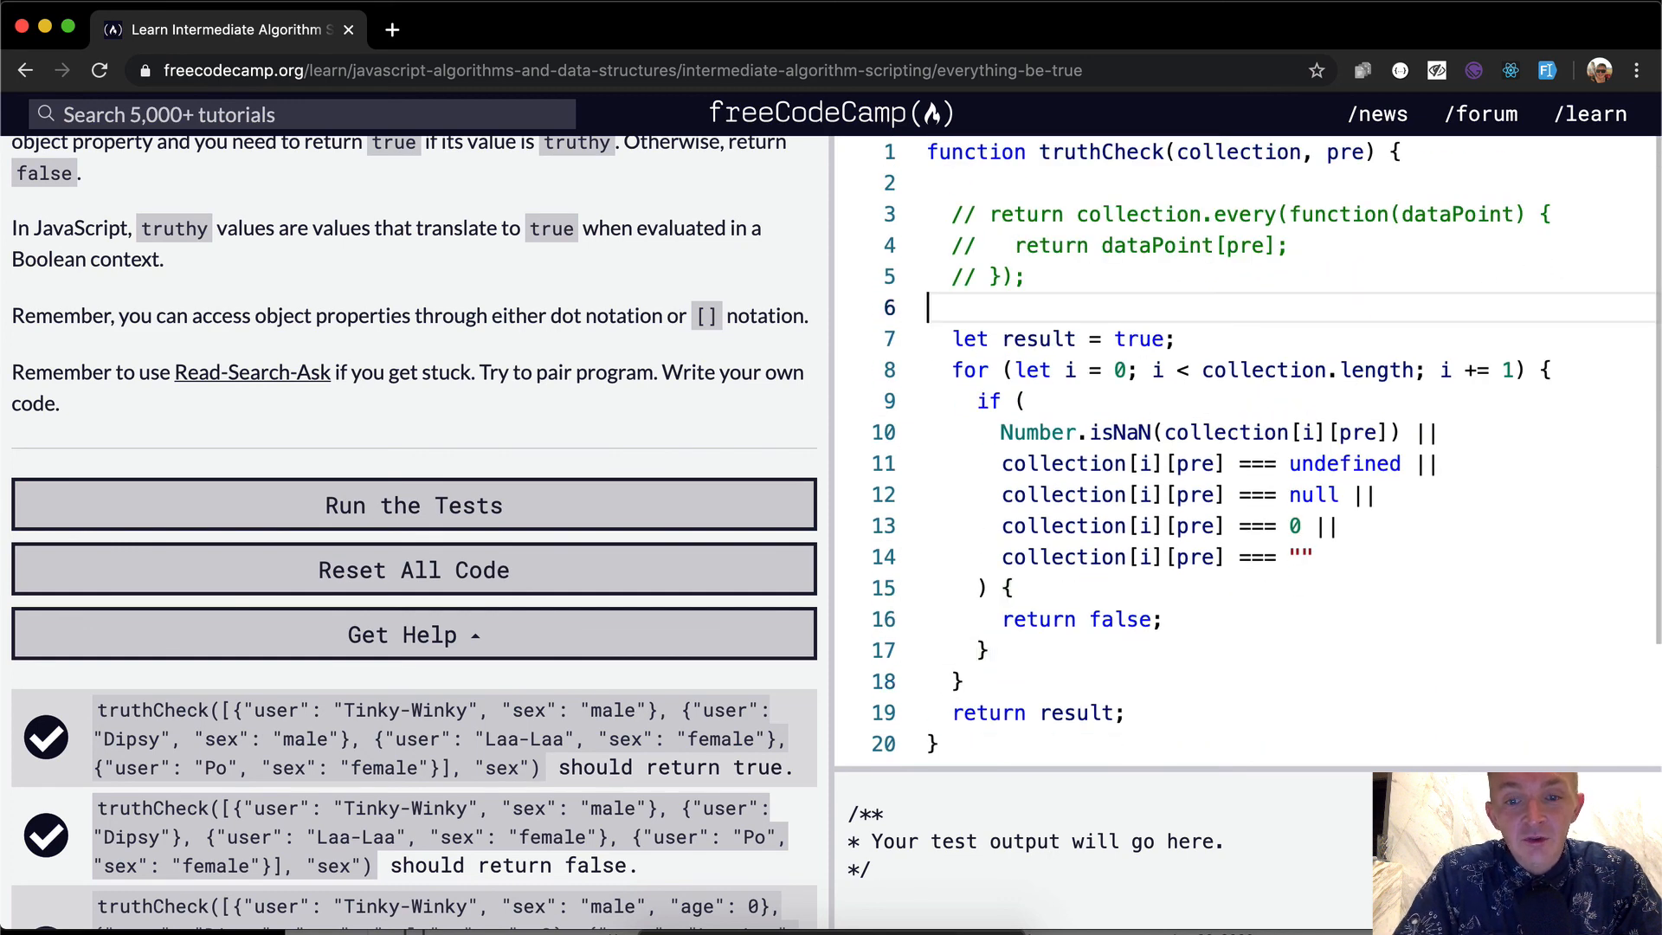
{"action": "scroll", "scroll_direction": "down", "scroll_amount": 3}
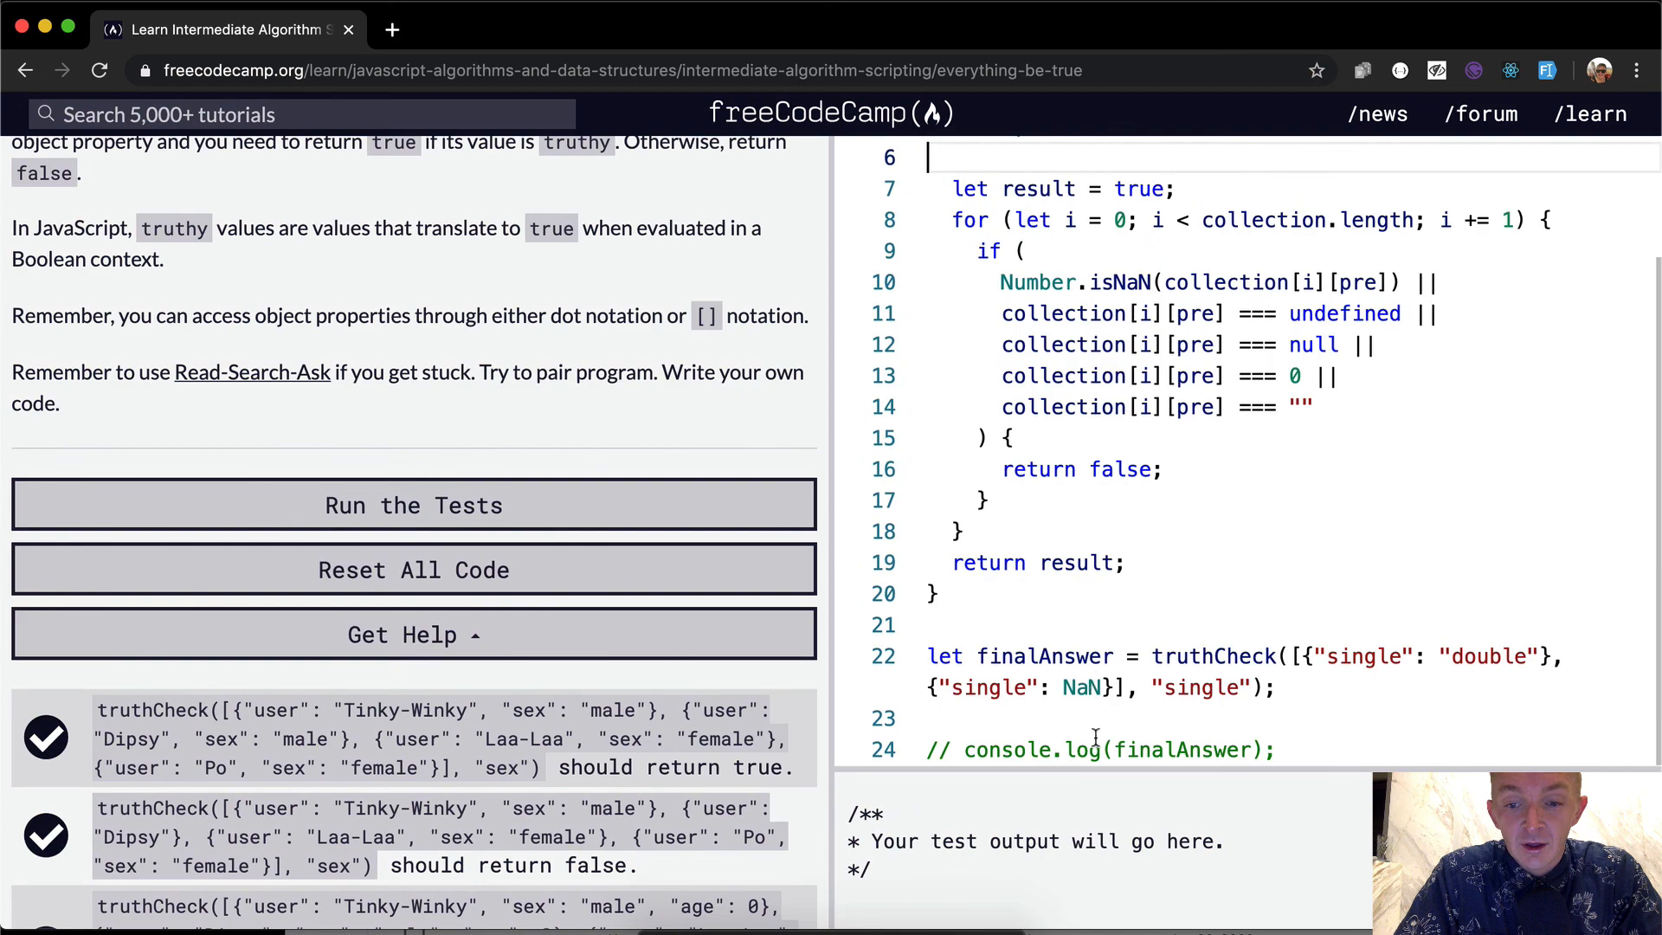
{"action": "left_click", "coordinate": [412, 503]}
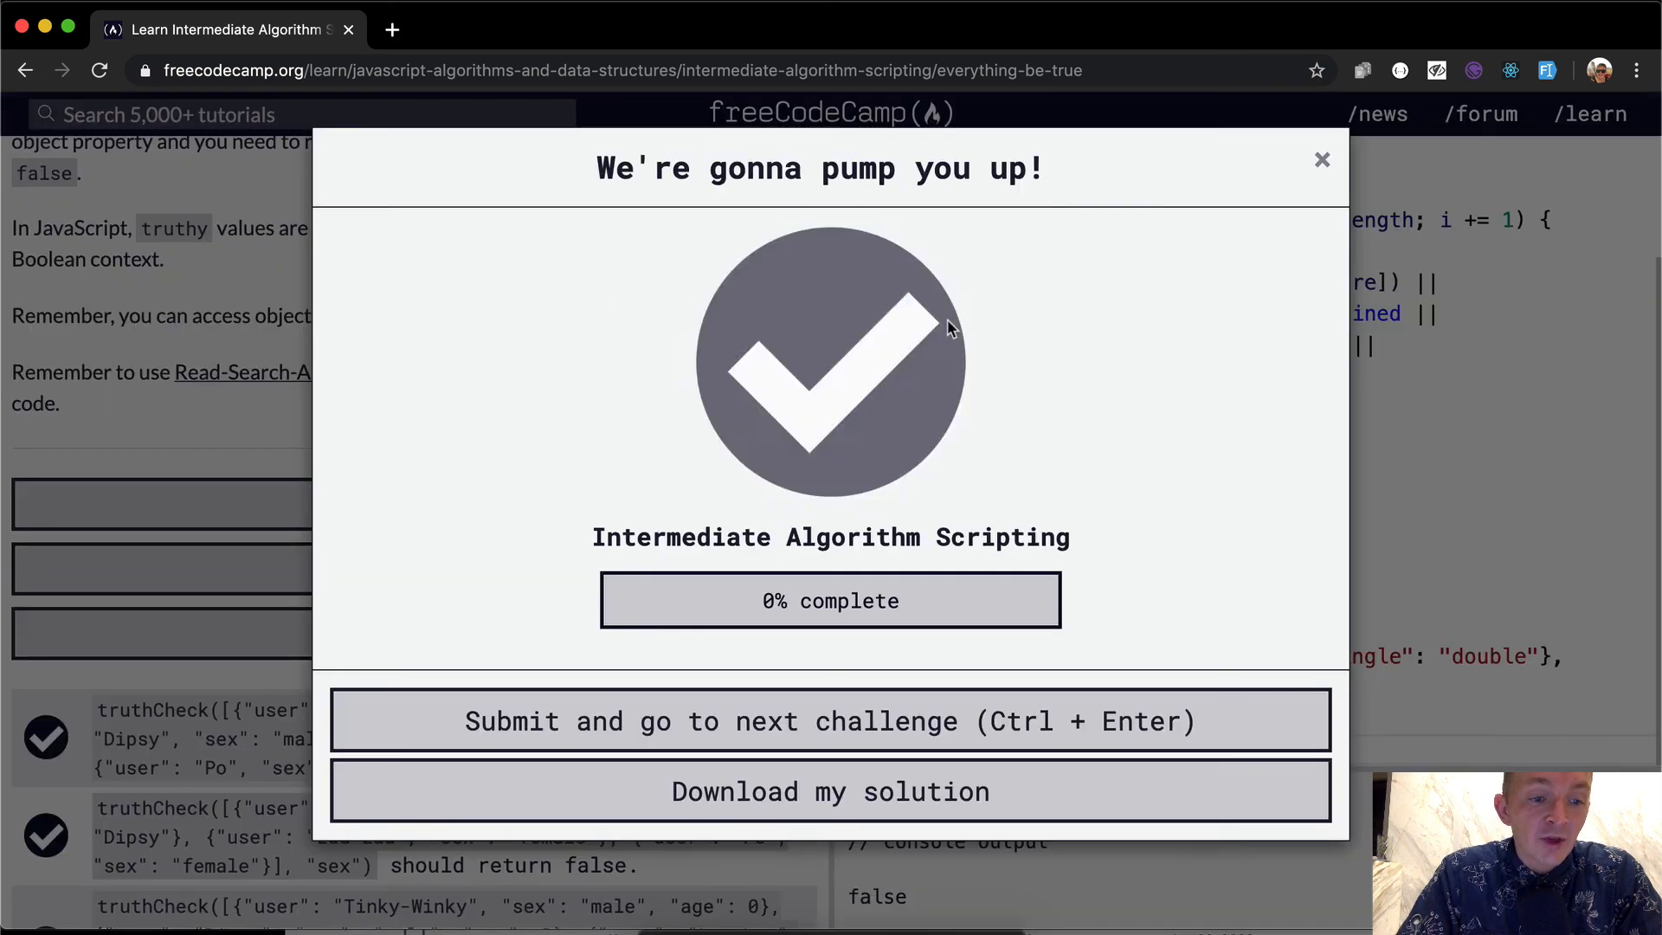